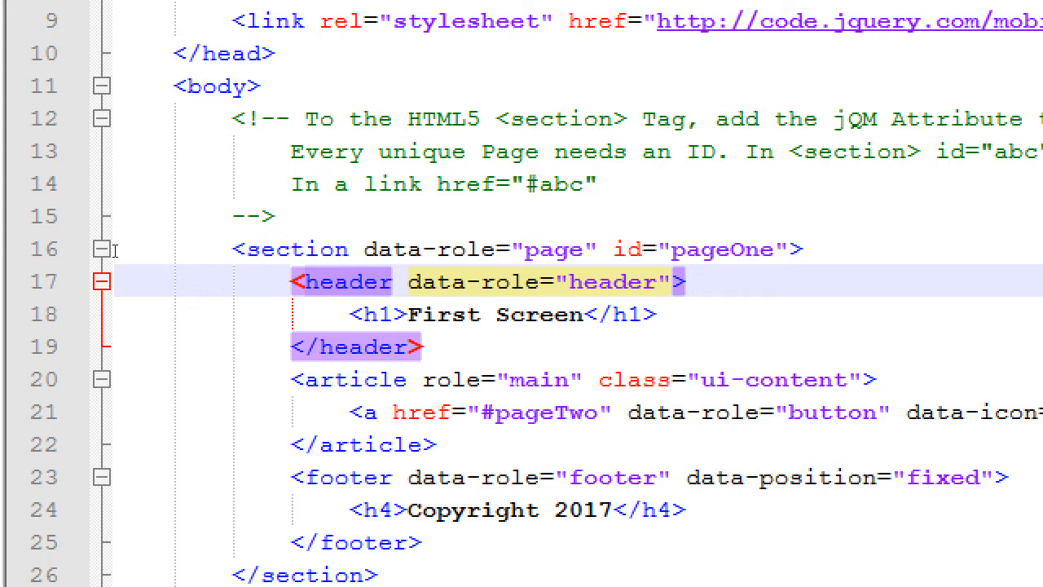
Step: Place the insertion point after the <h1>First Screen</h1> line in the pageOne header
left_click(333, 281)
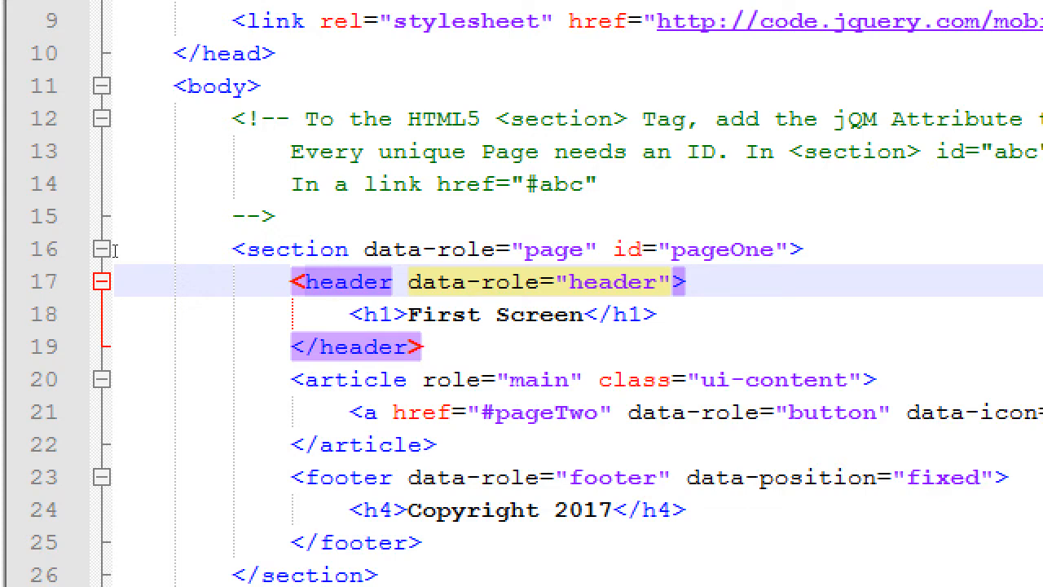
left_click(334, 280)
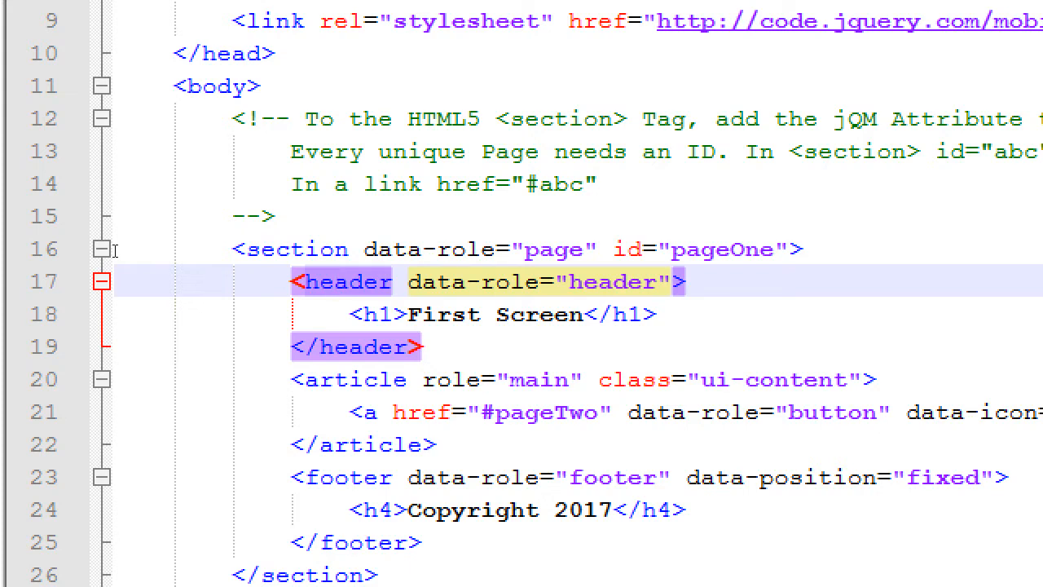
left_click(334, 280)
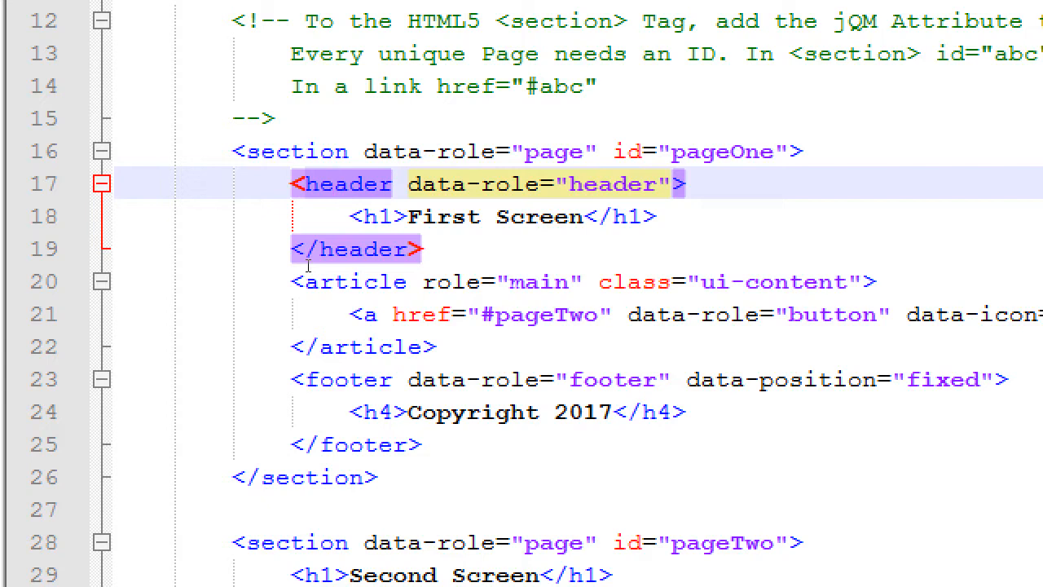
scroll("down", 3)
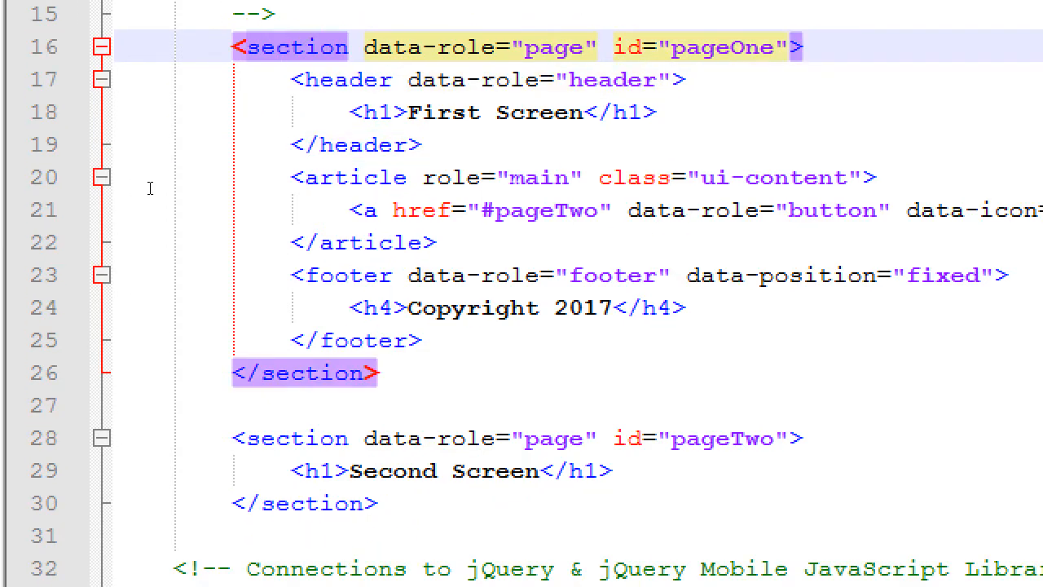
left_click(285, 45)
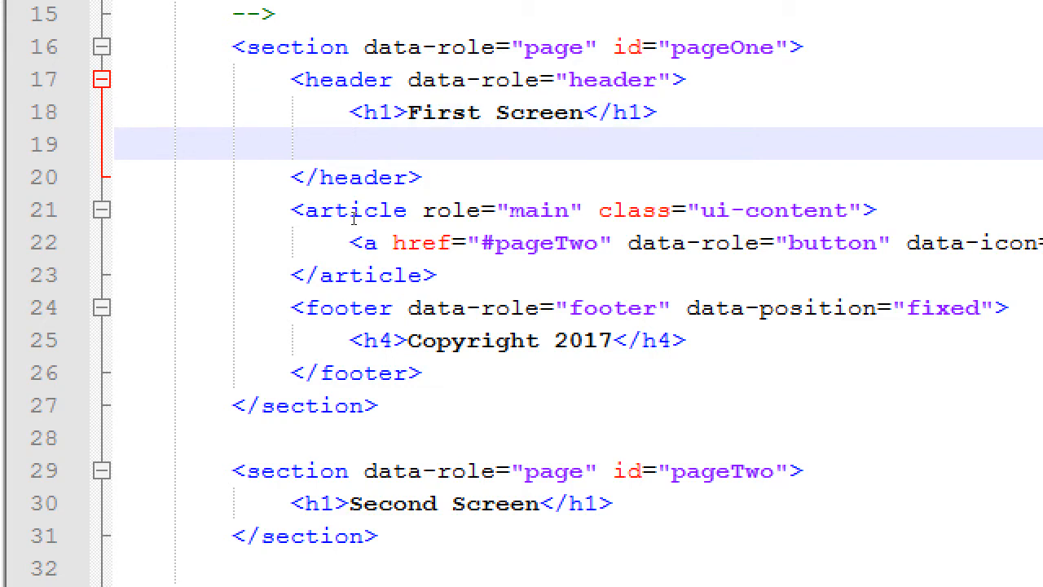
Step: Add a <nav data-role="navbar"> element inside the header under the heading
type("<nav>")
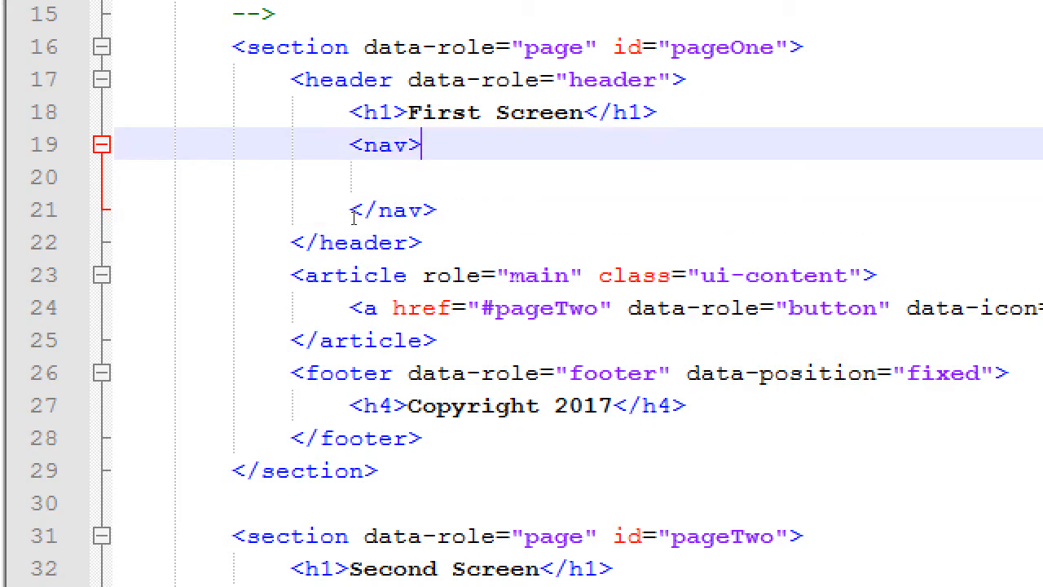
type("data-role")
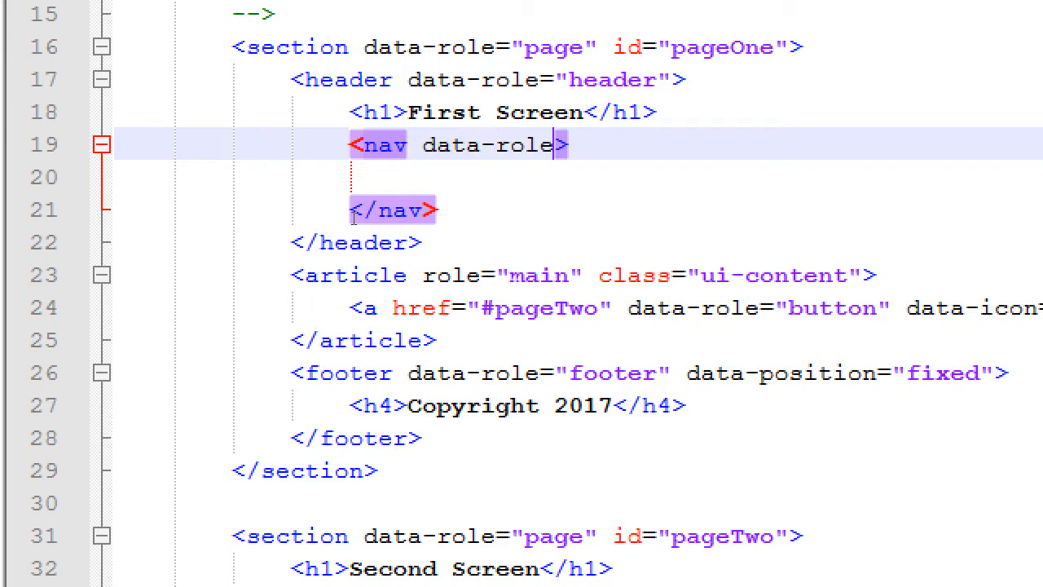
type("=\"nav\"")
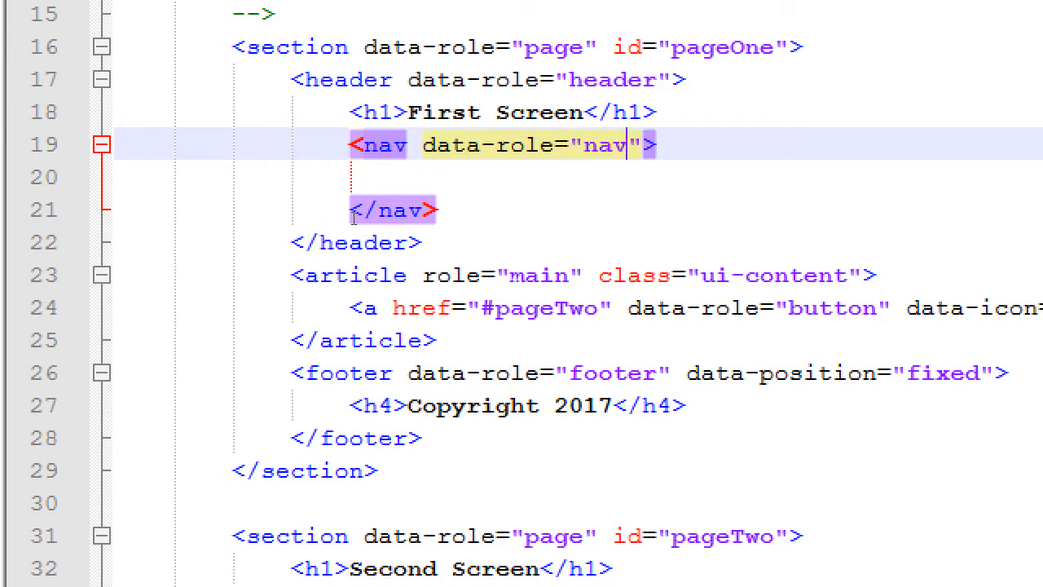
type("bar")
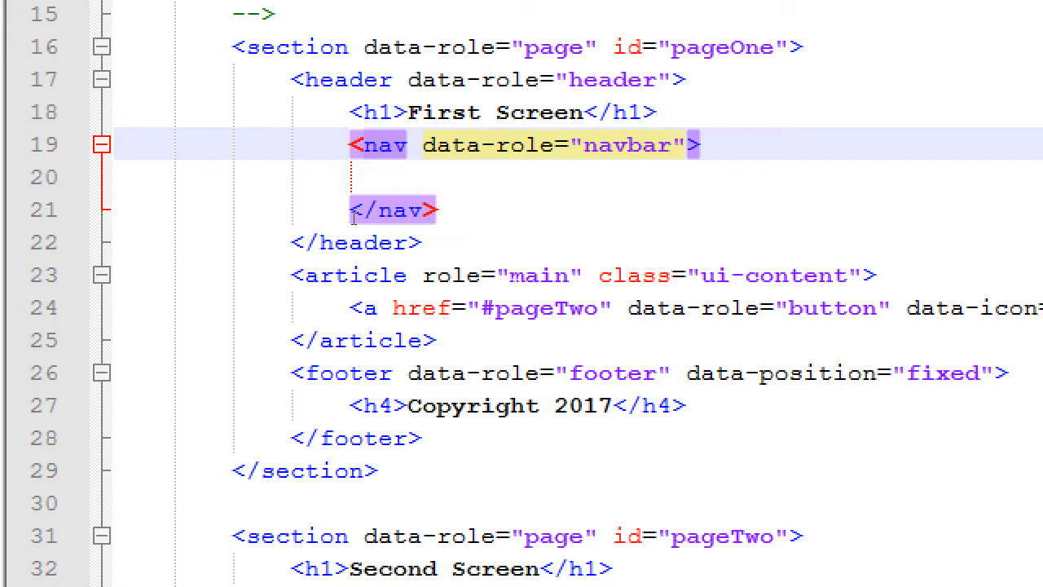
Step: Clear the stray test characters so the line inside the nav is empty again
left_click(669, 143)
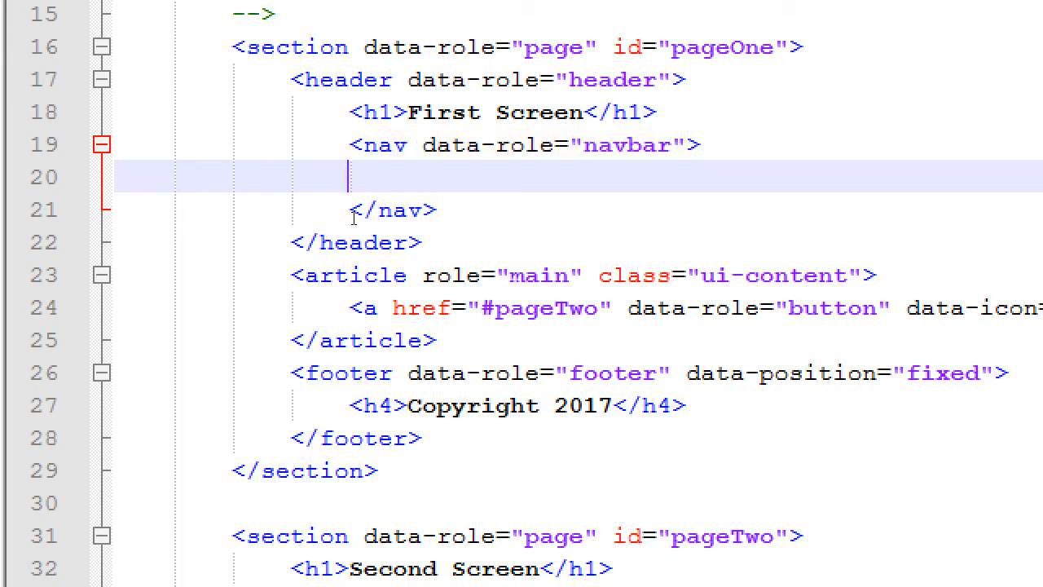
type("adsdfas")
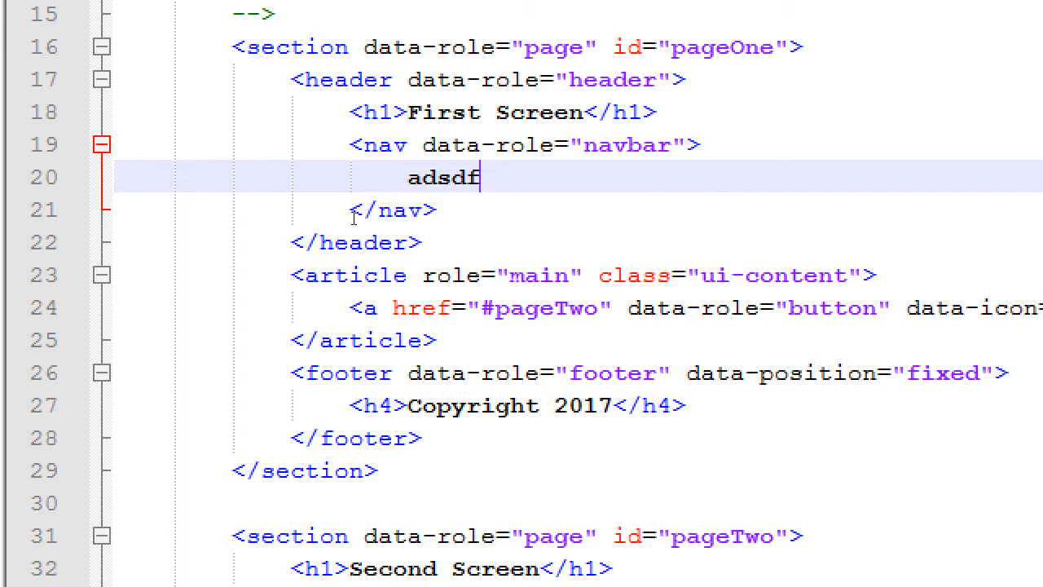
key("BackSpace")
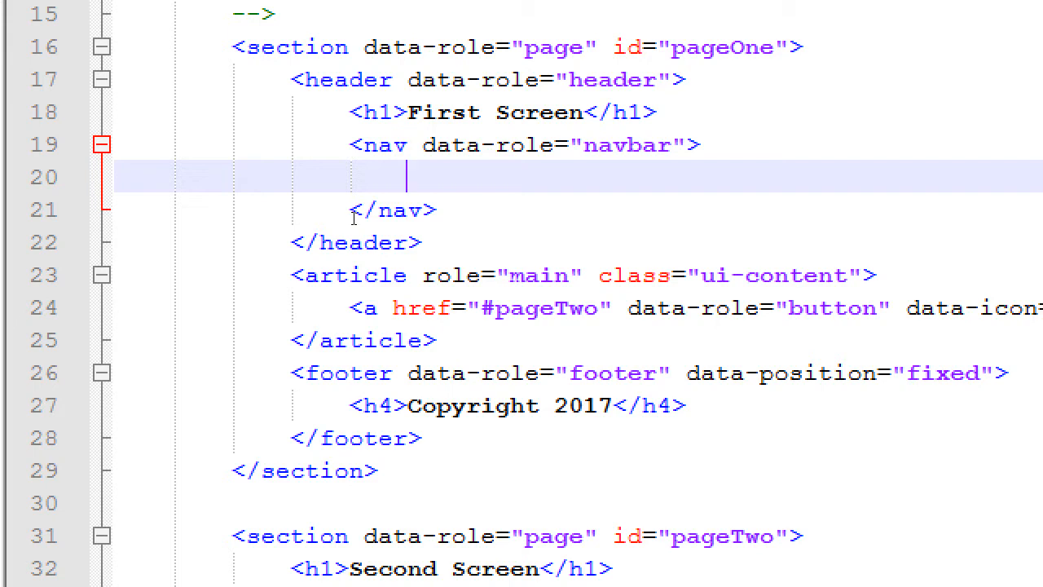
Step: Add an empty <ul> list inside the navbar
type("<ul>")
type("</ul>")
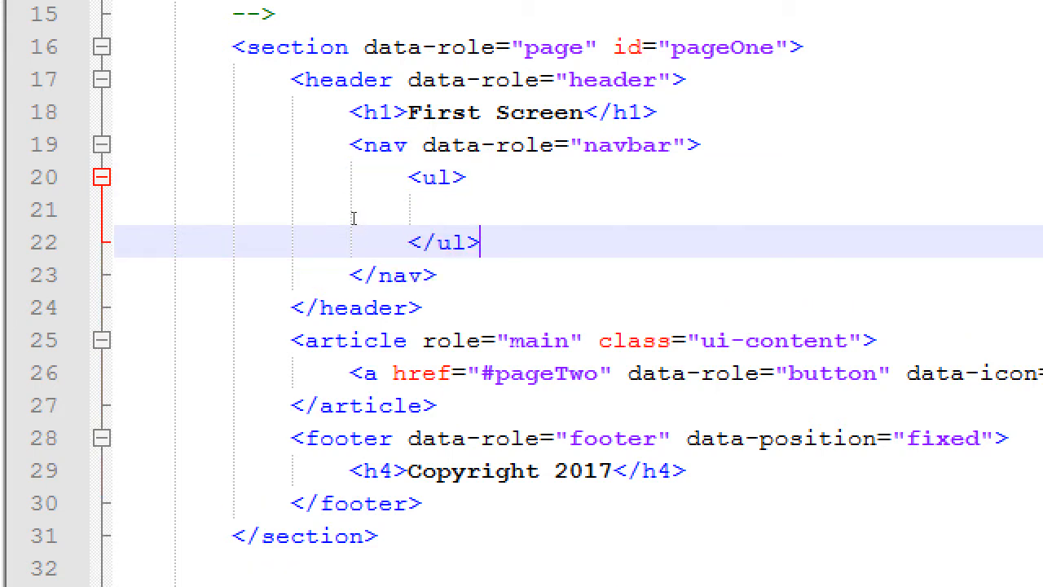
left_click(466, 176)
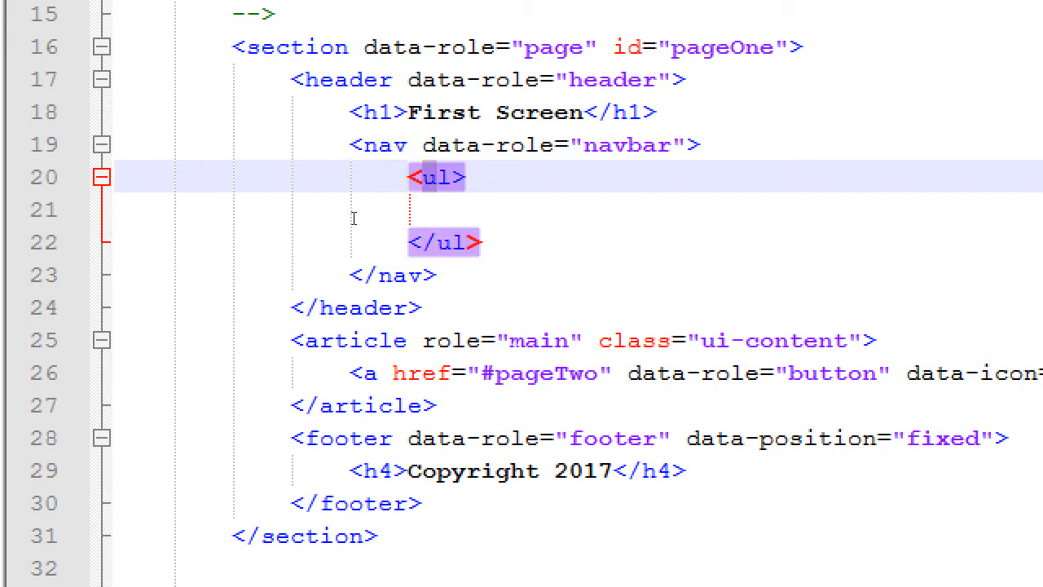
left_click(436, 176)
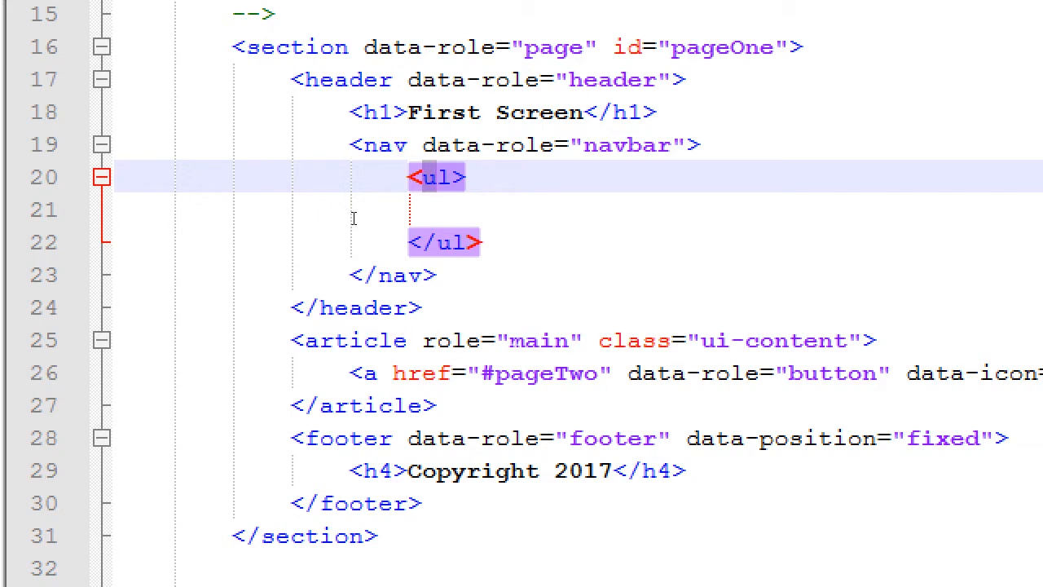
left_click(437, 176)
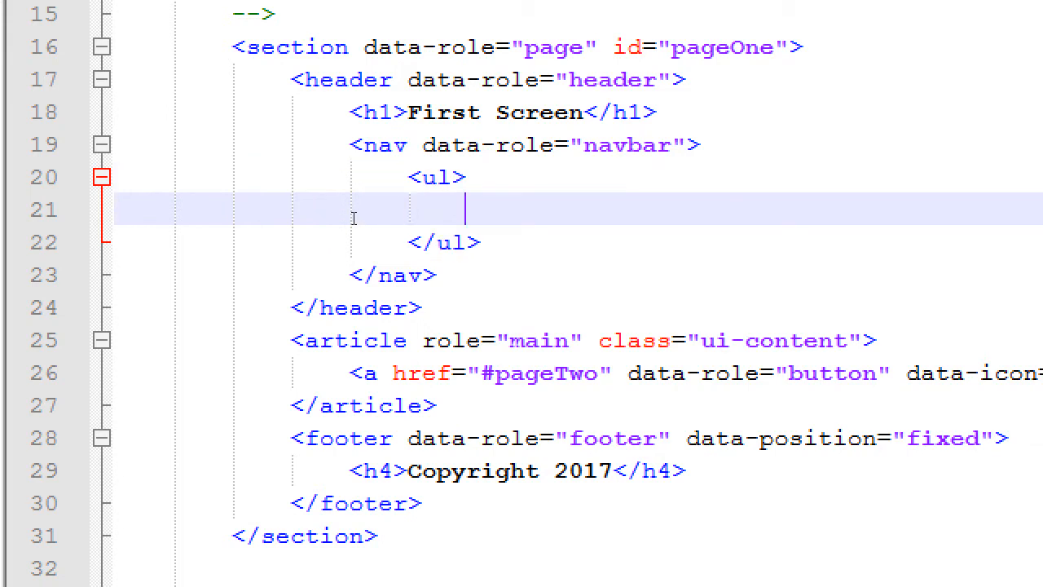
Step: Add <li> items for Home, About and Contact to the navbar list
type("<li></li>")
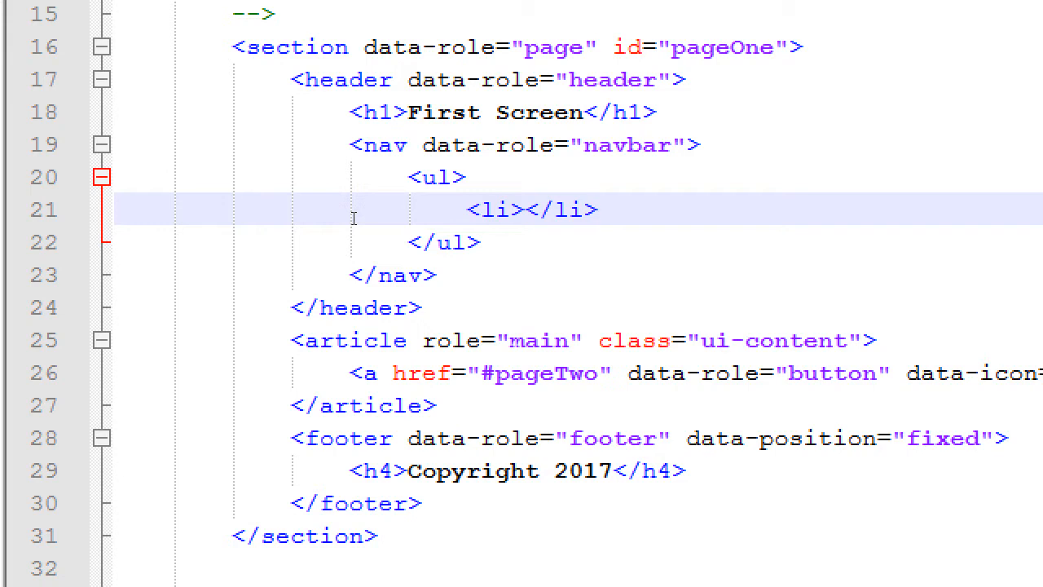
type("HOme")
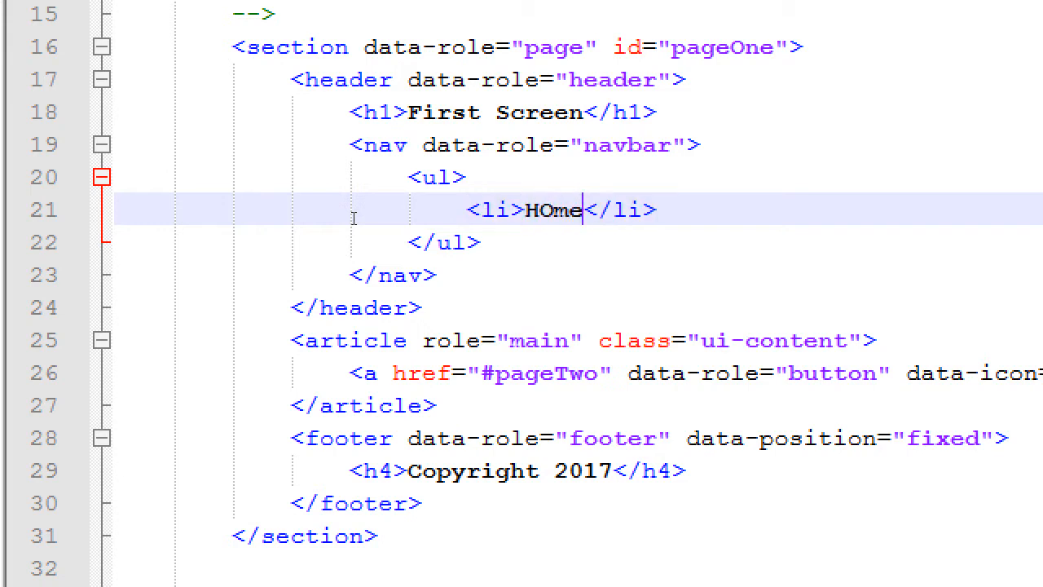
type("Home")
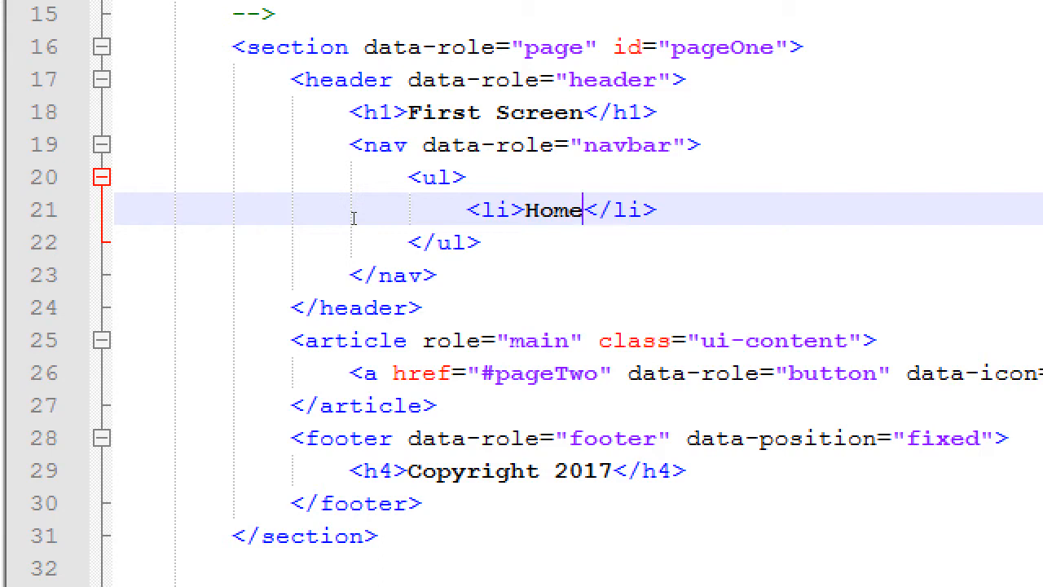
key("Enter")
type("<li>")
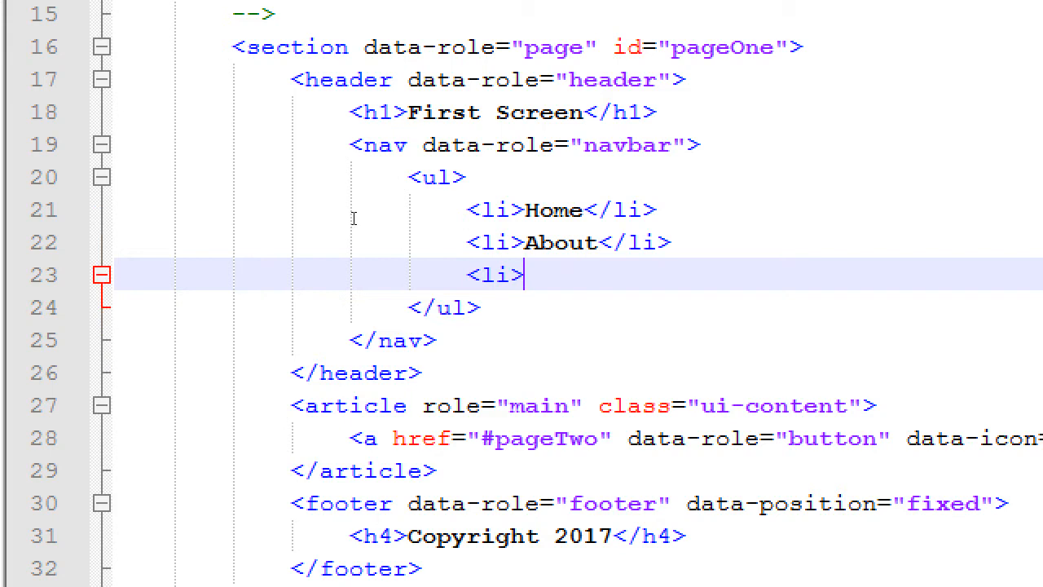
type("Contact</li>")
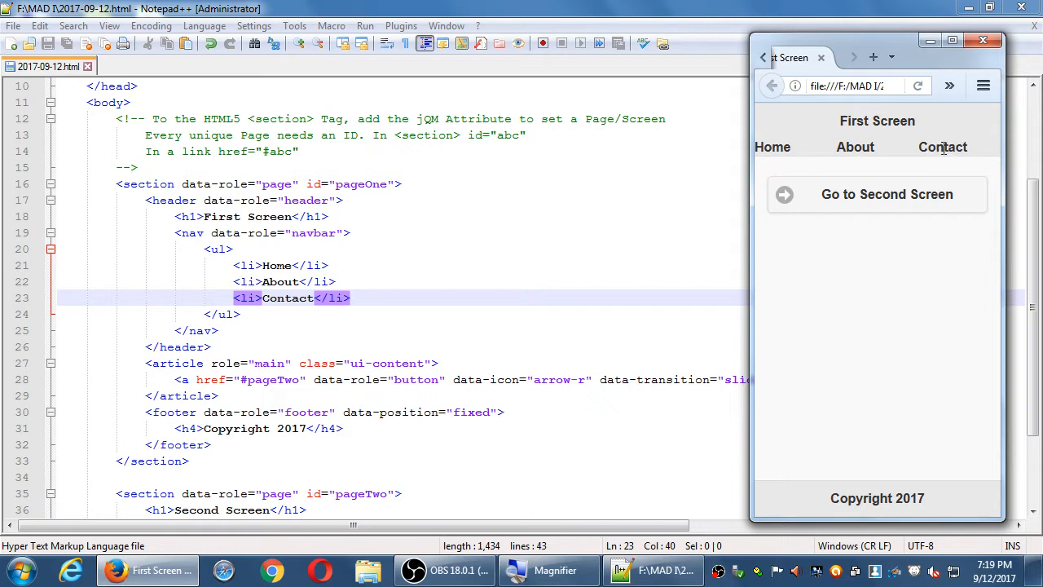
mouse_move(910, 168)
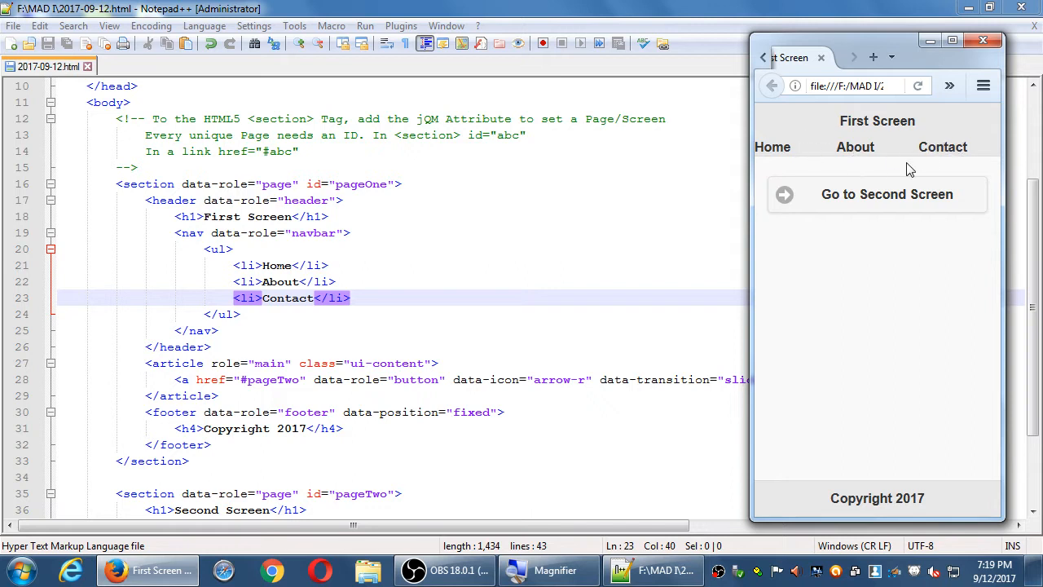
mouse_move(590, 248)
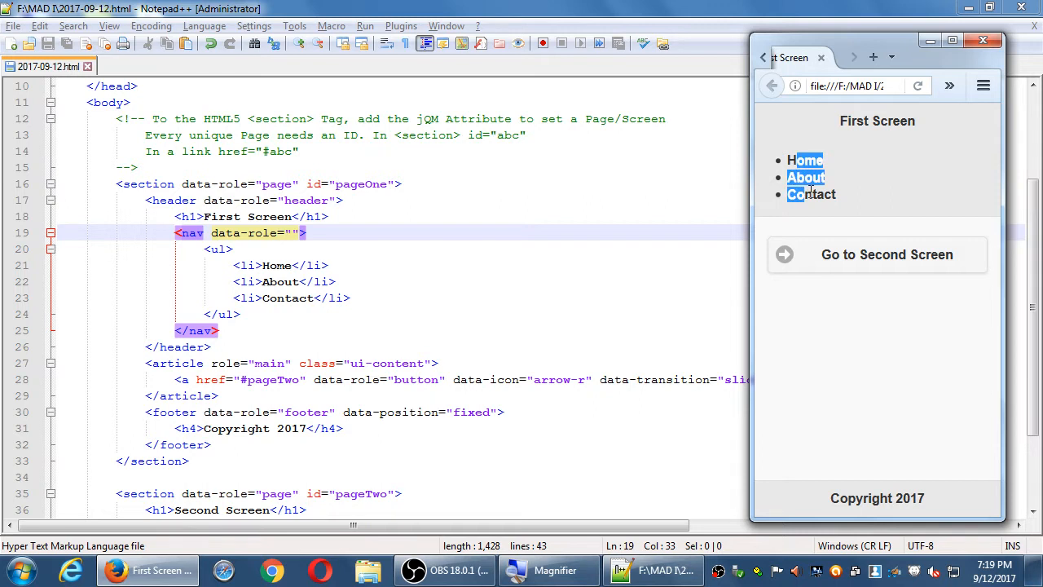
Step: Restore data-role="navbar" on the nav after previewing the plain bulleted list
type("navbar")
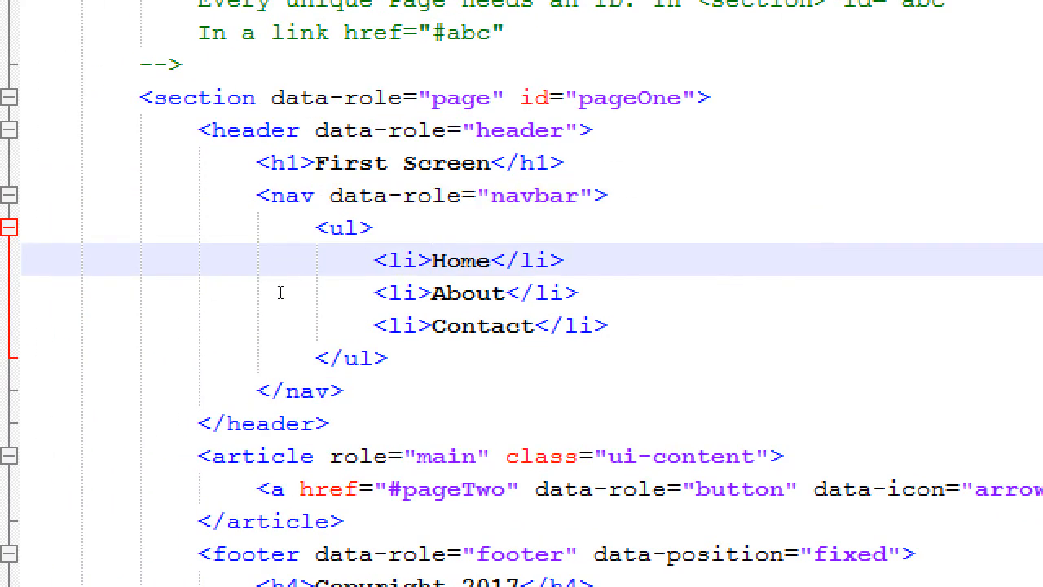
Step: Wrap Home and About in anchors, pointing About to #pageTwo
double_click(460, 261)
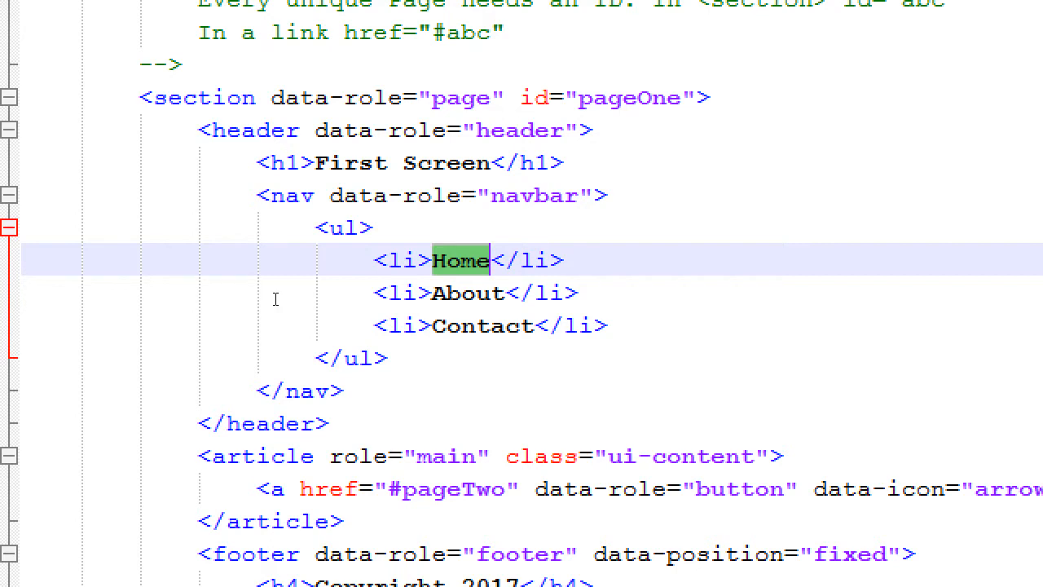
type("<a")
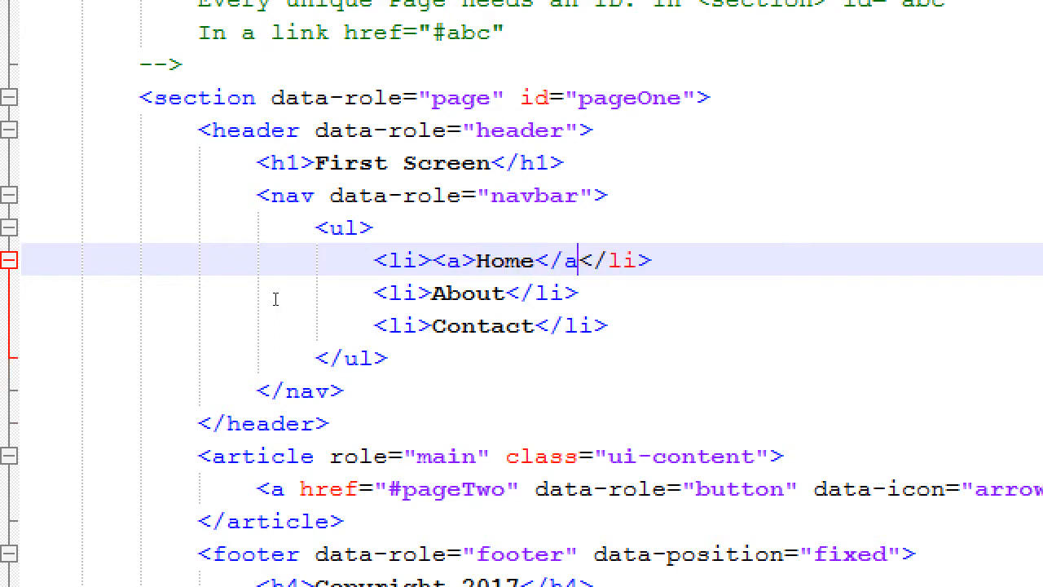
type(">")
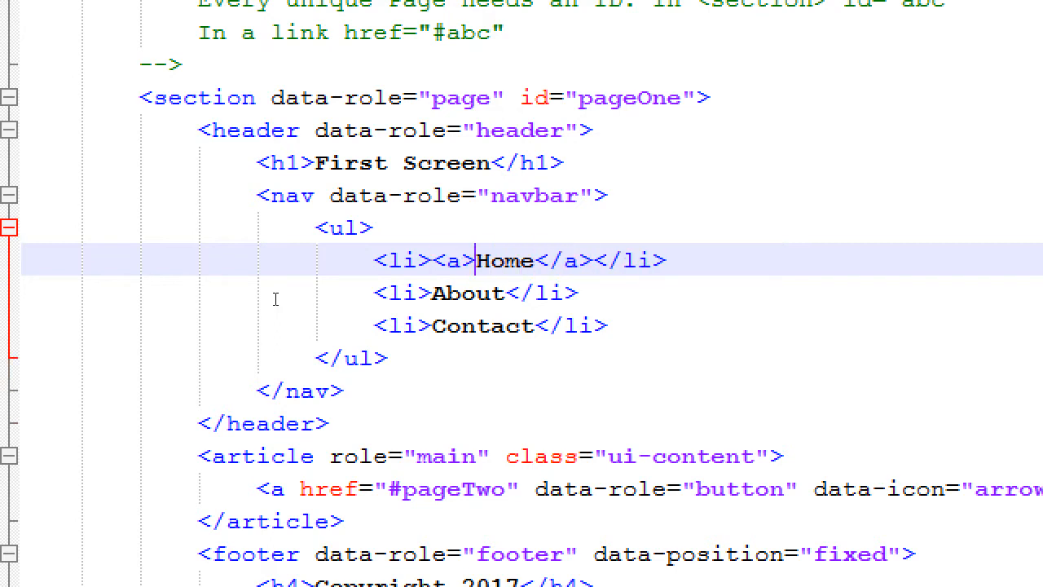
type("href=\"\"")
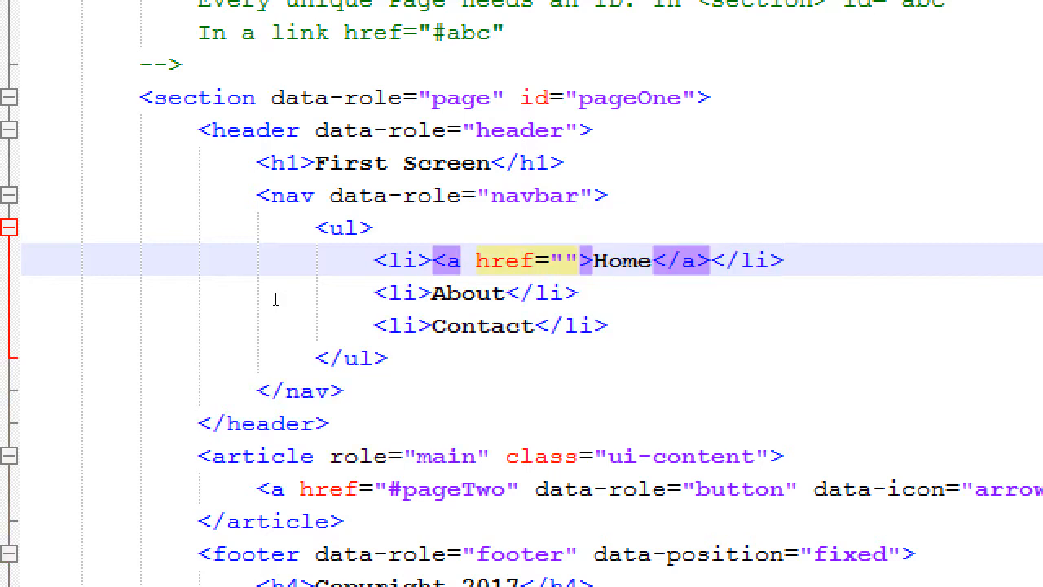
type("#")
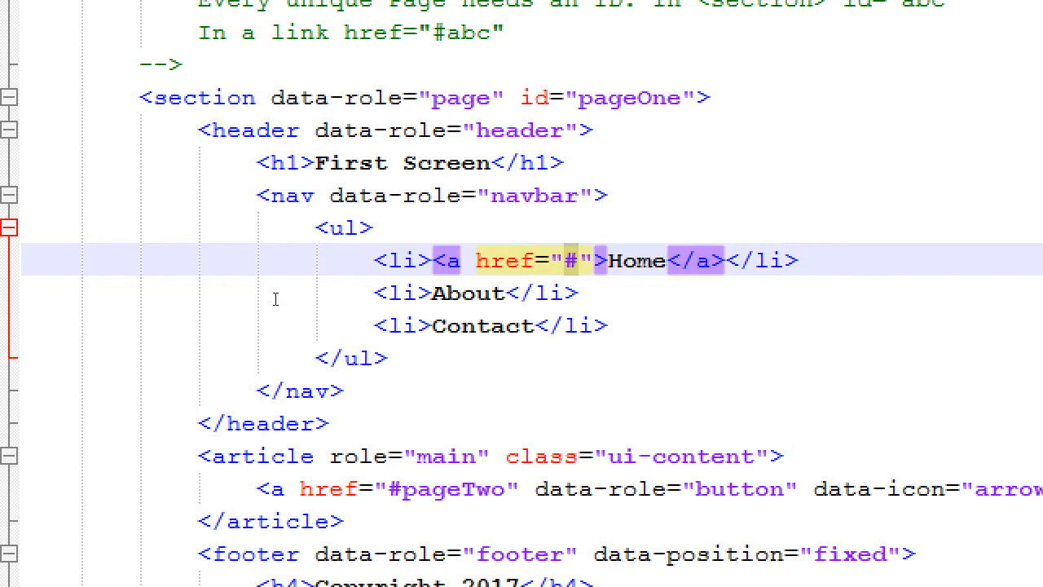
left_click(575, 260)
type("pageOne")
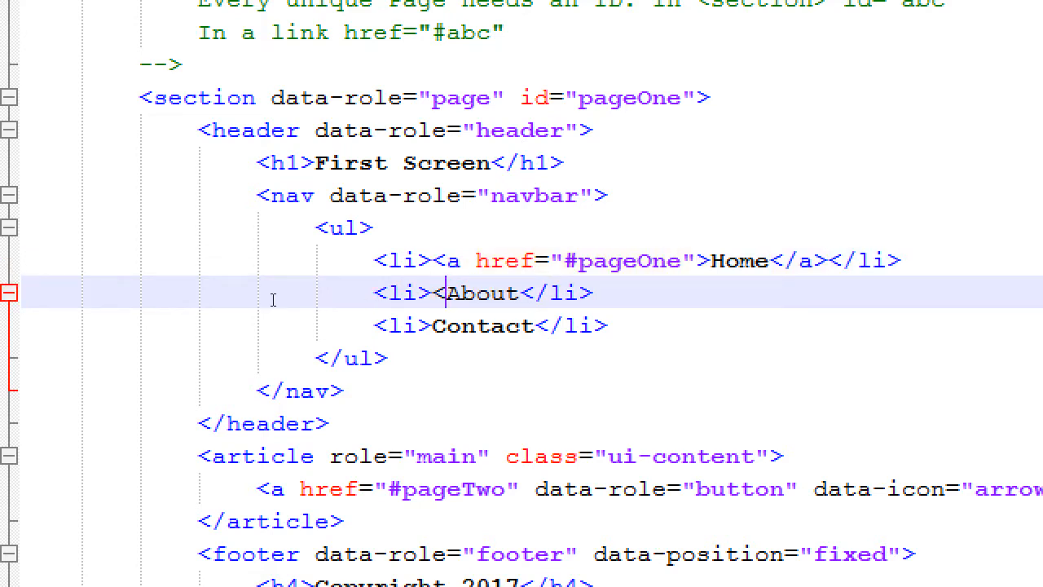
type("a></")
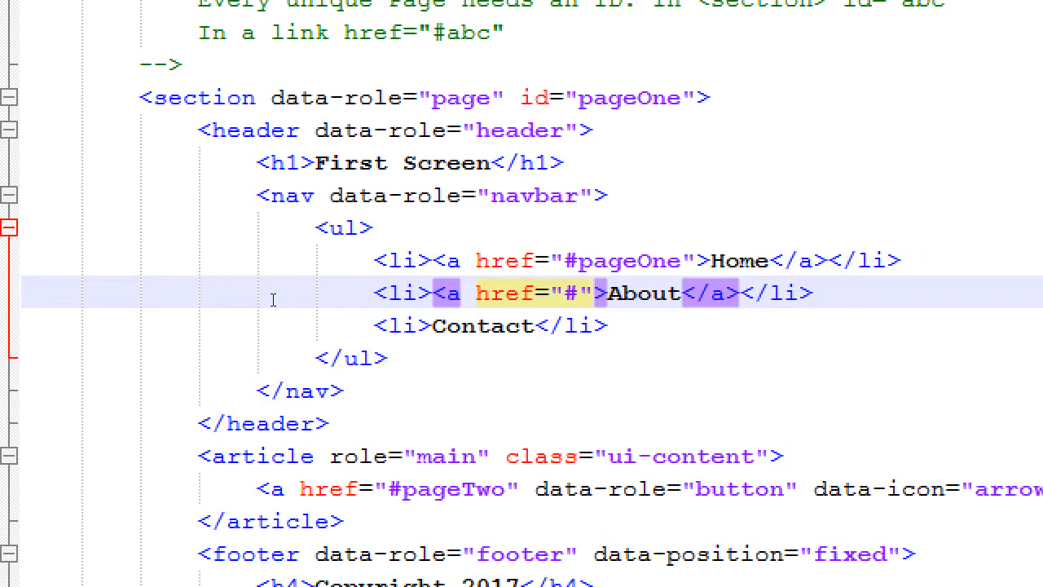
type("pageTwo")
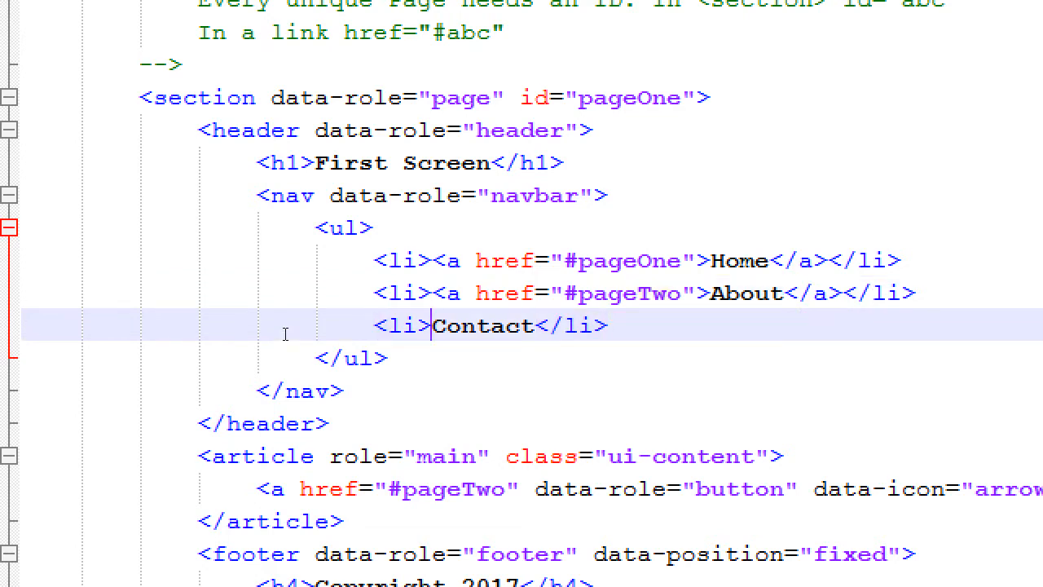
Step: Wrap Contact in an anchor linking to #pageThree
type("<a>")
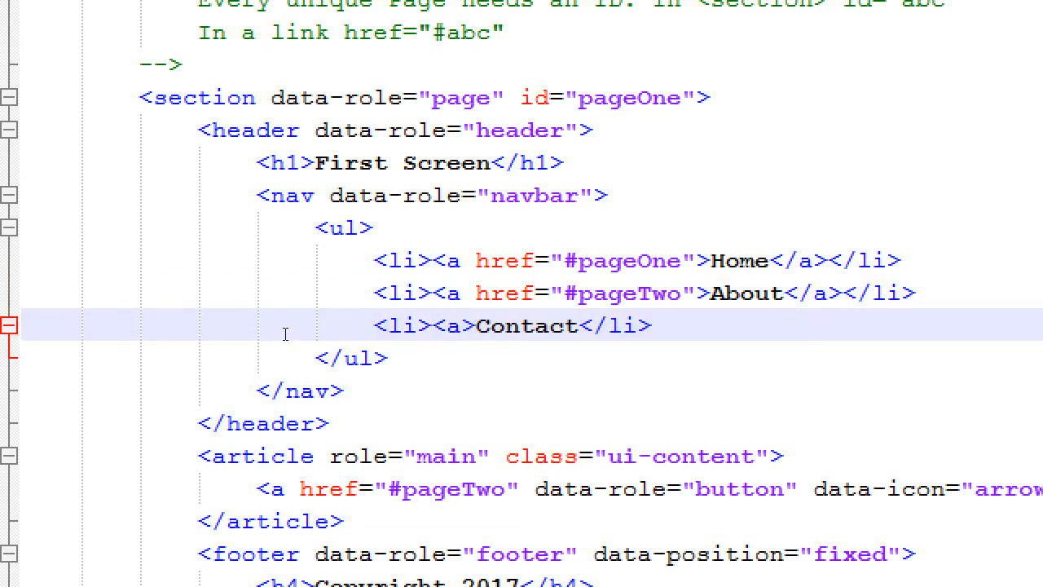
type("</a></")
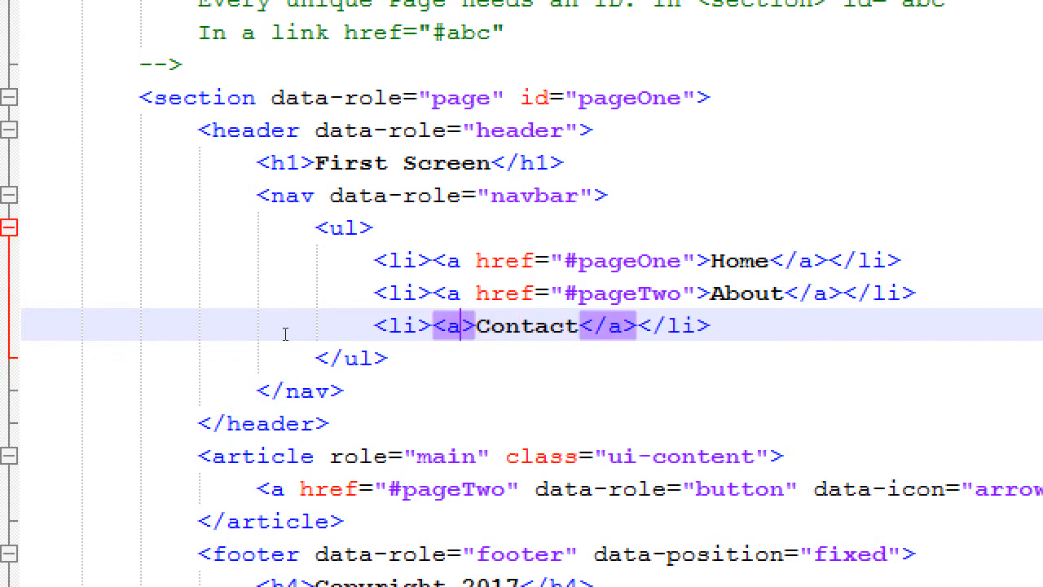
type("href=\"#\"")
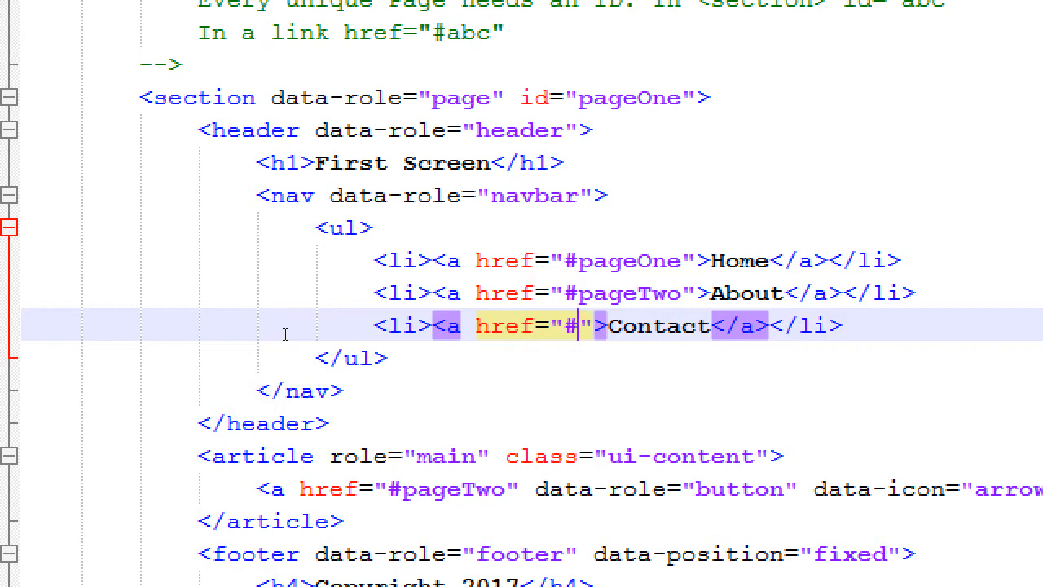
type("page")
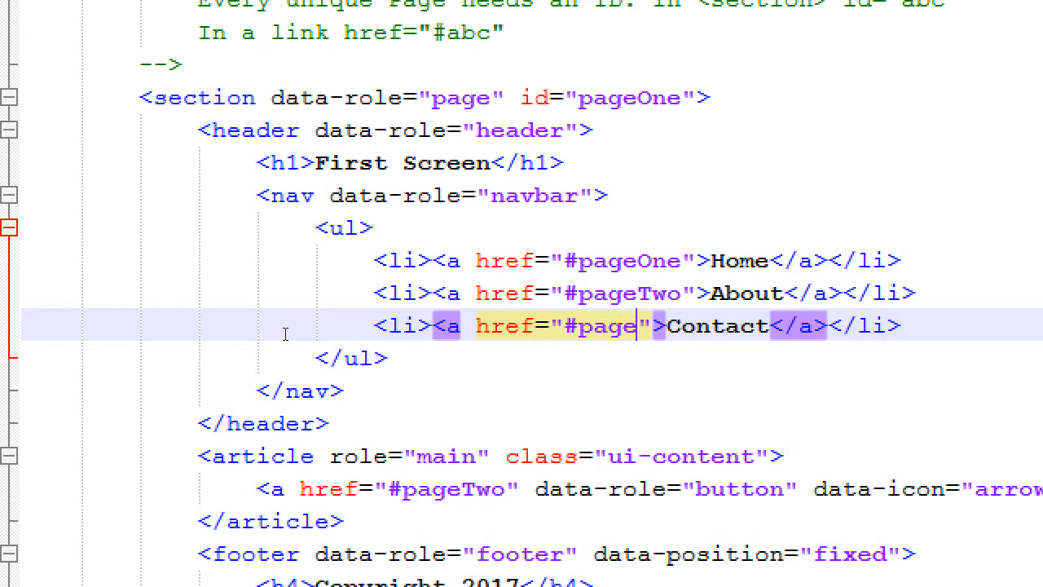
type("Three")
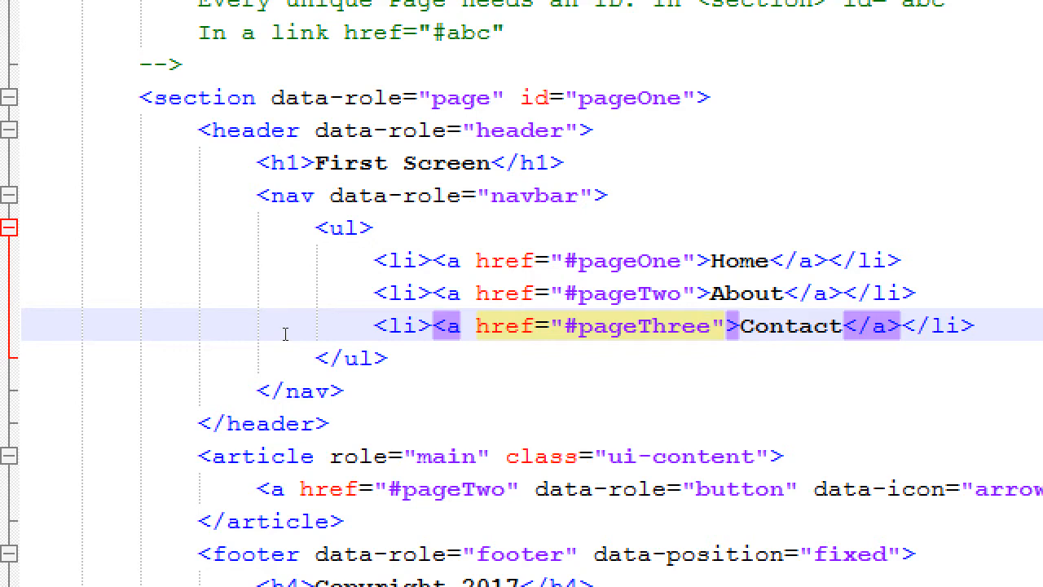
left_click(709, 326)
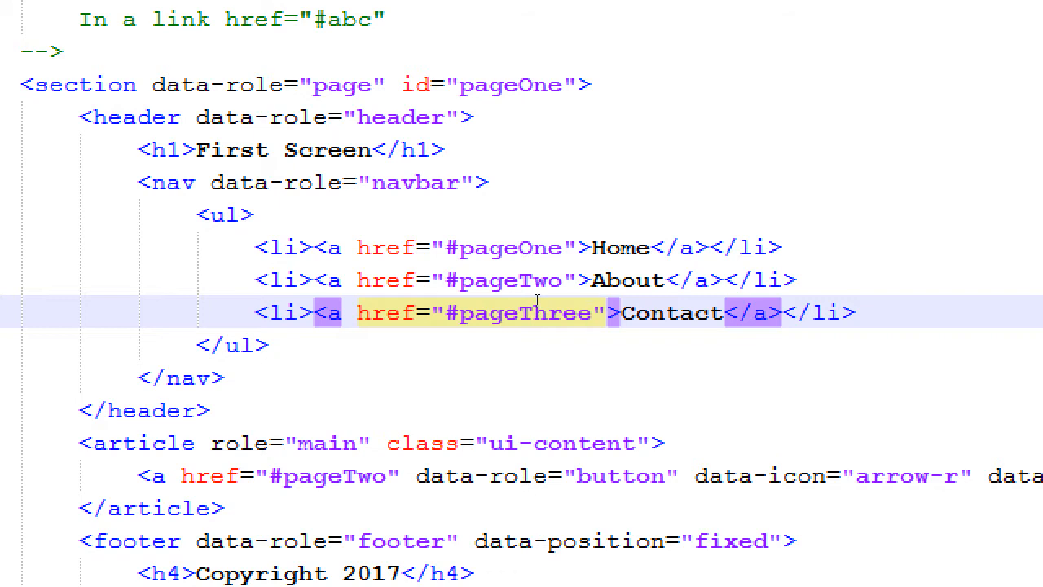
left_click(590, 313)
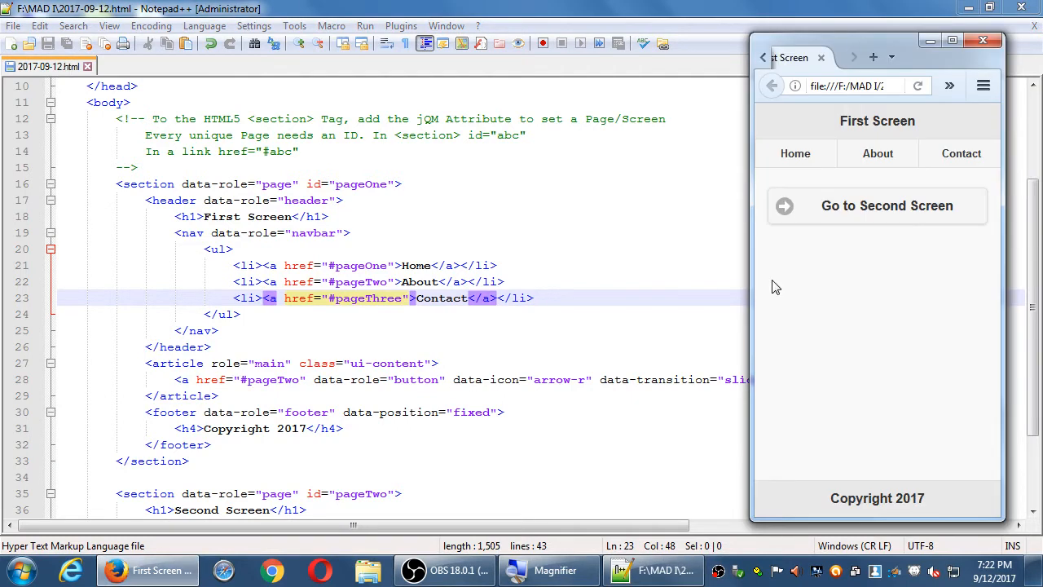
mouse_move(796, 153)
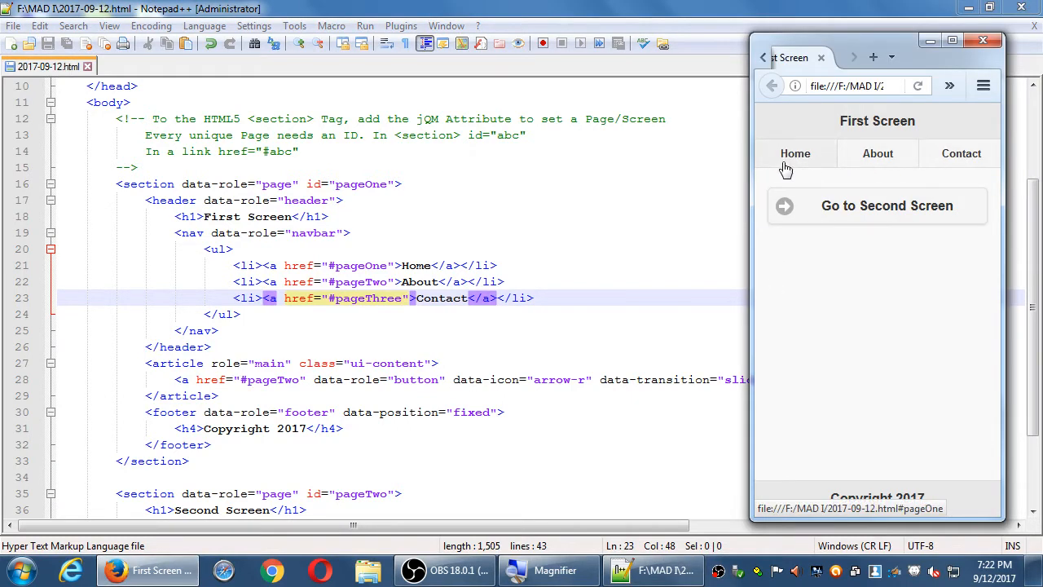
Step: Follow the Home navbar link to #pageOne in the Firefox preview
left_click(877, 153)
type(" data-icon=\"")
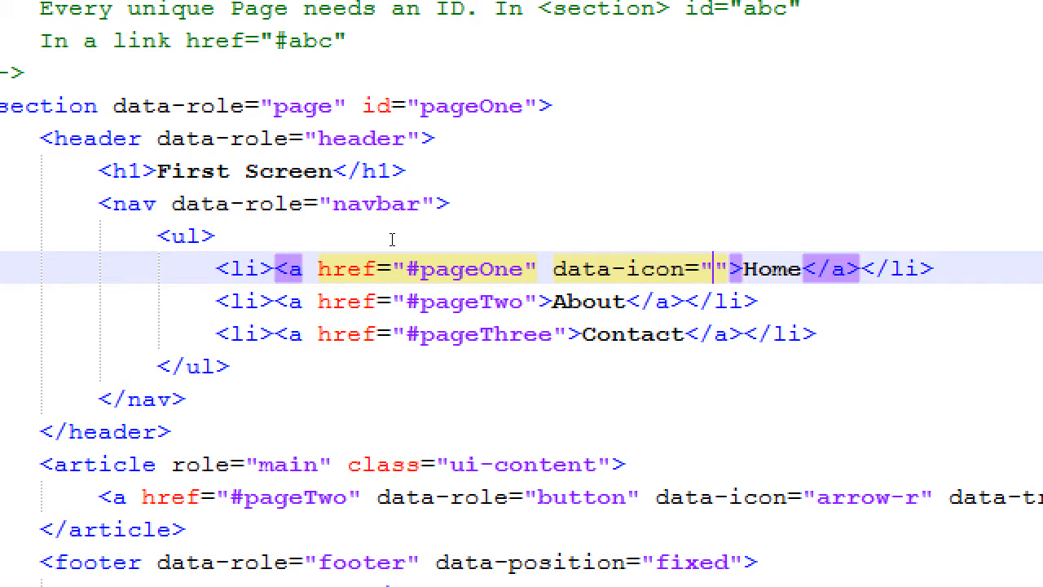
Step: Give the Home, About and Contact links data-icon values home, info and mail
type("home")
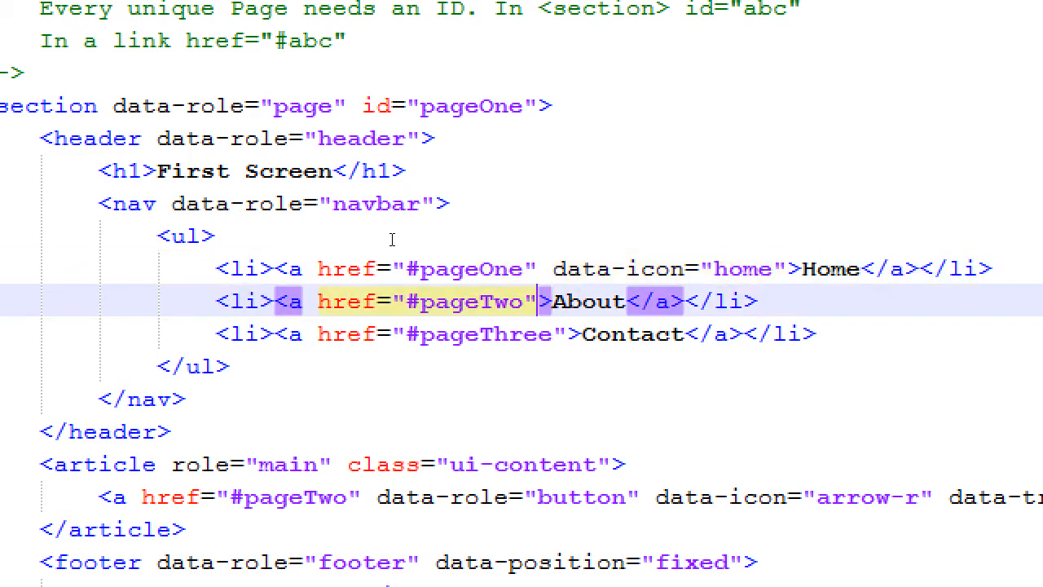
type("data-icon=\"")
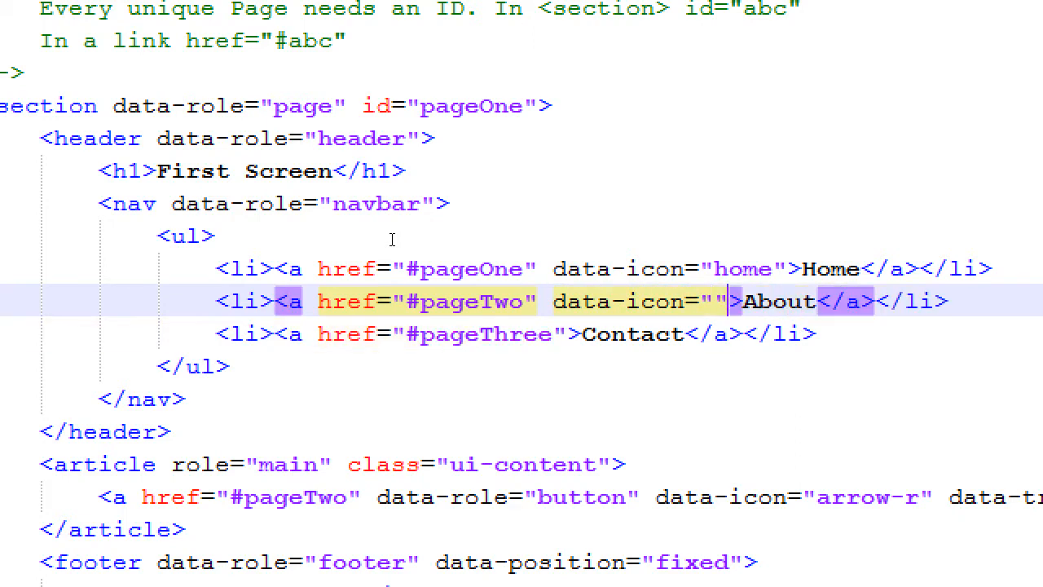
type("info")
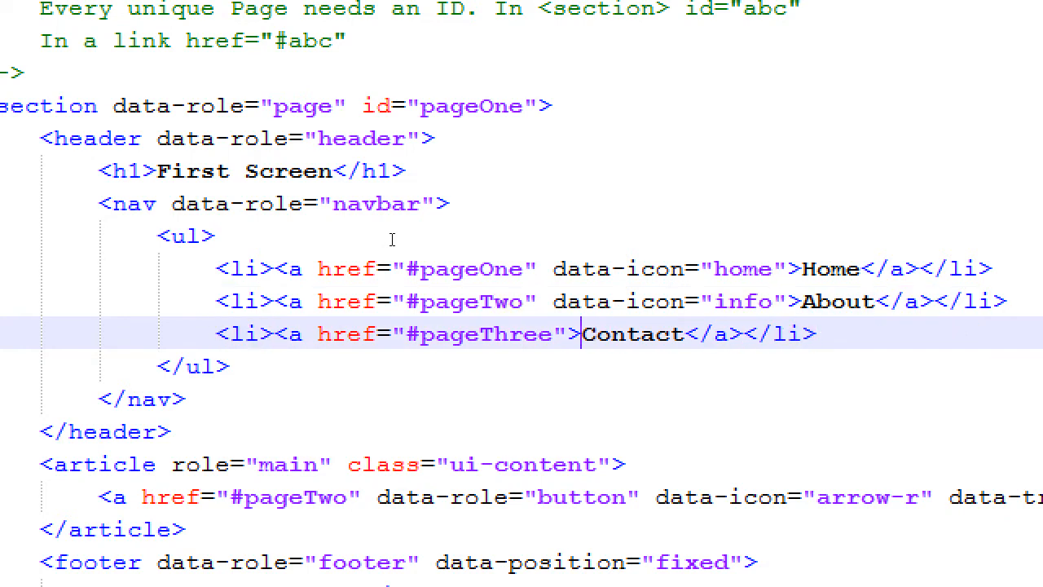
type("data-icon=\"mail")
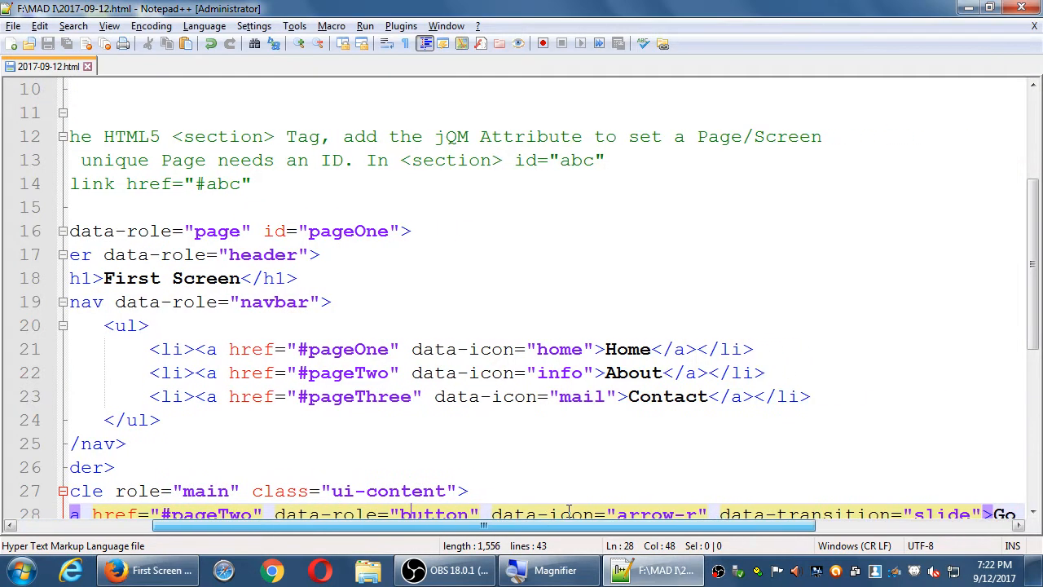
left_click(146, 570)
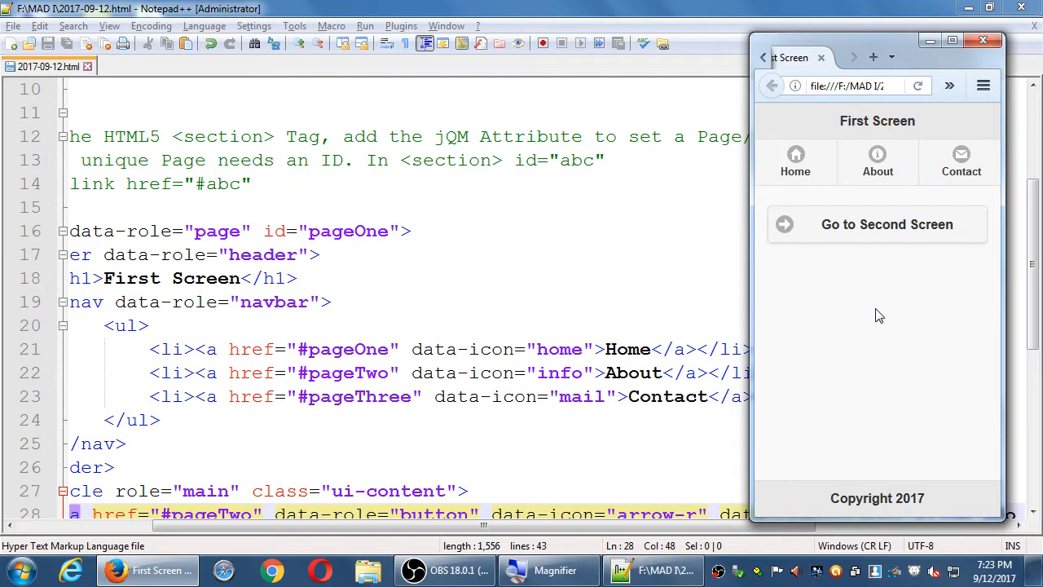
mouse_move(910, 220)
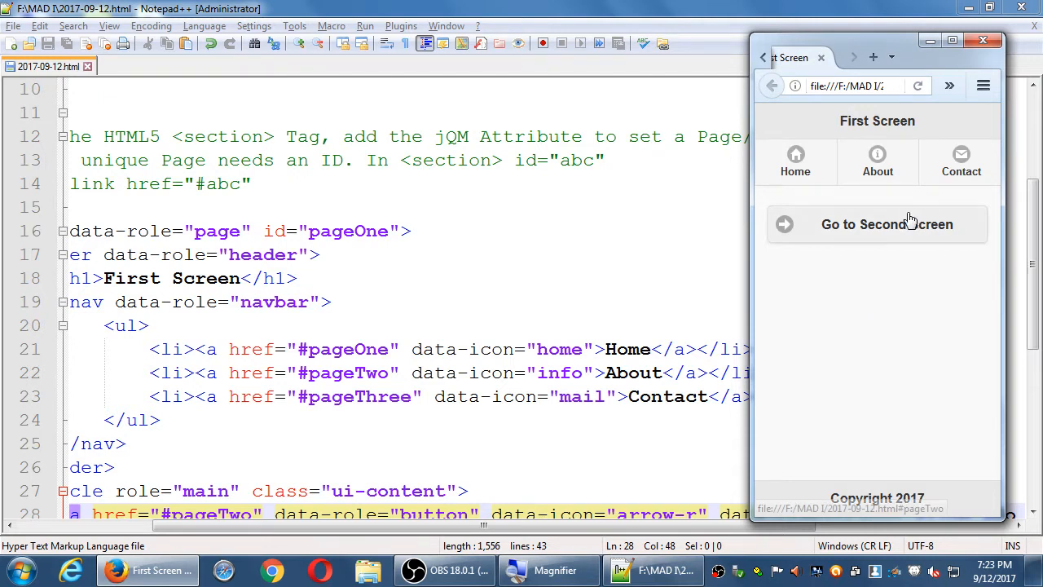
mouse_move(876, 162)
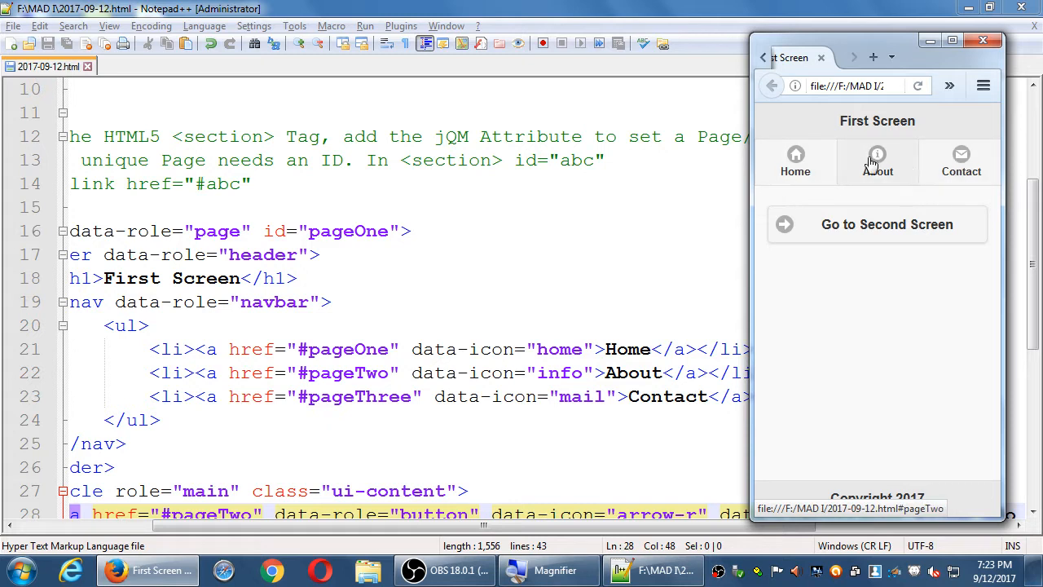
Step: Follow About to the Second Screen and Home in the navbar, returning to the First Screen each time
left_click(877, 225)
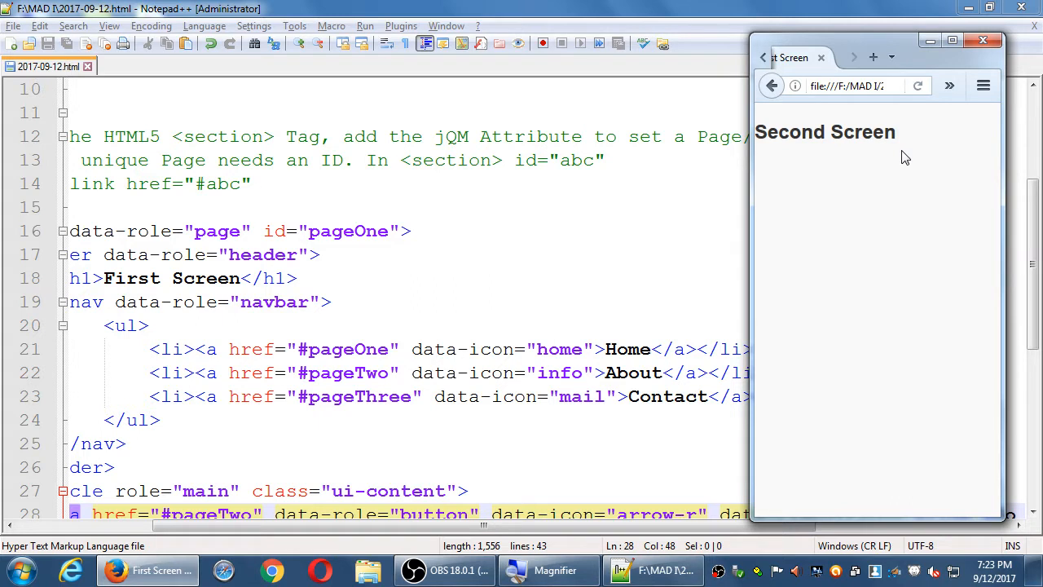
left_click(771, 85)
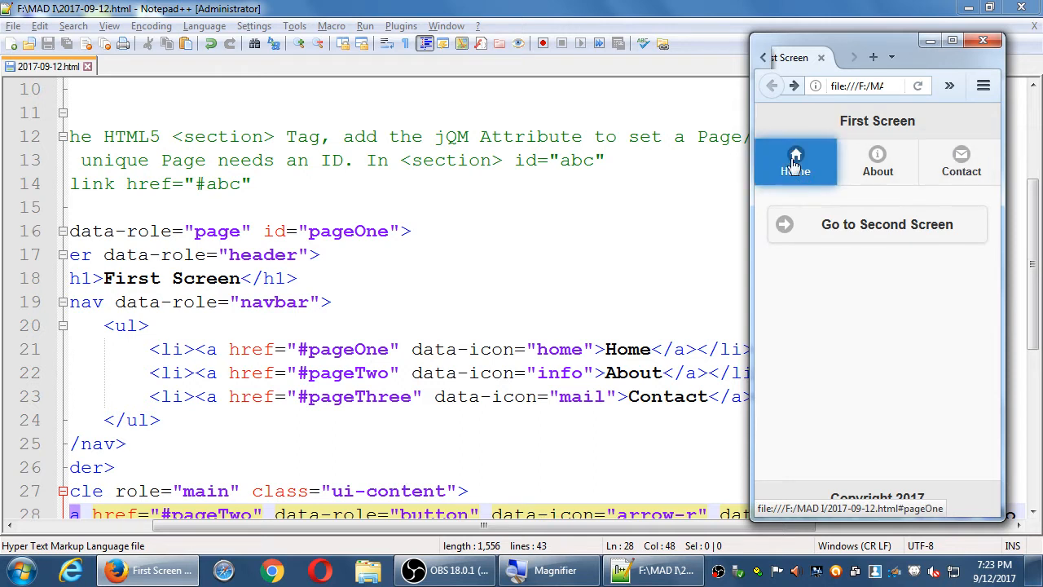
left_click(877, 224)
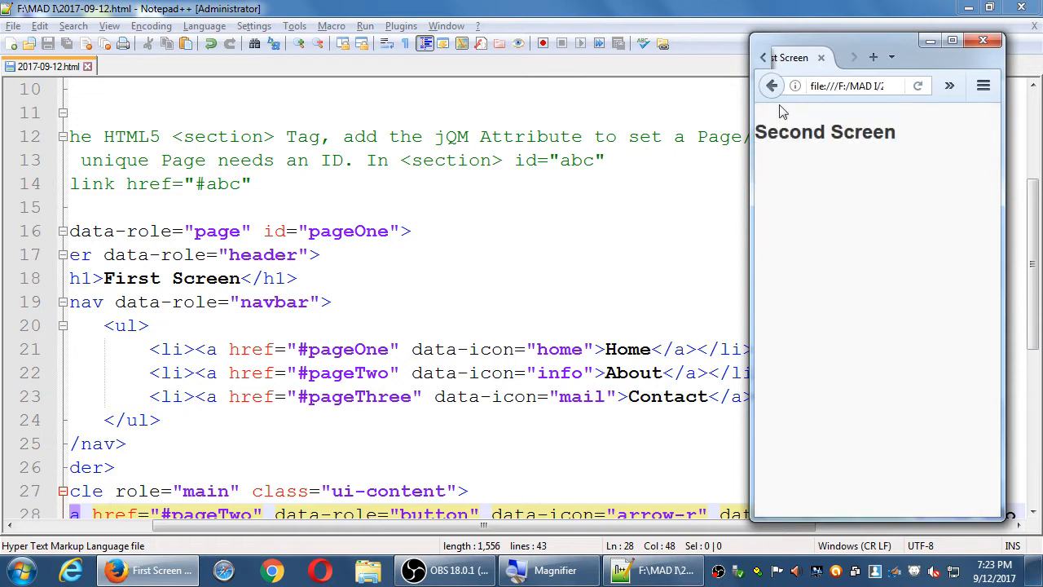
left_click(772, 85)
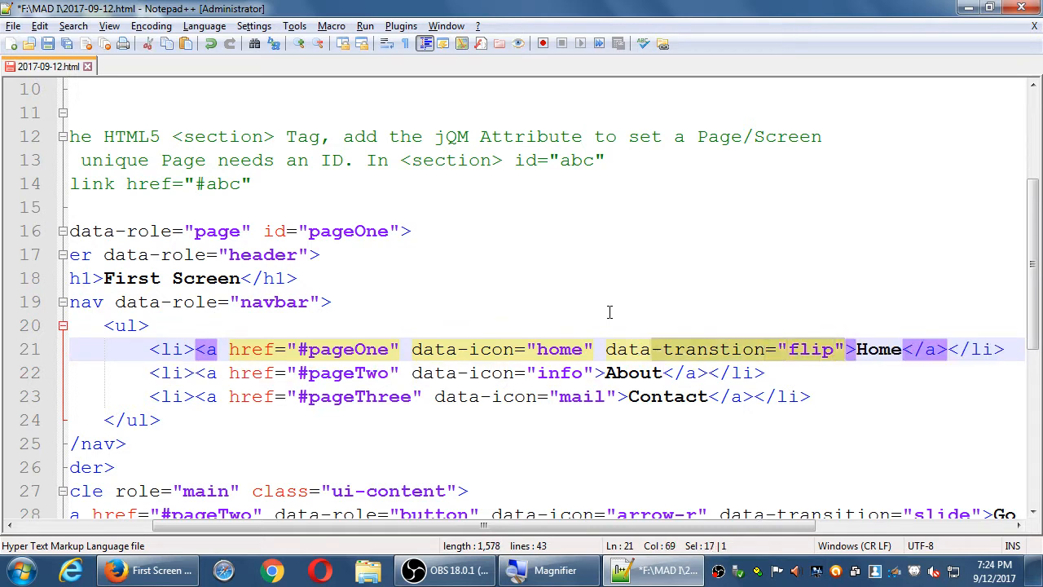
Step: Set data-transition on the navbar links, trying flip and slideup, ending with flow and the corrected spelling
type("data-transtion=\"flip\"")
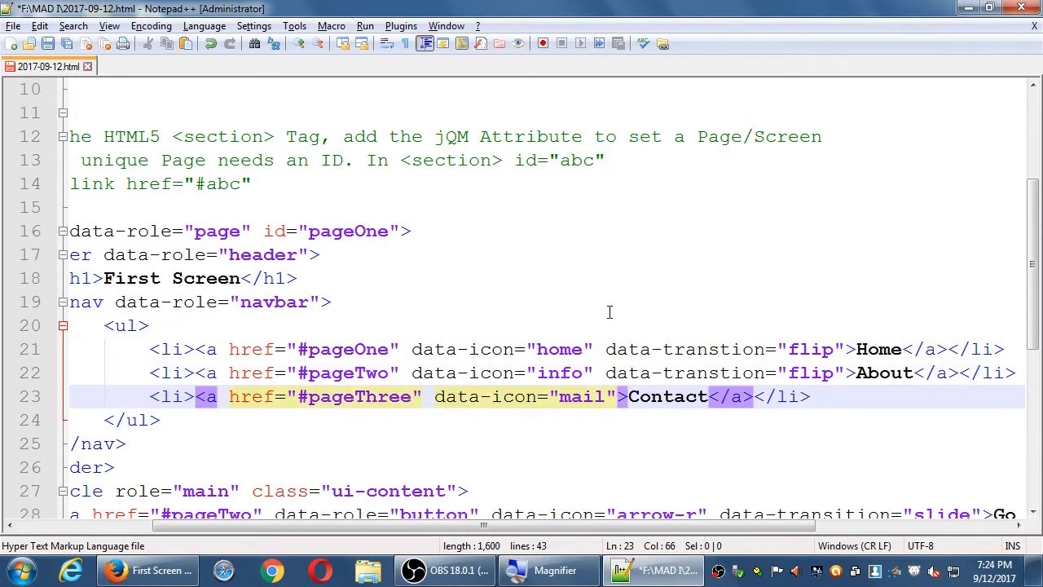
type("data-transtion=\"flip\"")
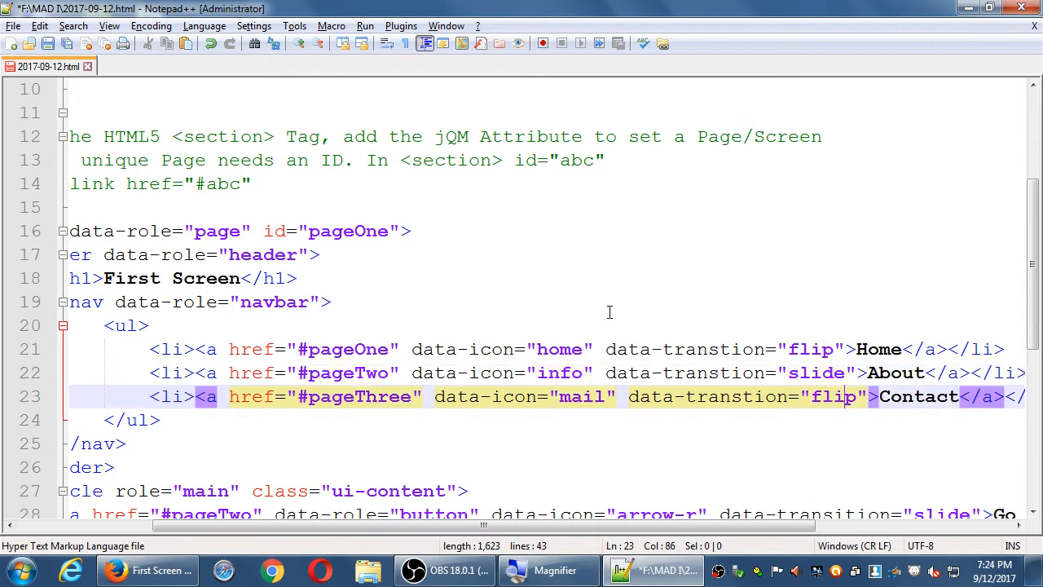
type("sliedup")
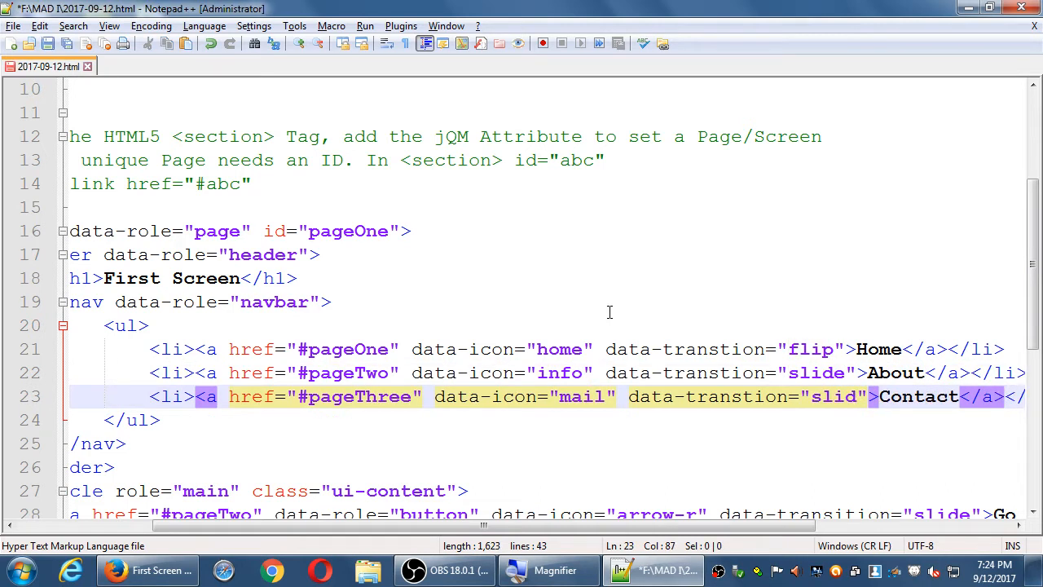
type("eup")
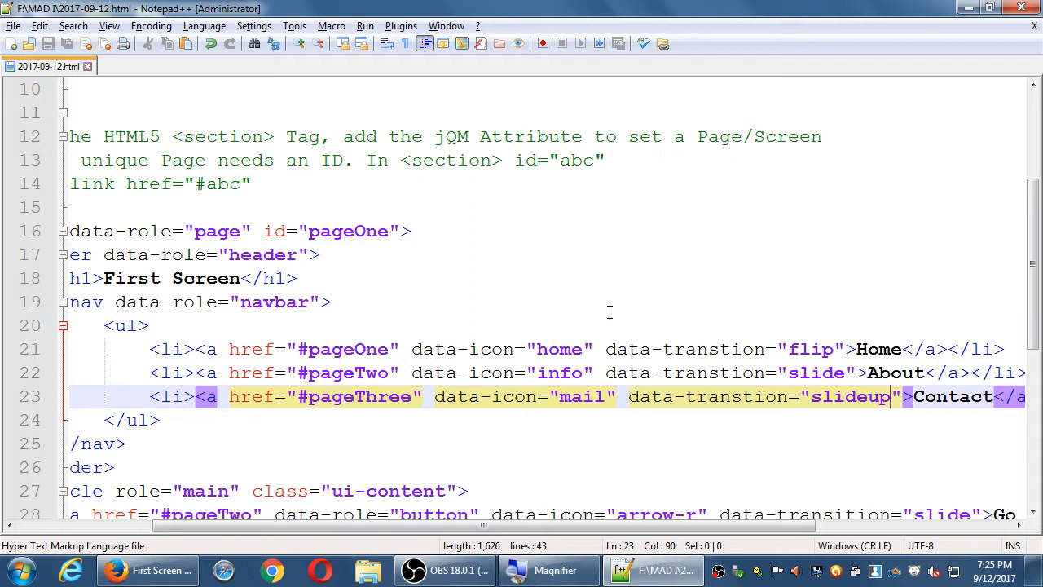
double_click(850, 396)
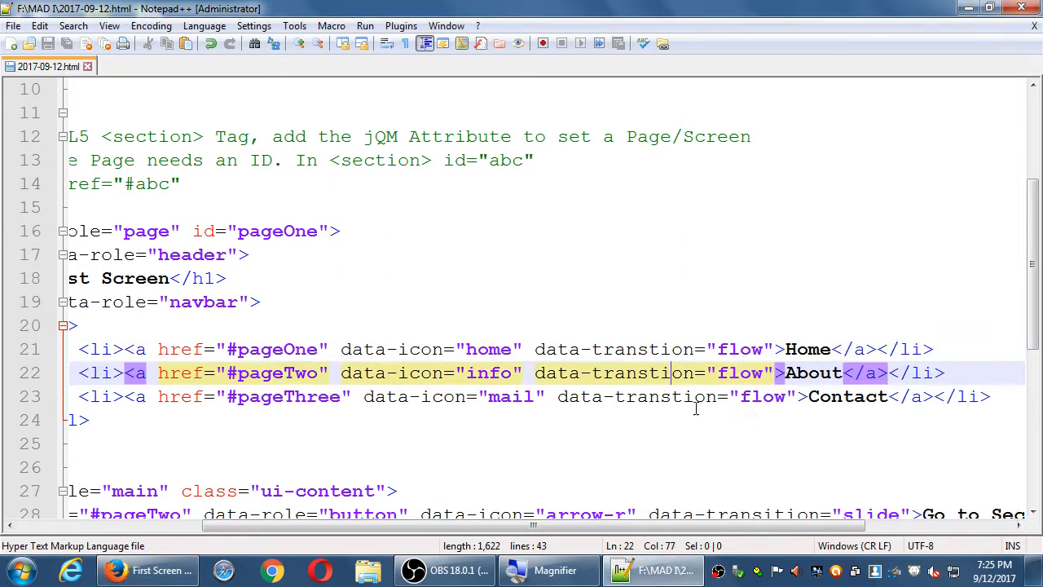
left_click(648, 349)
type("i")
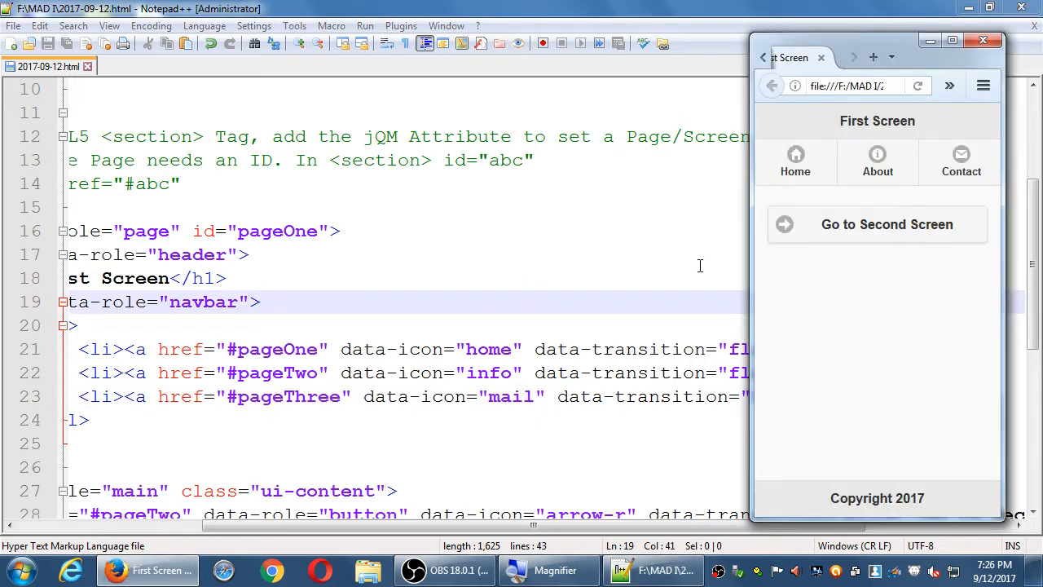
Step: Open the Second Screen twice via the navbar and return to the First Screen each time
left_click(877, 225)
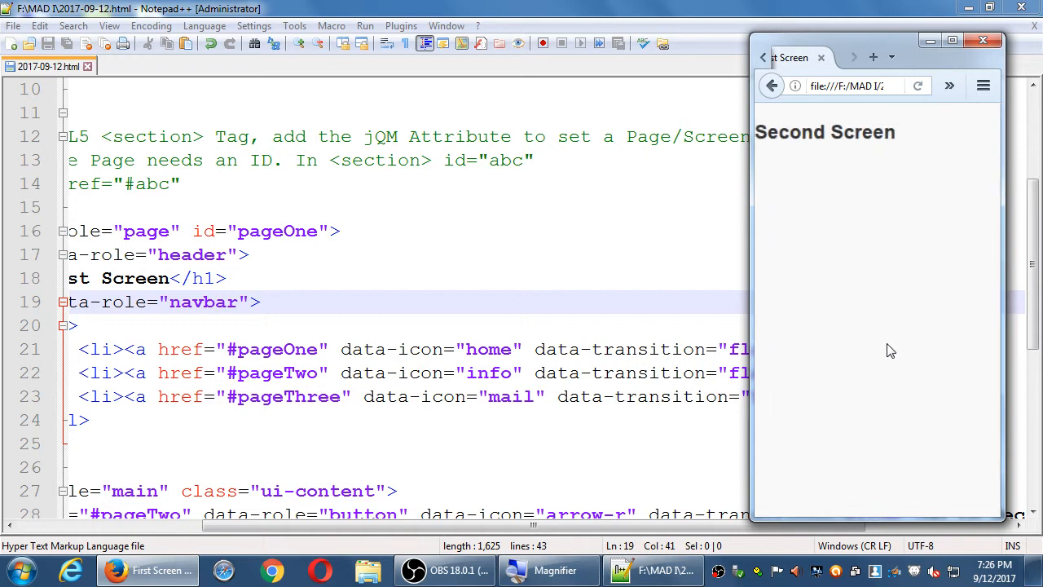
left_click(773, 85)
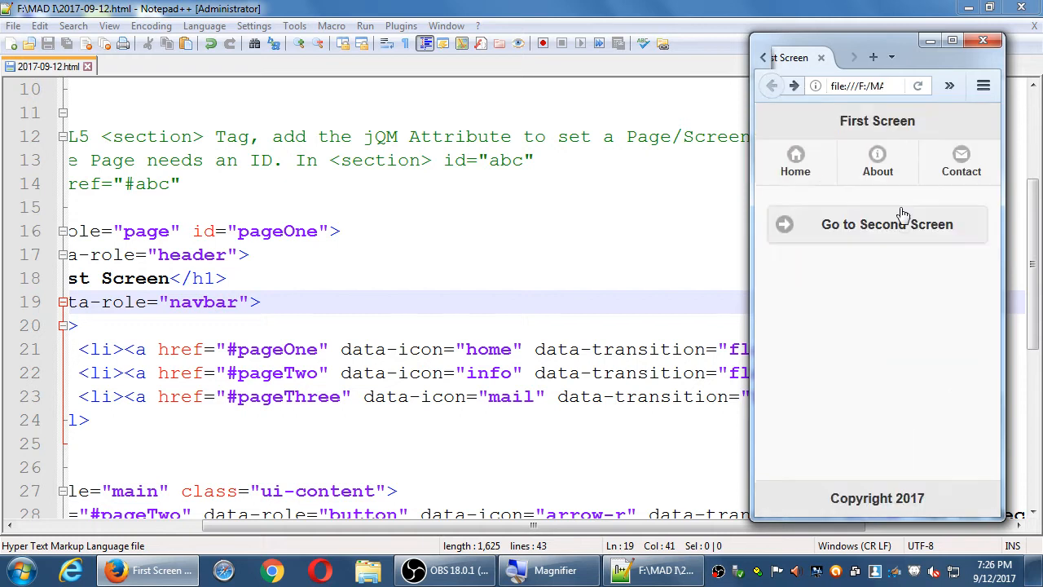
left_click(887, 225)
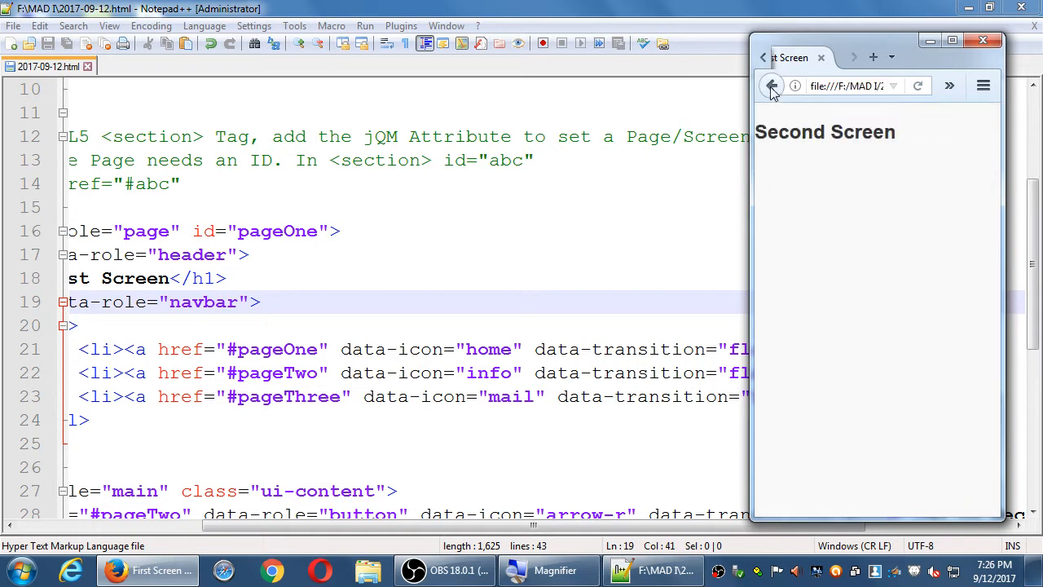
left_click(773, 85)
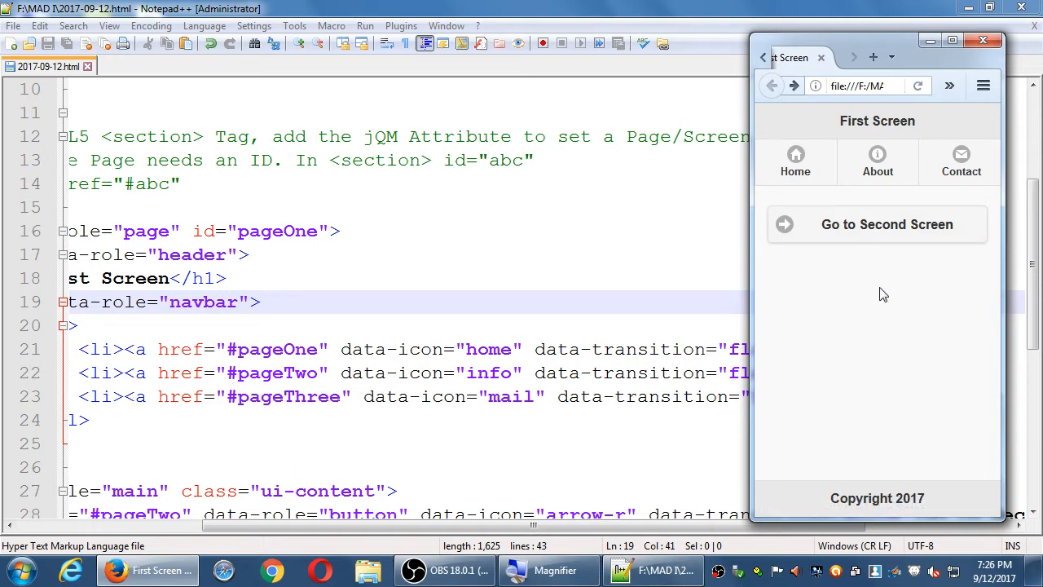
mouse_move(795, 360)
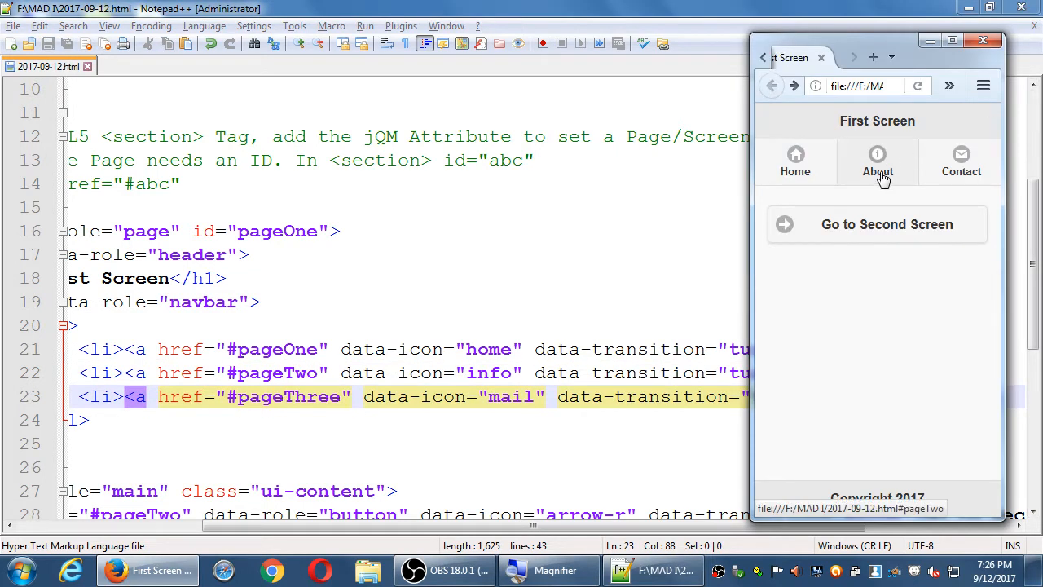
left_click(877, 225)
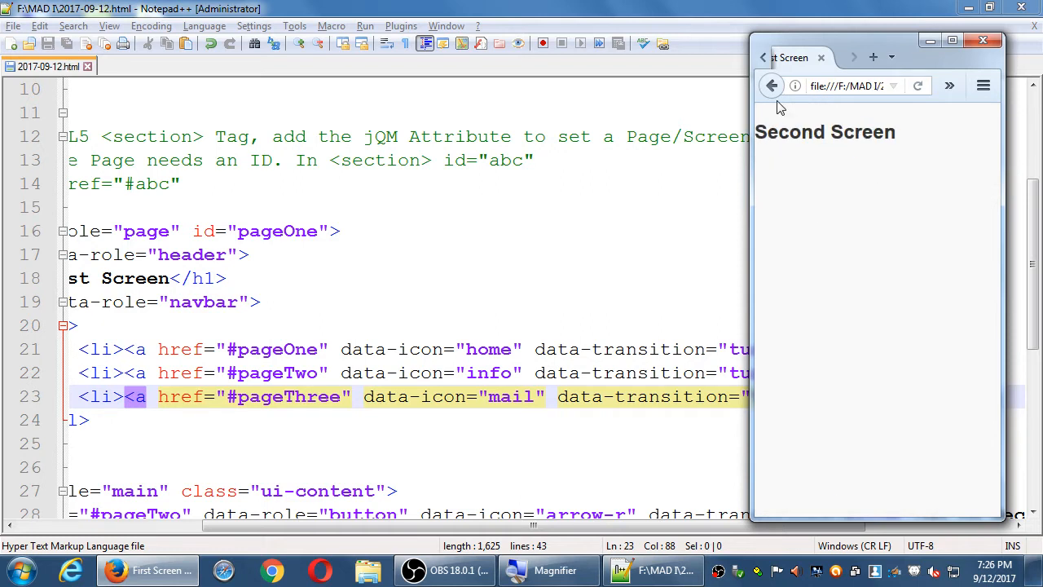
left_click(772, 84)
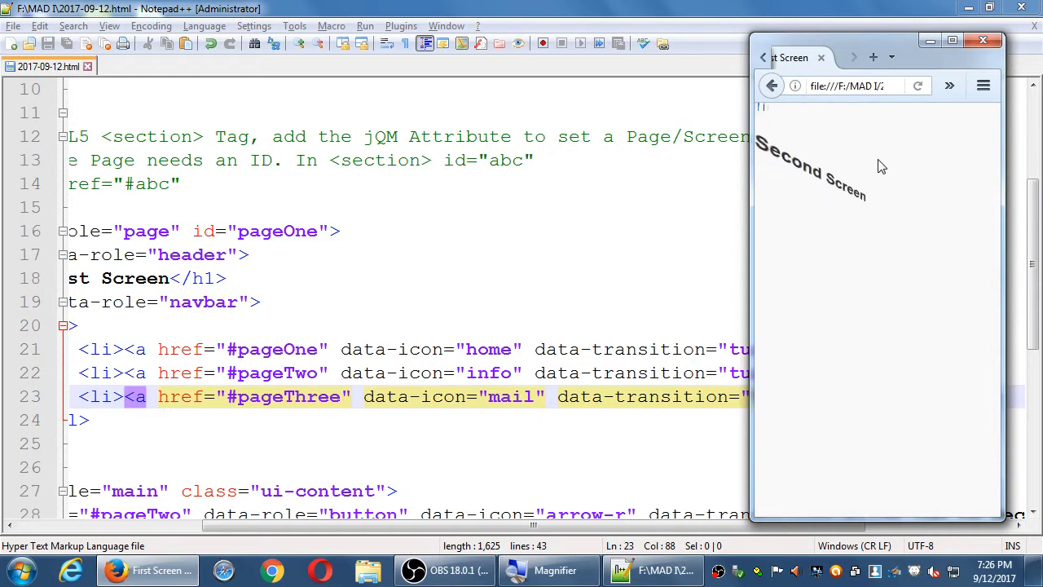
left_click(771, 85)
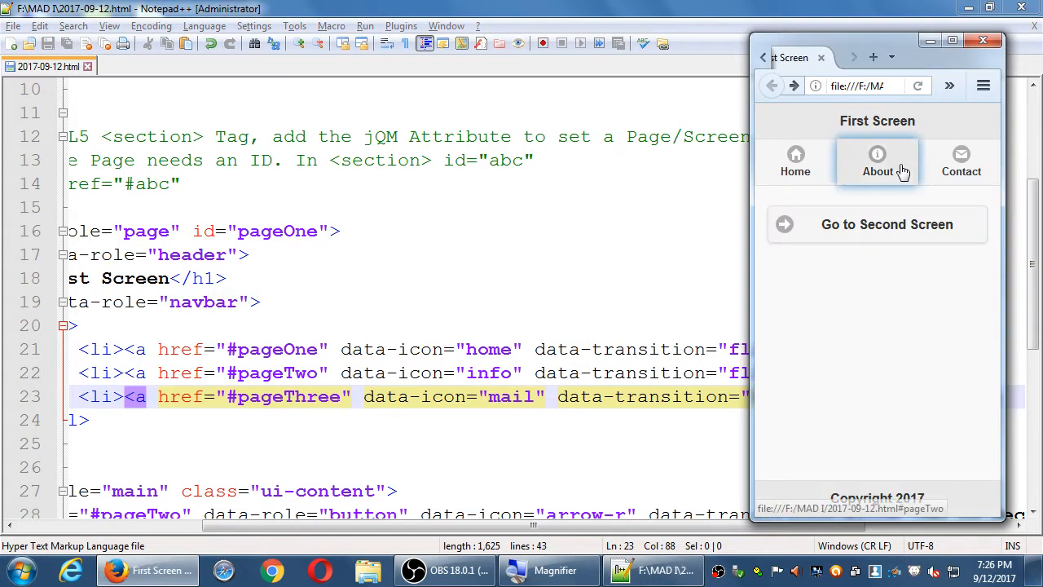
mouse_move(829, 250)
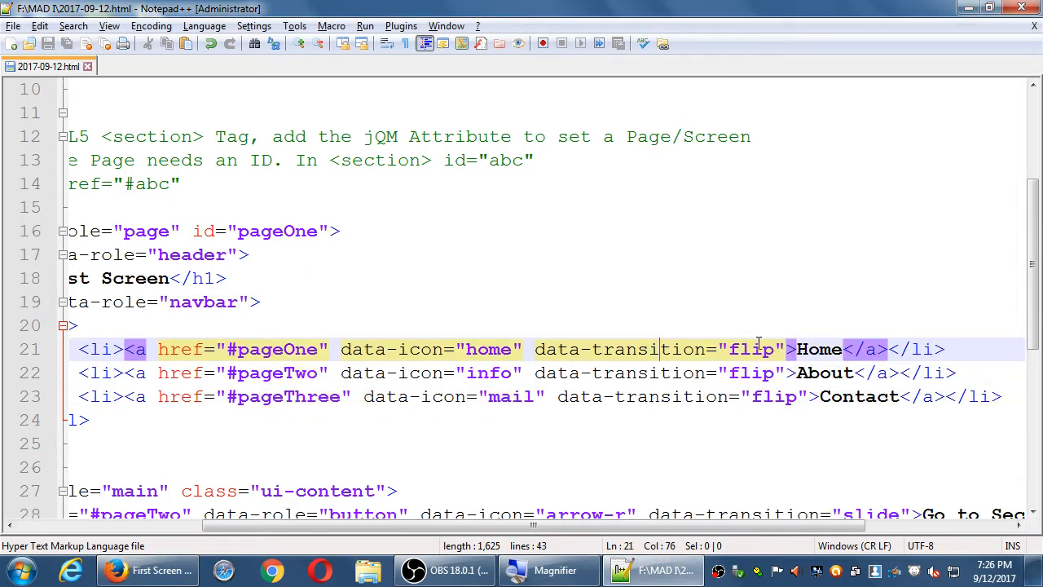
type("fade")
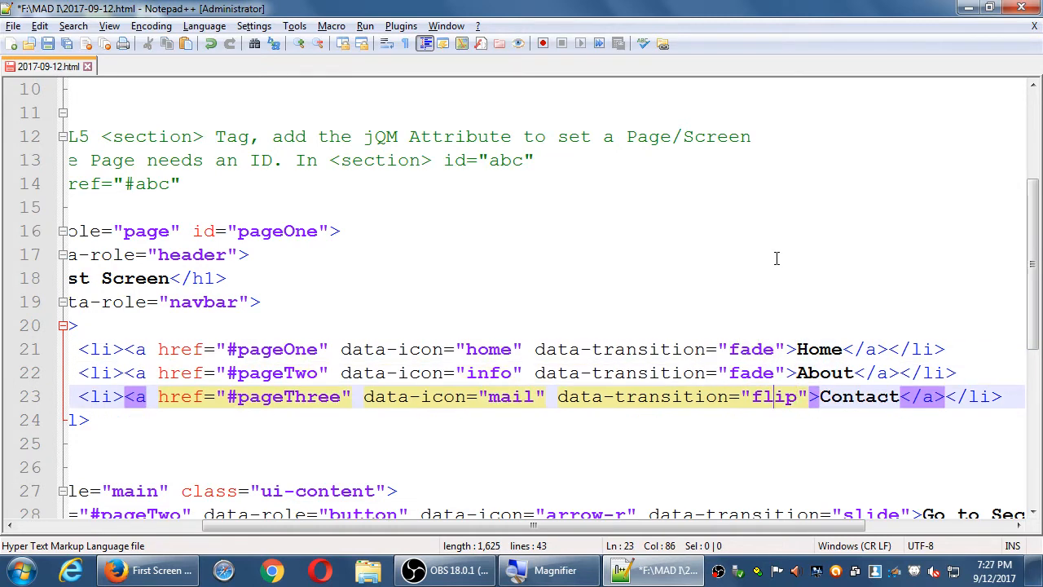
type("fade")
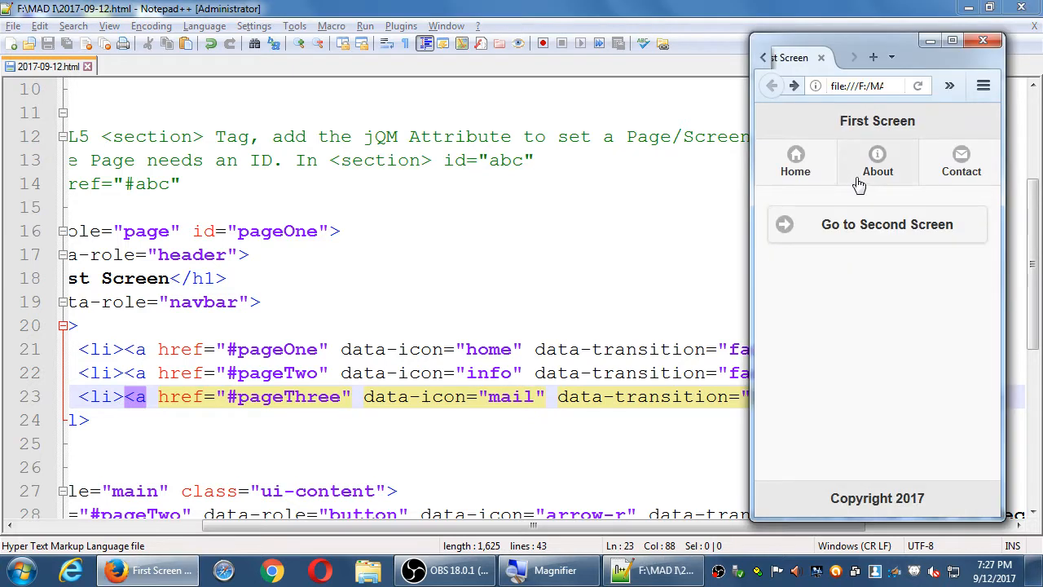
mouse_move(796, 161)
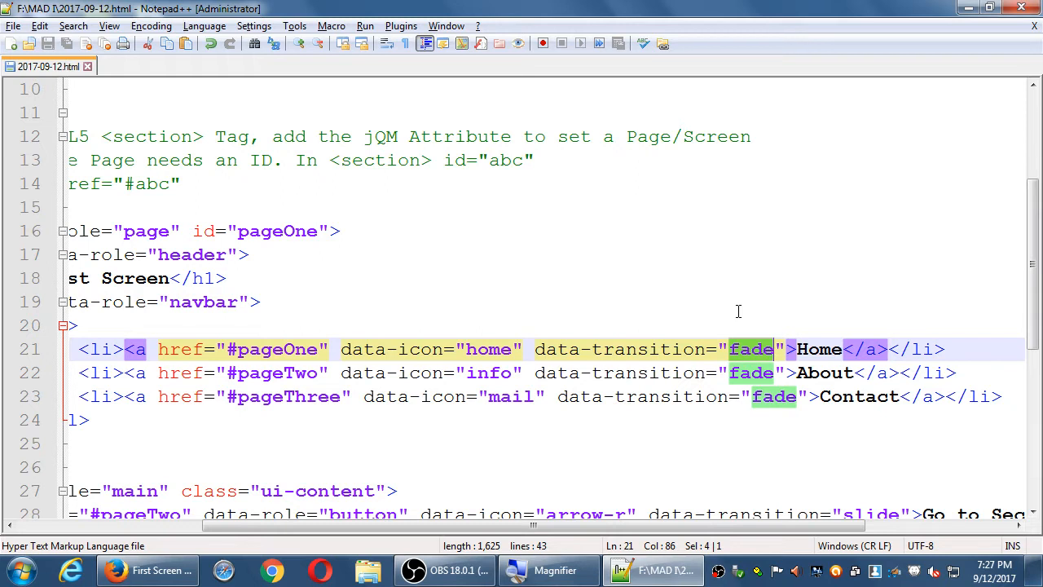
type("flip")
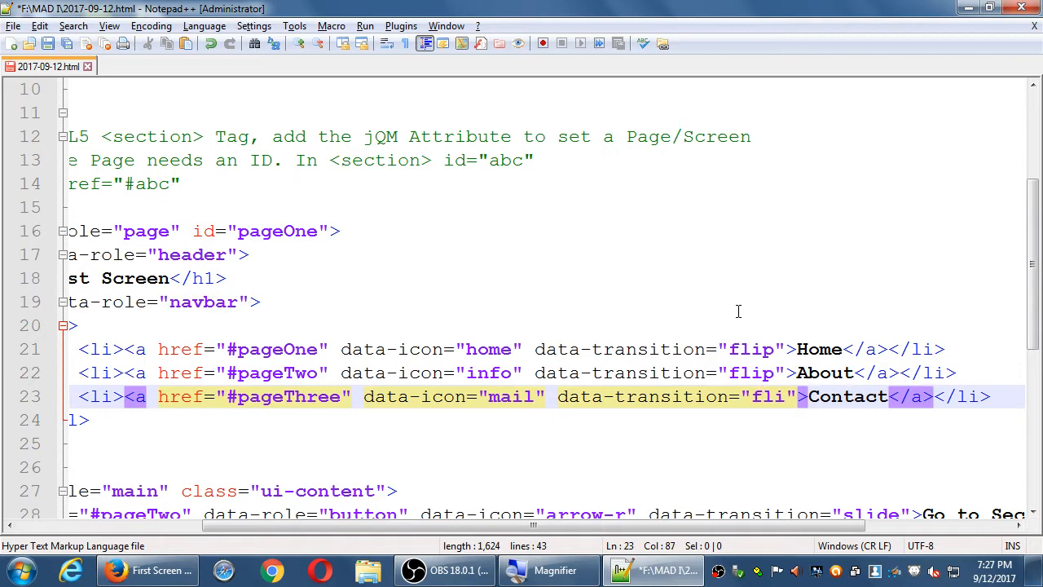
type("p")
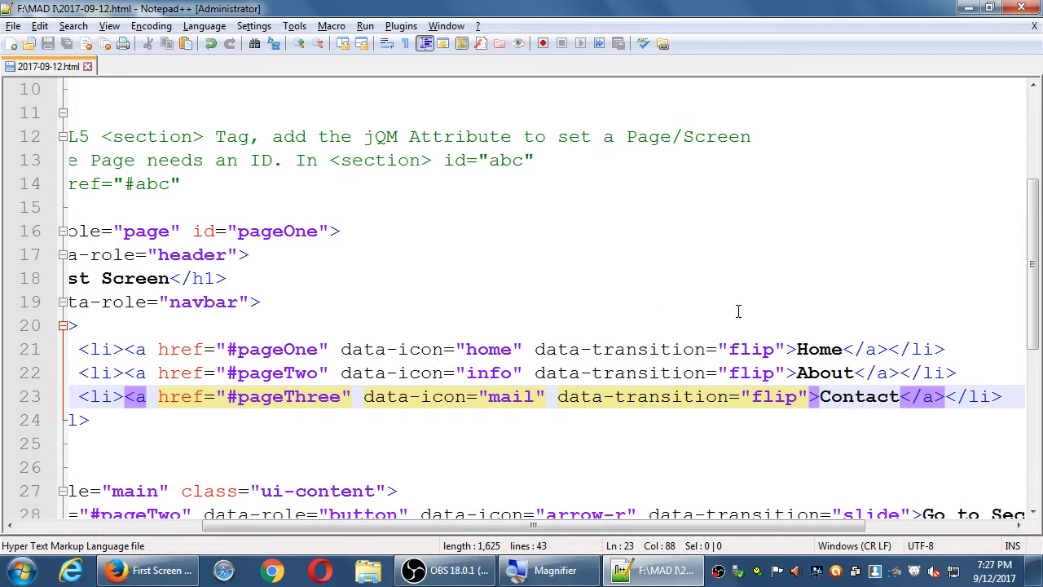
left_click(796, 396)
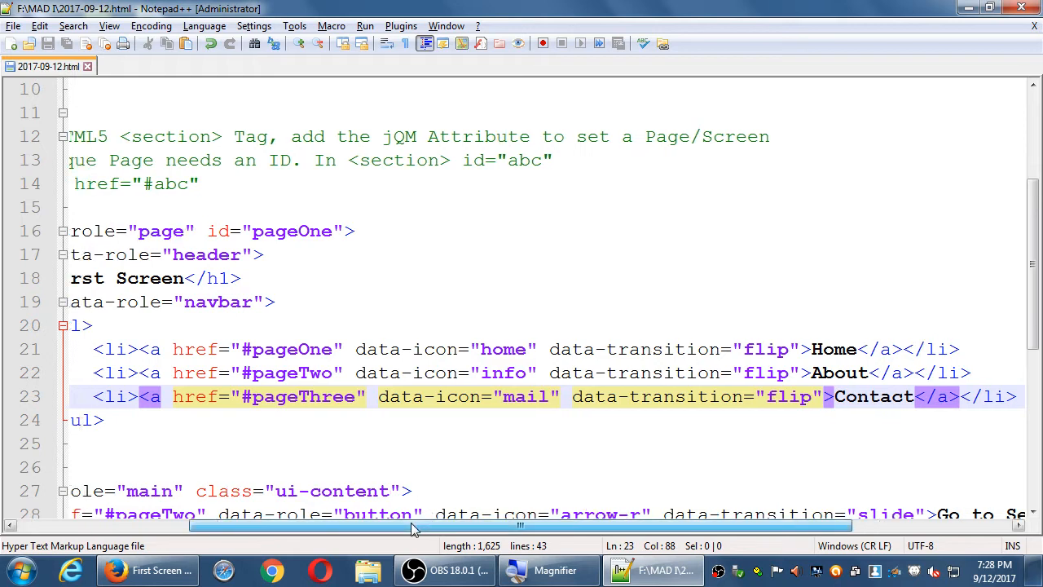
Step: Scroll the editor left to view the navbar link lines
scroll("left", 3)
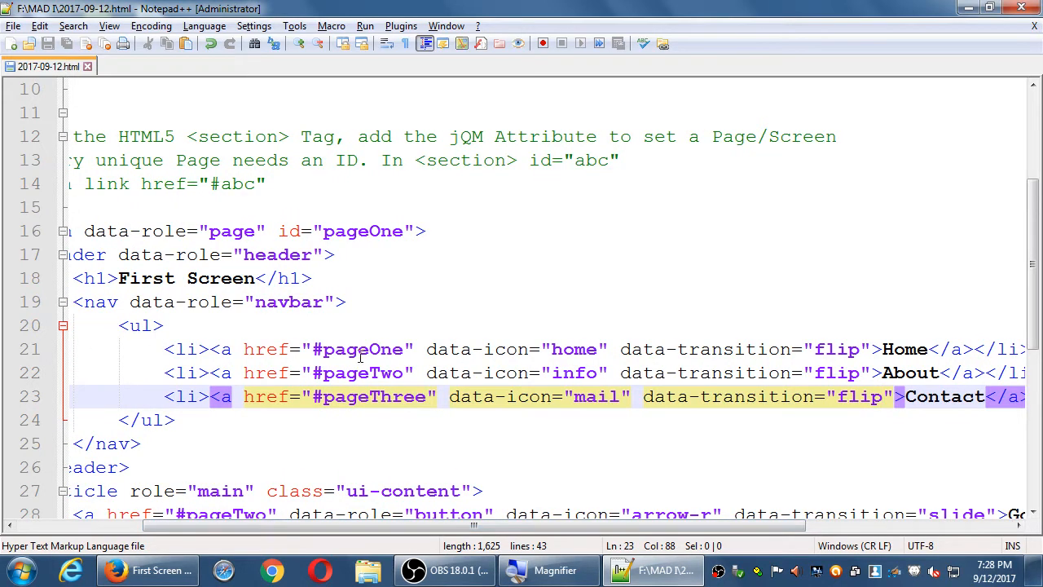
mouse_move(434, 348)
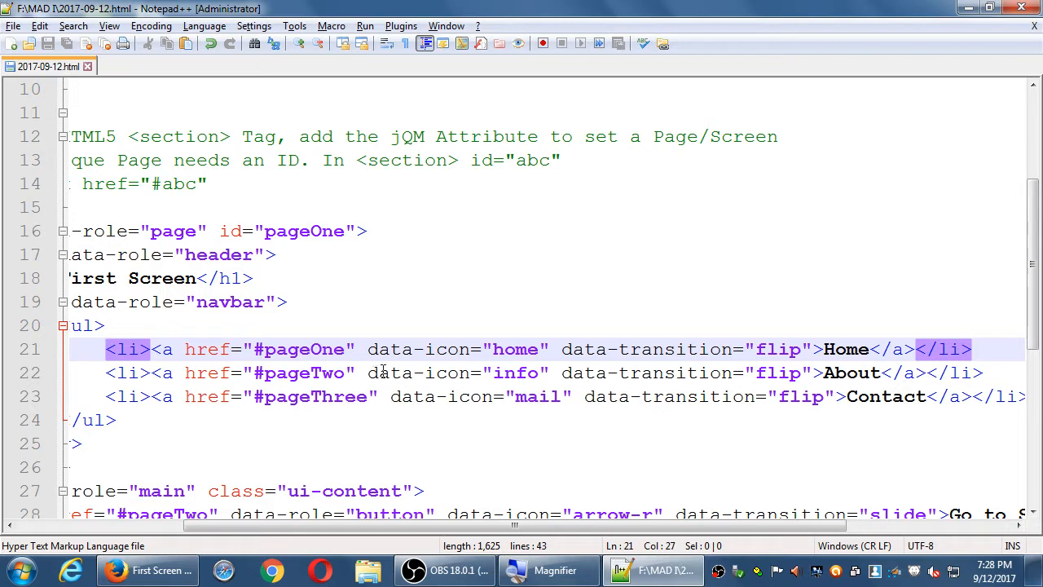
mouse_move(407, 309)
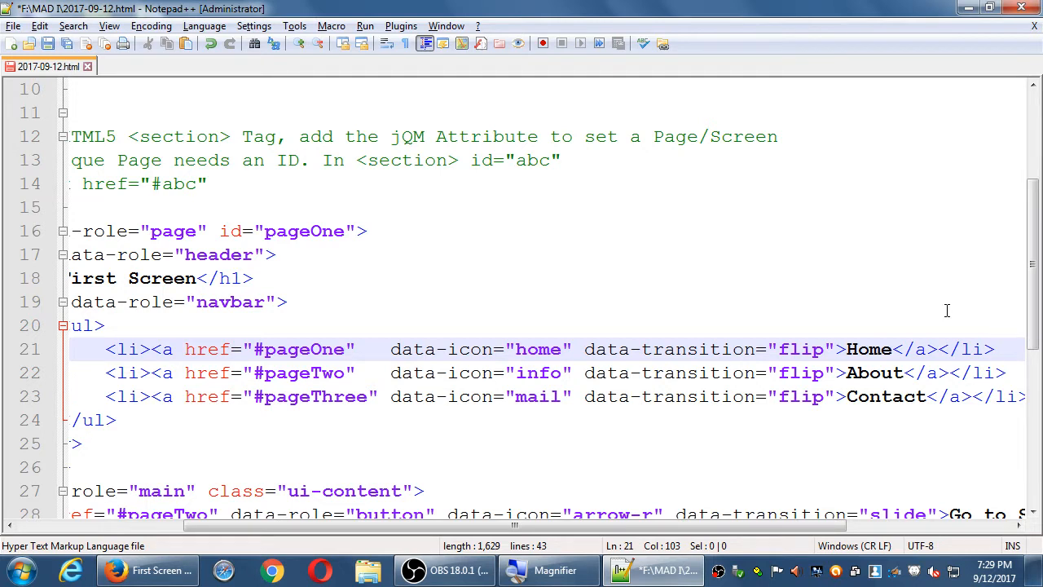
mouse_move(479, 352)
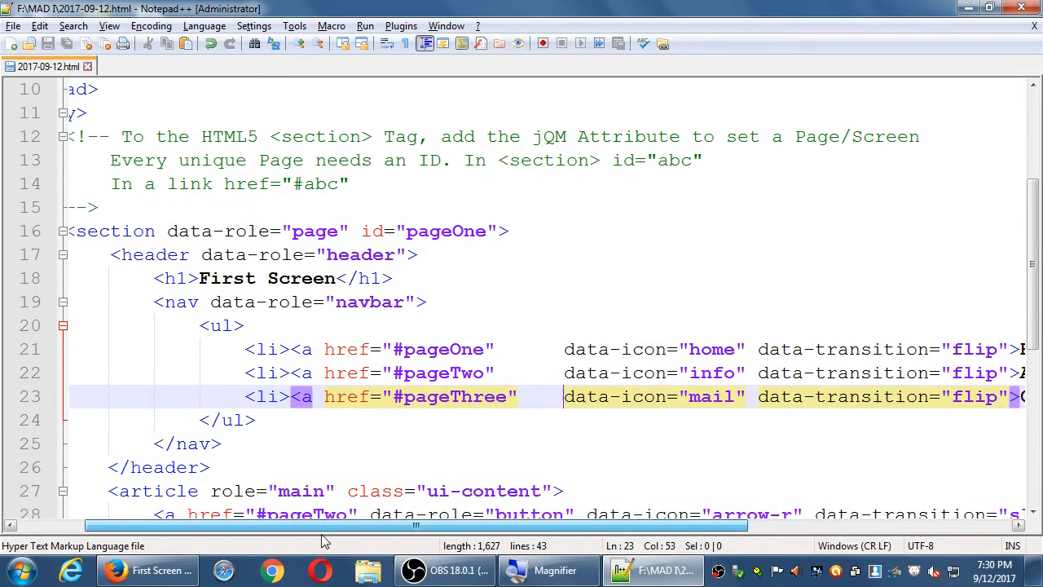
Step: Scroll down and back up to review the whole pageOne section
scroll("down", 3)
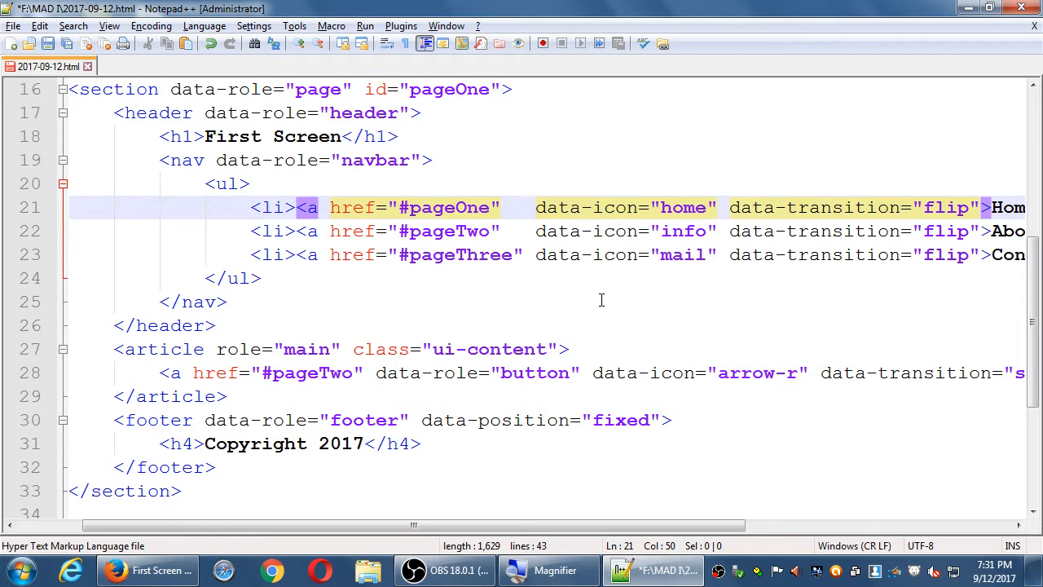
mouse_move(627, 342)
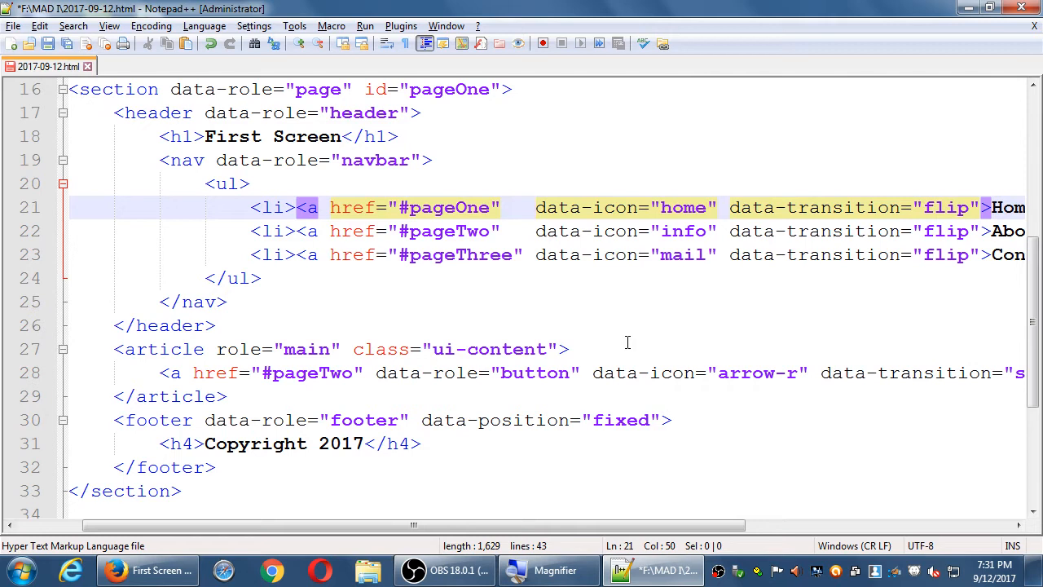
scroll("up", 3)
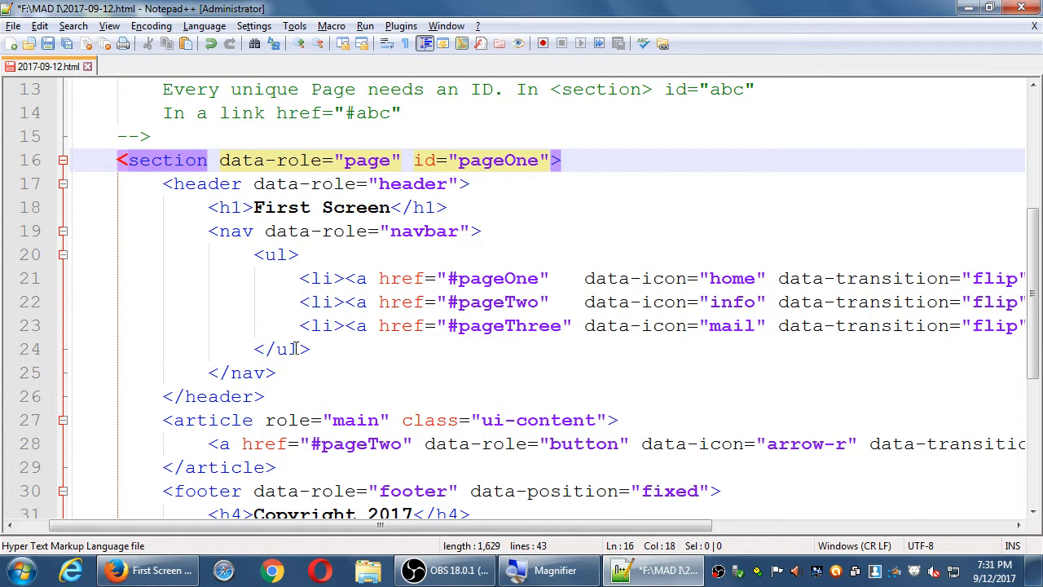
scroll("down", 3)
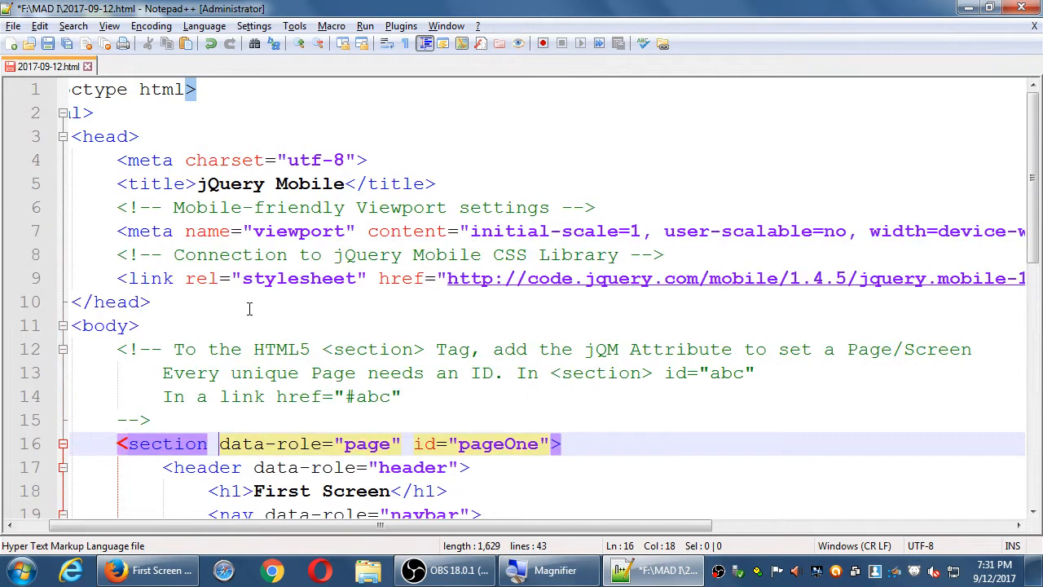
scroll("down", 3)
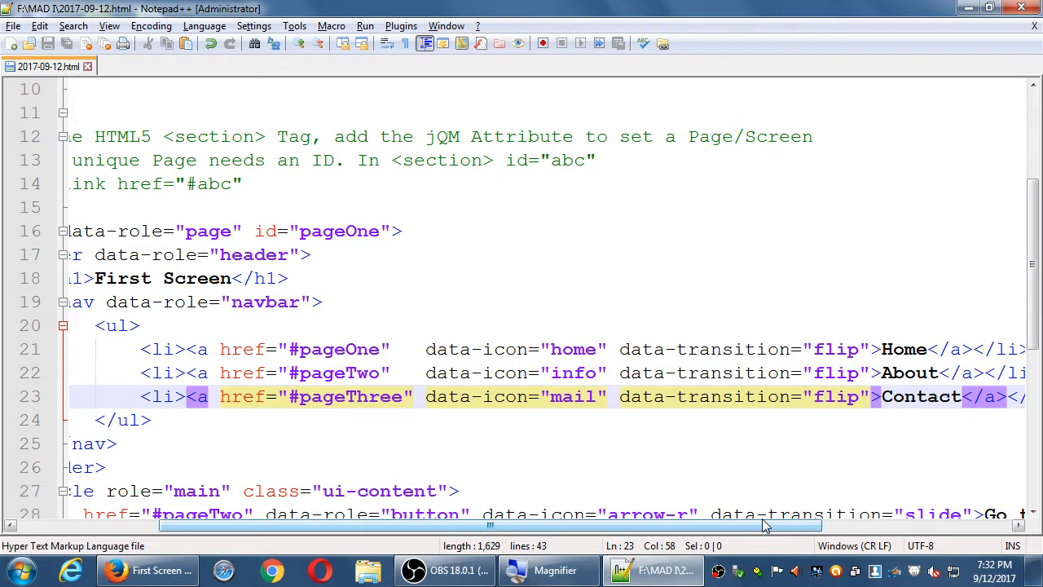
mouse_move(688, 534)
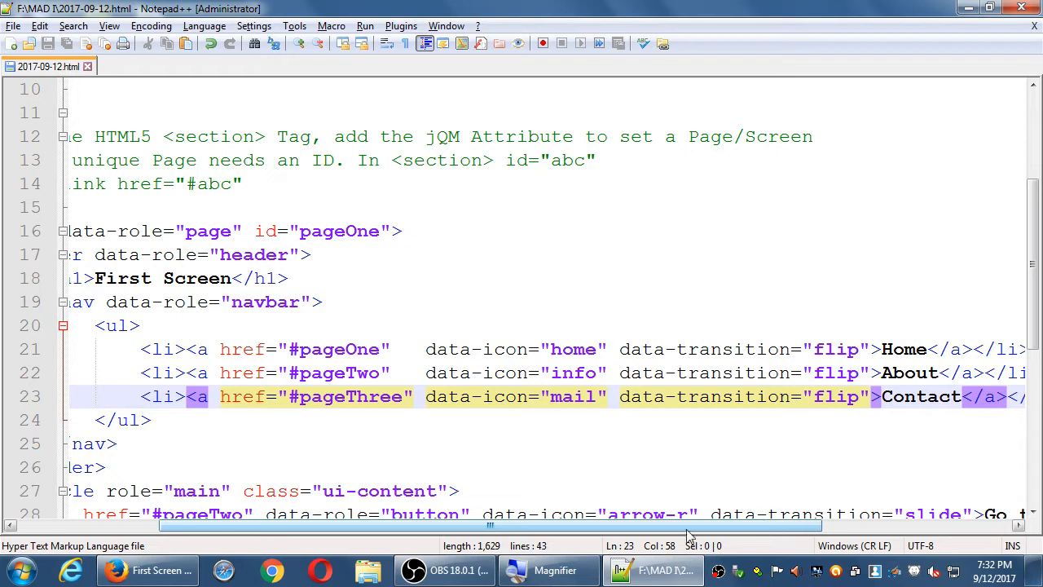
scroll("down", 3)
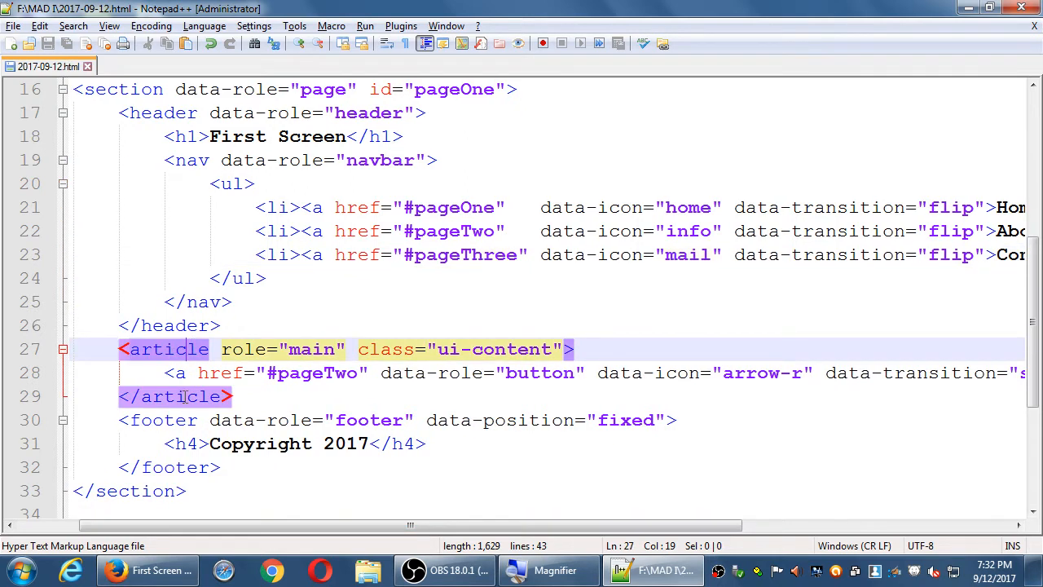
scroll("down", 3)
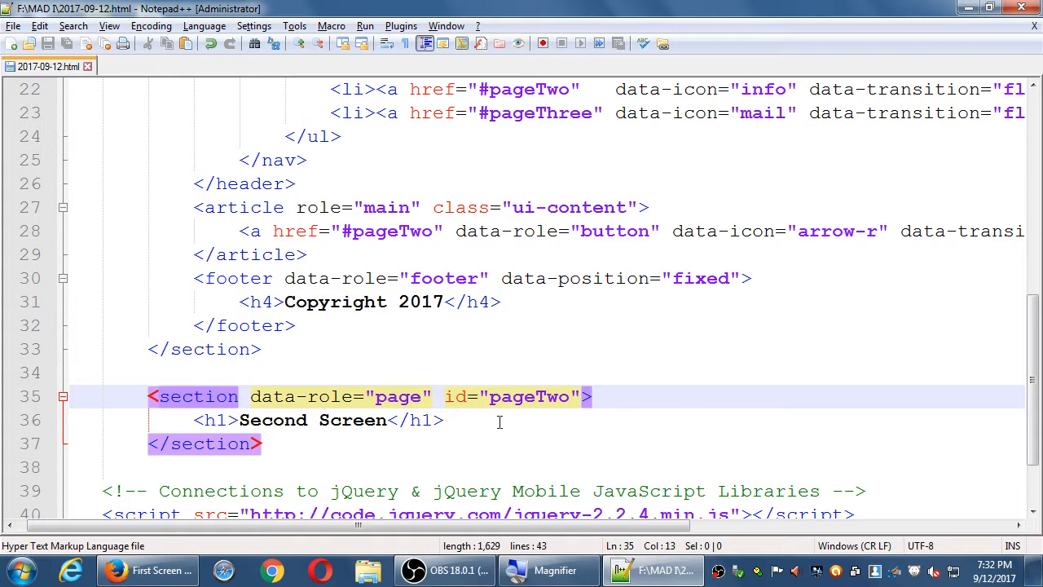
Step: Replace the second section's id pageTwo with TEMPLATE
double_click(530, 396)
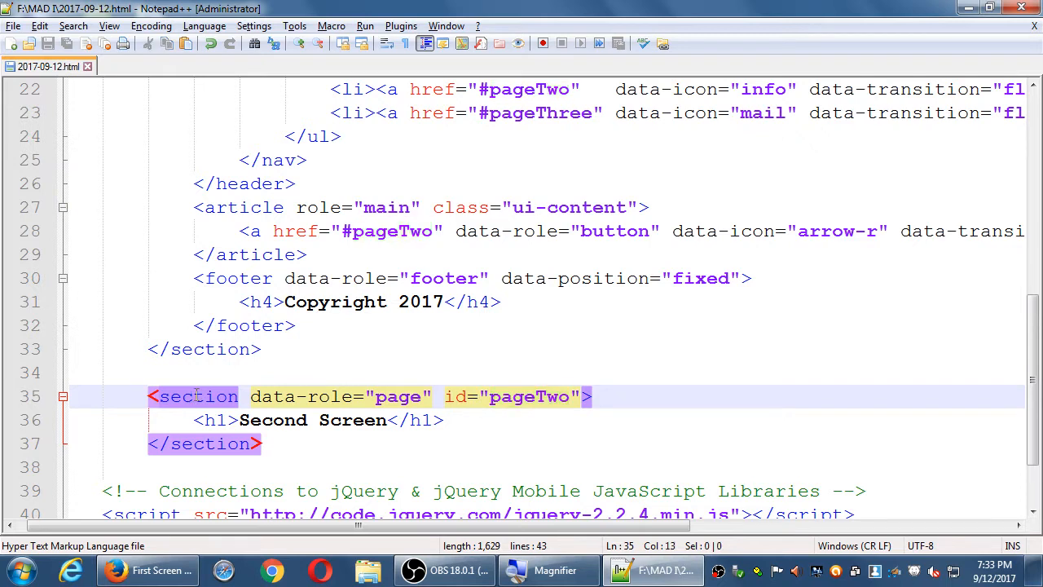
double_click(530, 396)
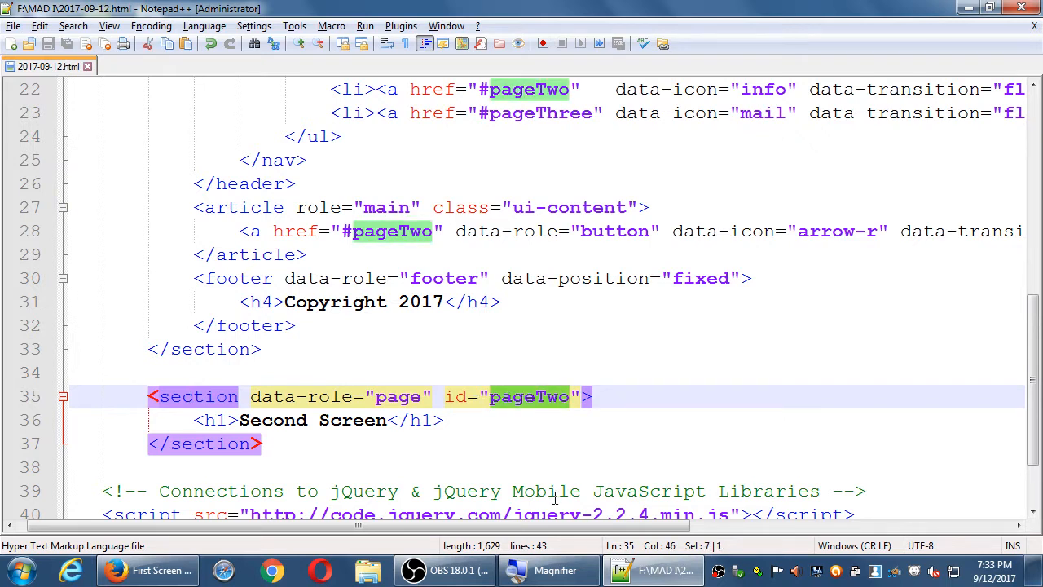
type("TEMPLATE")
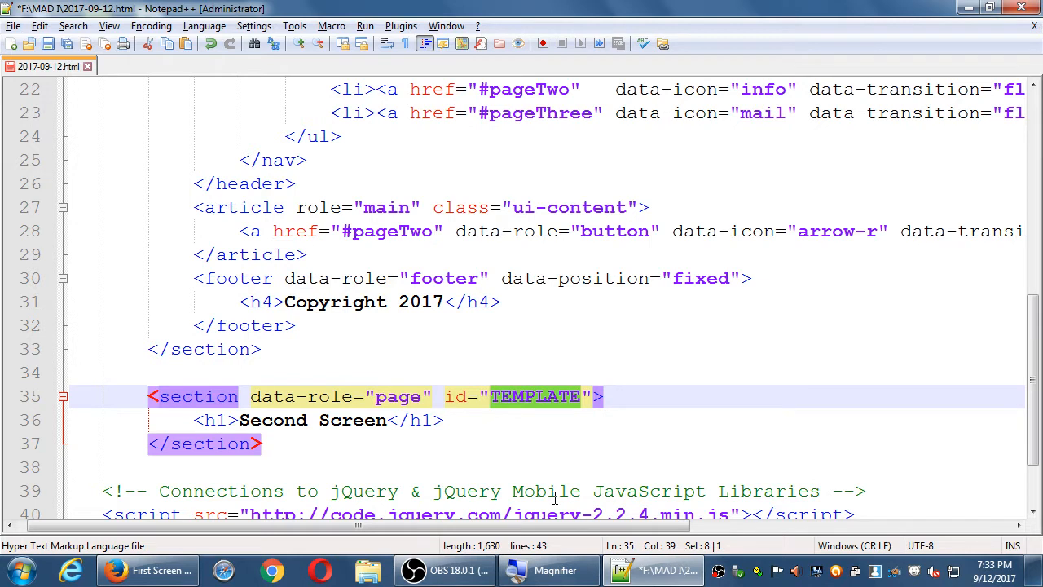
Step: Type the TEMPLATE section skeleton with article and footer opening and closing tags
type("<se")
type("<header>")
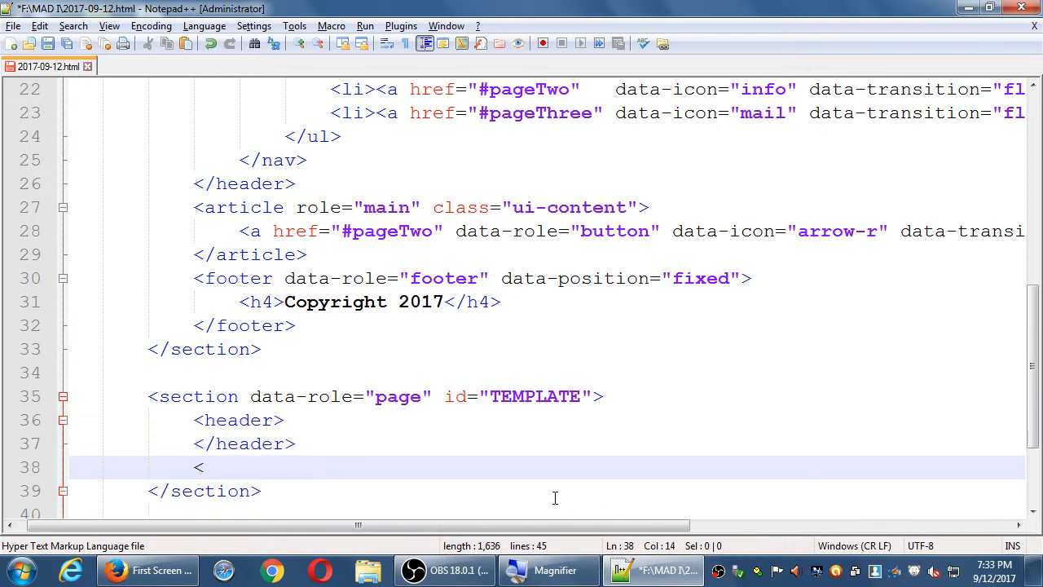
type("article>")
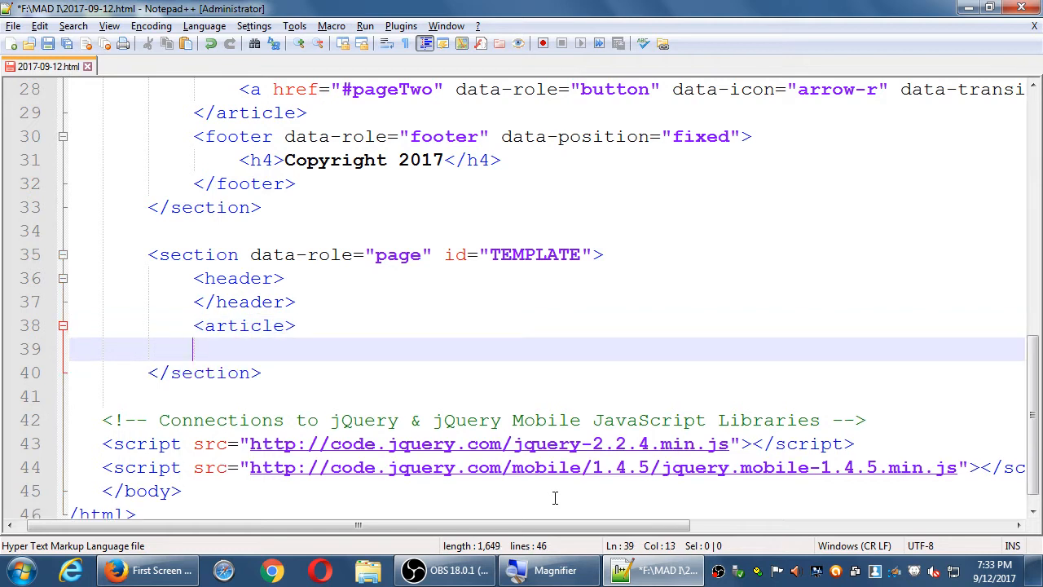
type("</article>")
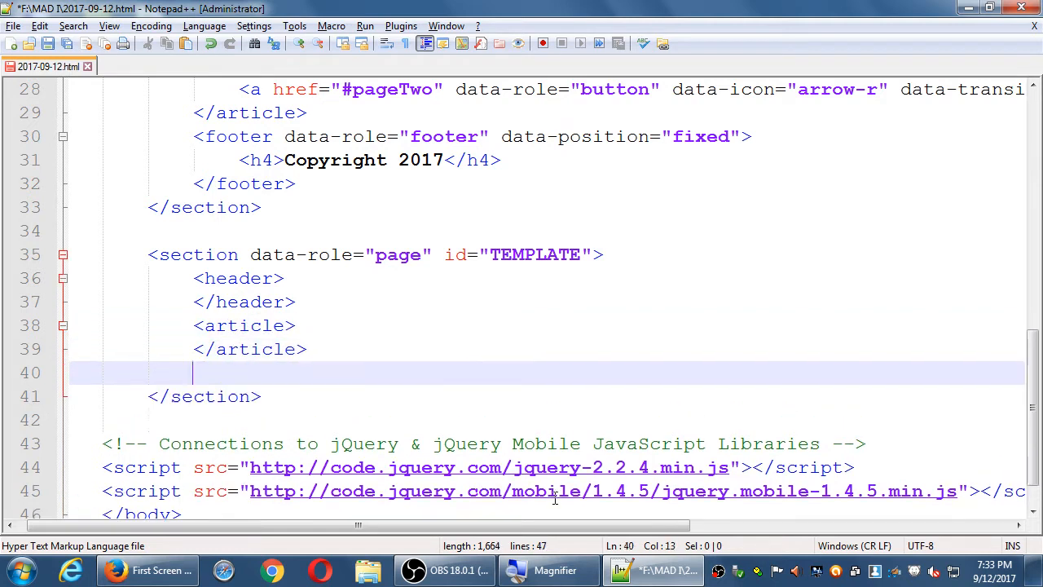
type("<footer>")
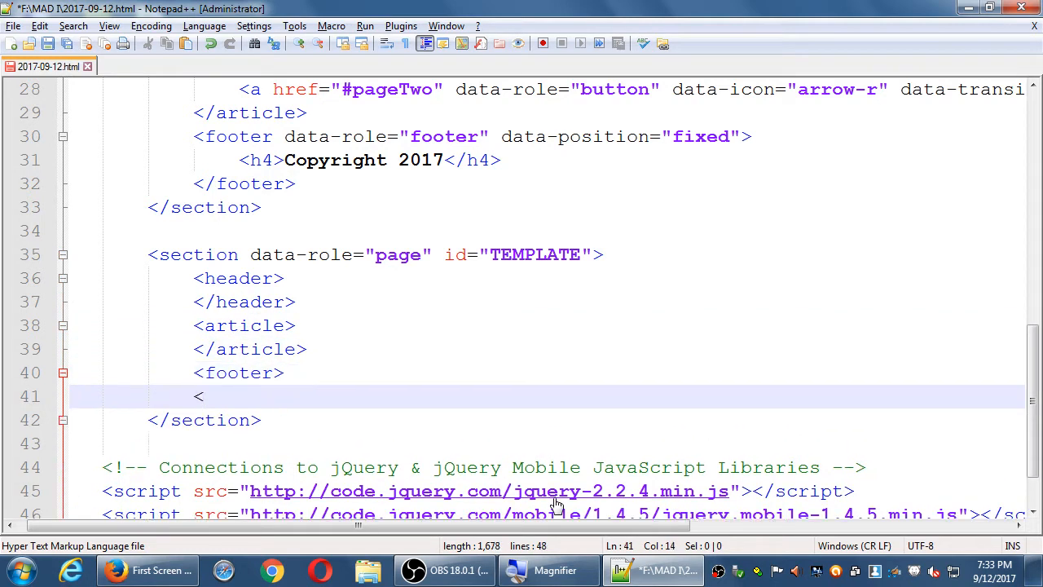
type("/footer>")
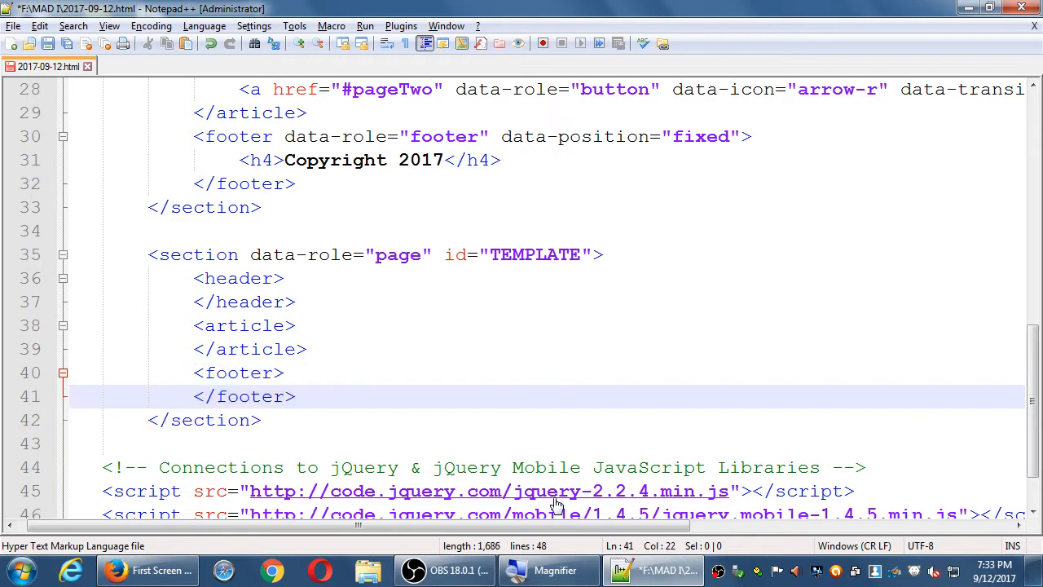
Step: Add data-role="header", role="main" class="ui-content" on the article, and data-role="footer"
type("data-role=\"")
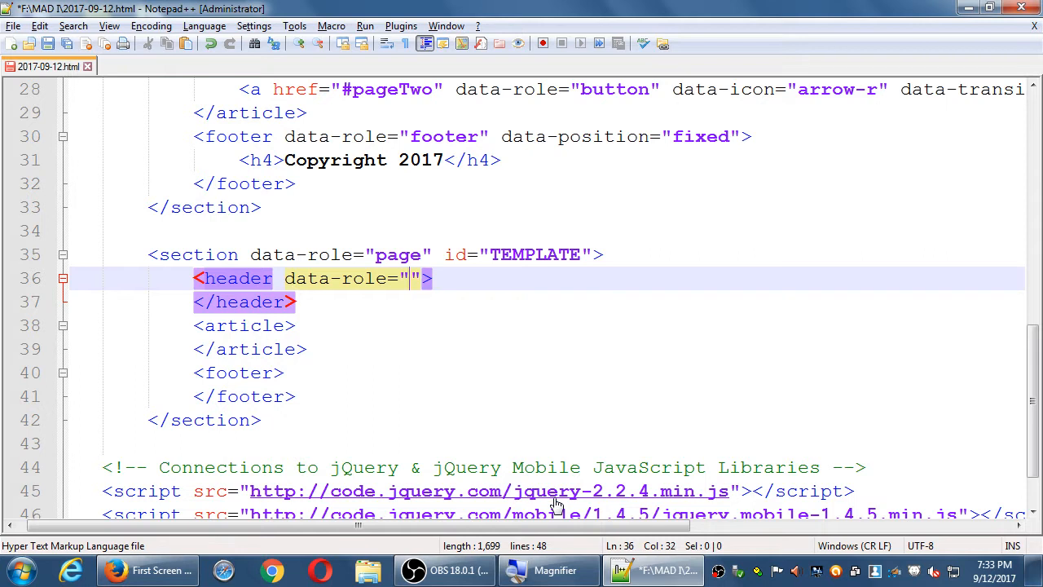
type("header")
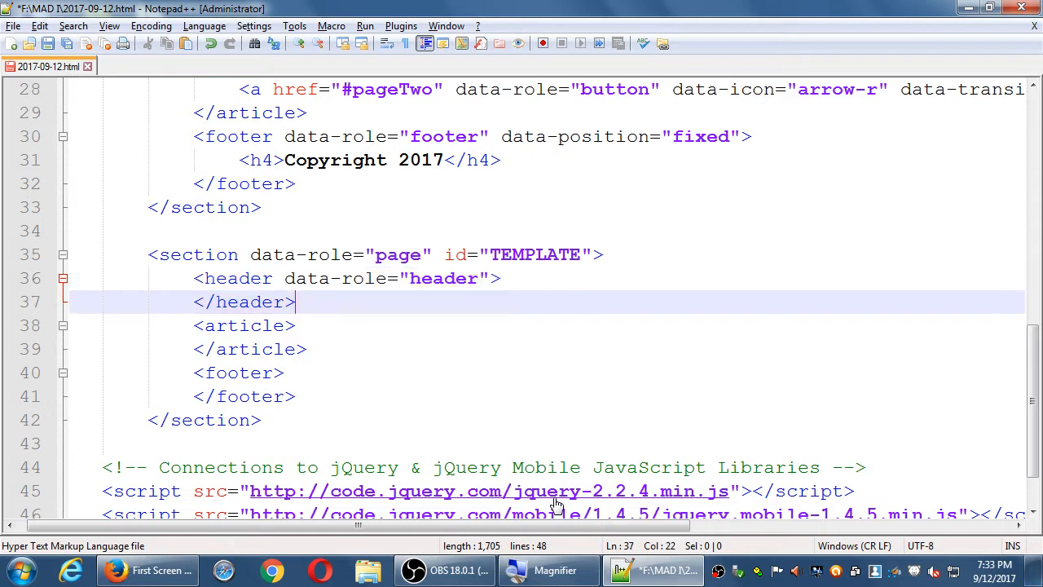
type("role")
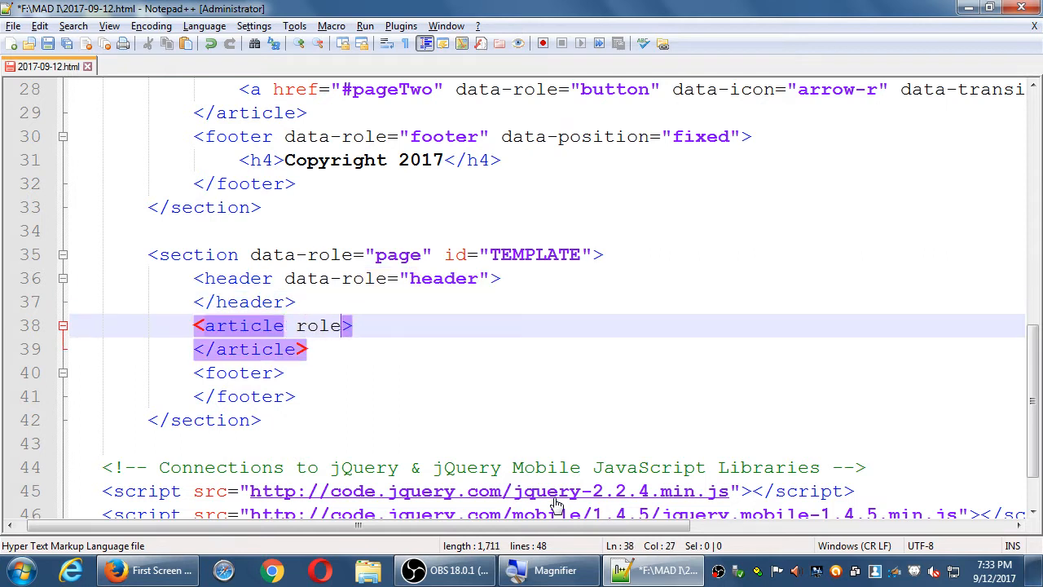
type("=\"main\"")
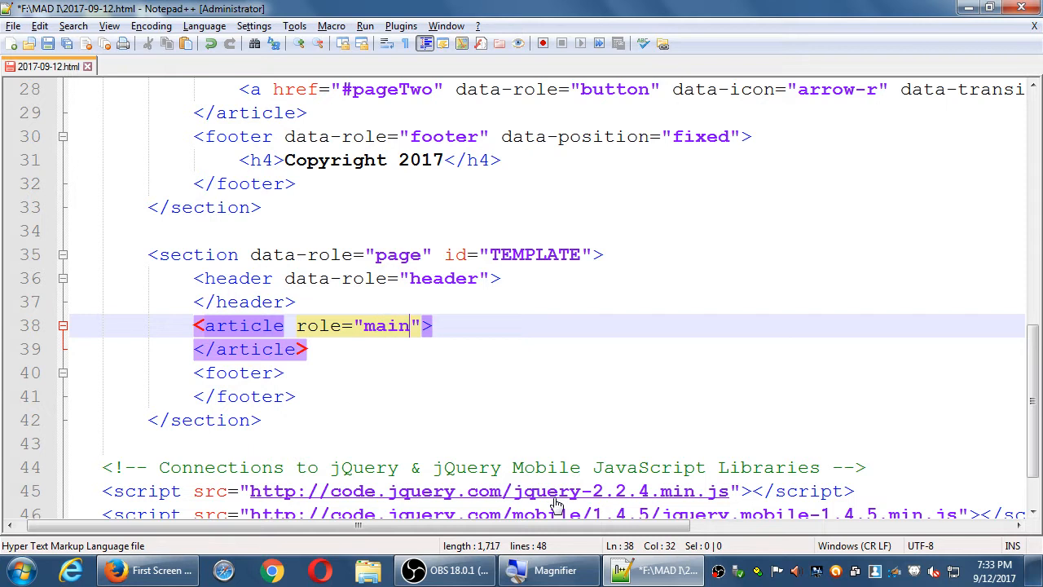
type("class=\"")
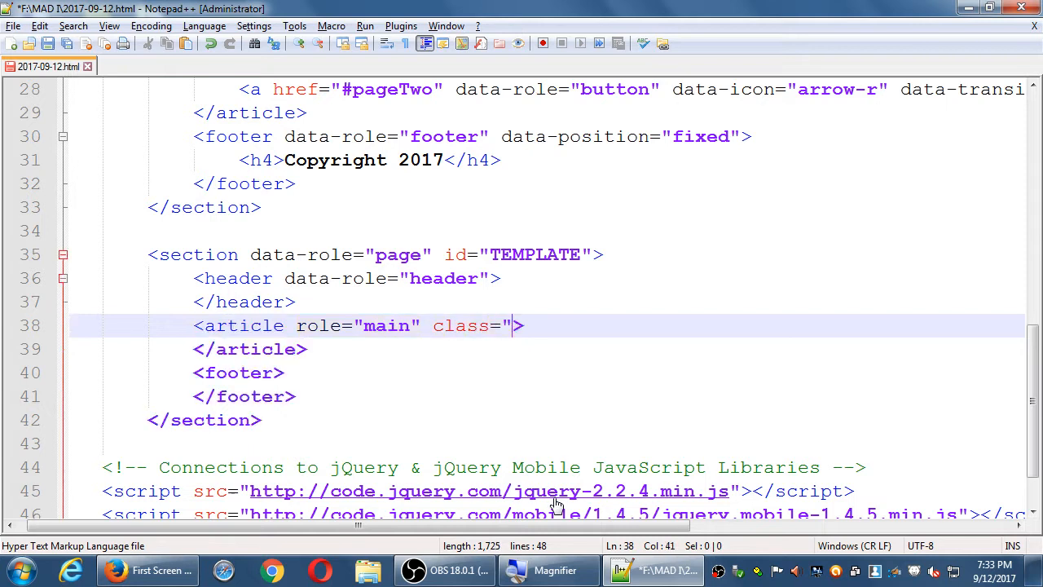
type("ui-content")
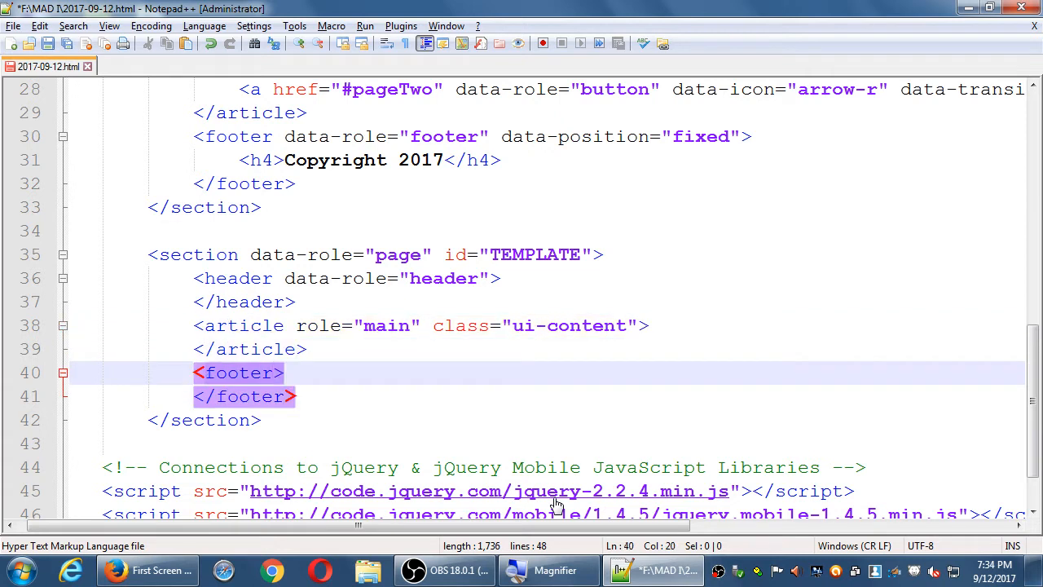
type("data-role=")
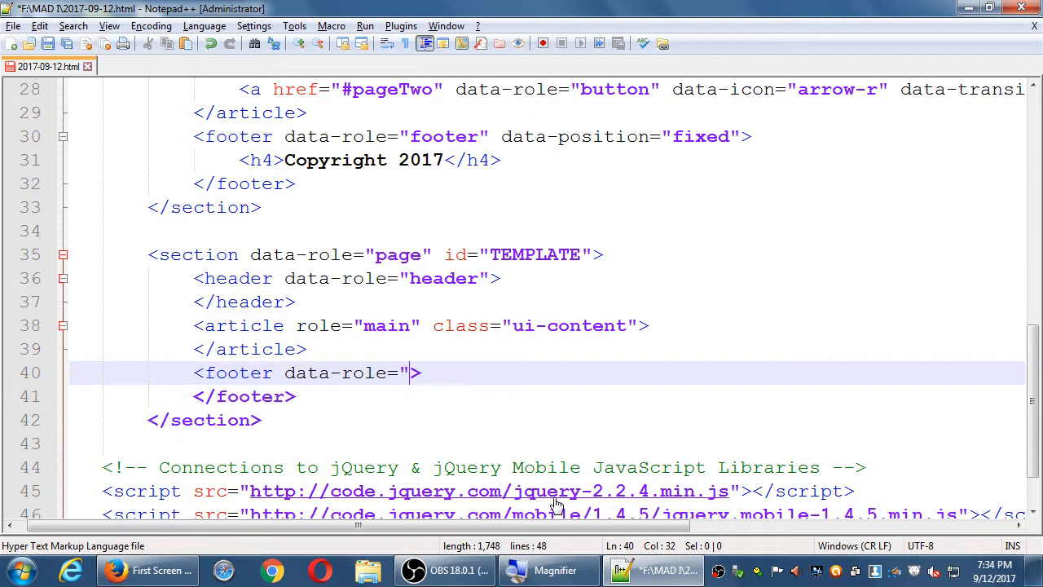
type("footer")
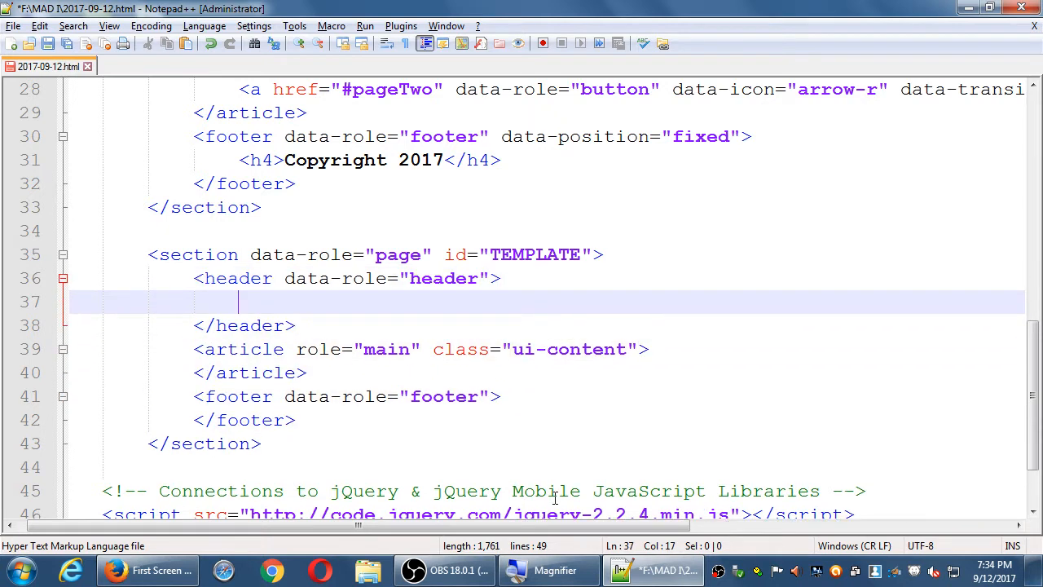
Step: Add an <h1>TOP</h1> heading inside the TEMPLATE header
type("<h1>TOP")
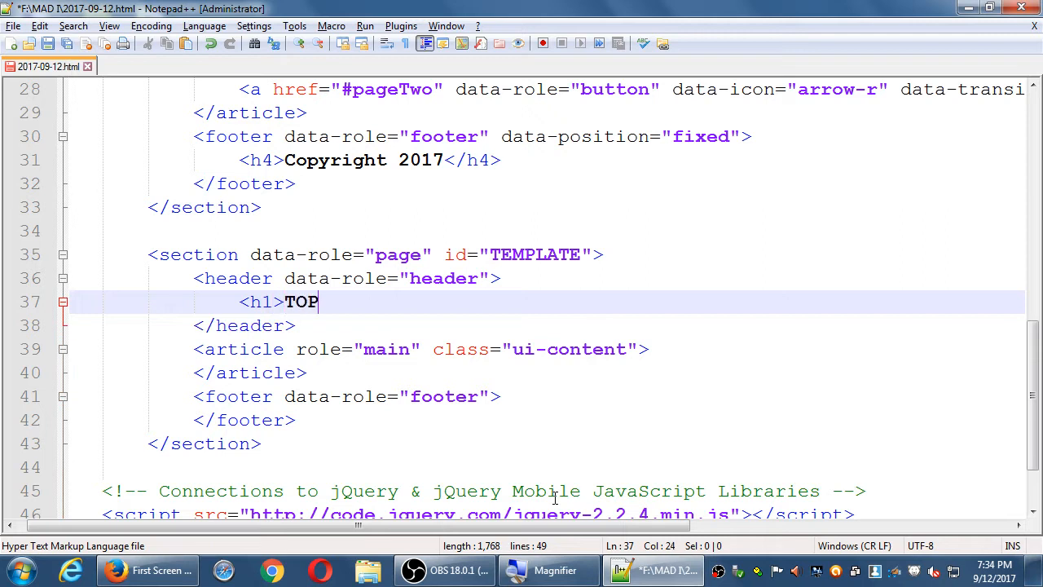
type("</h1>")
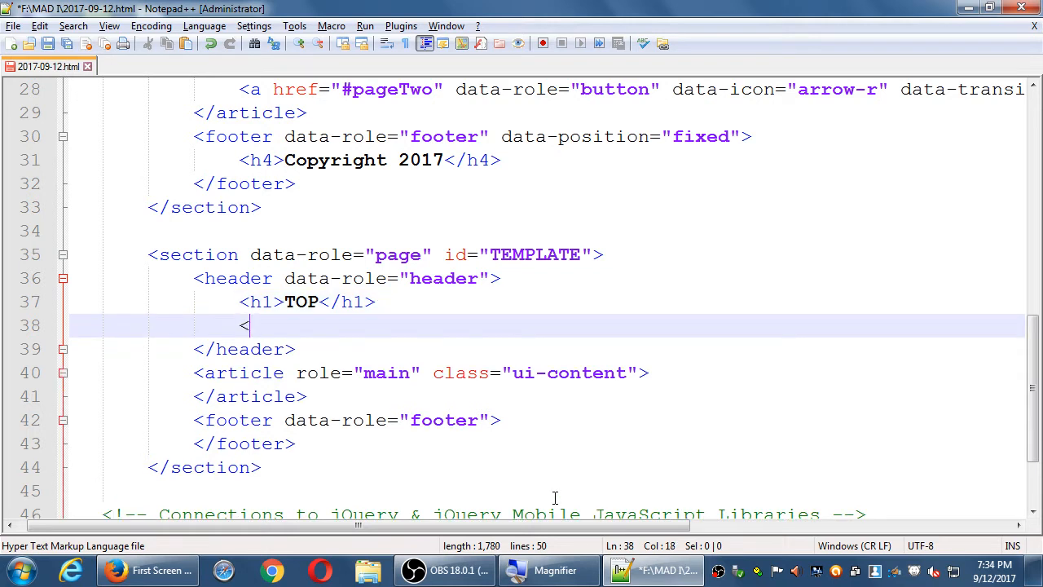
Step: Add a <nav data-role="navbar"> element under the TOP heading
type("nav>")
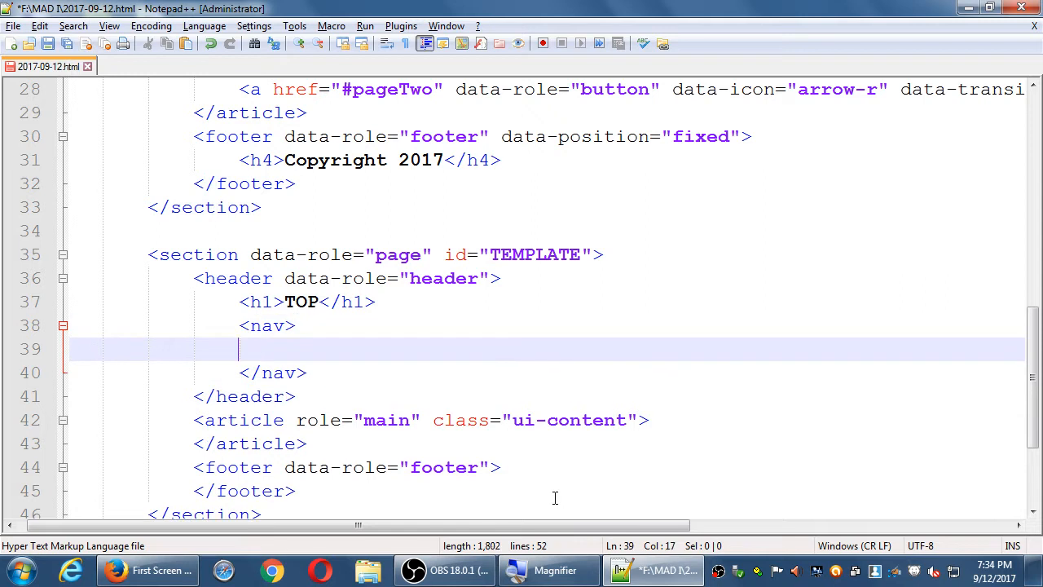
type("<")
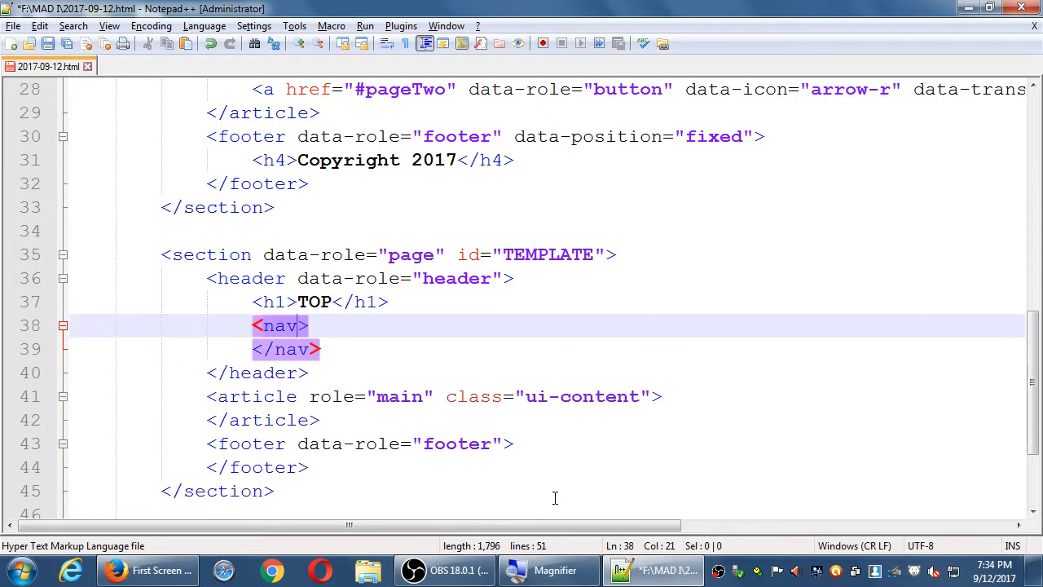
type("data-role=\"\"")
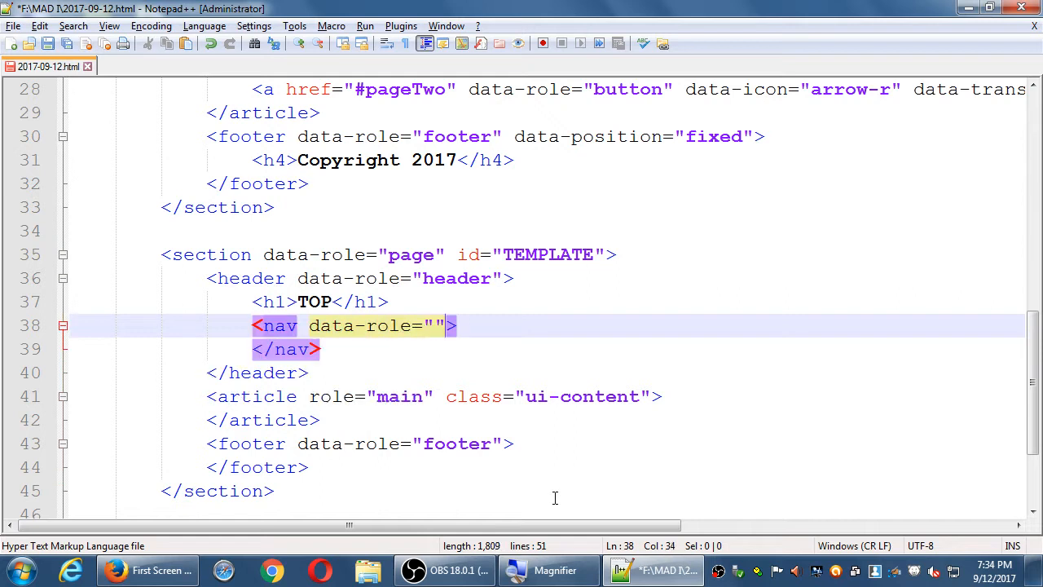
type("navbar")
type("<ul>")
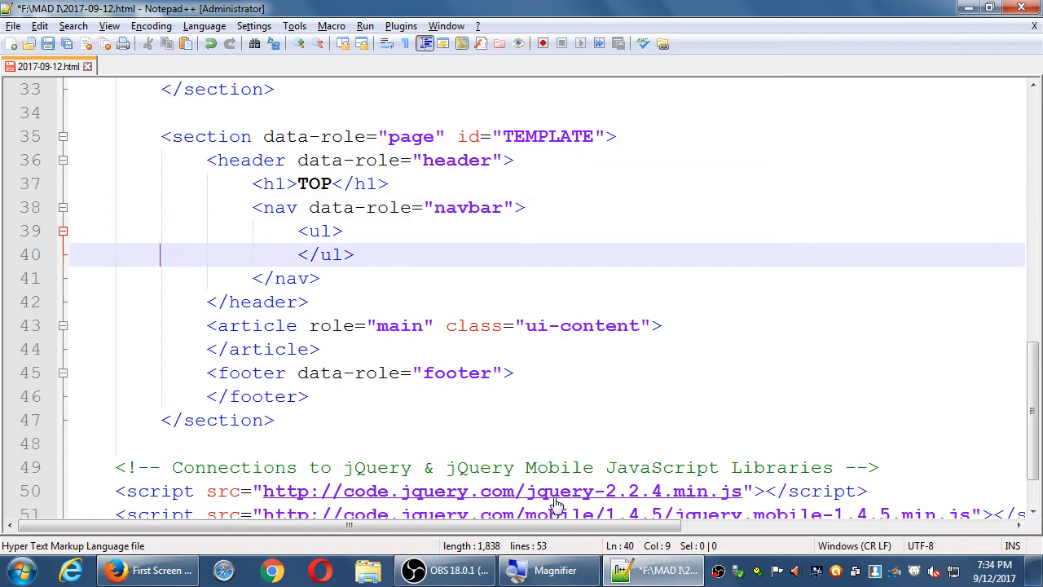
Step: Add two list items reading PAGE 1 and PAGE 2 inside the navbar
type("<li")
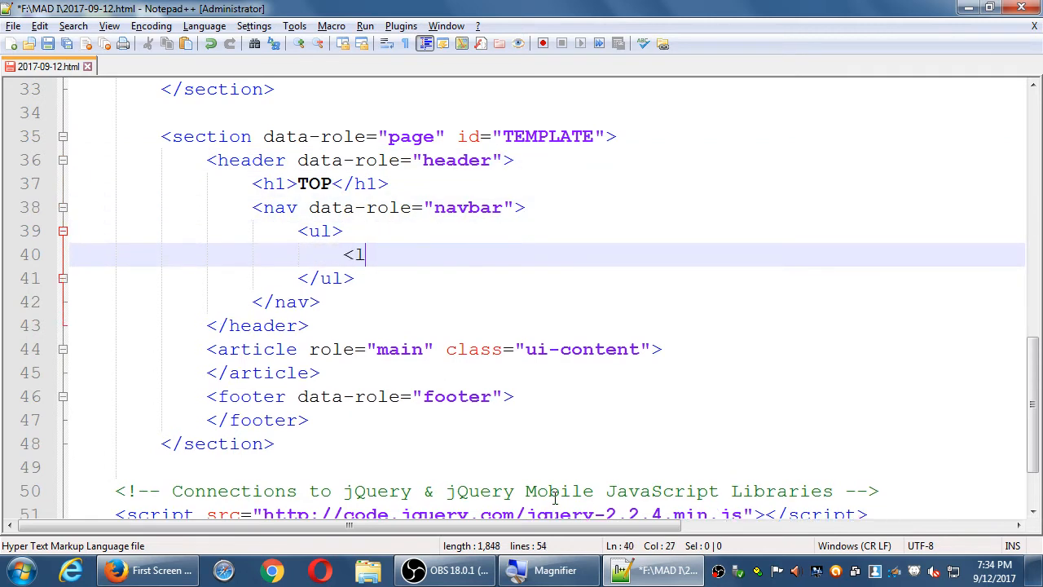
type("i></li>")
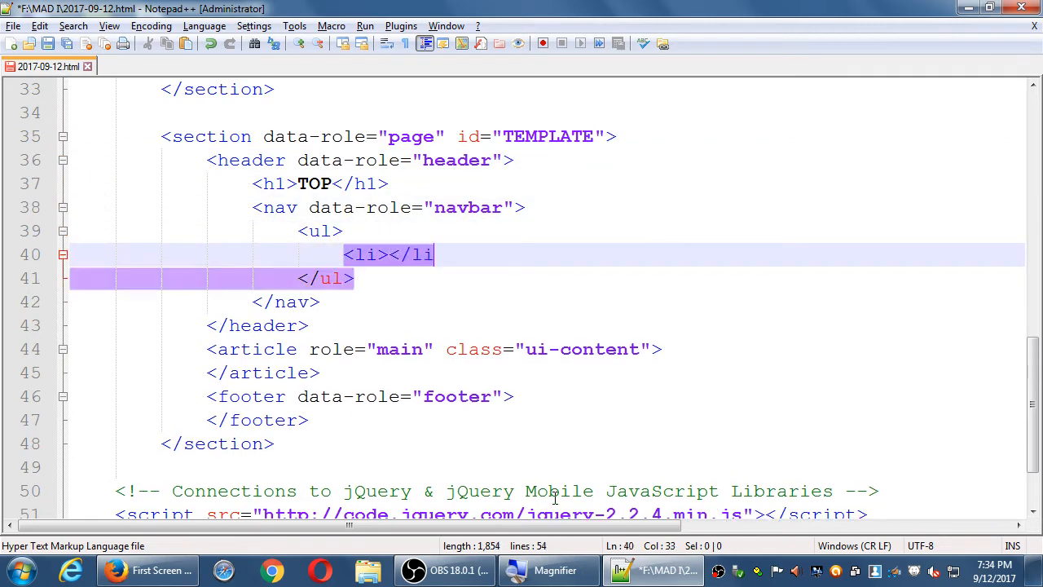
type("<li")
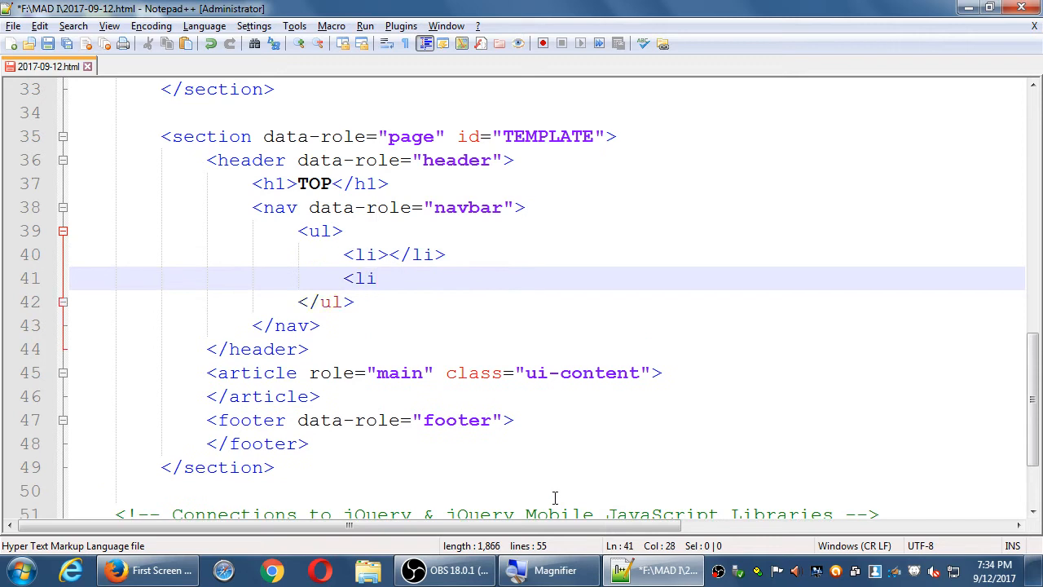
type("></li>")
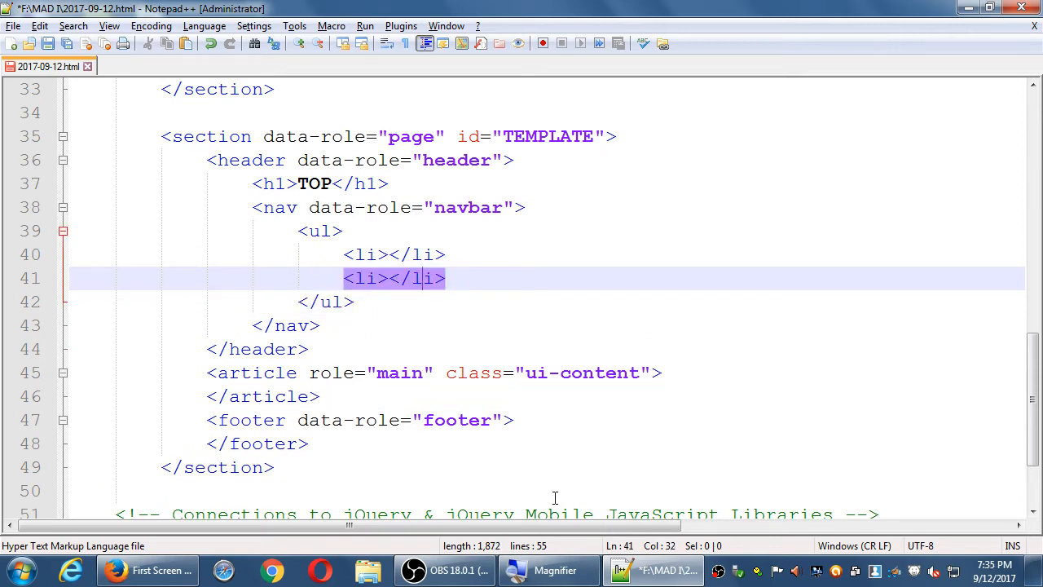
type("PAGE 1")
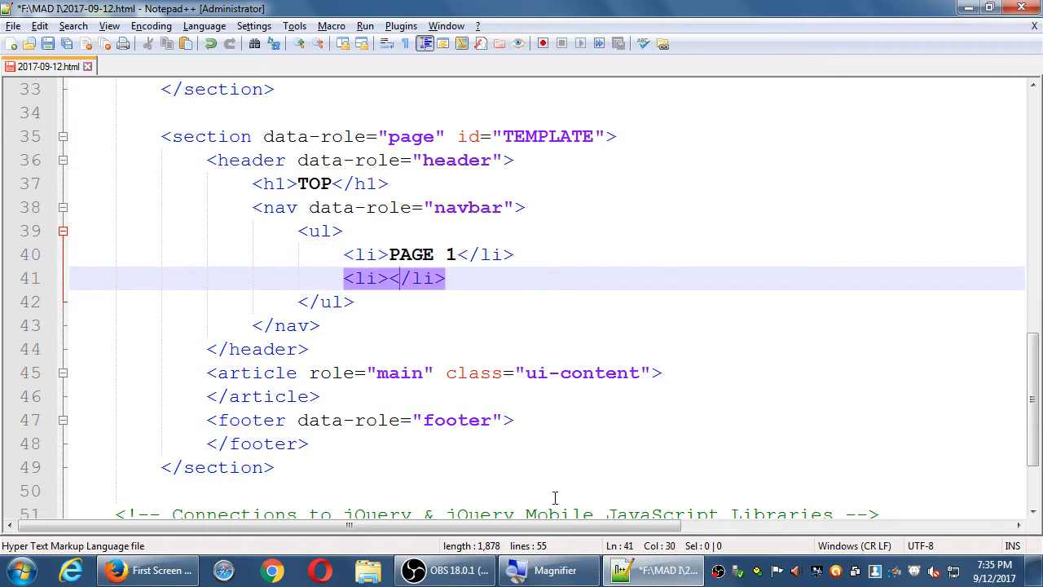
type("PAGE 2")
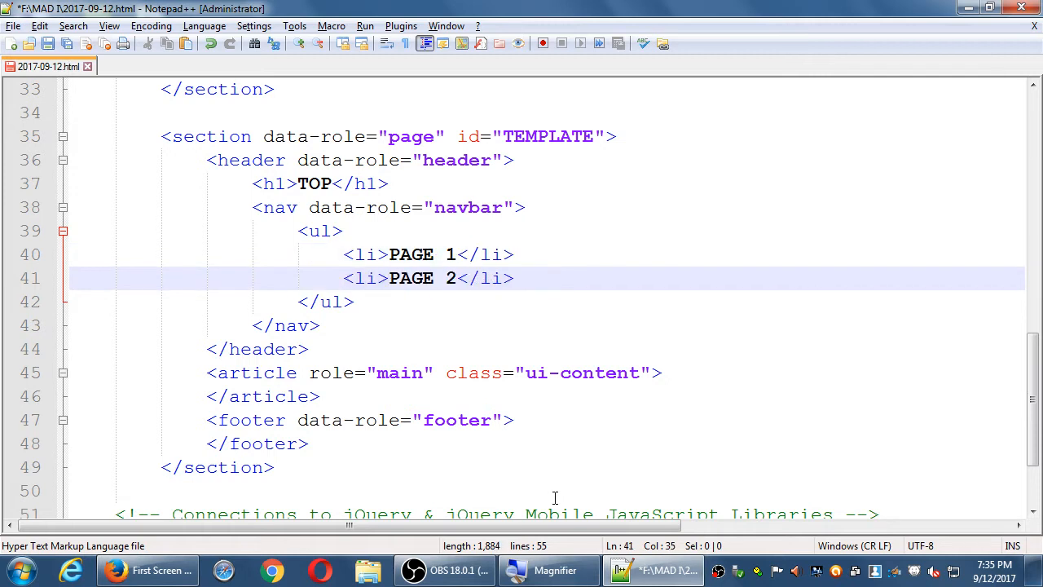
Step: Wrap the PAGE 1 and PAGE 2 items in links targeting #PAGE1 and #PAGE2
left_click(456, 255)
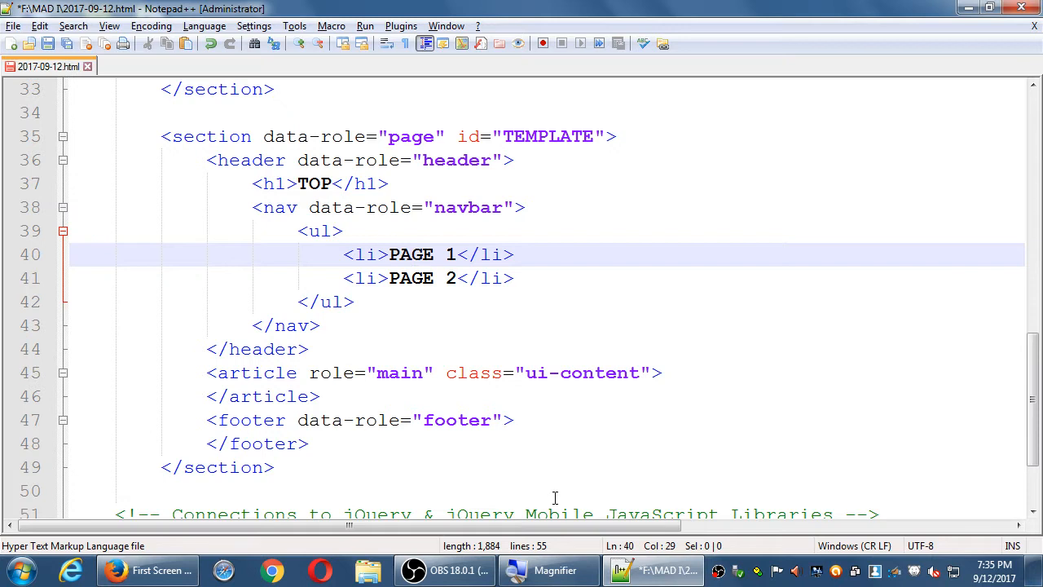
type("<a>")
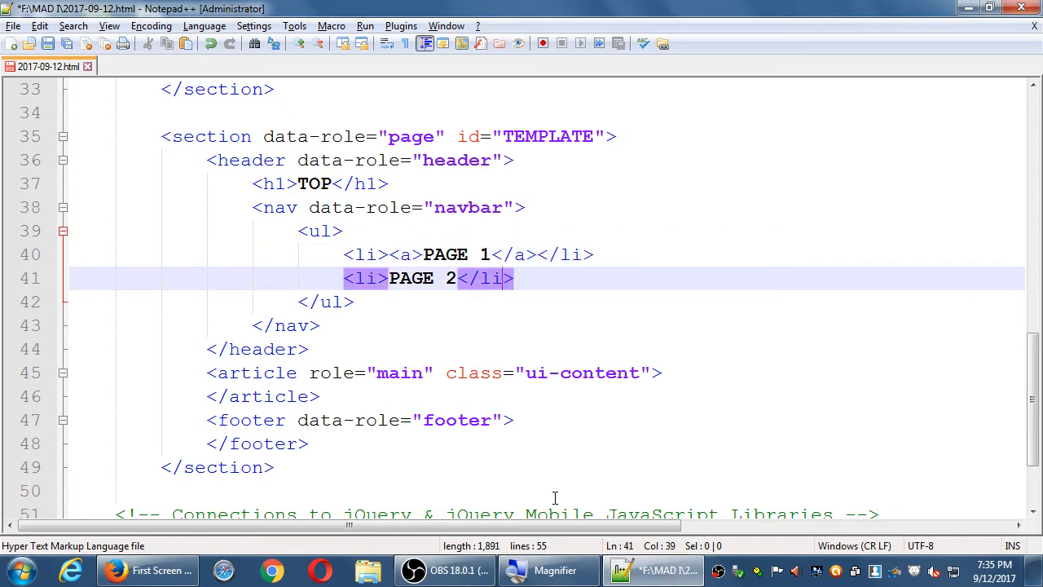
type("</a></")
left_click(545, 254)
type(" h")
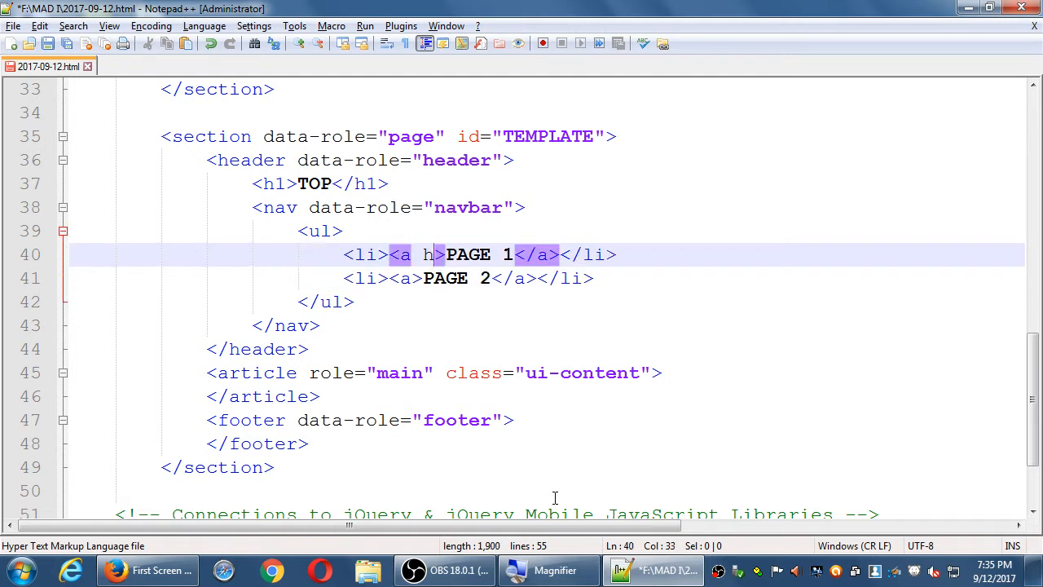
type("ref=\"\"")
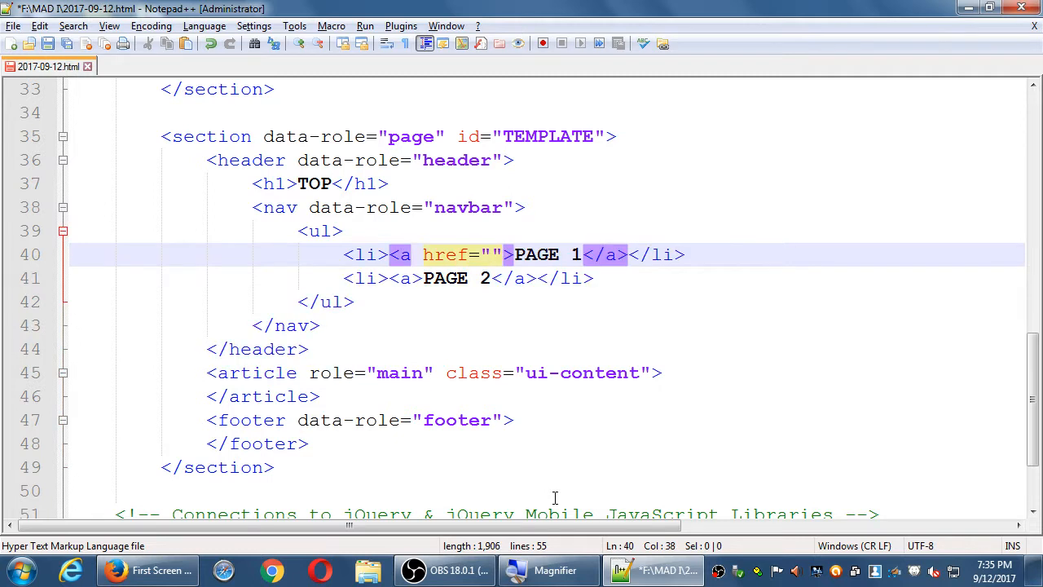
type("#PAGE2")
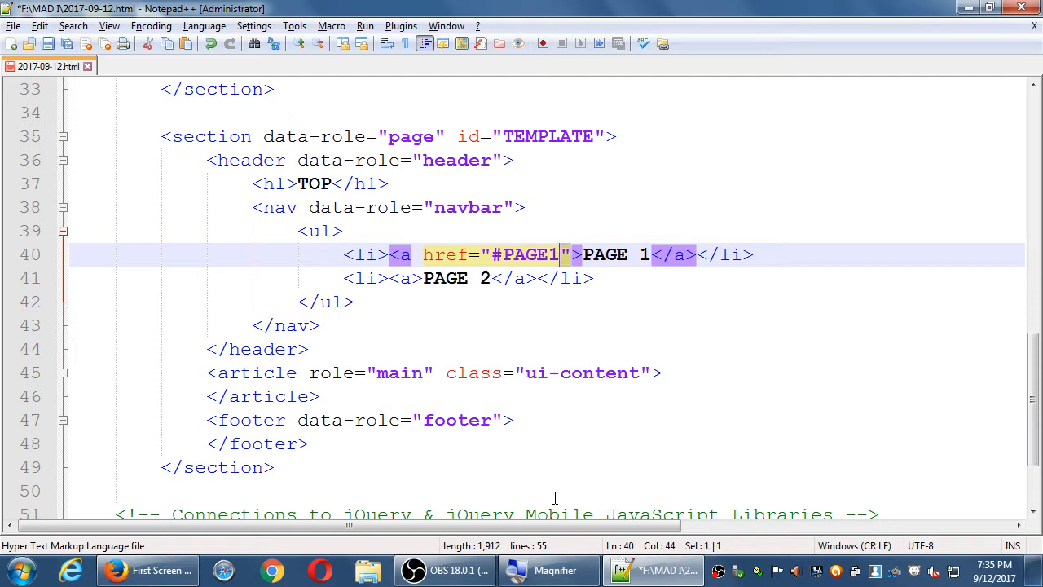
left_click(440, 277)
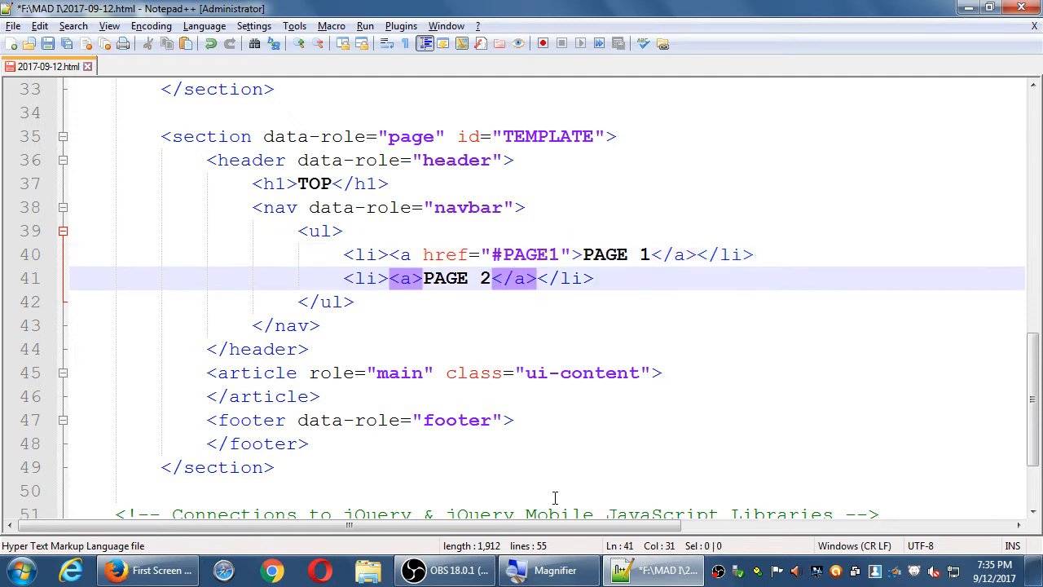
type("href=\"#PAGE1\"")
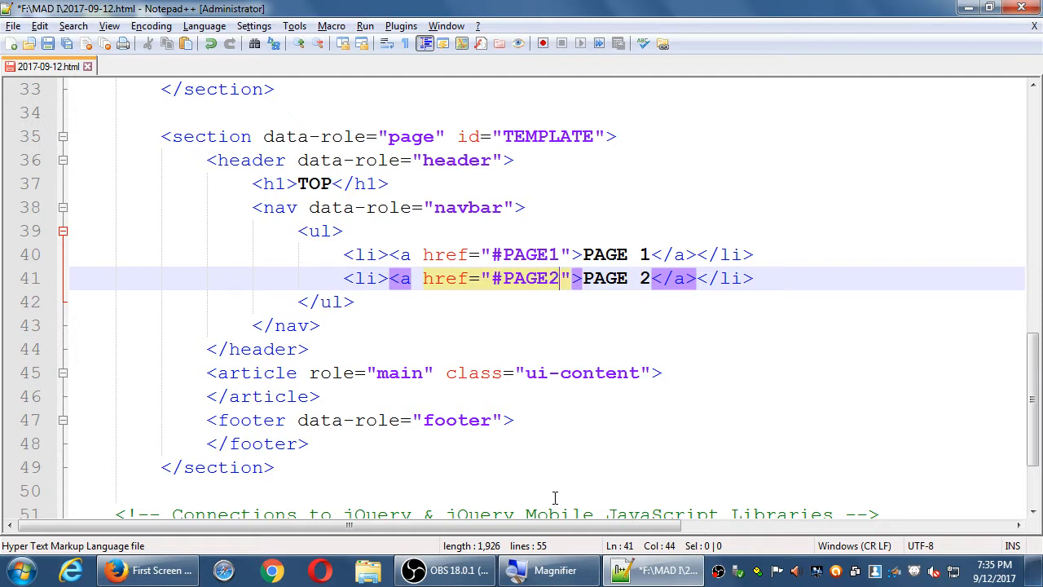
left_click(308, 349)
type(",")
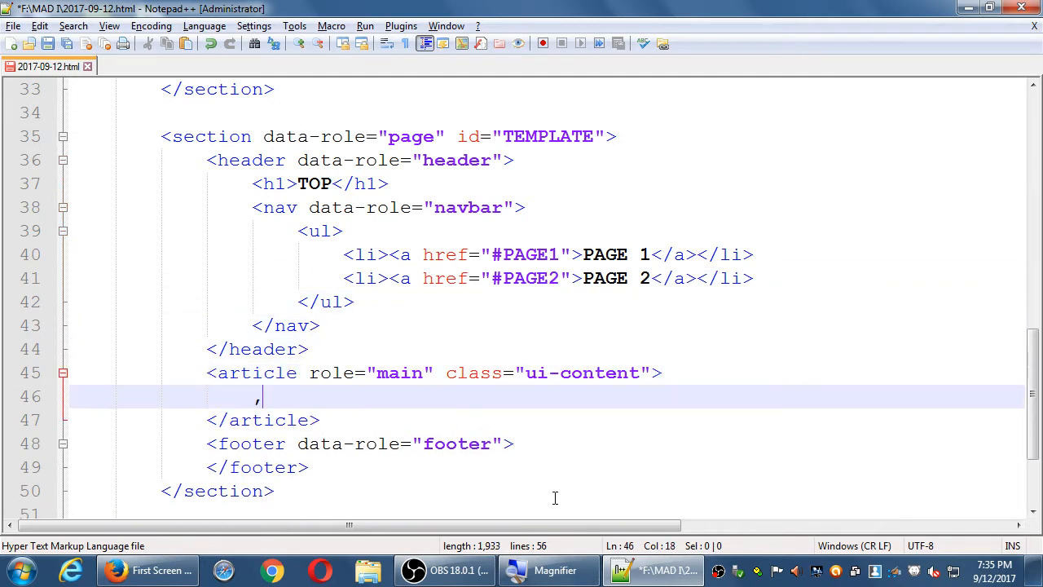
Step: Add an h2 MAIN in the article and an h4 BOTTOM in the footer
type("<h2>")
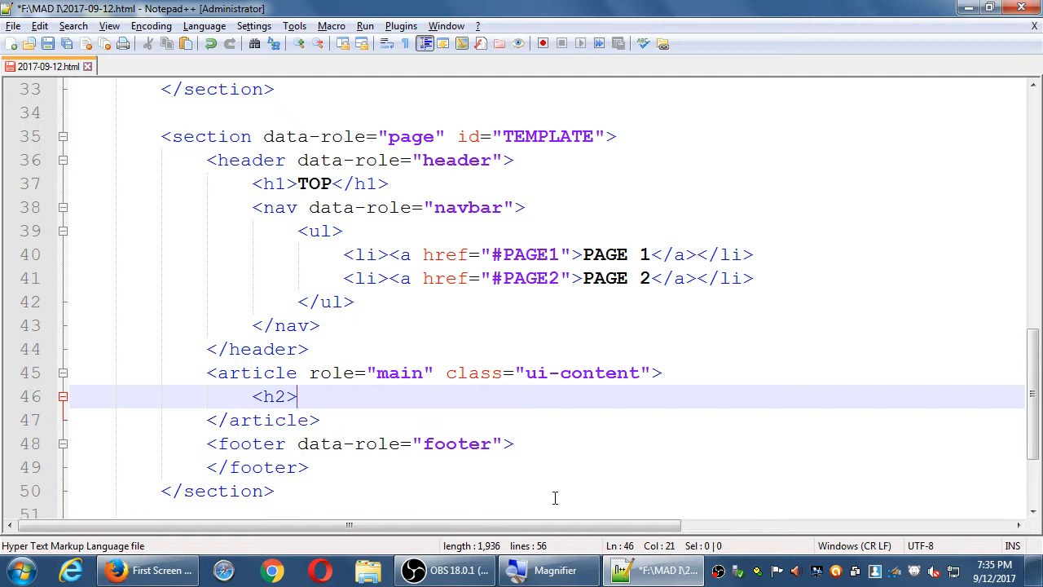
type("MAIN")
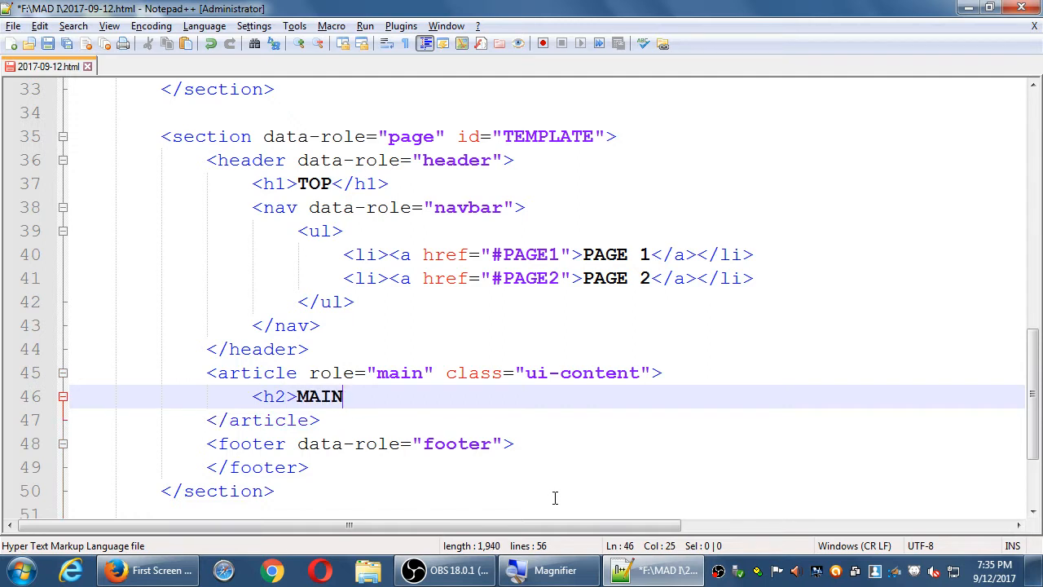
type("</h2>")
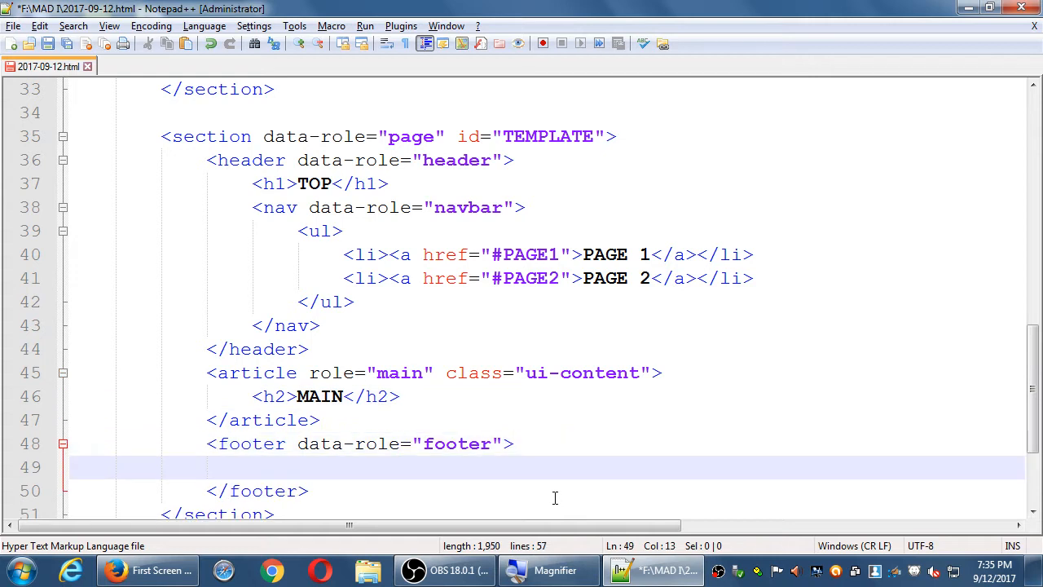
type("<h4")
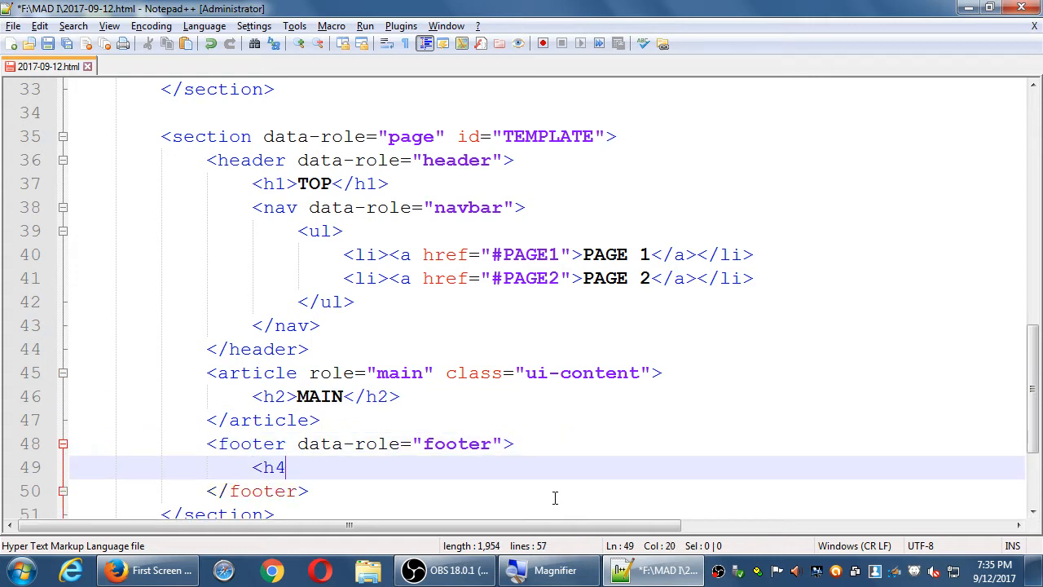
type(">BOTO")
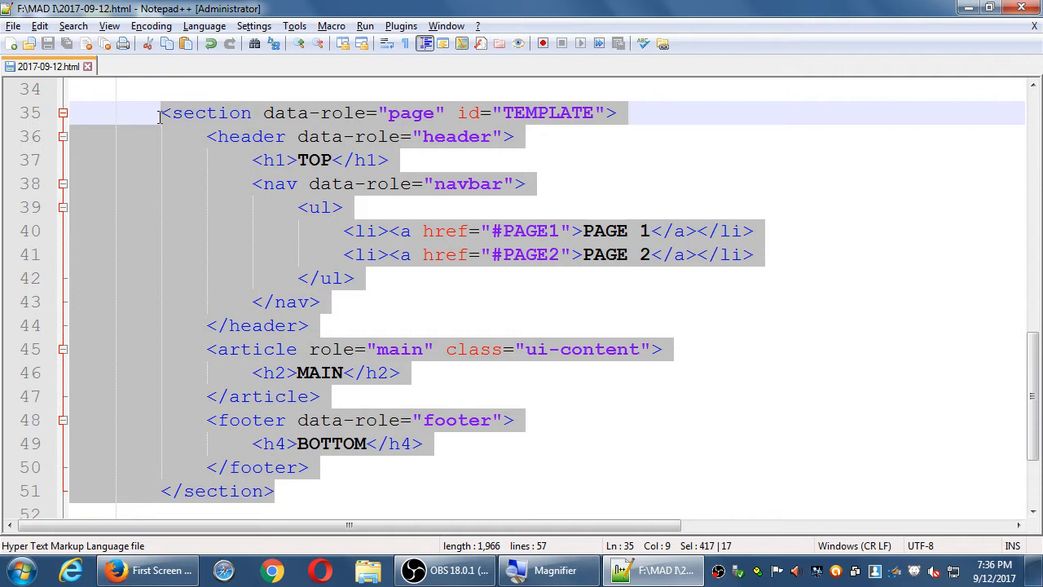
left_click(308, 490)
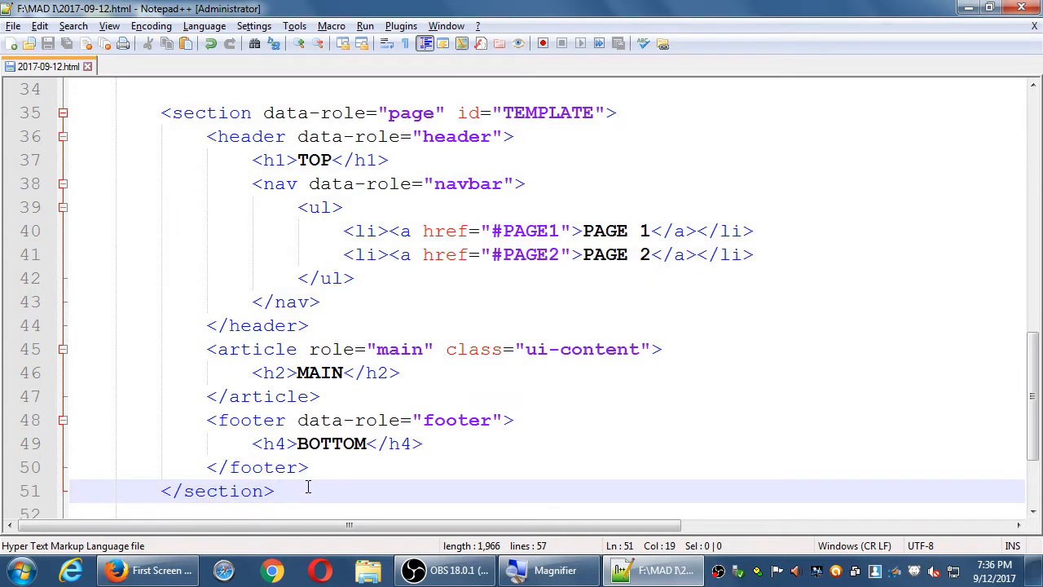
left_click(277, 491)
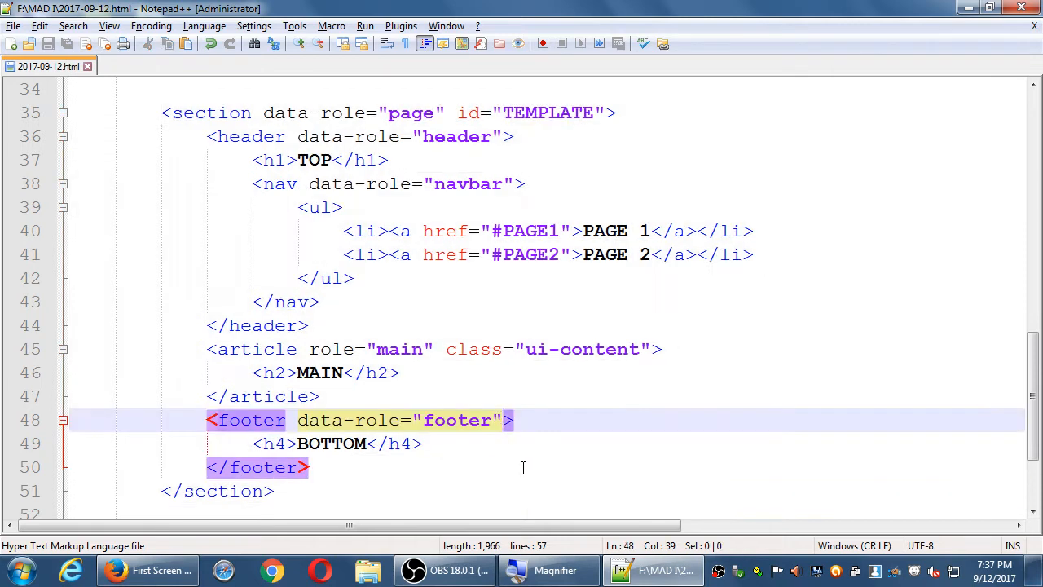
Step: Add data-position="fixed" to the TEMPLATE footer tag
type("d")
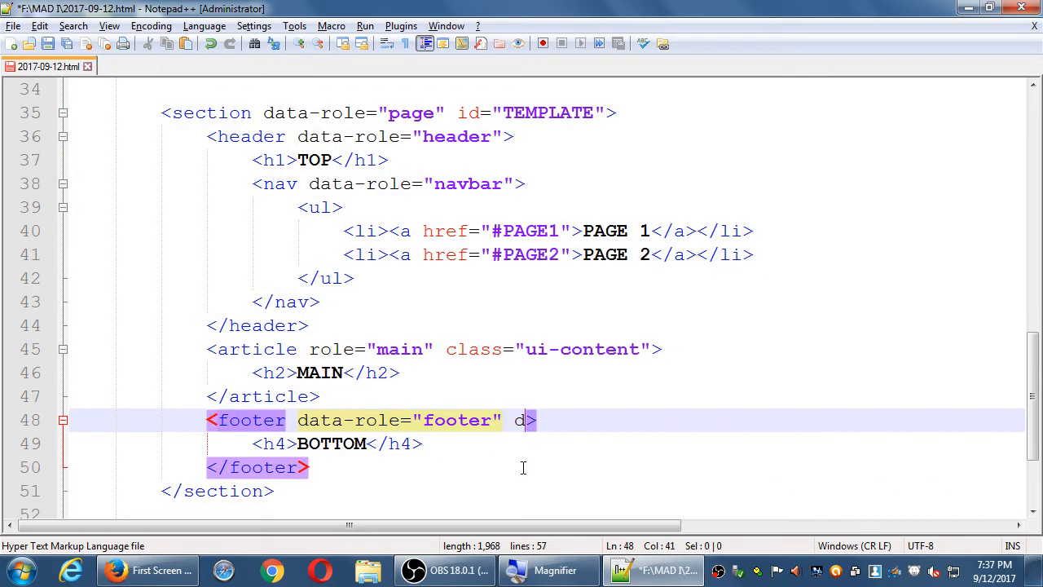
type("ata-position=\"fixe")
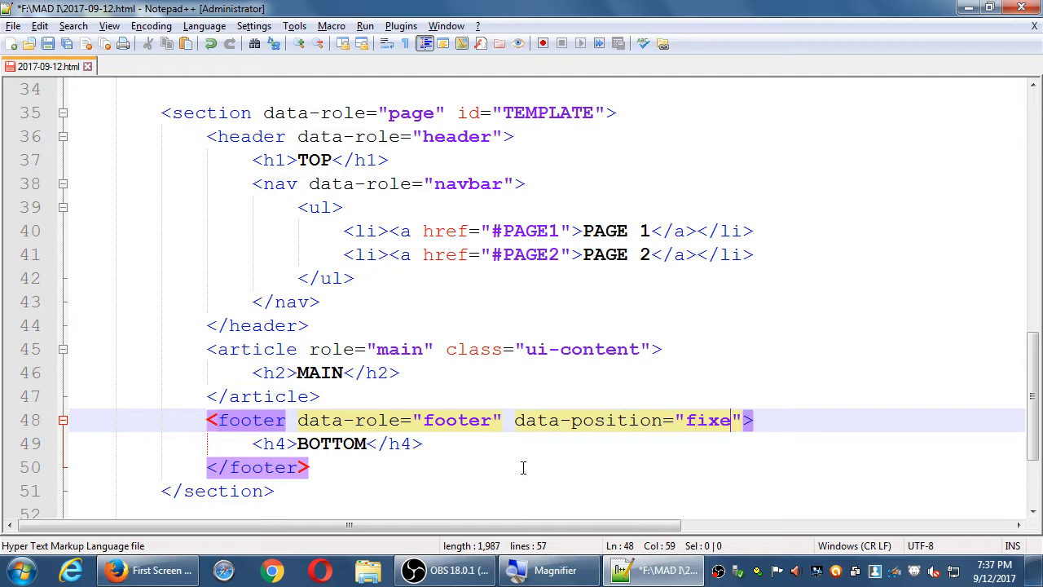
type("d")
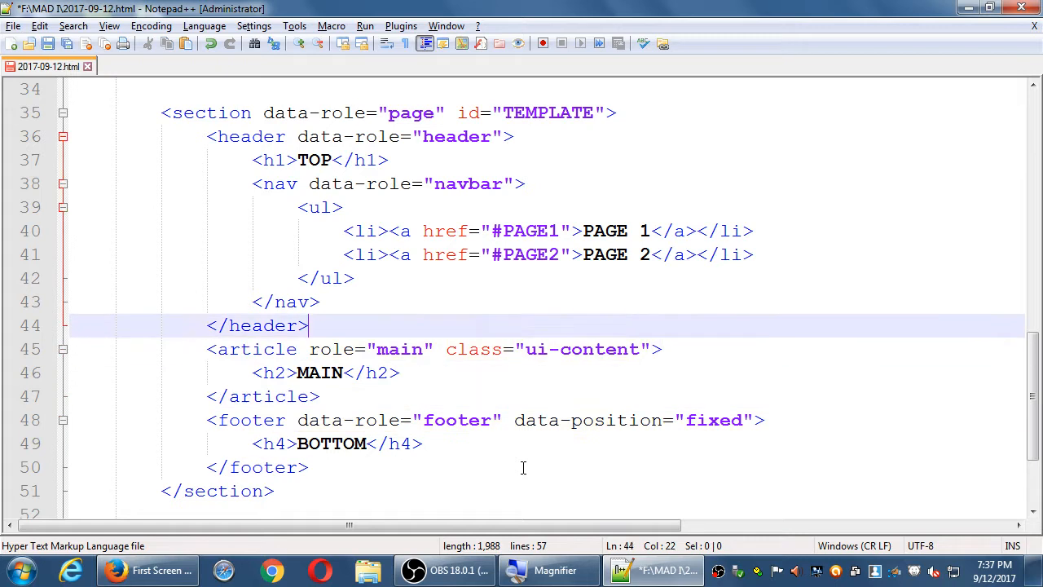
type("data-position=\"fixed\"")
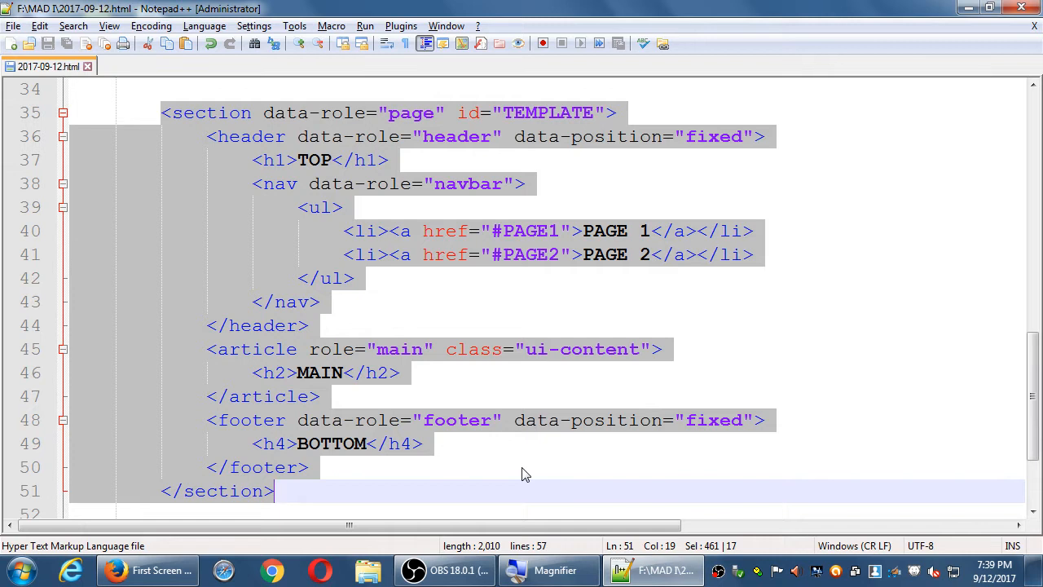
Step: Scroll the editor to bring the pageOne section into view
scroll("down", 3)
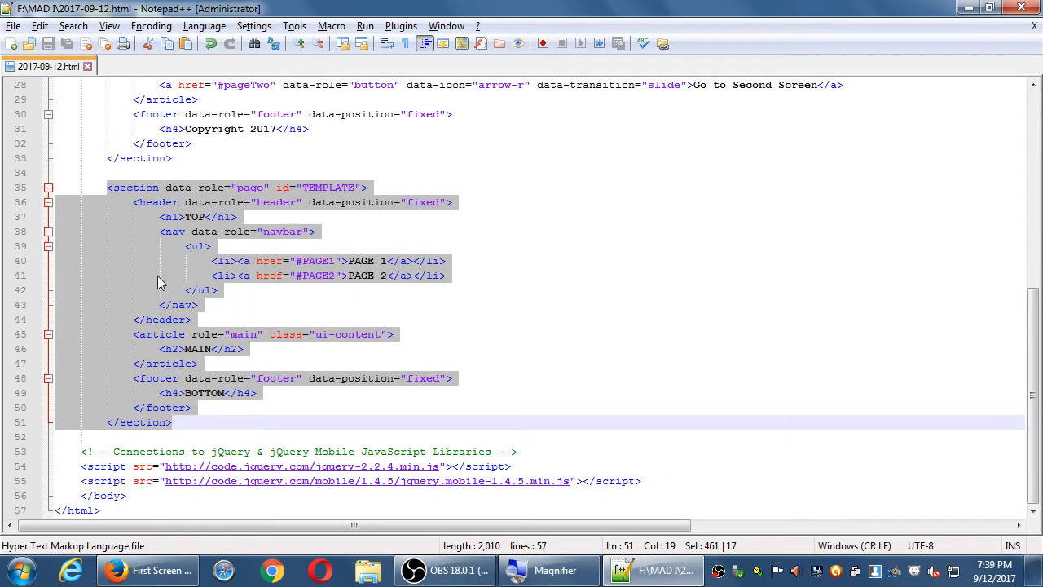
mouse_move(218, 334)
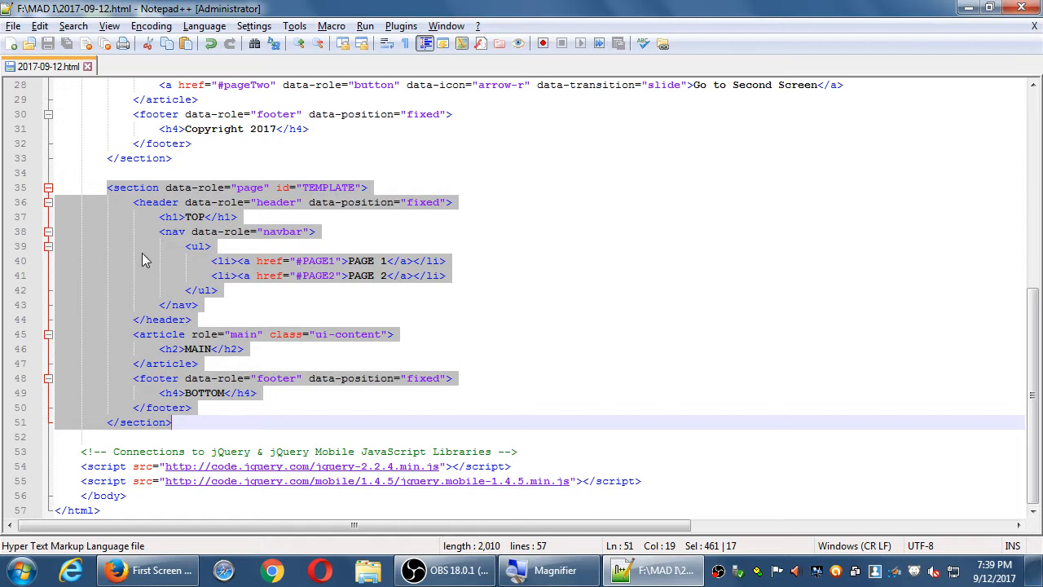
mouse_move(300, 300)
type("<!-- -->")
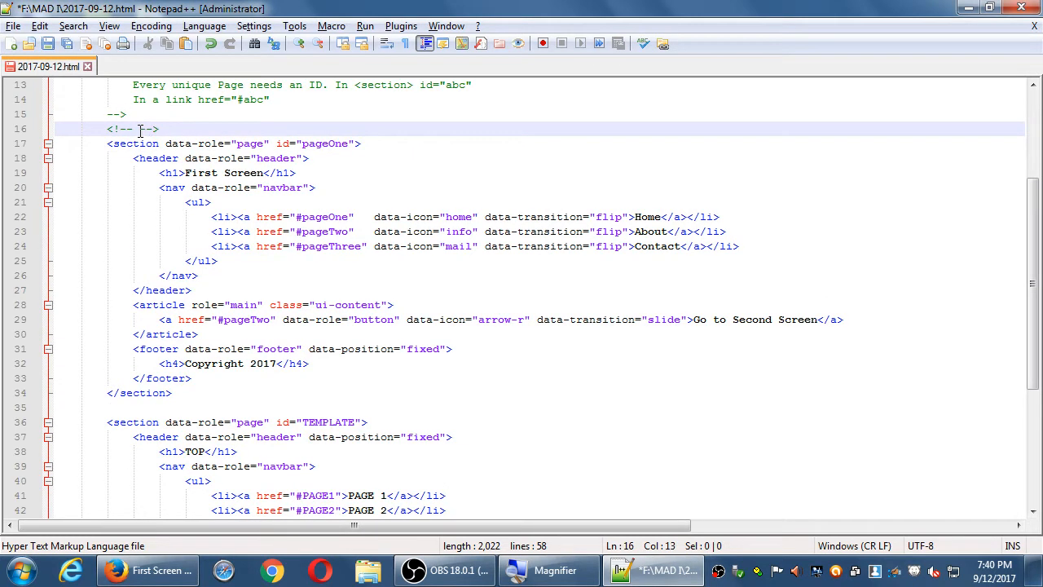
Step: Write START Home Section and END Home Section comments around the pageOne code
type("star")
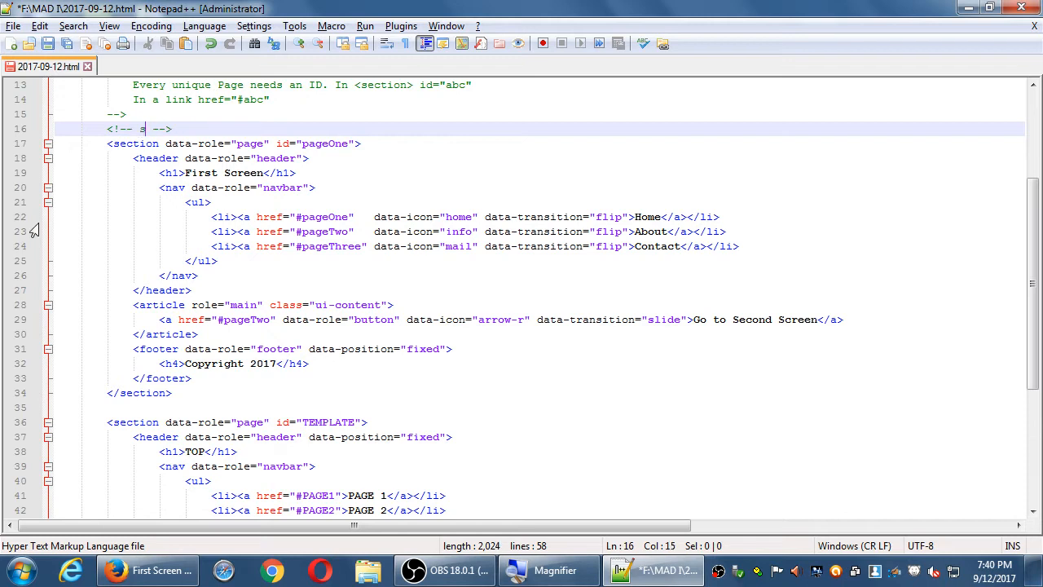
type("TART Home")
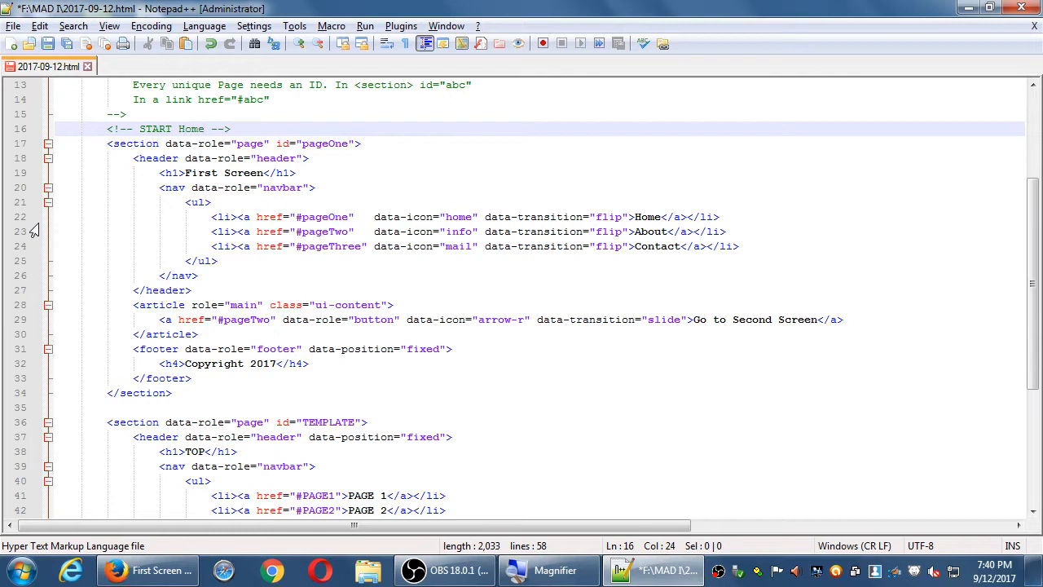
type("SE")
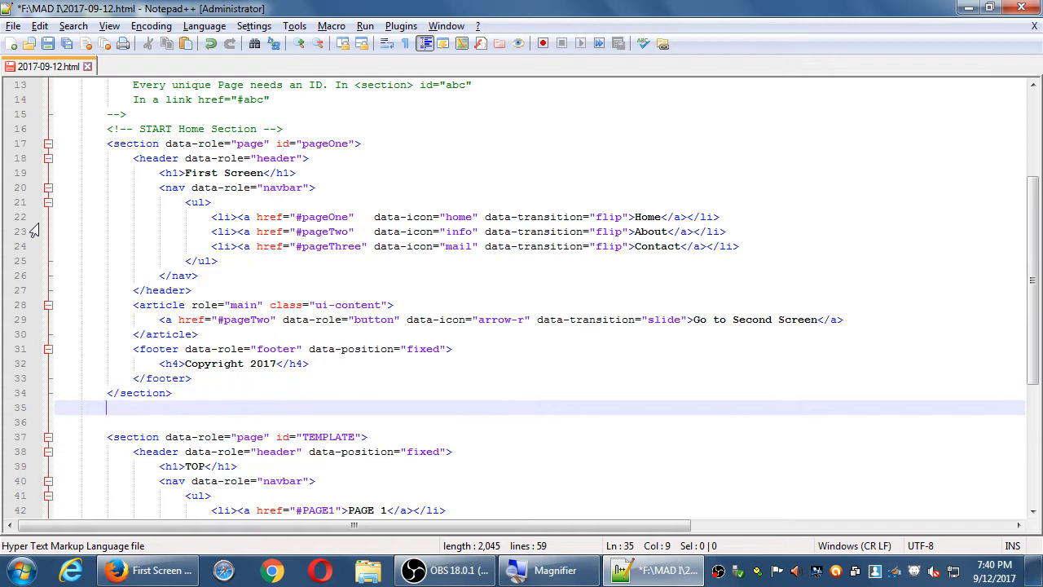
type("<!-- -->")
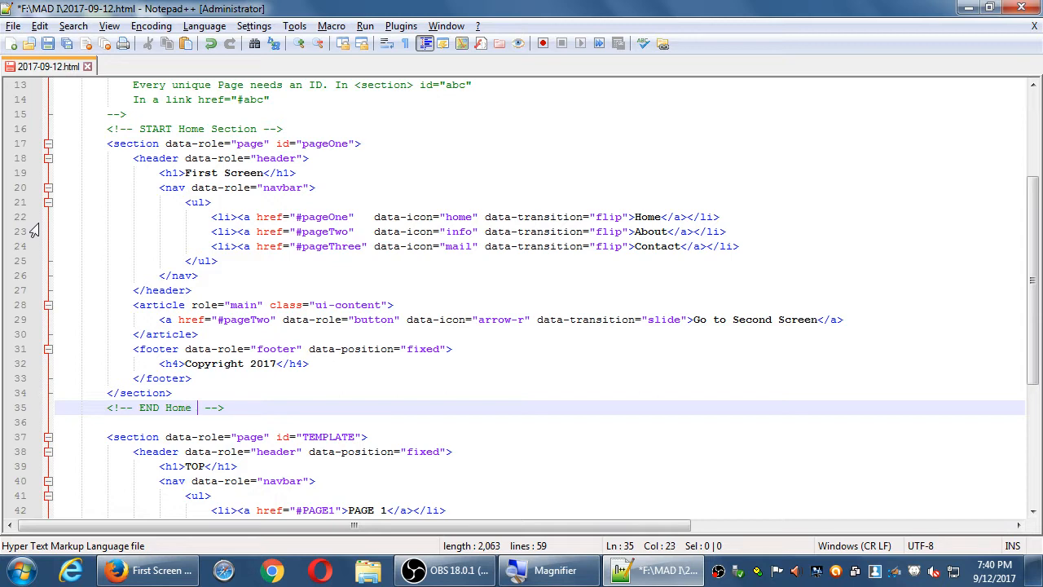
type("SEc")
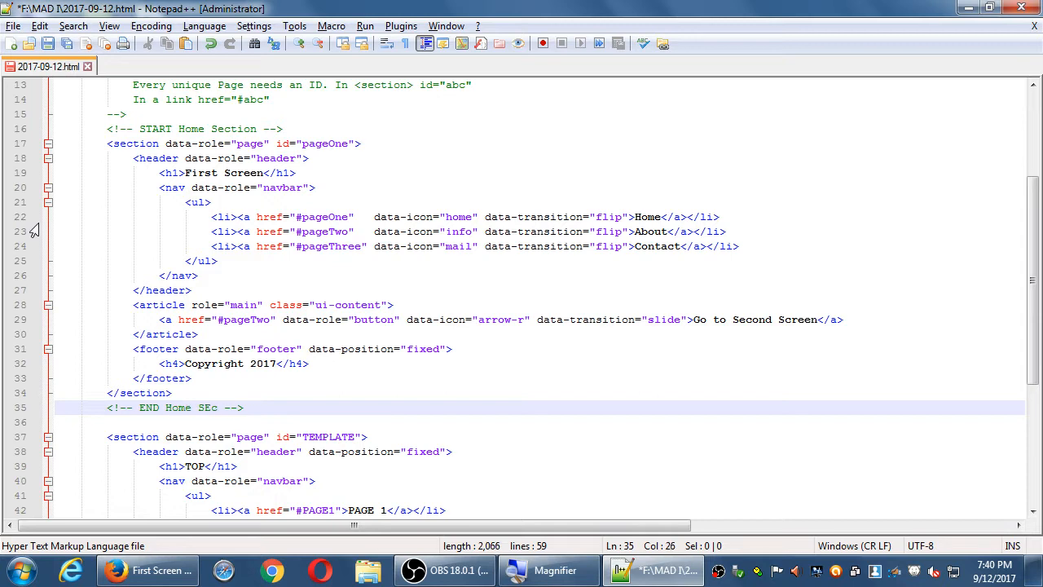
type("tion")
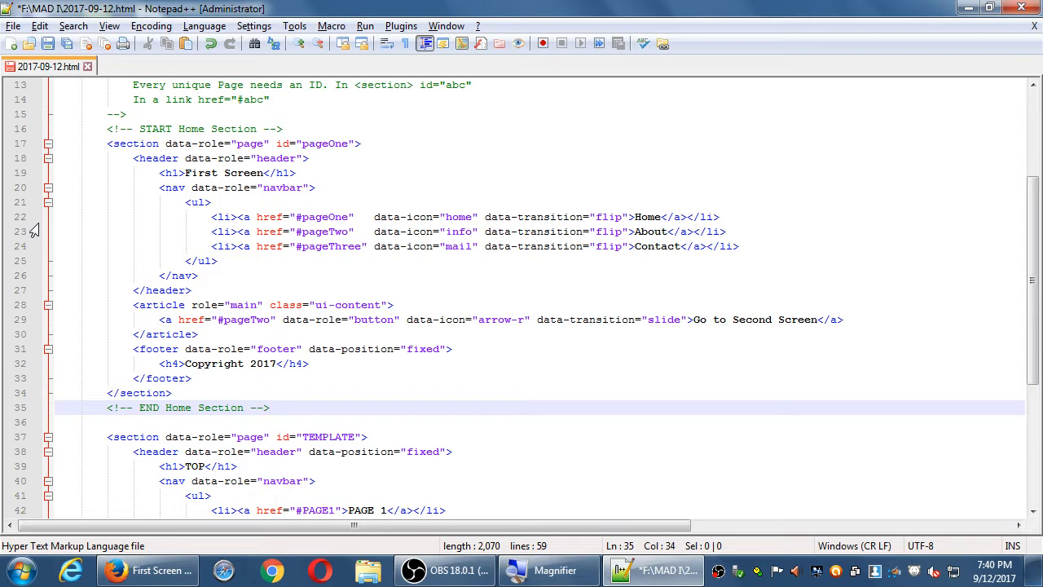
Step: Add a START About Section comment above TEMPLATE and begin its END comment
left_click(270, 407)
type("<!-")
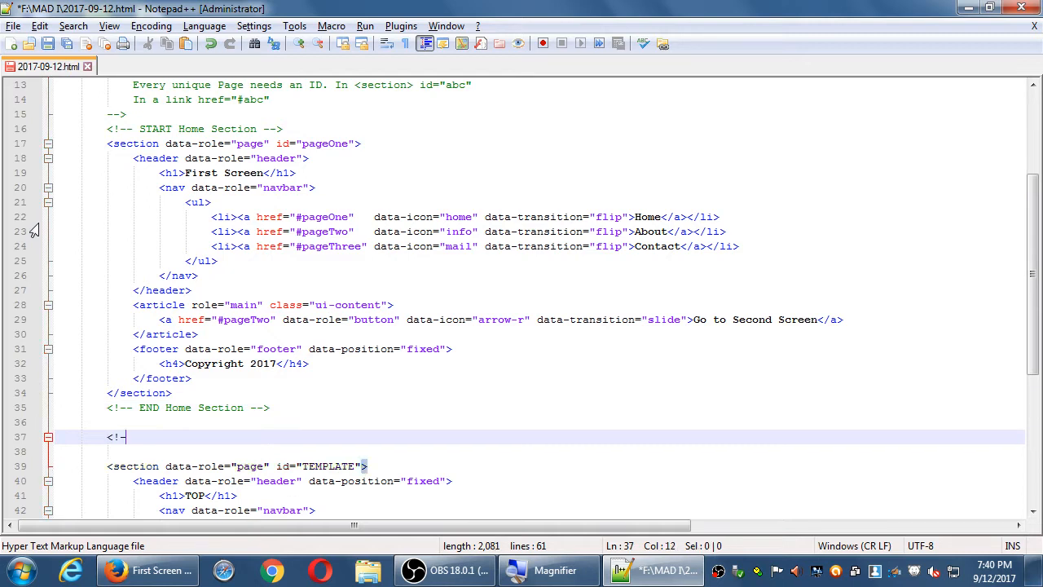
type("STart Abou")
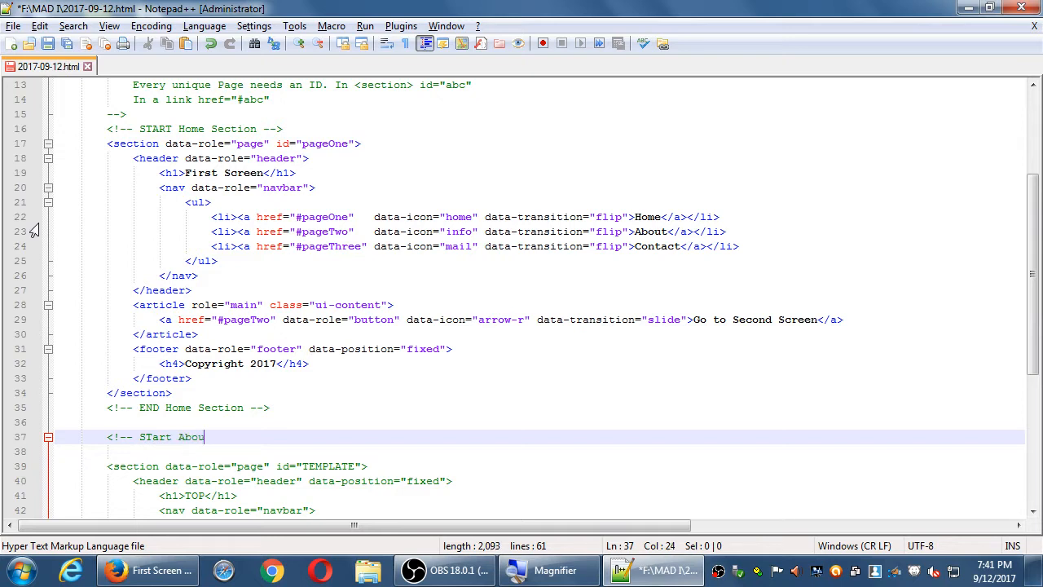
type("SE")
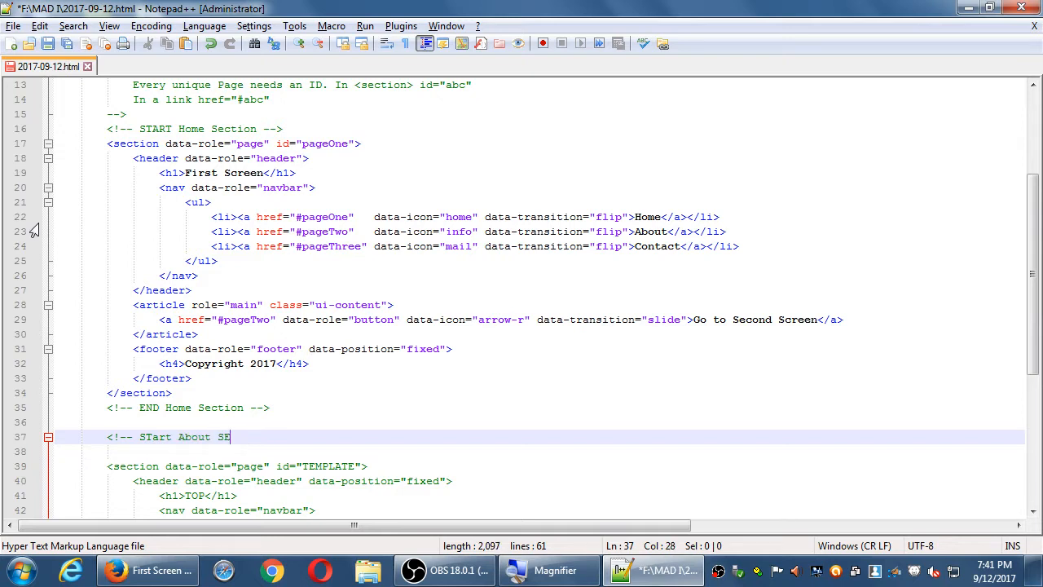
type("ction -->")
left_click(539, 451)
type("\\")
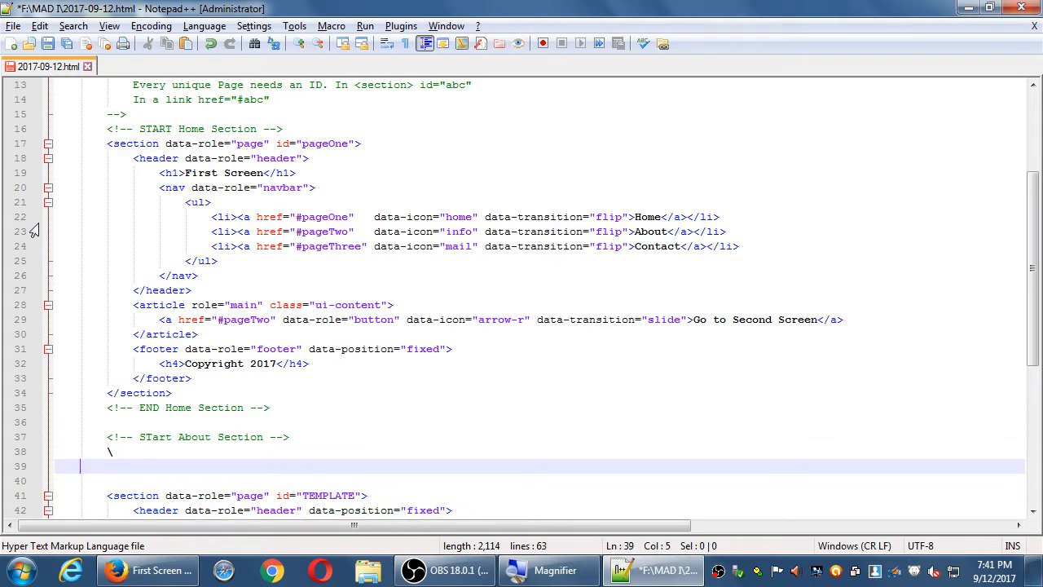
type("<!")
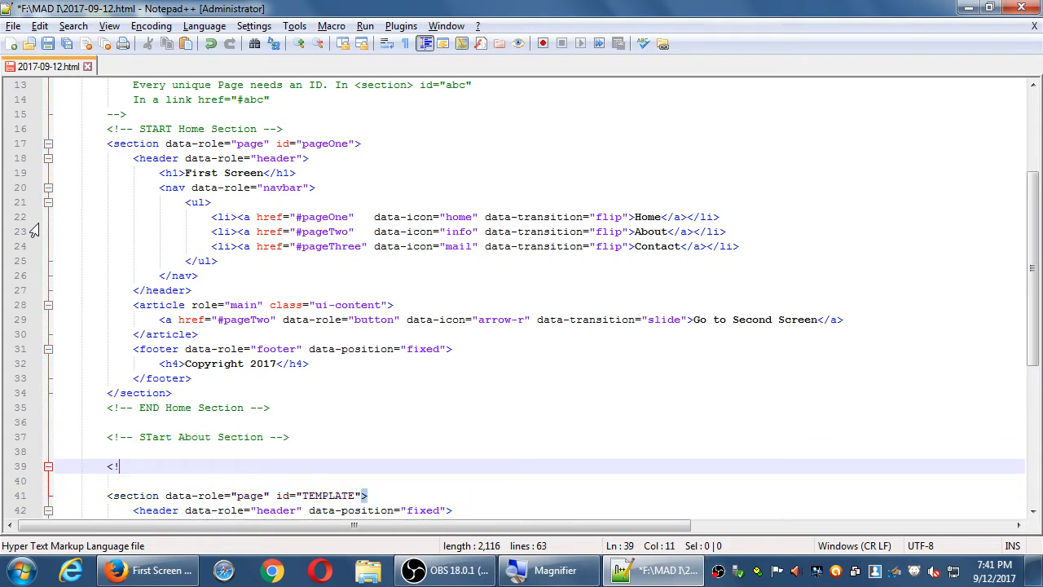
type("-- END")
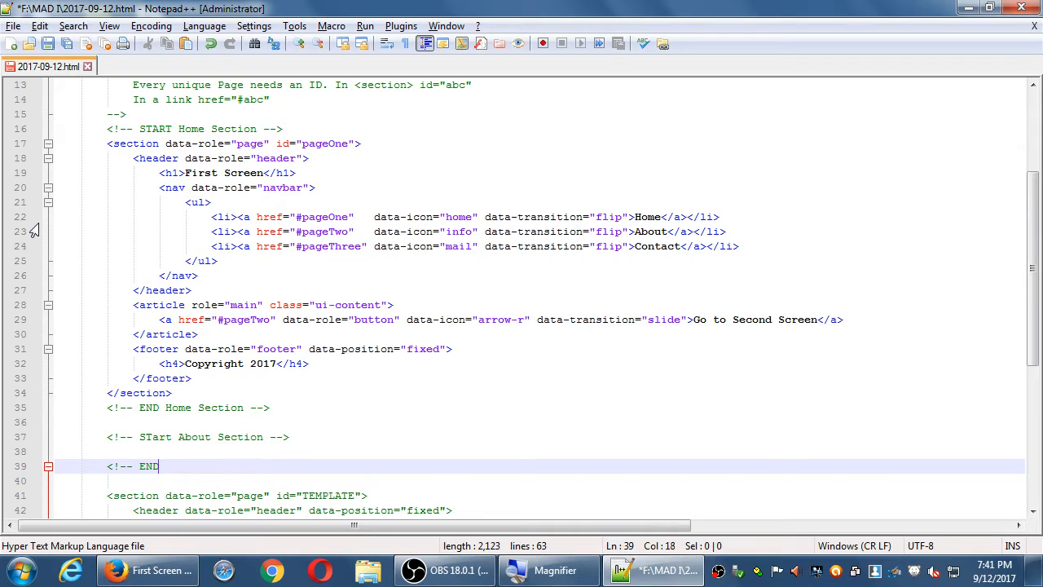
Step: Label the pasted template with an '<!-- About Section -->' comment below the Home section
type("About SE")
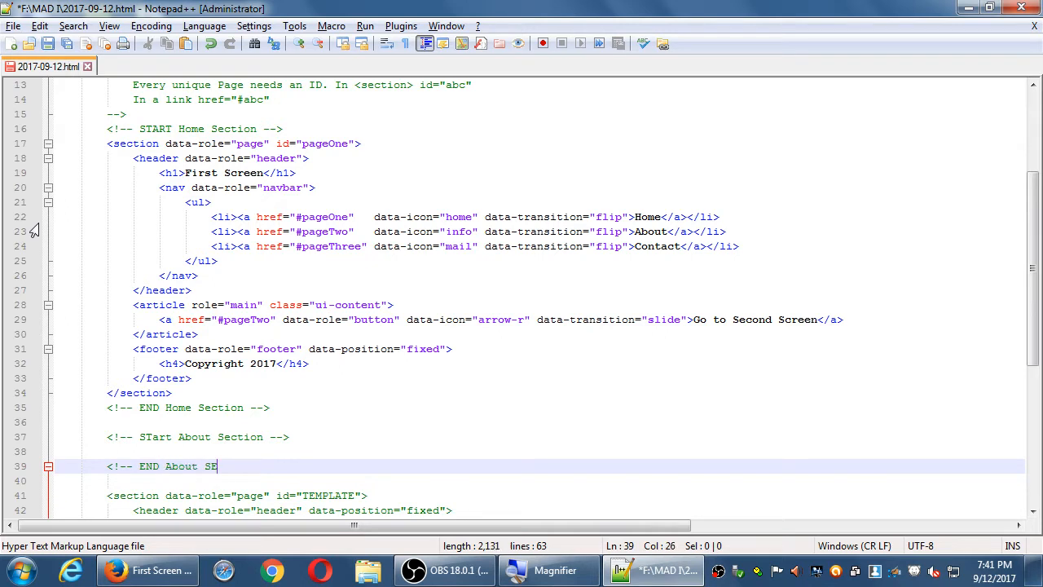
type("ction -->")
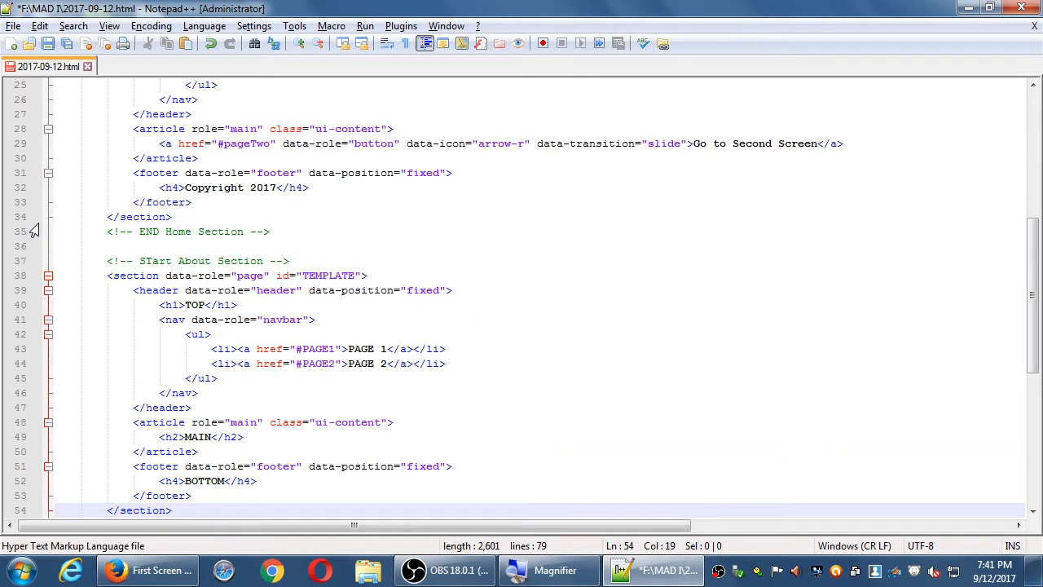
scroll("down", 3)
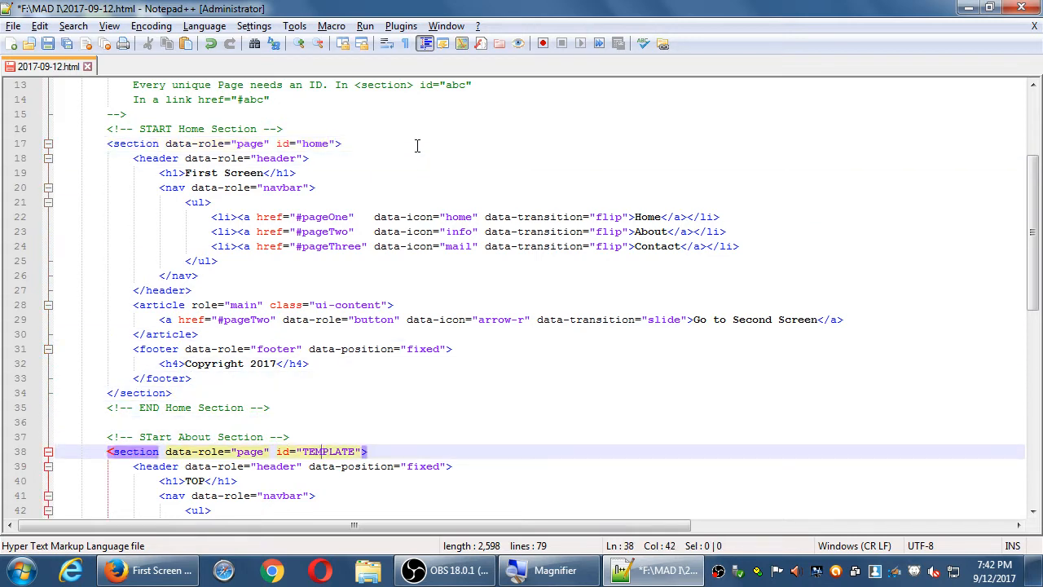
Step: Replace the TEMPLATE page id with 'about' and point the Home navbar link to #home
double_click(329, 451)
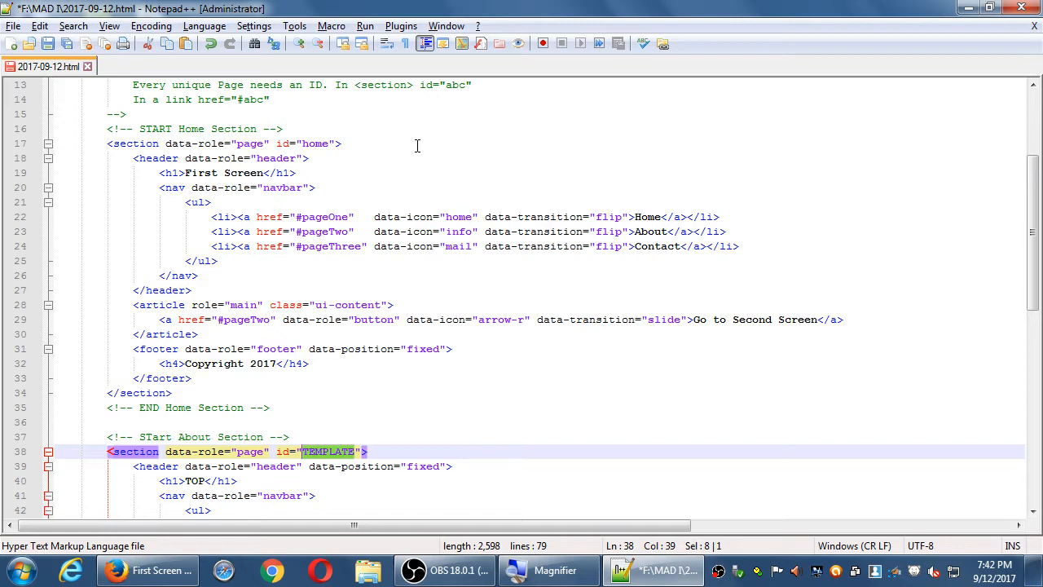
type("abc")
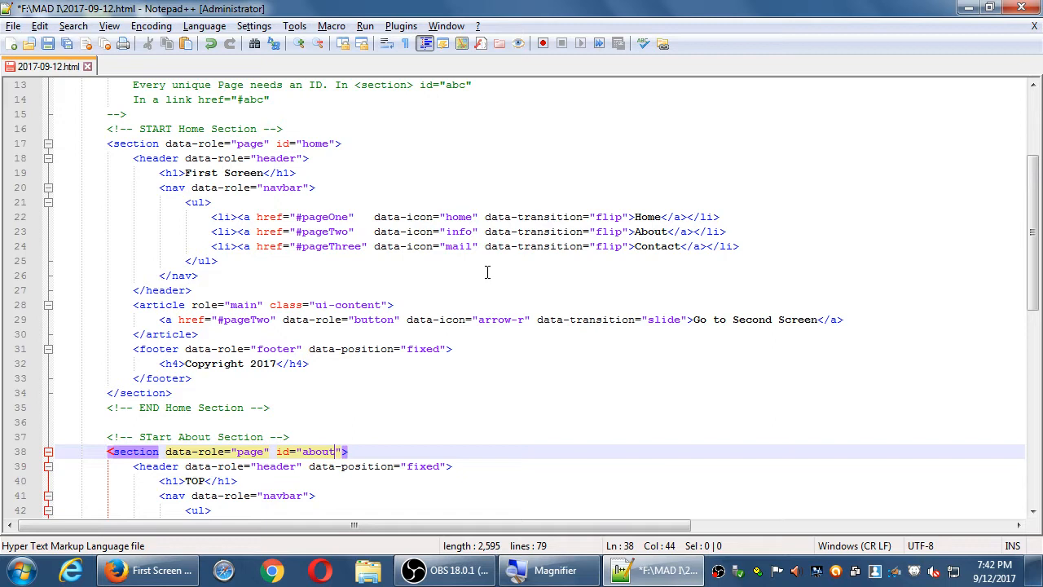
mouse_move(464, 293)
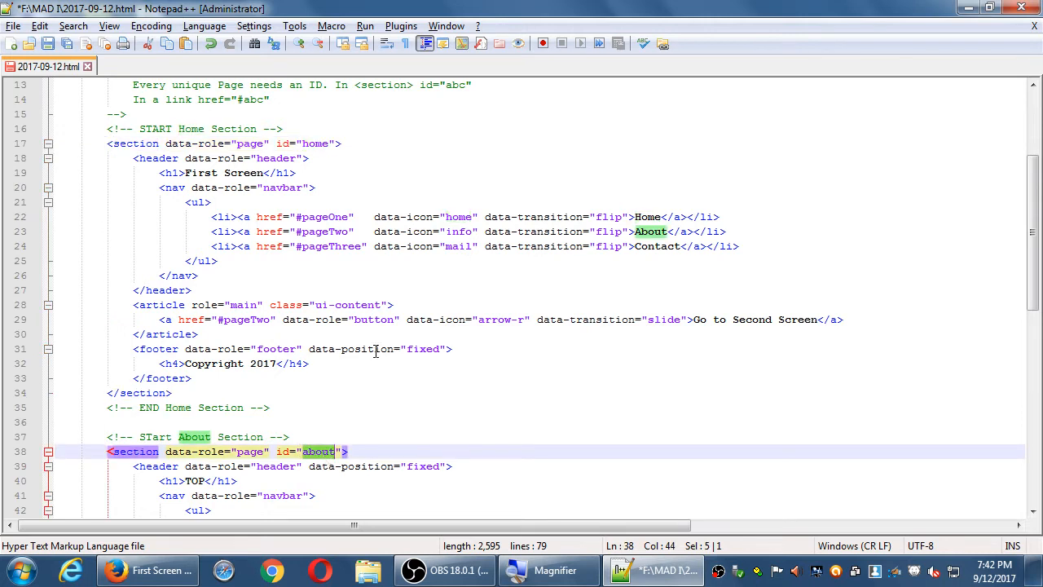
scroll("down", 3)
type("hom")
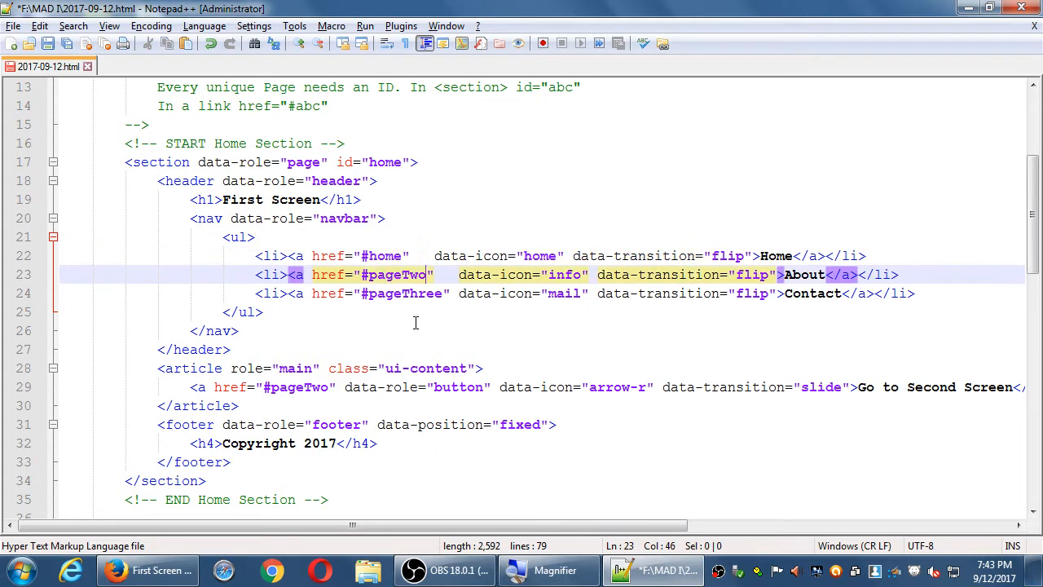
Step: Set the navbar hrefs to #about and #contact in place of #pageTwo and #pageThree
type("about")
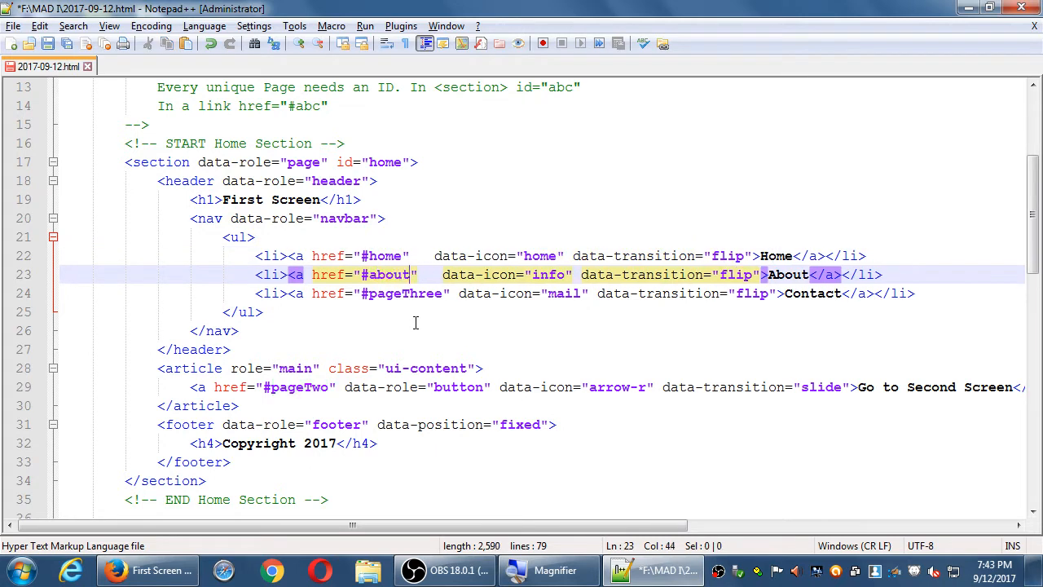
type("conta")
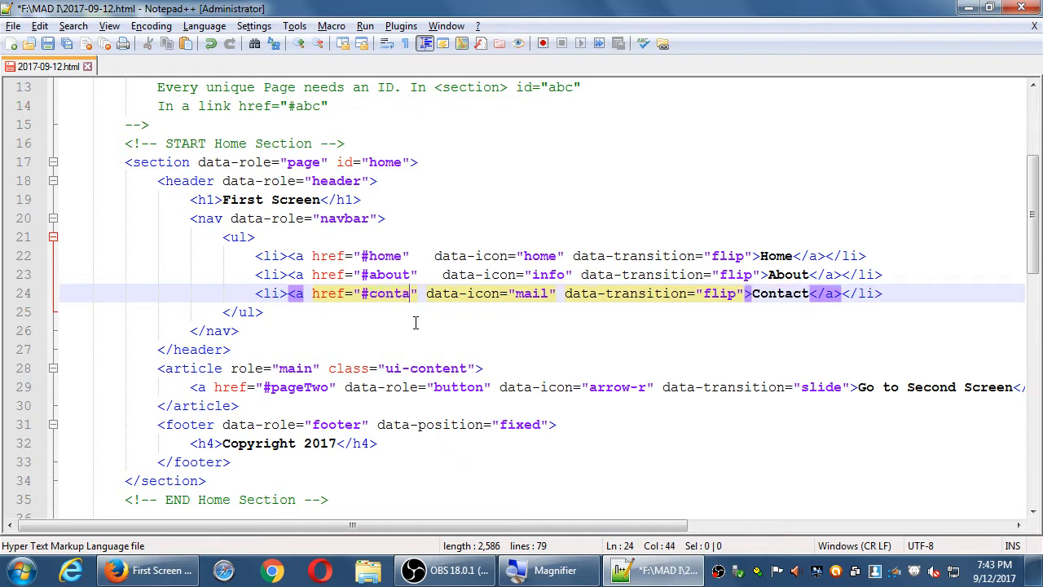
type("ct")
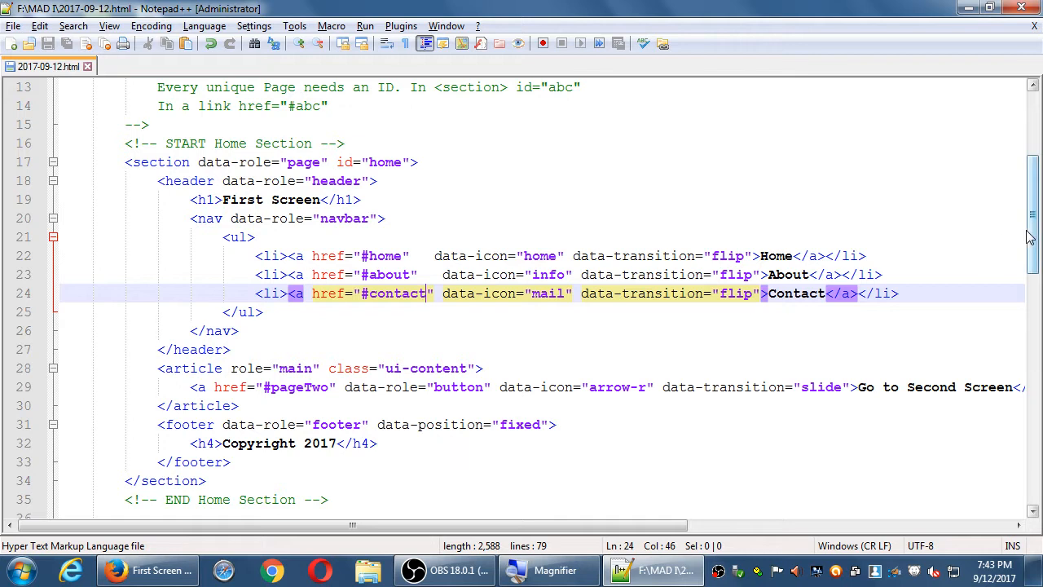
scroll("down", 3)
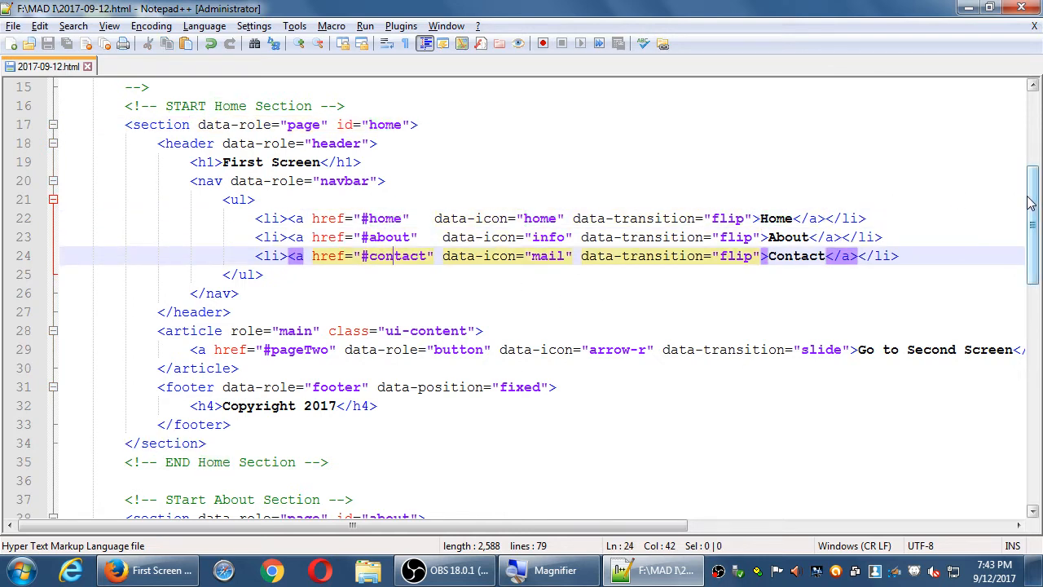
scroll("down", 3)
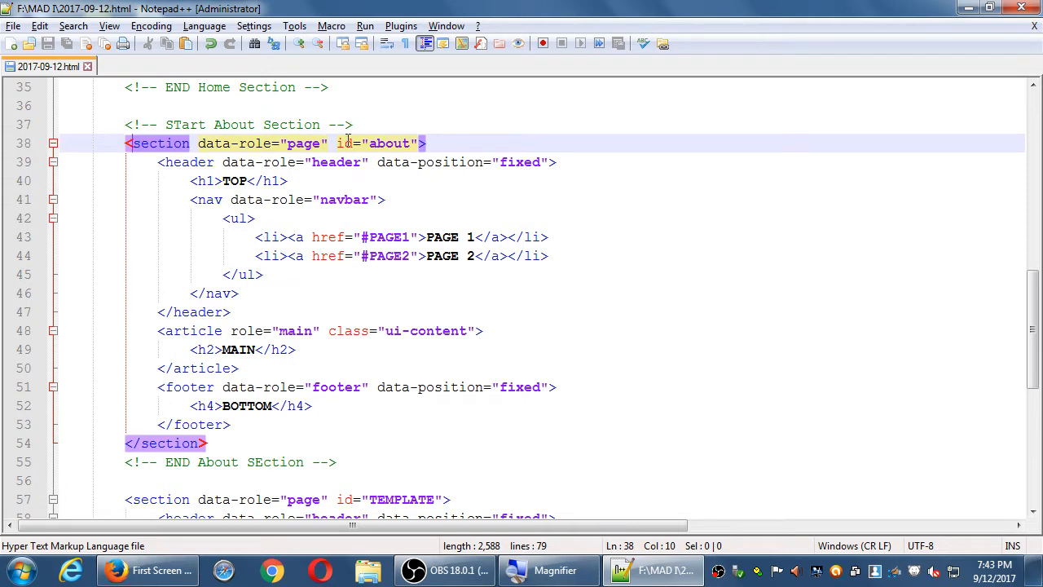
Step: Replace the About section's h2 text MAIN with 'ABout'
double_click(389, 143)
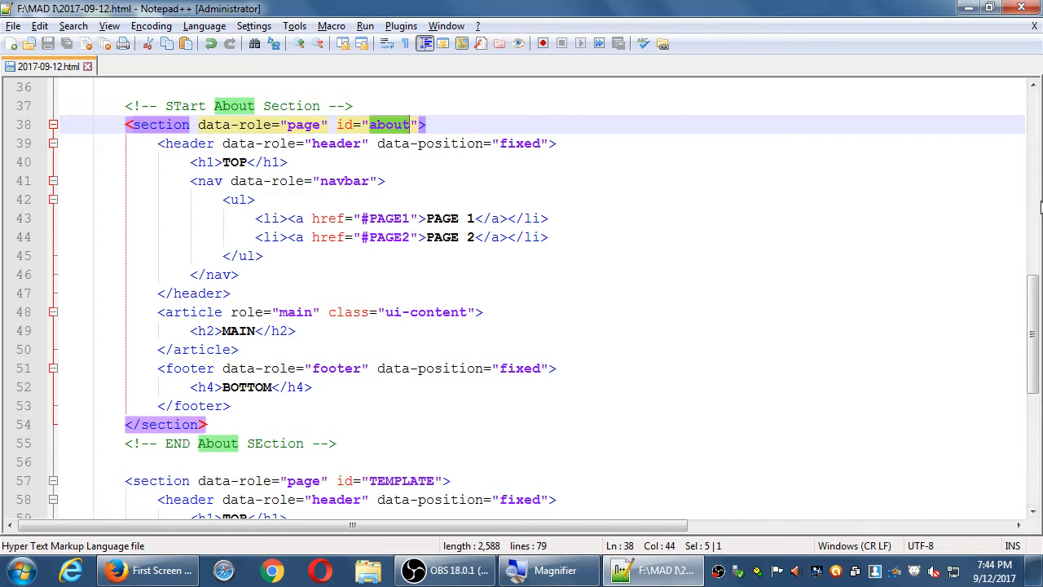
mouse_move(642, 326)
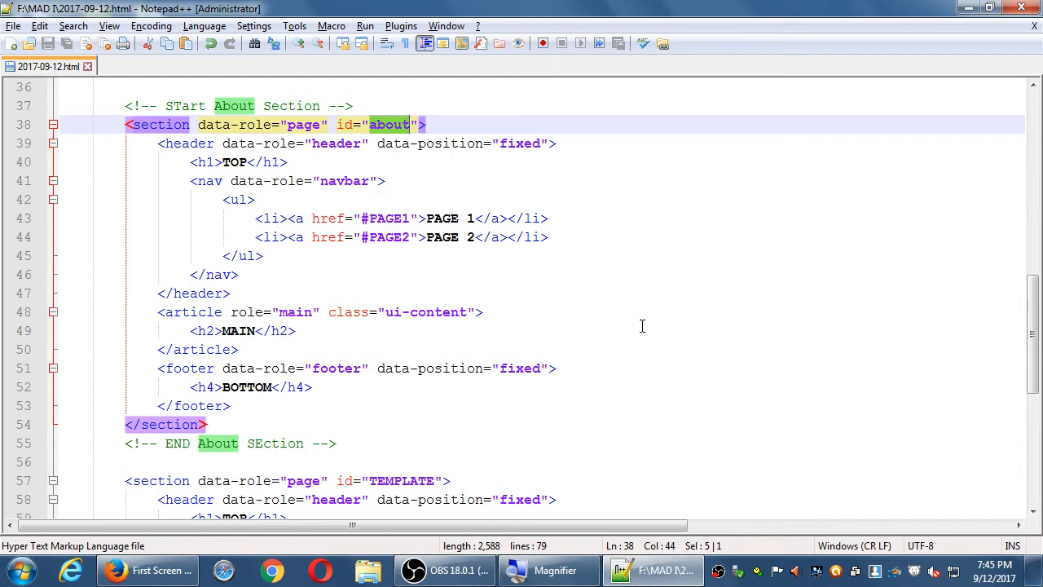
left_click(242, 329)
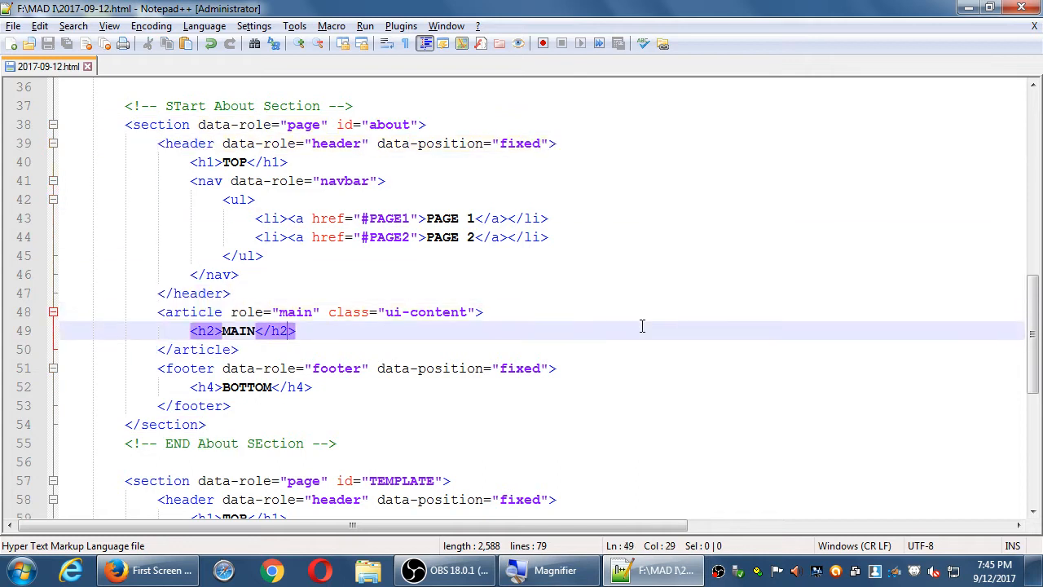
type("A")
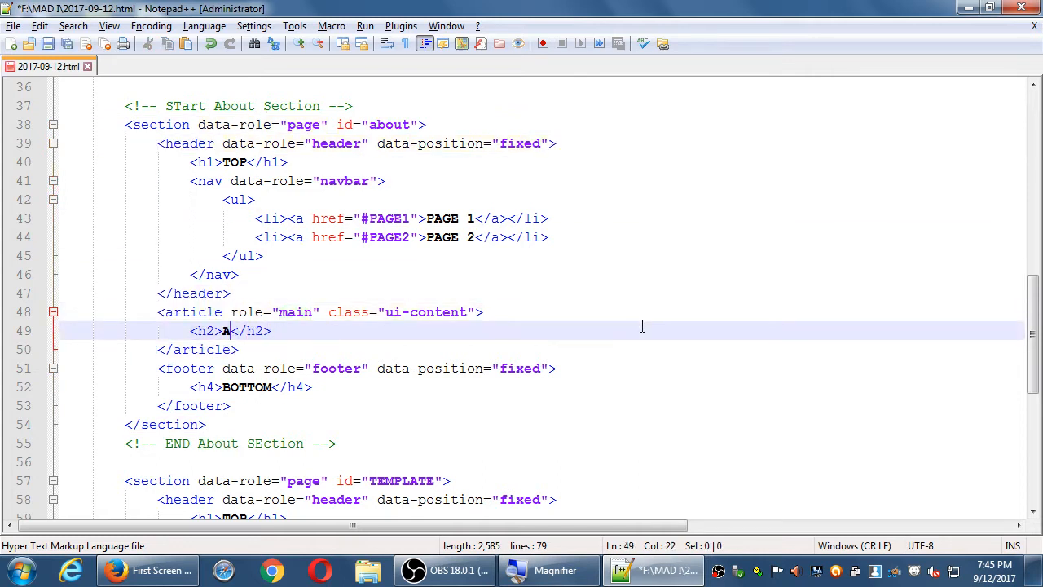
type("Bout")
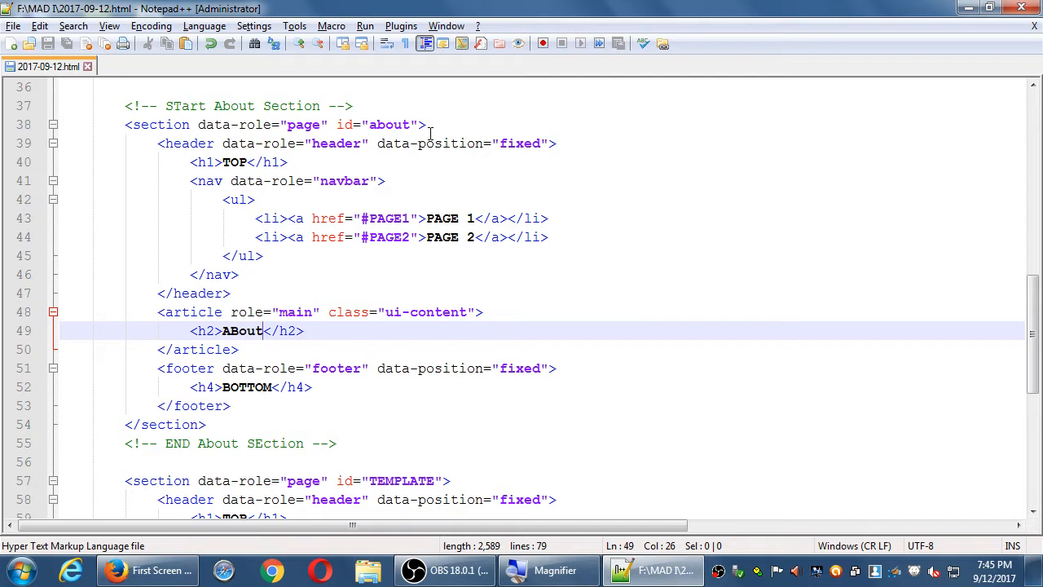
Step: Test the About and PAGE 2 links with Back/Forward, confirming the About page shows ABout
left_click(147, 570)
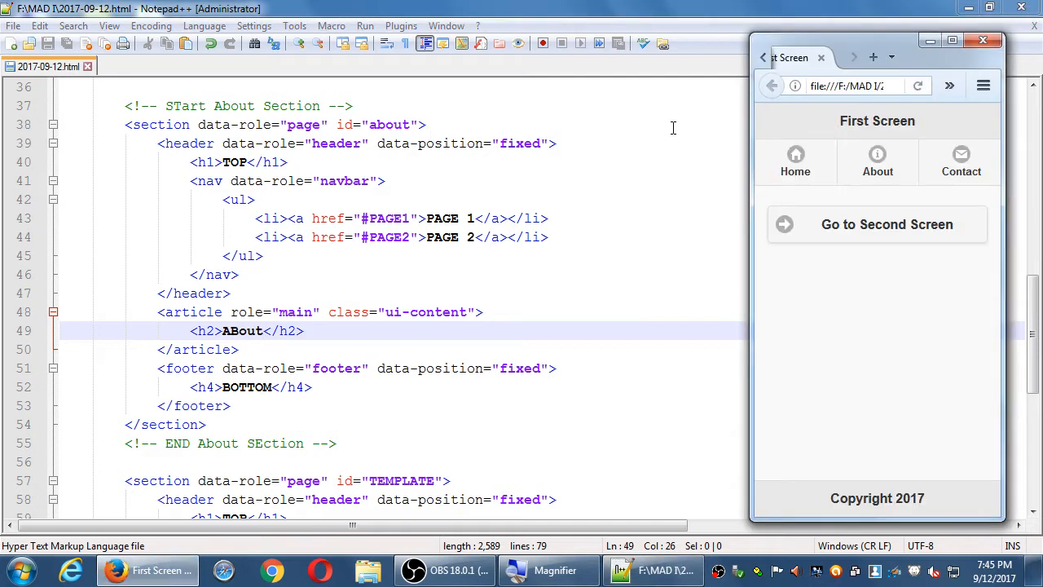
mouse_move(889, 247)
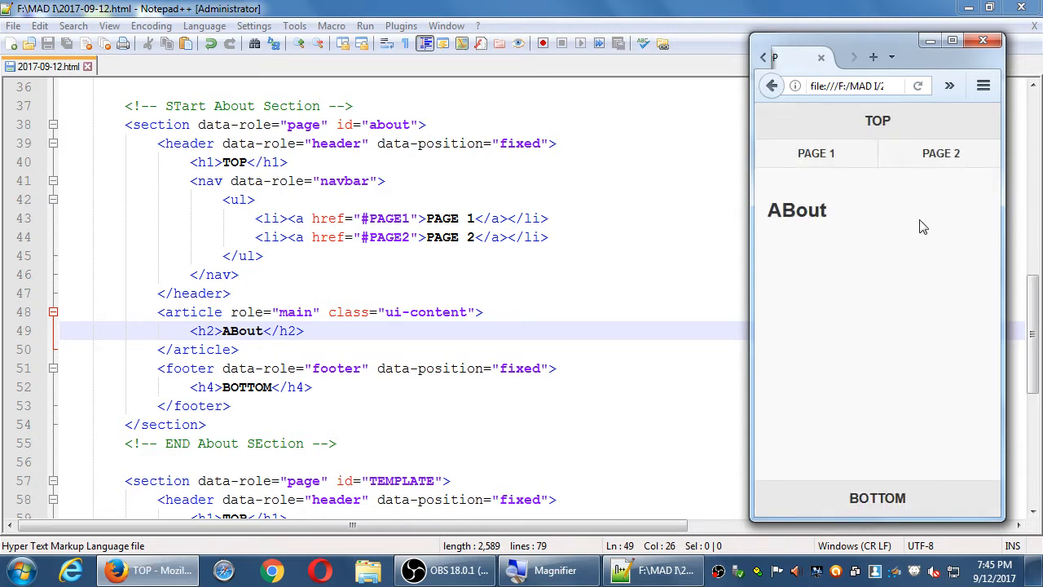
mouse_move(899, 171)
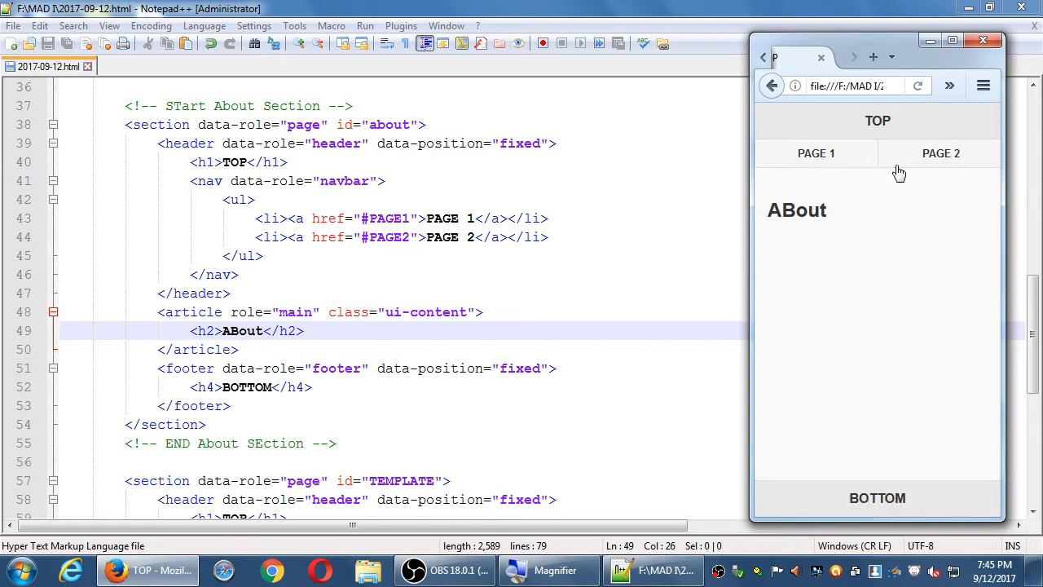
left_click(962, 163)
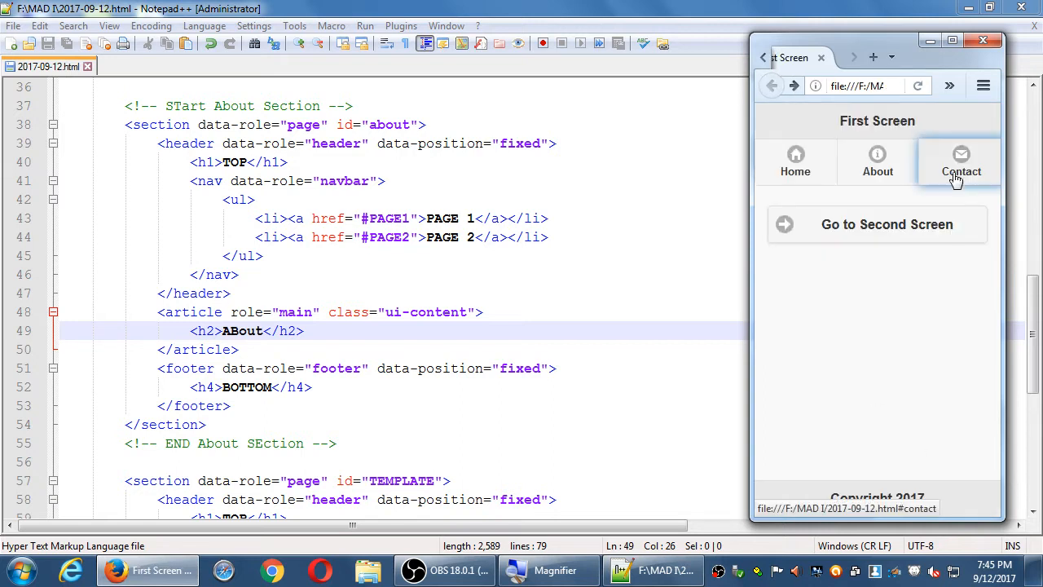
mouse_move(880, 225)
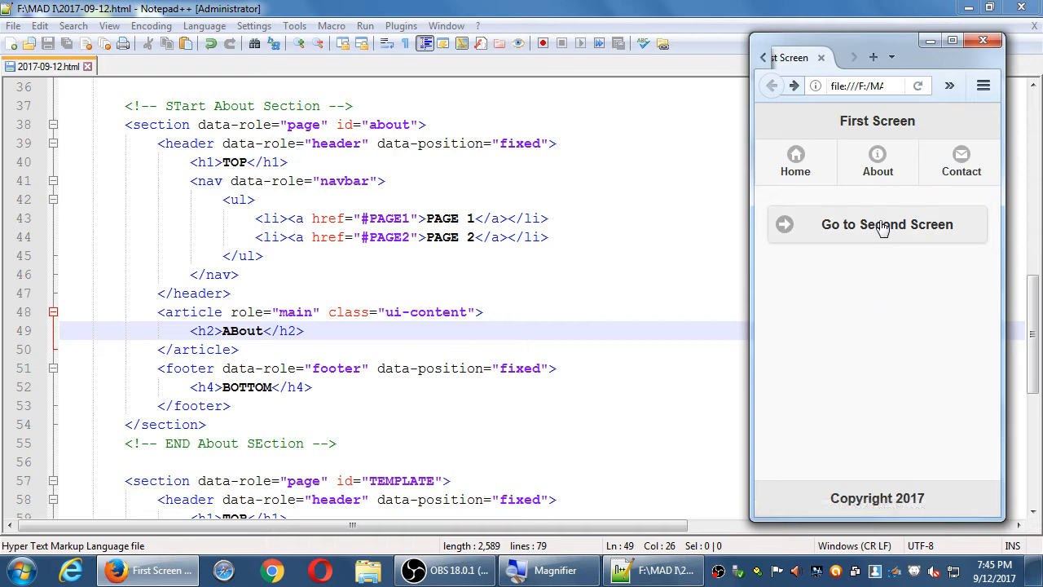
mouse_move(886, 225)
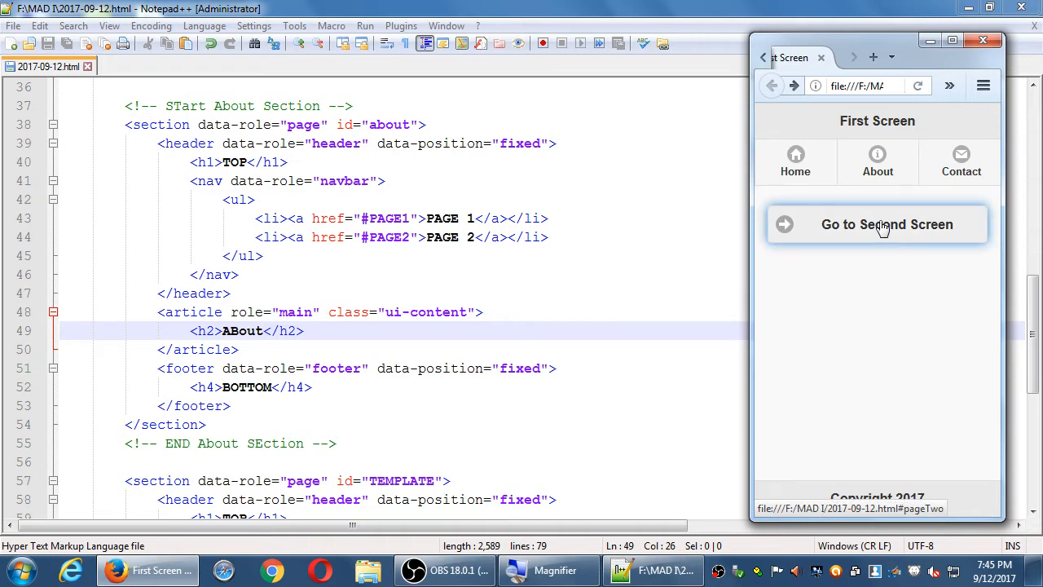
mouse_move(880, 331)
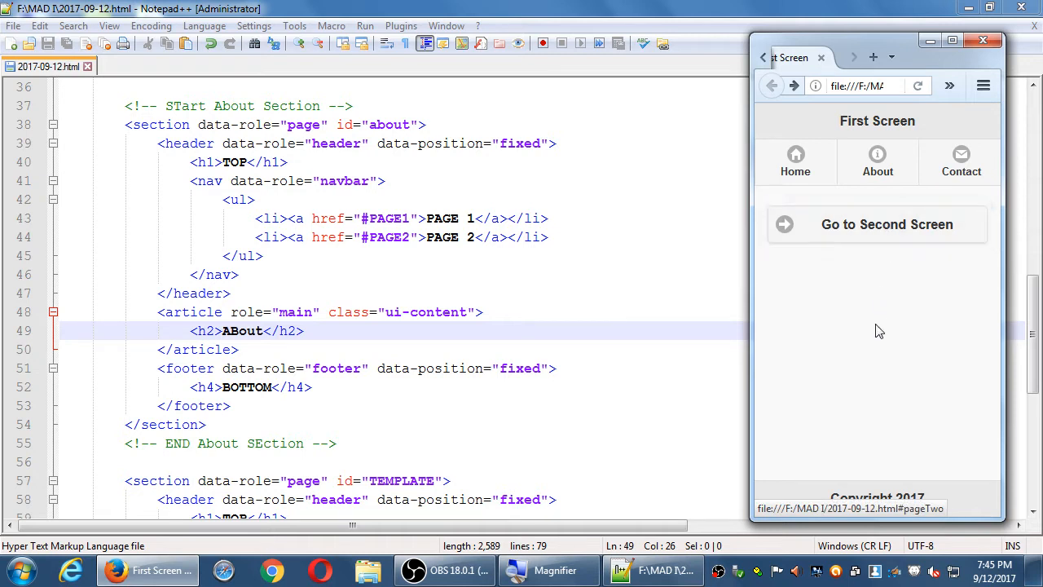
left_click(772, 85)
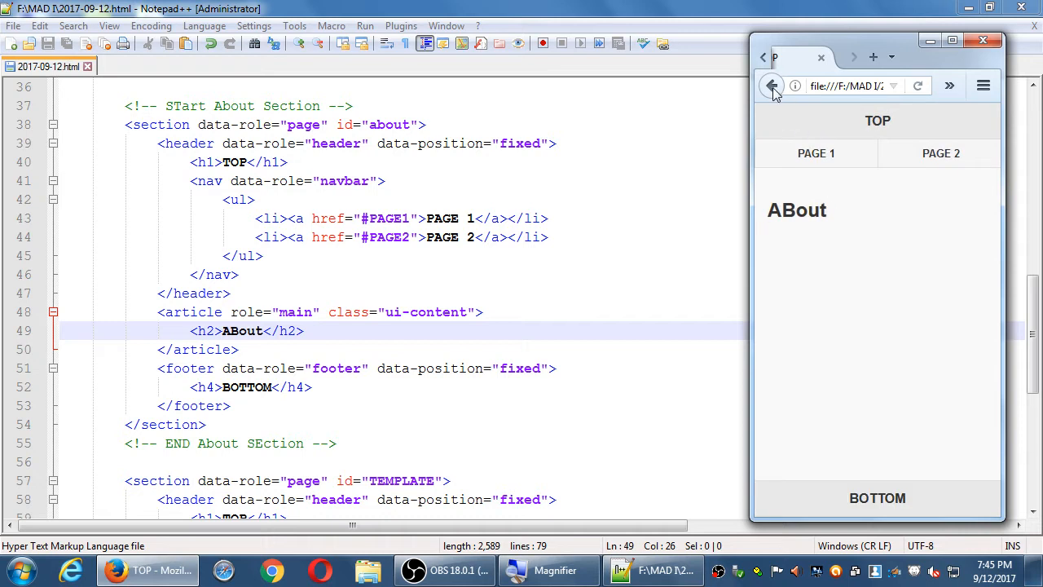
left_click(772, 84)
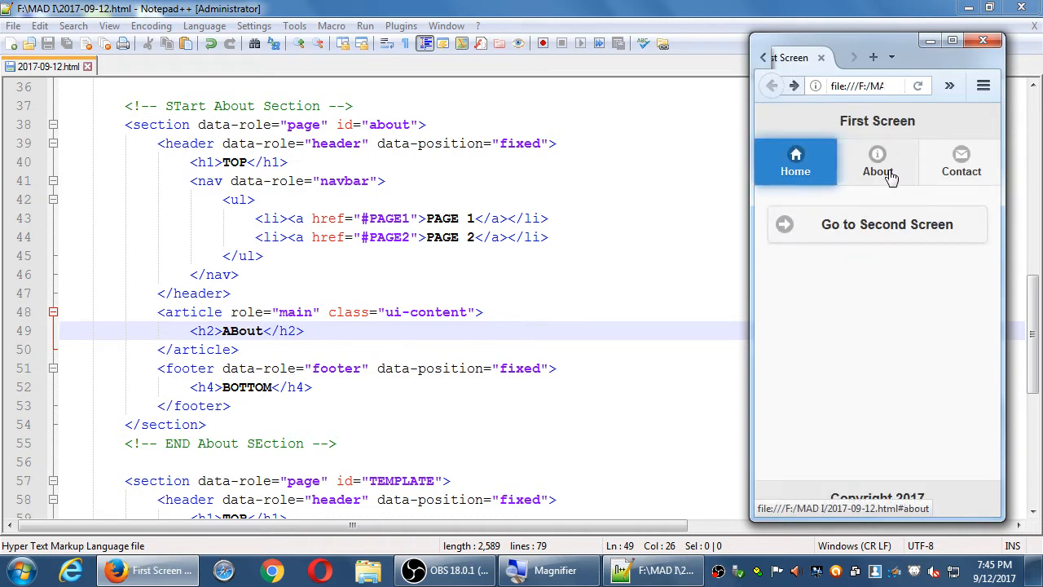
left_click(877, 163)
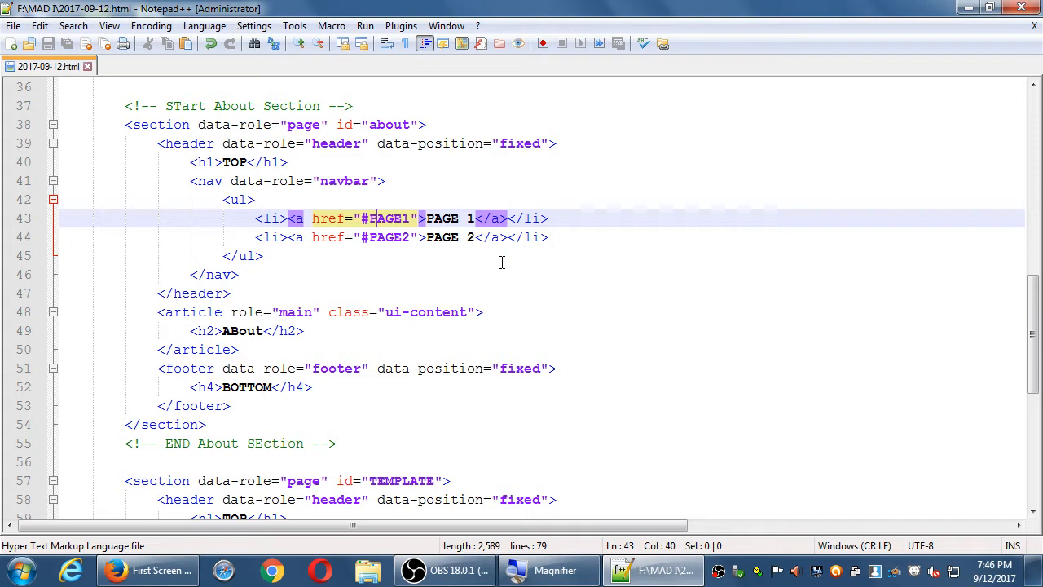
mouse_move(528, 262)
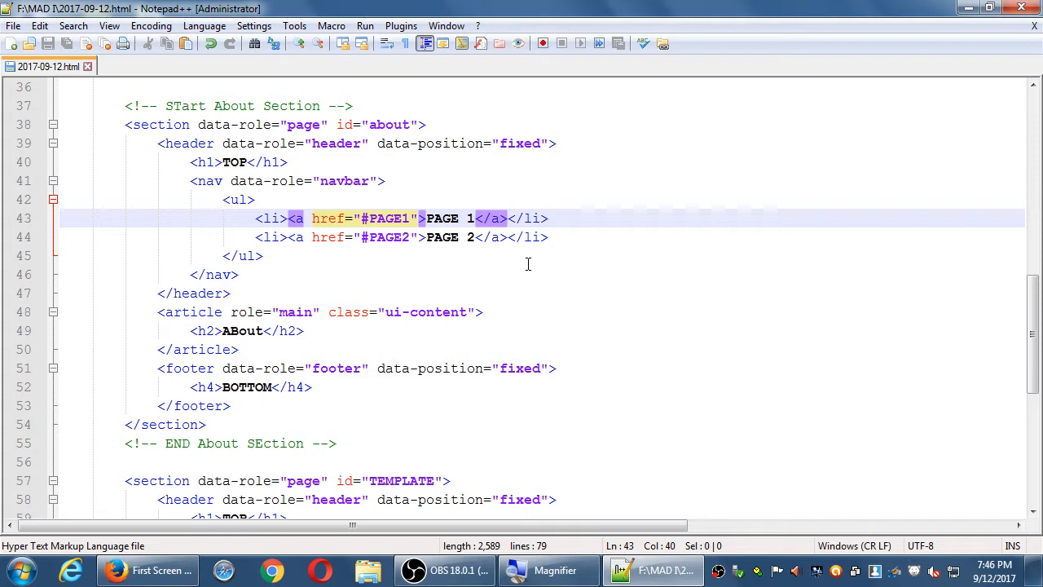
mouse_move(538, 261)
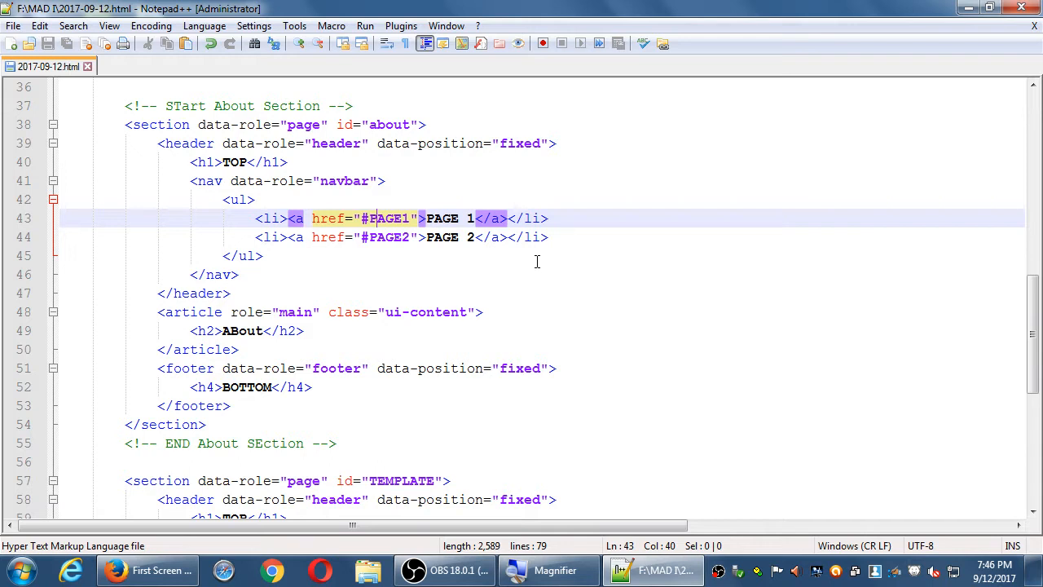
mouse_move(134, 557)
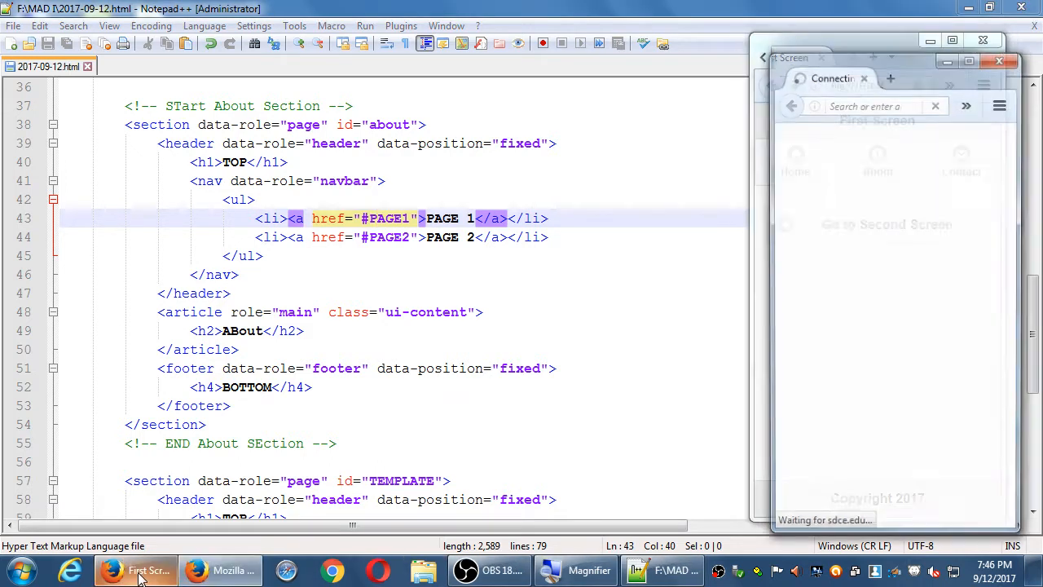
Step: Switch to the full Firefox window and navigate to wikipedia.org
left_click(137, 570)
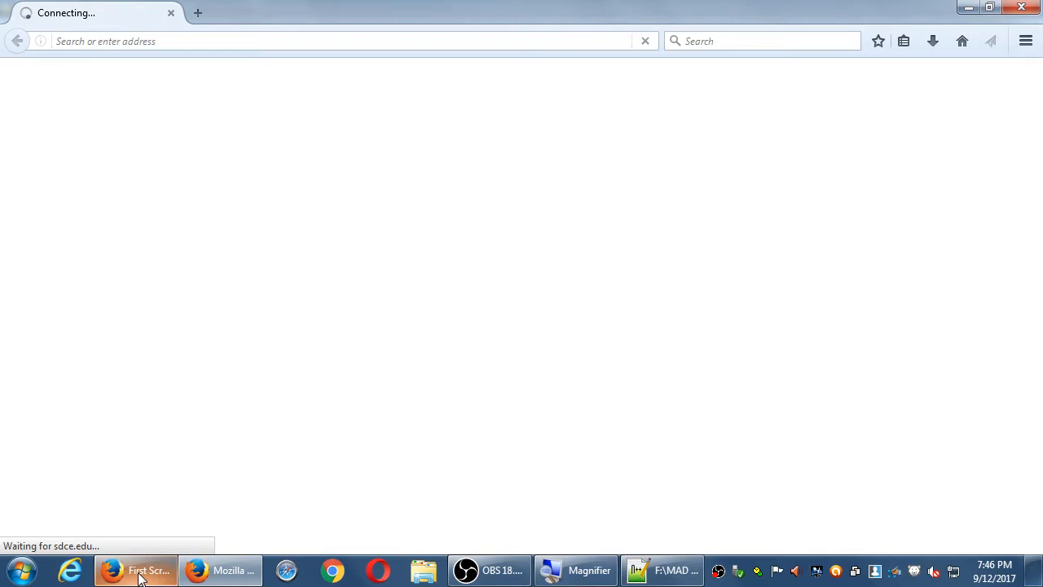
type("wikipedia.org")
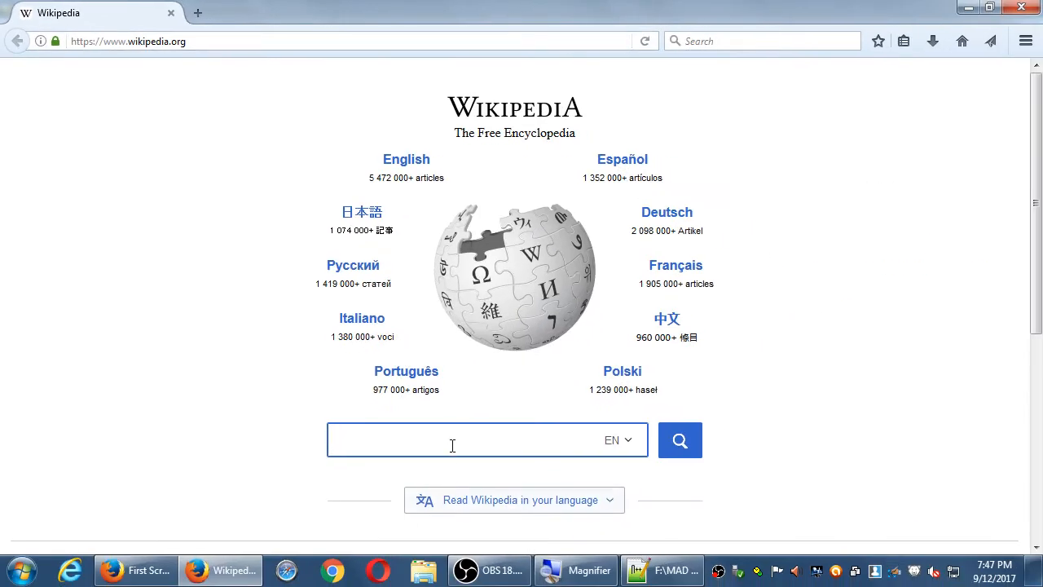
Step: Search Wikipedia for 'jquery mobiel', then rerun with the corrected 'jquery mobile'
type("j")
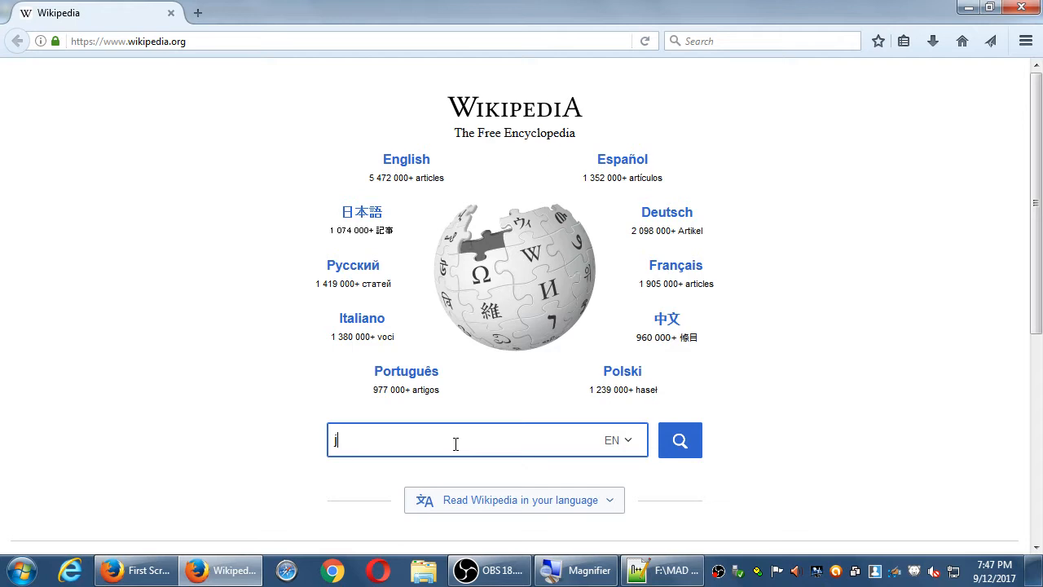
type("query mobiel")
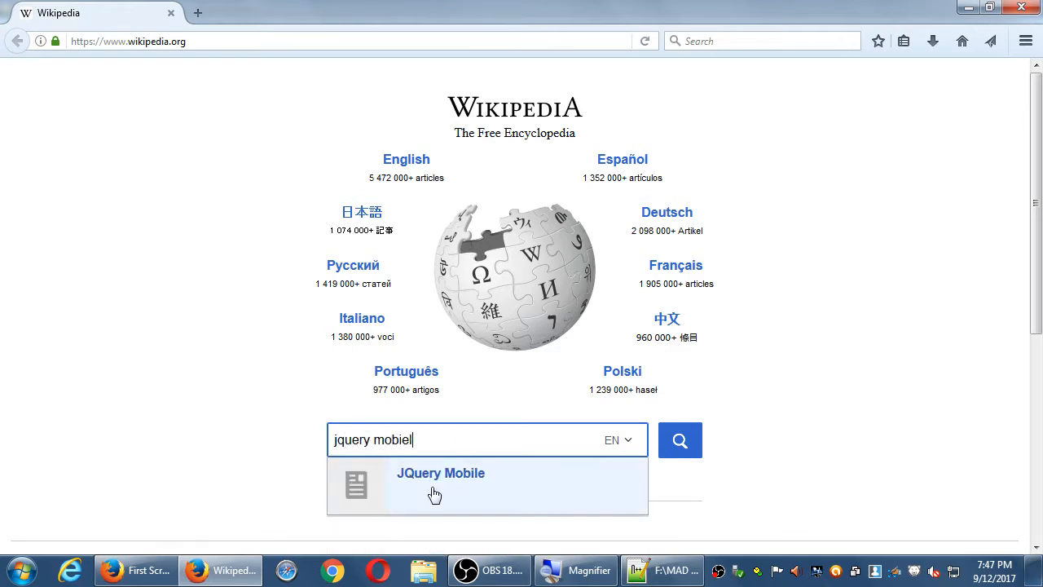
mouse_move(440, 472)
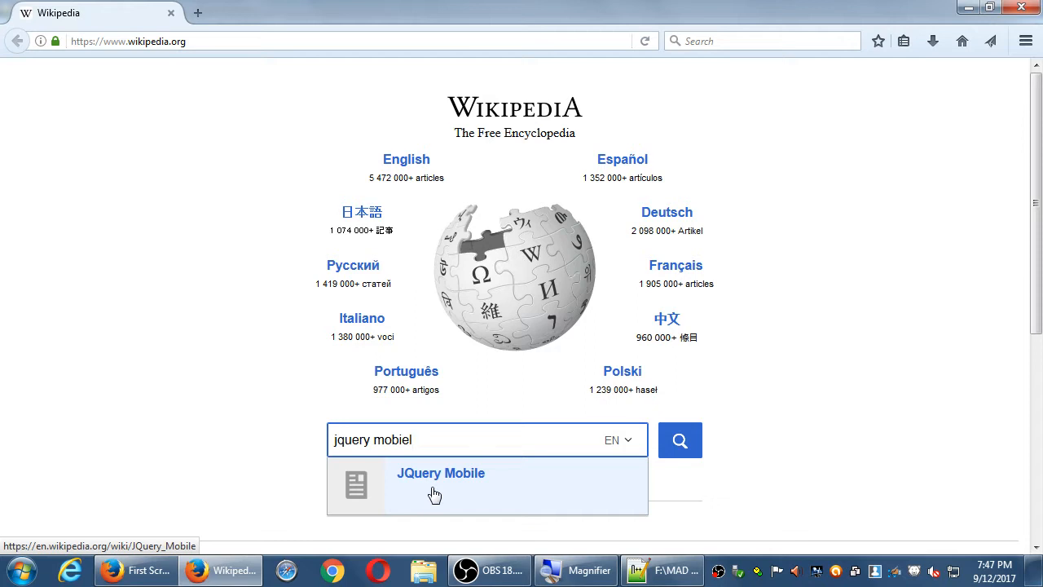
left_click(678, 440)
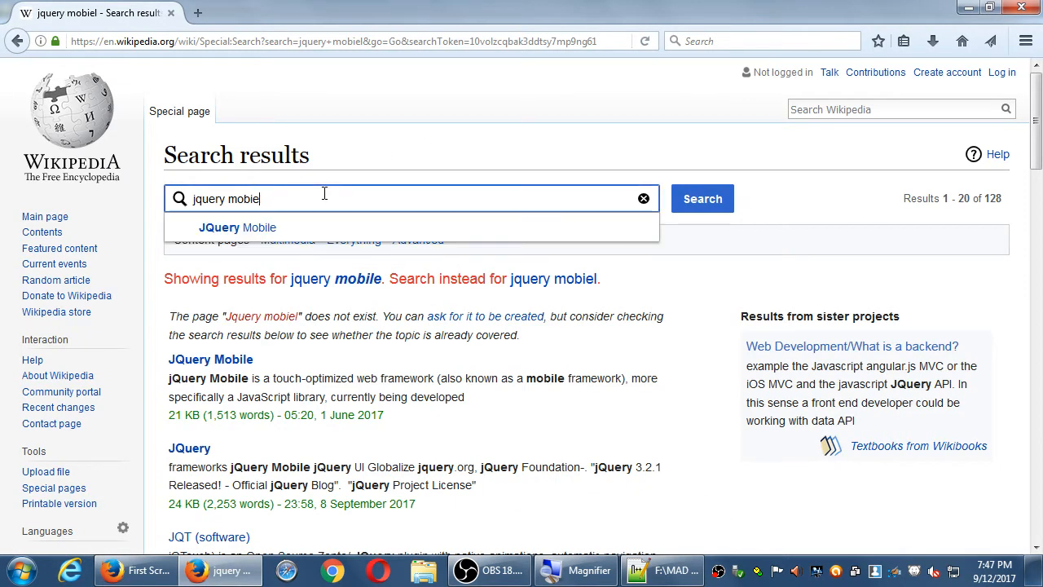
left_click(238, 228)
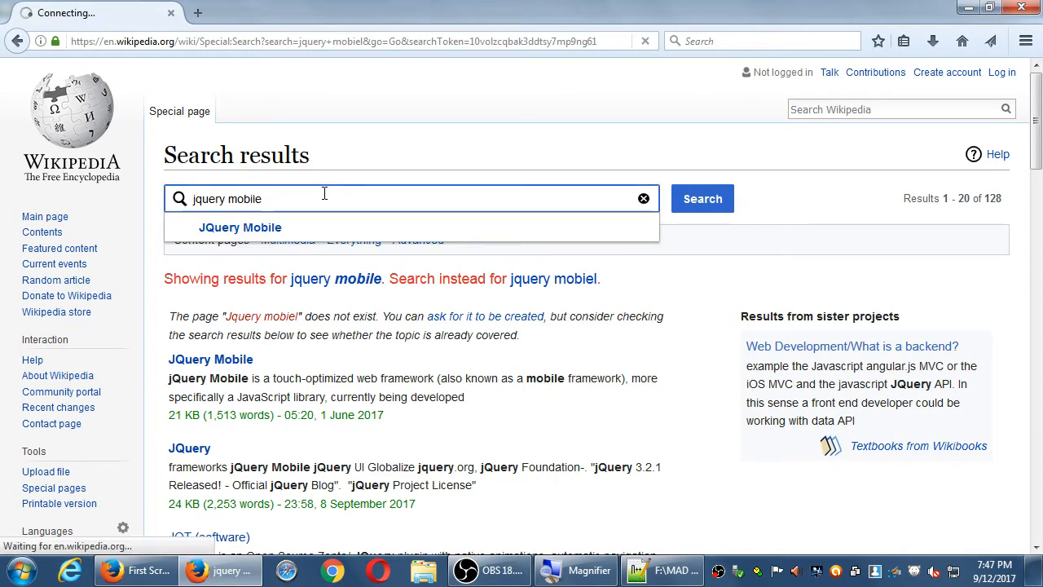
Step: Open the jQuery Mobile article from the top search result
left_click(700, 199)
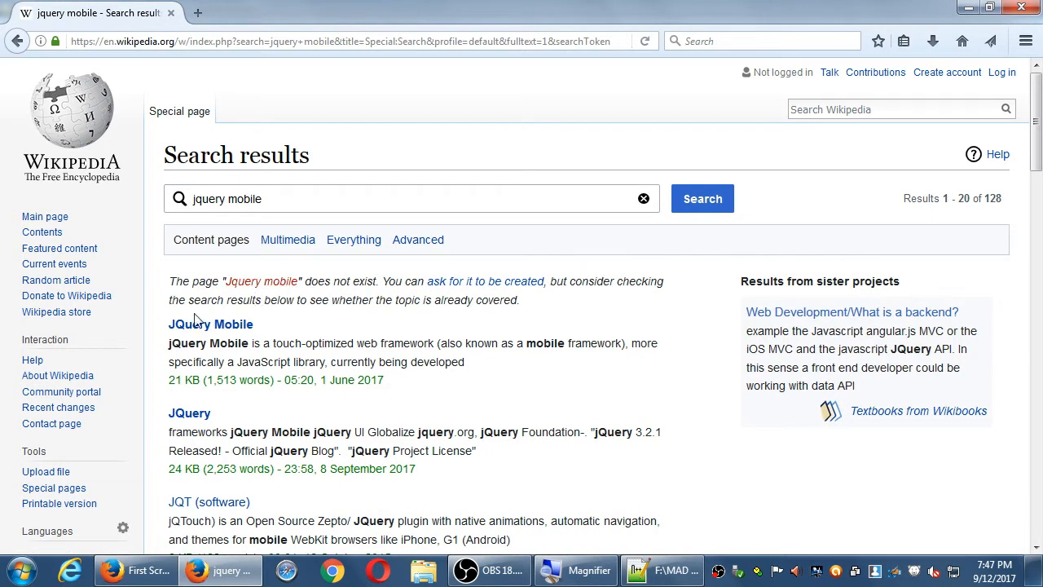
left_click(210, 323)
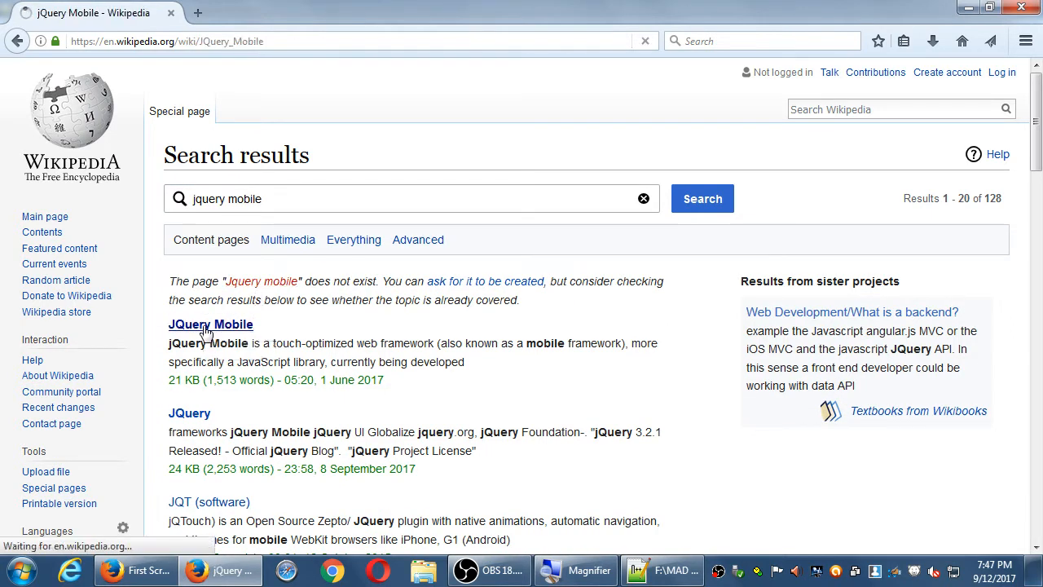
left_click(210, 325)
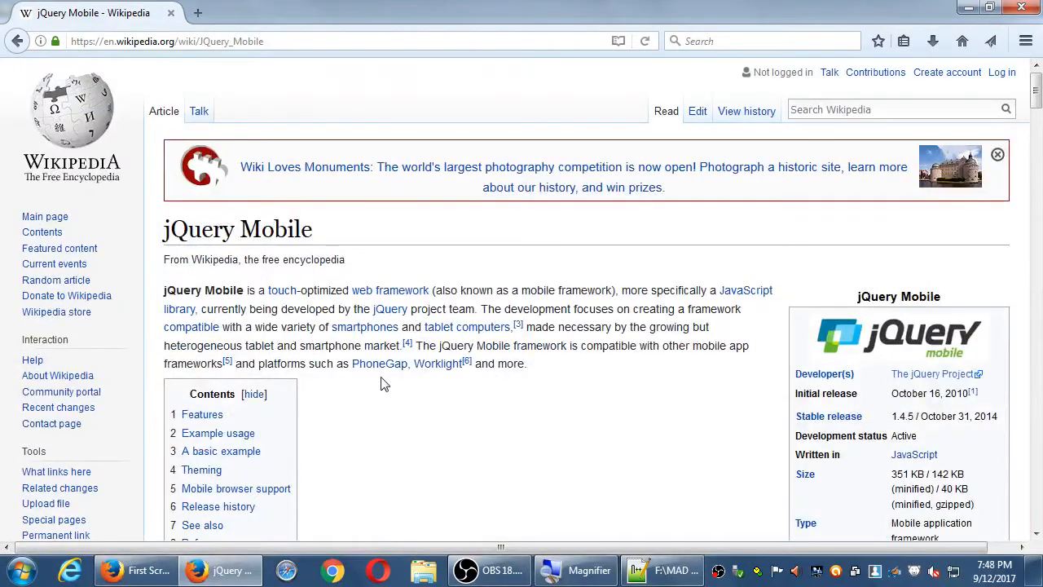
mouse_move(635, 399)
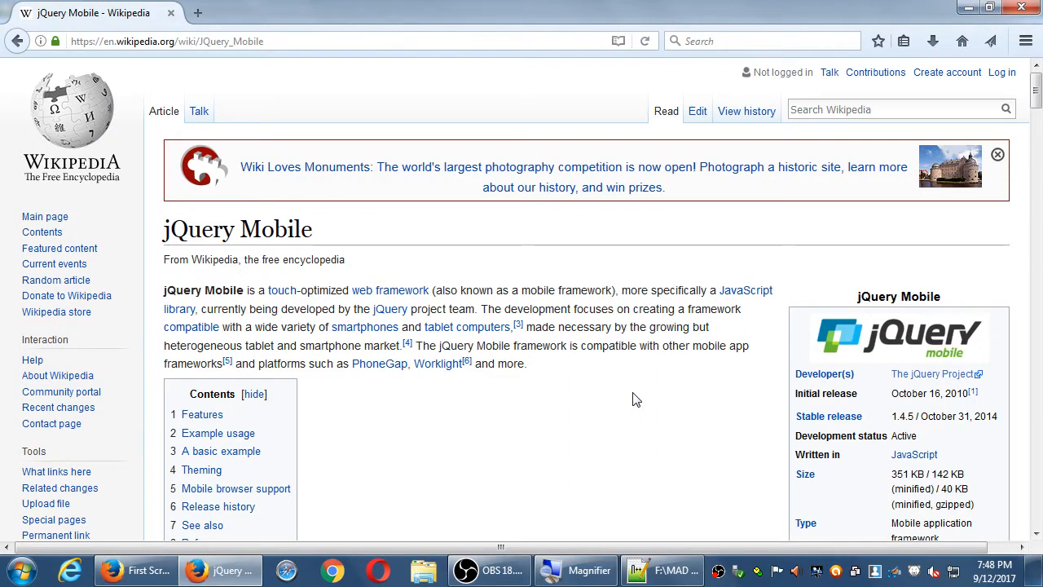
Step: Scroll to 'A basic example' and highlight the data-role and data-position attribute terms
scroll("down", 3)
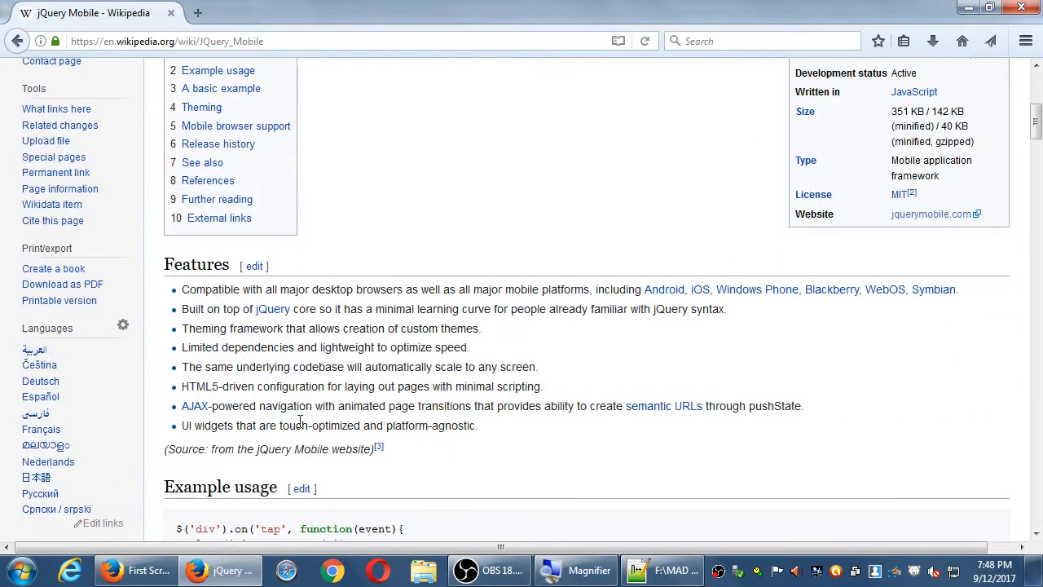
mouse_move(362, 406)
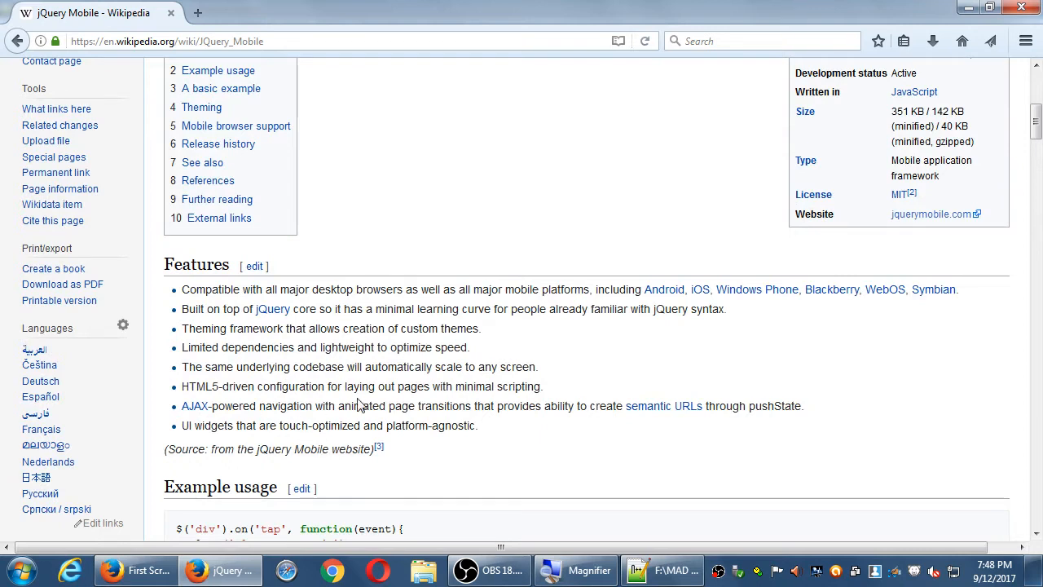
scroll("down", 3)
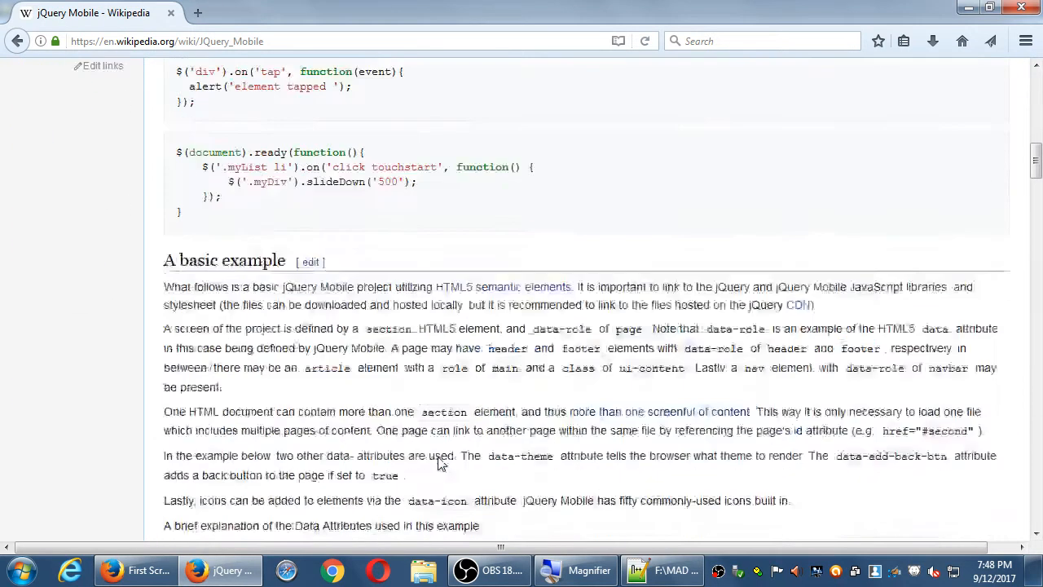
scroll("down", 3)
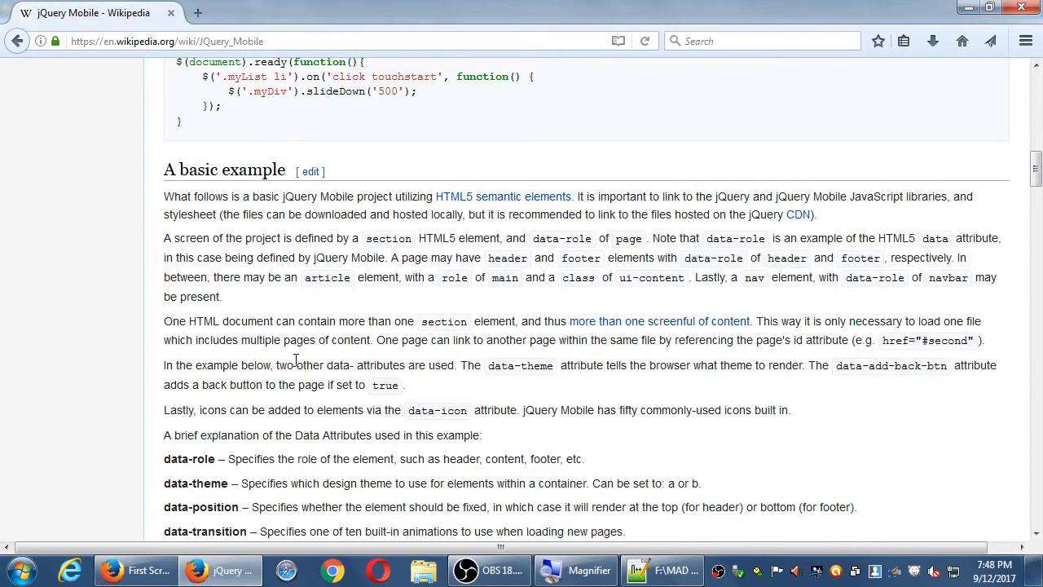
scroll("down", 3)
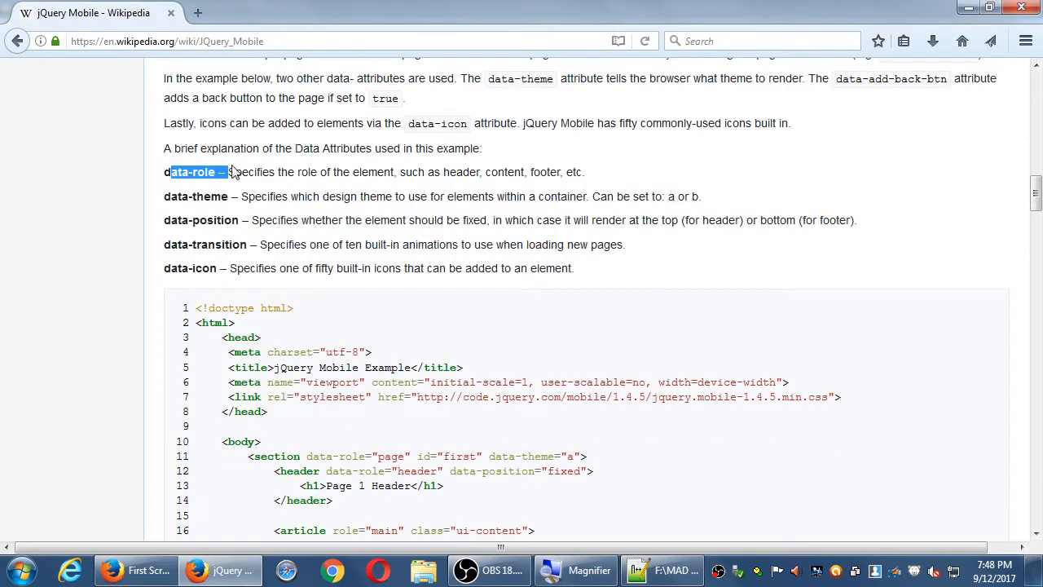
double_click(195, 196)
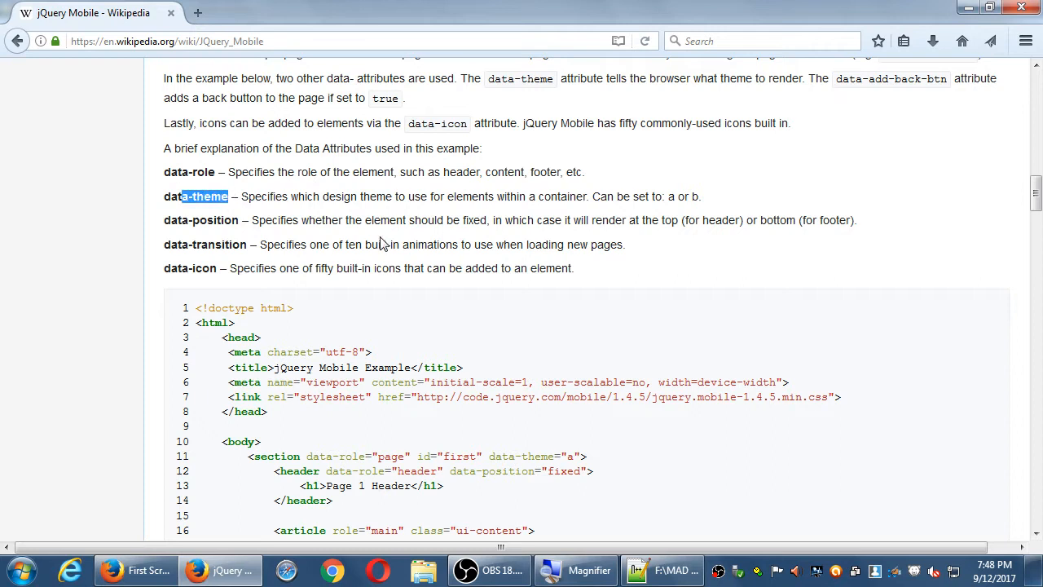
double_click(195, 220)
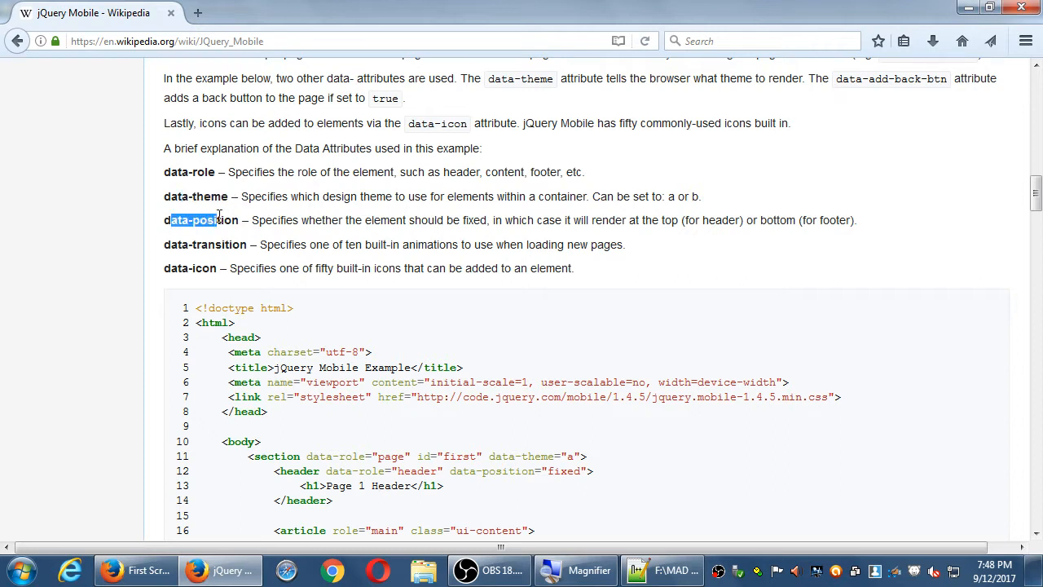
Step: Read through the example HTML listing, highlighting the viewport meta line and page sections
scroll("down", 3)
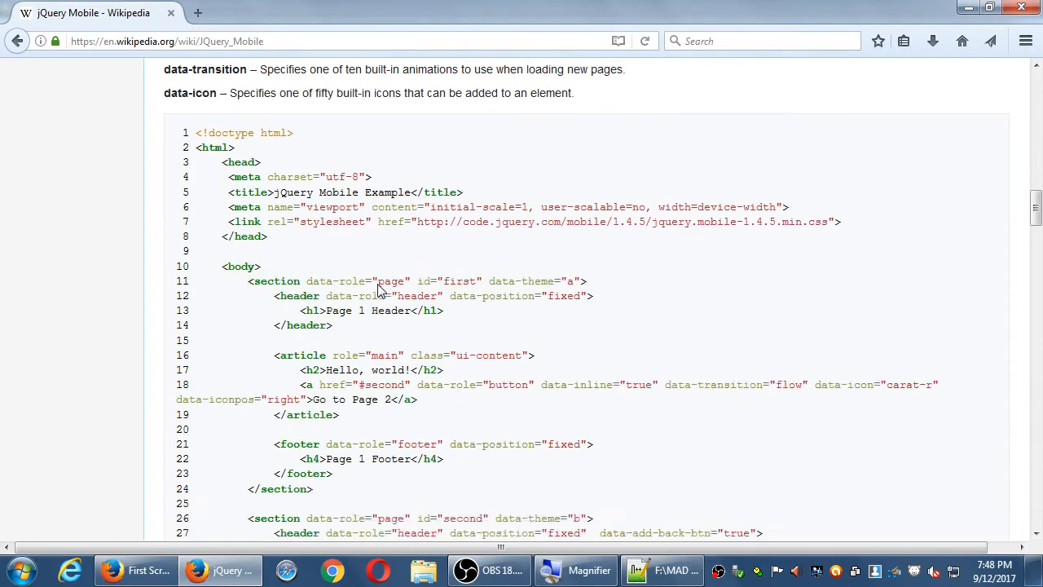
scroll("down", 3)
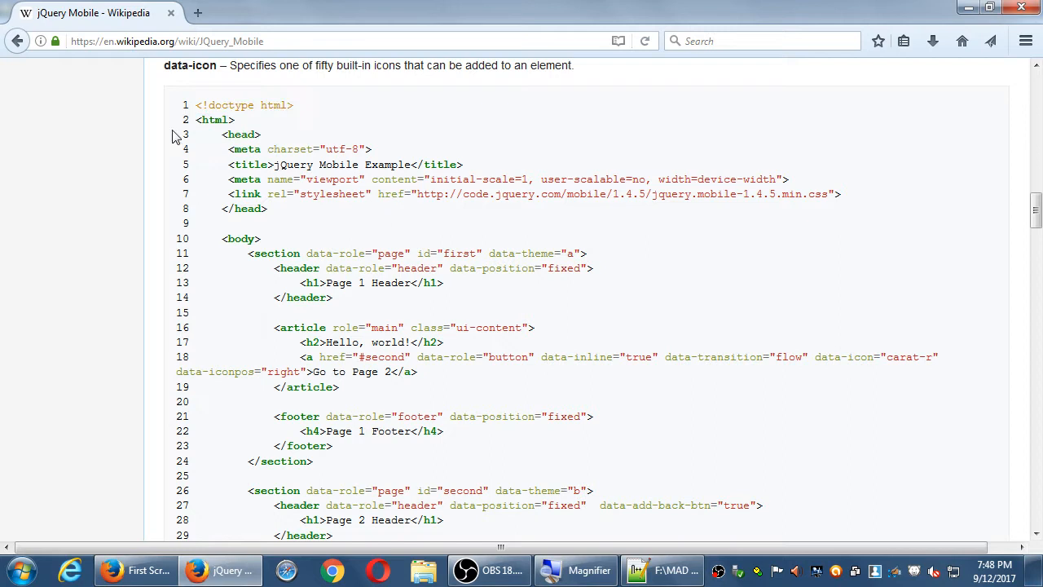
left_click_drag(404, 179, 554, 179)
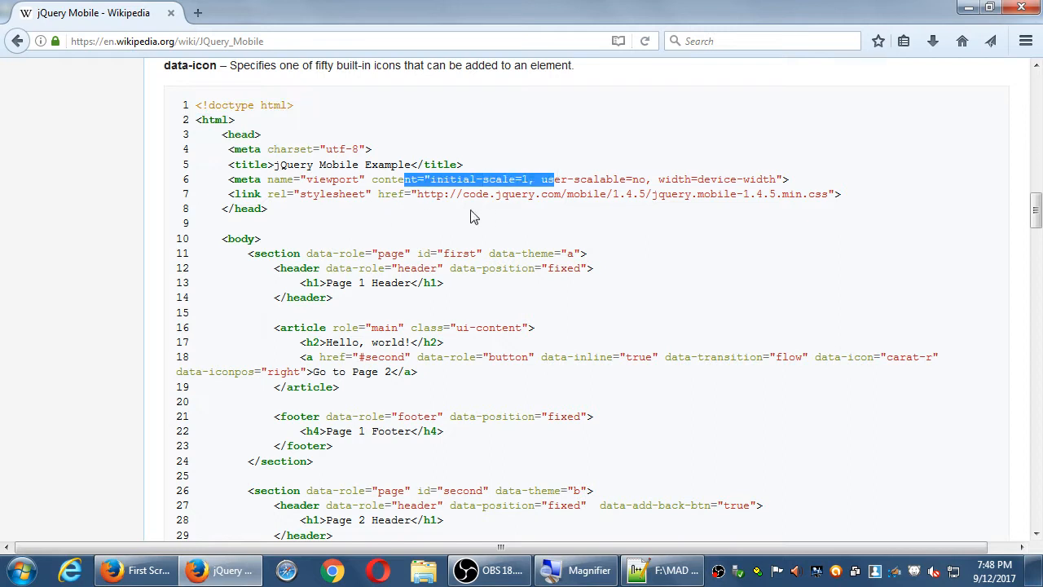
scroll("down", 3)
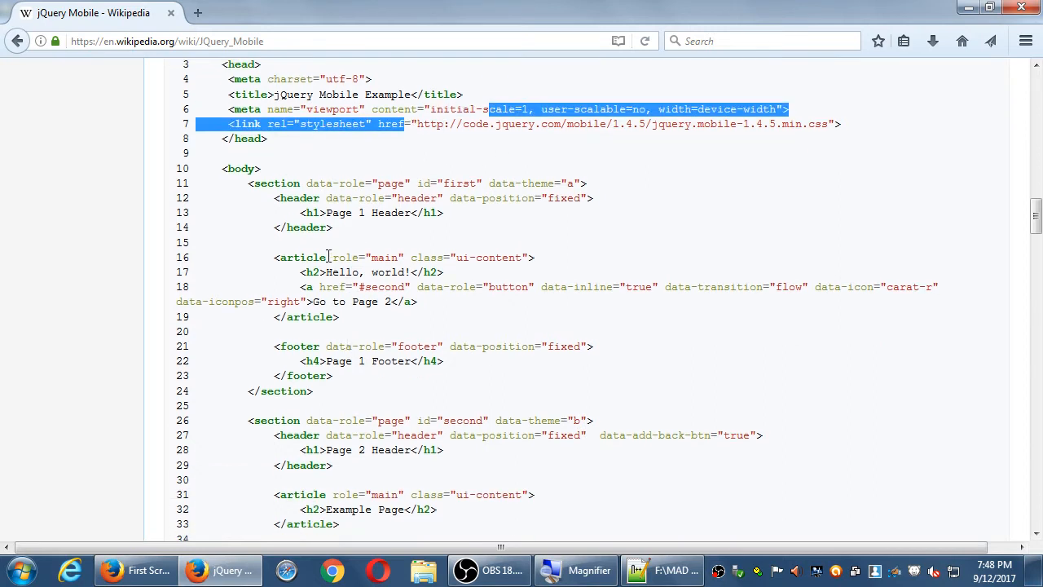
scroll("down", 3)
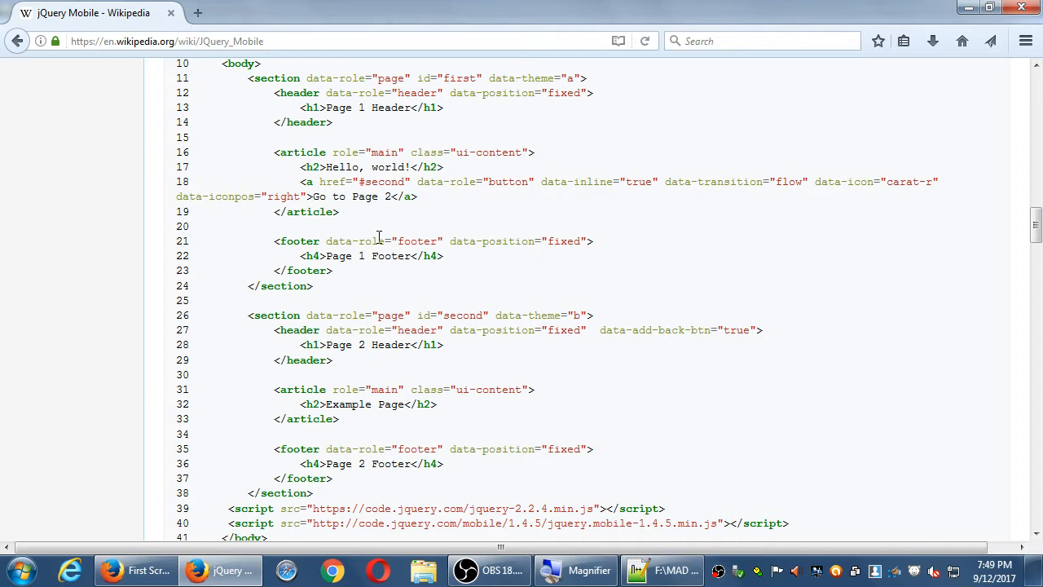
mouse_move(404, 241)
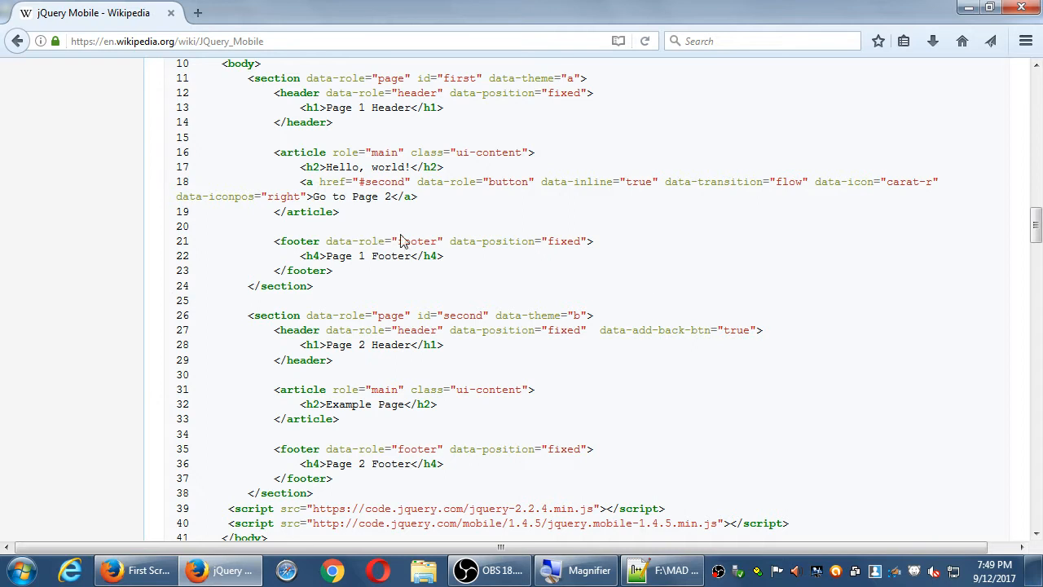
scroll("down", 3)
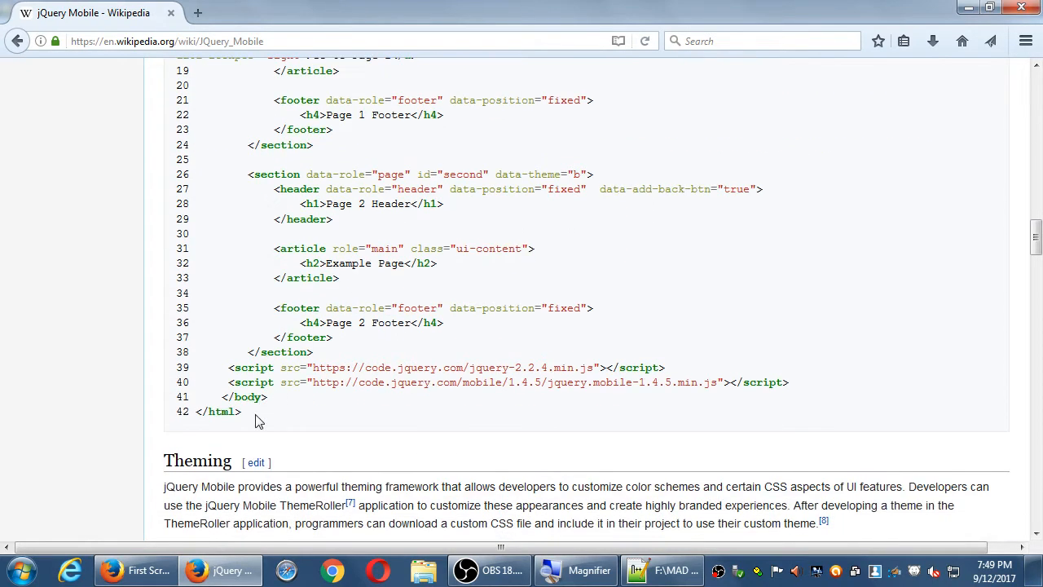
scroll("up", 3)
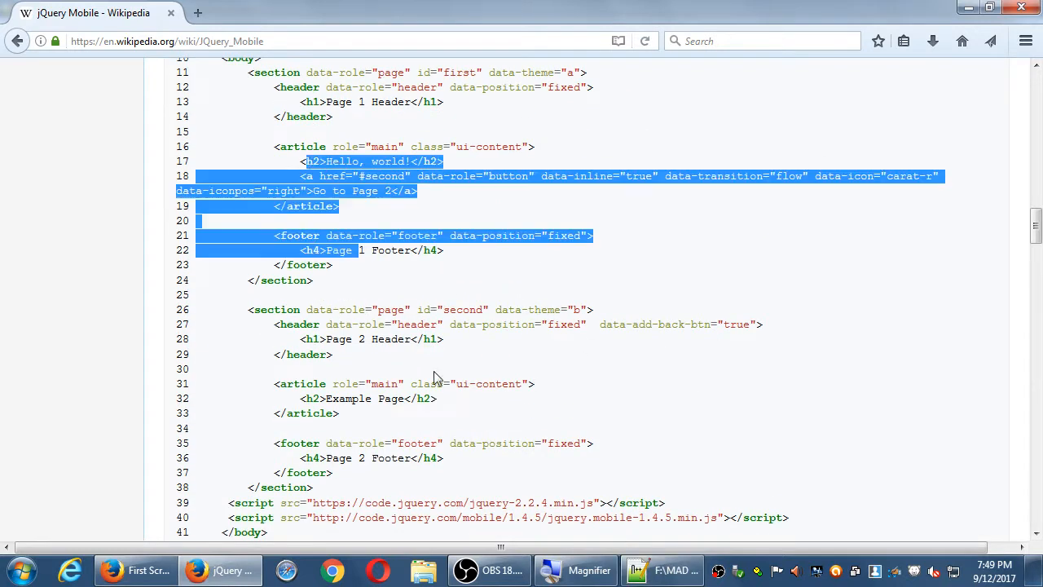
Step: Highlight the data-role and data-theme terms in the Wikipedia article after glancing at the HTML file
left_click(637, 570)
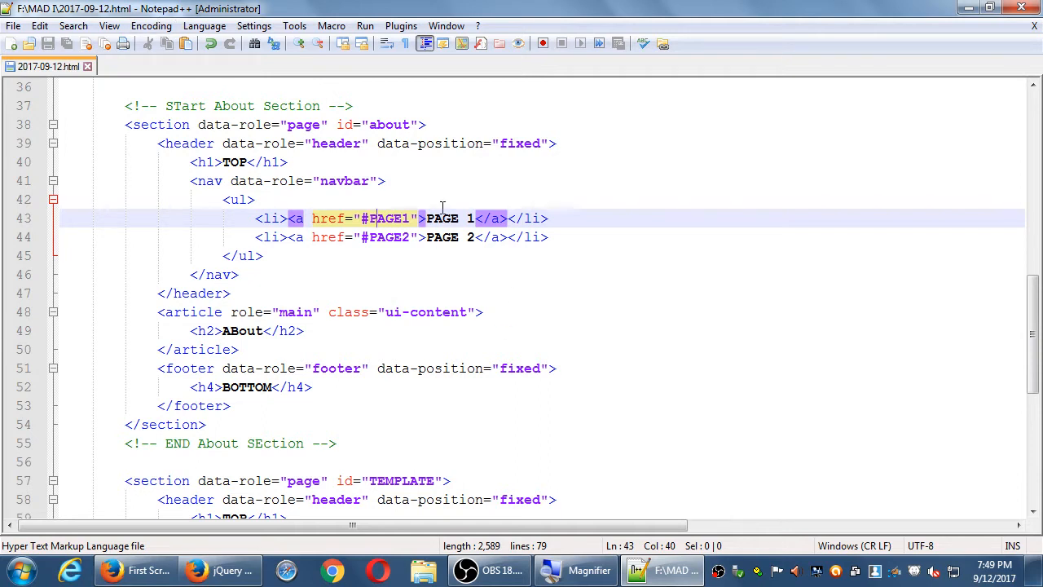
left_click(195, 569)
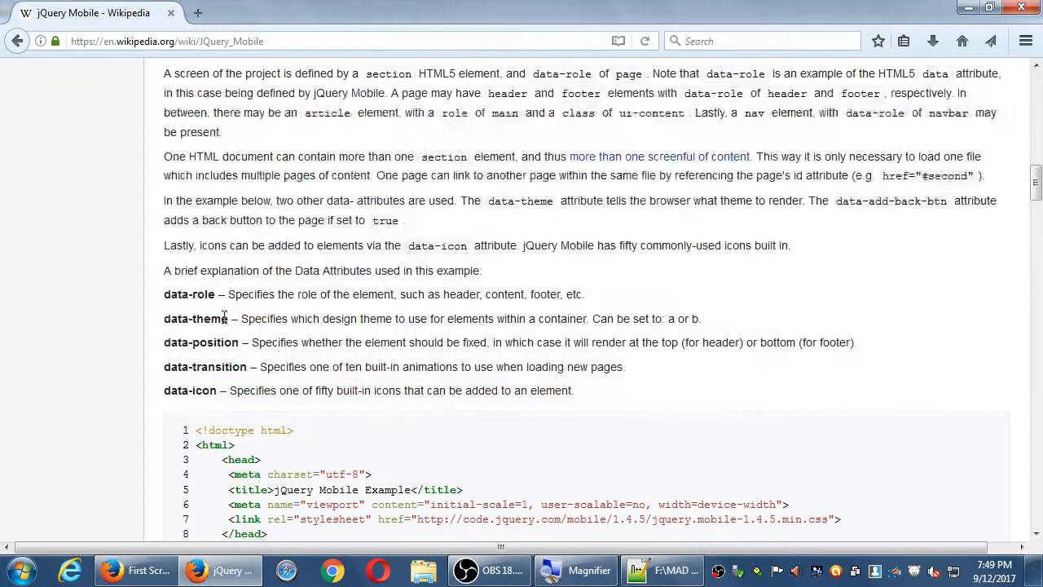
double_click(189, 293)
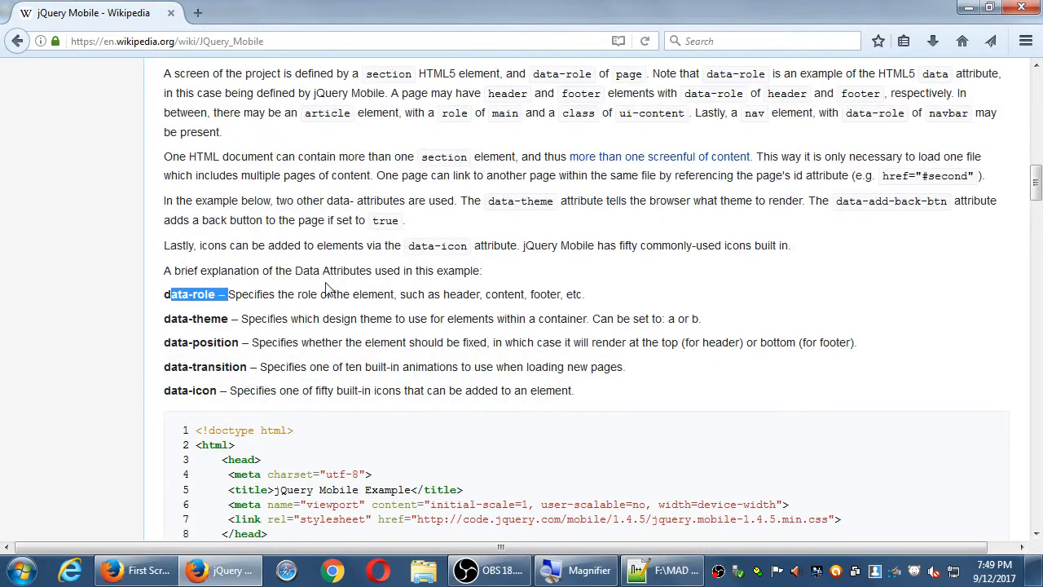
mouse_move(394, 294)
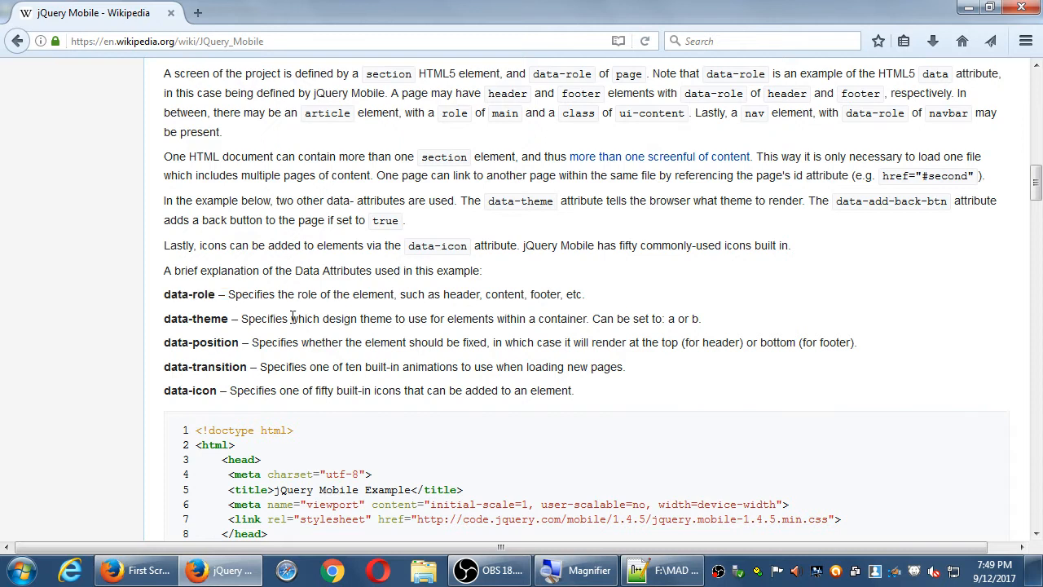
double_click(205, 318)
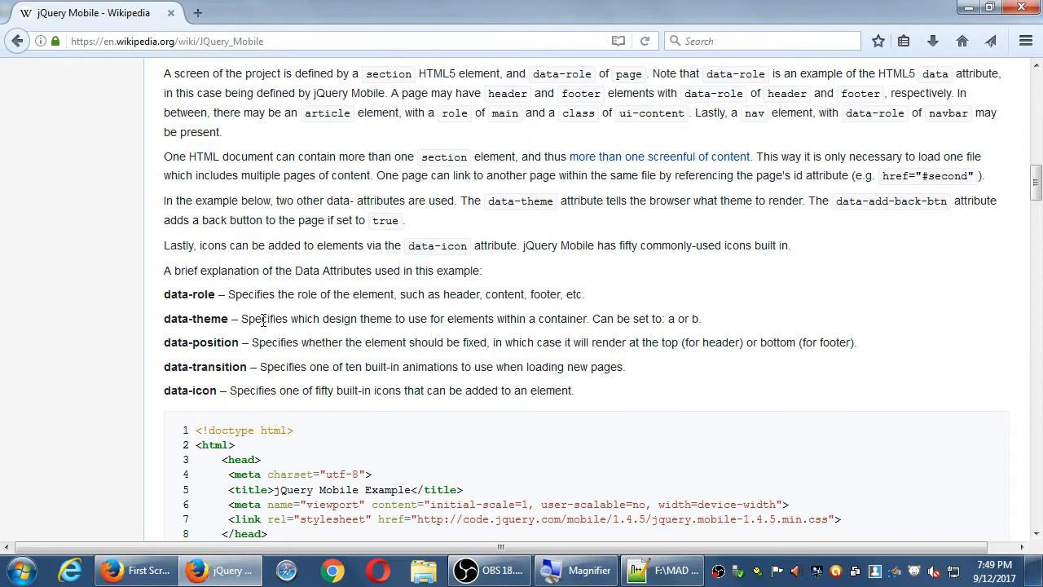
mouse_move(450, 336)
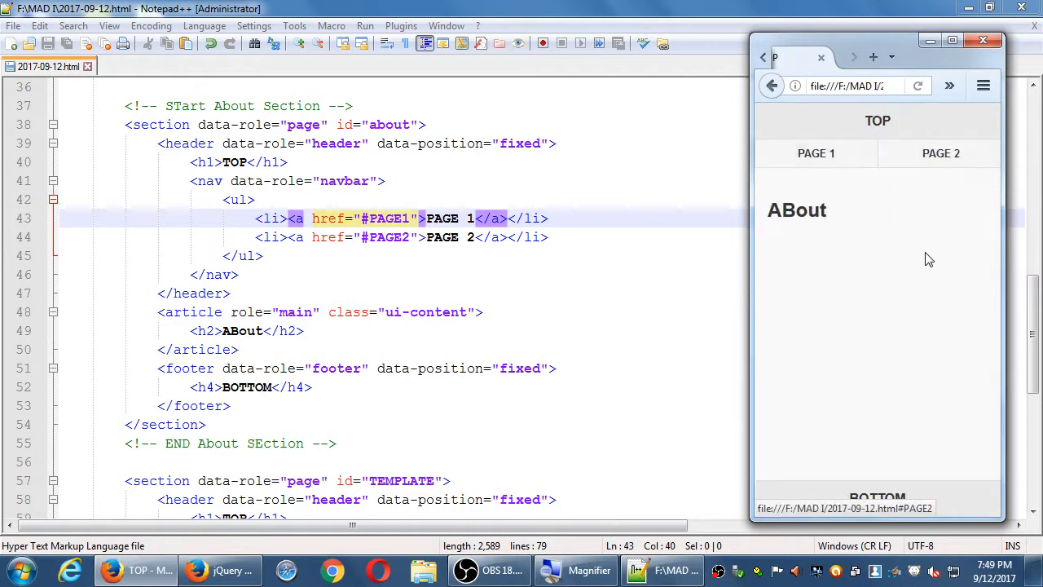
left_click(772, 85)
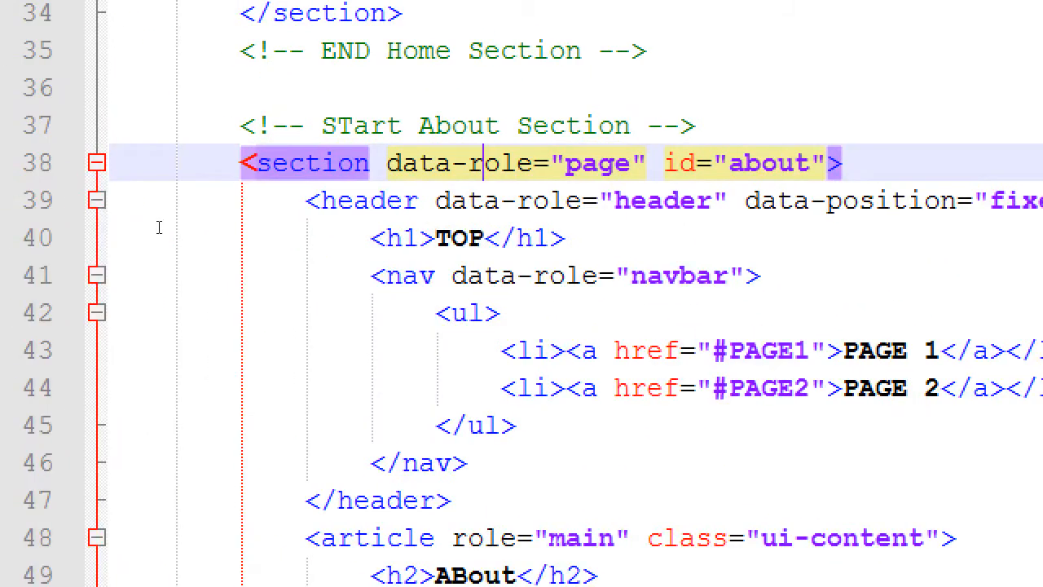
mouse_move(352, 241)
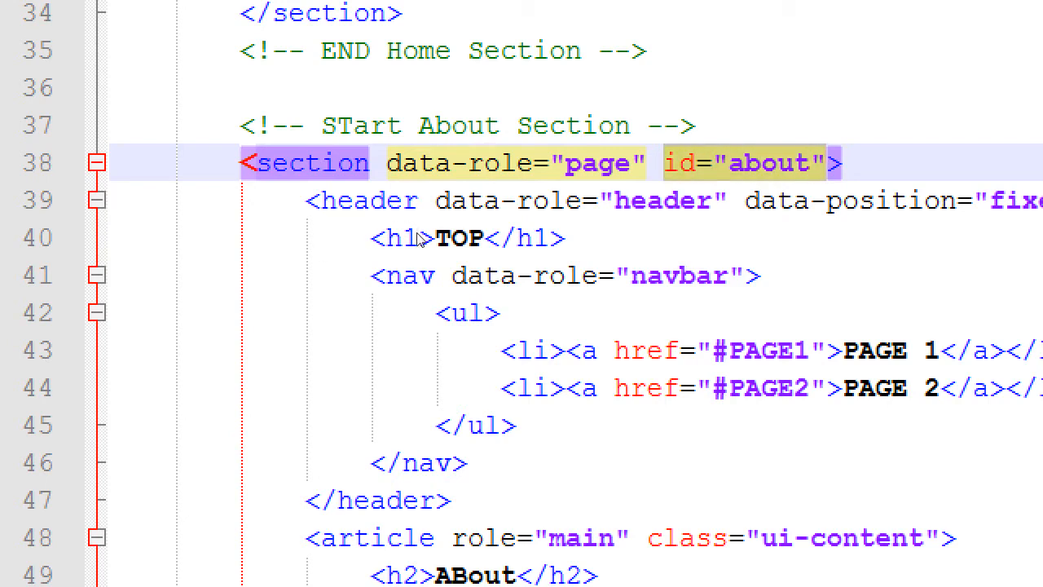
Step: Add data-theme="b" after data-role="page" on the About section tag and save
left_click(829, 163)
type("data-theme=\"\" ")
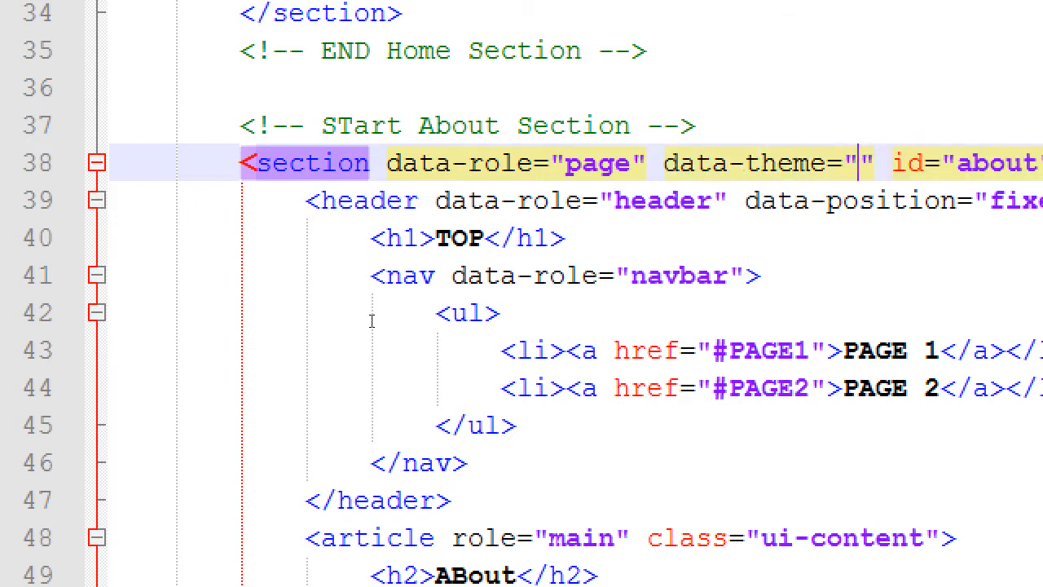
type("b")
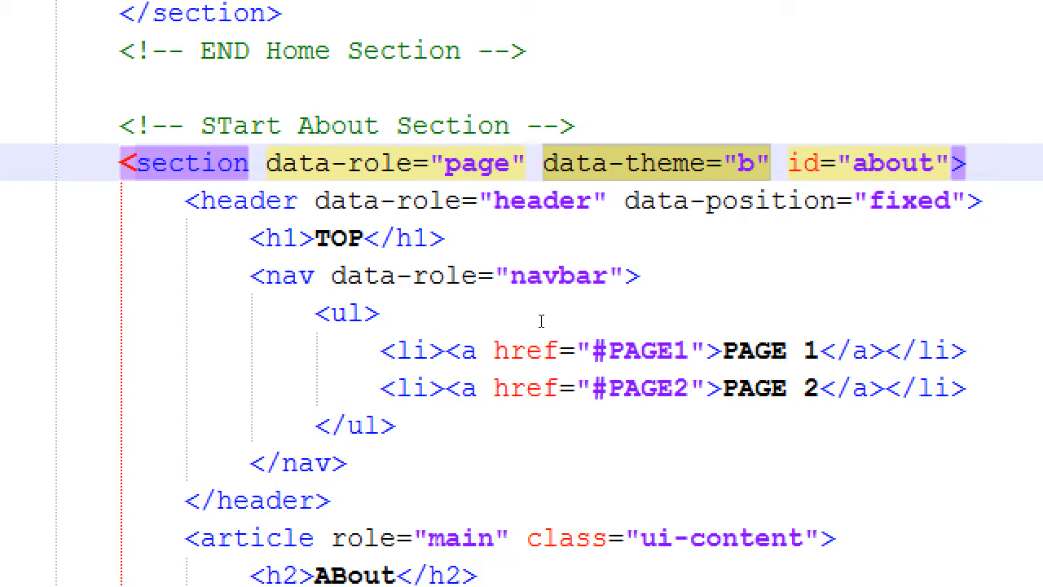
left_click(541, 163)
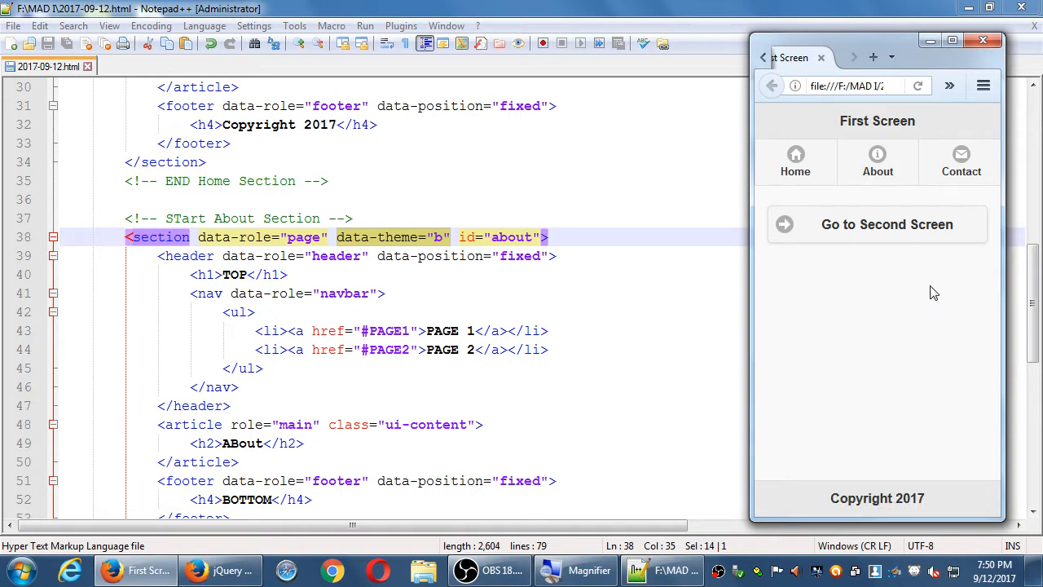
mouse_move(934, 277)
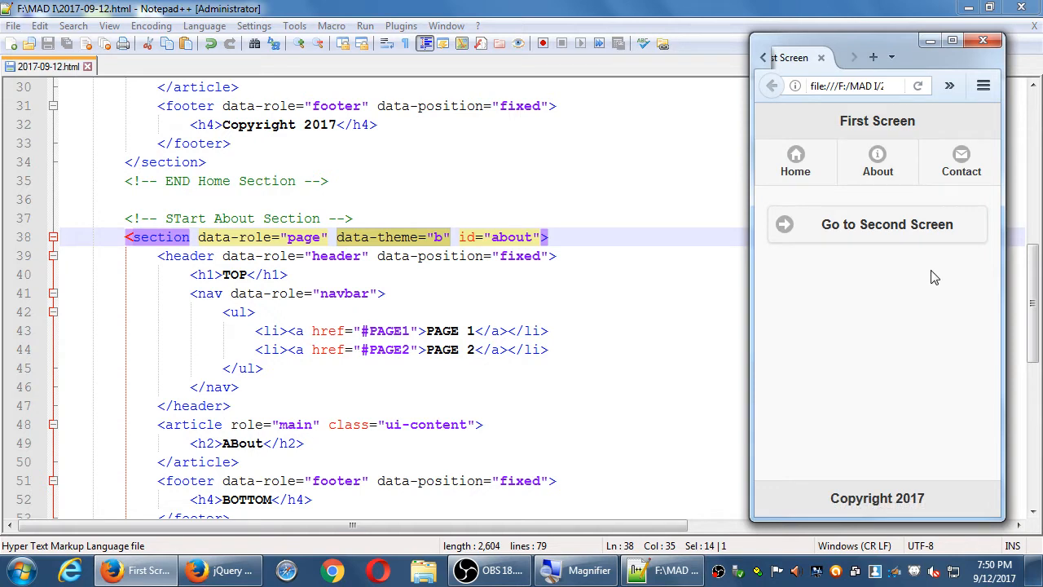
Step: Load the About page in the Firefox preview, now shown in the dark b theme
left_click(886, 225)
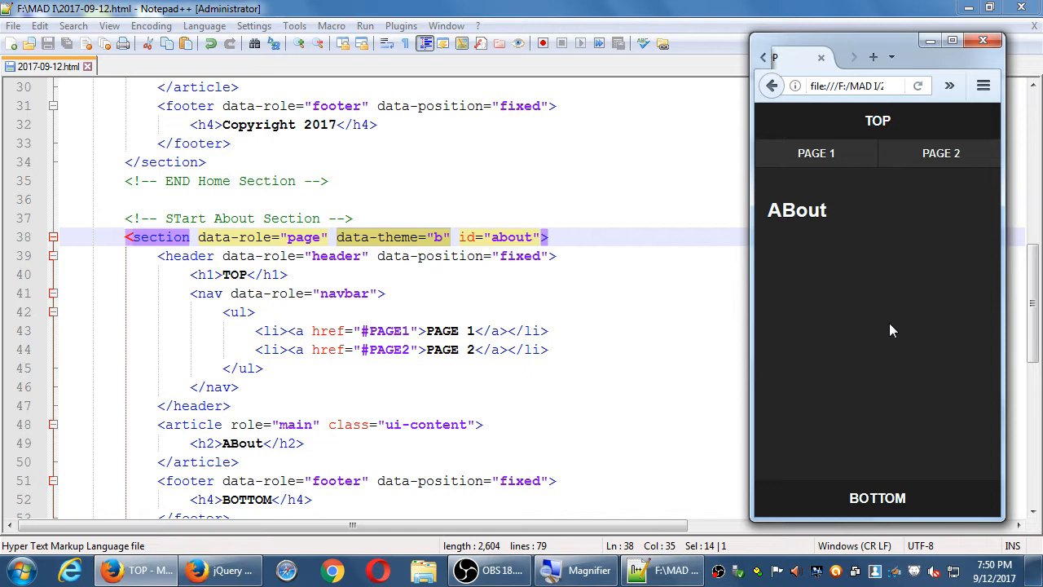
mouse_move(905, 235)
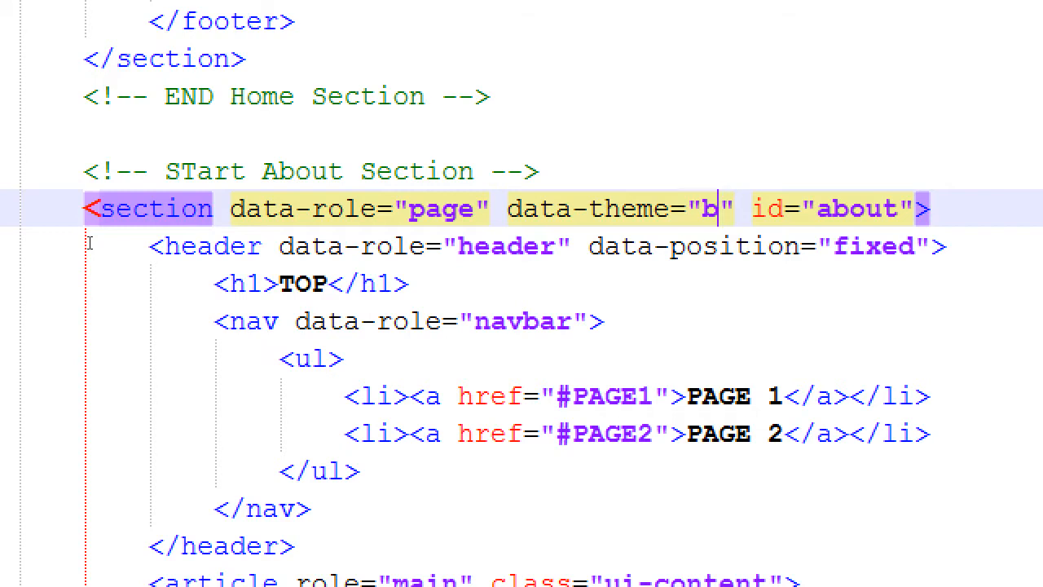
type("c")
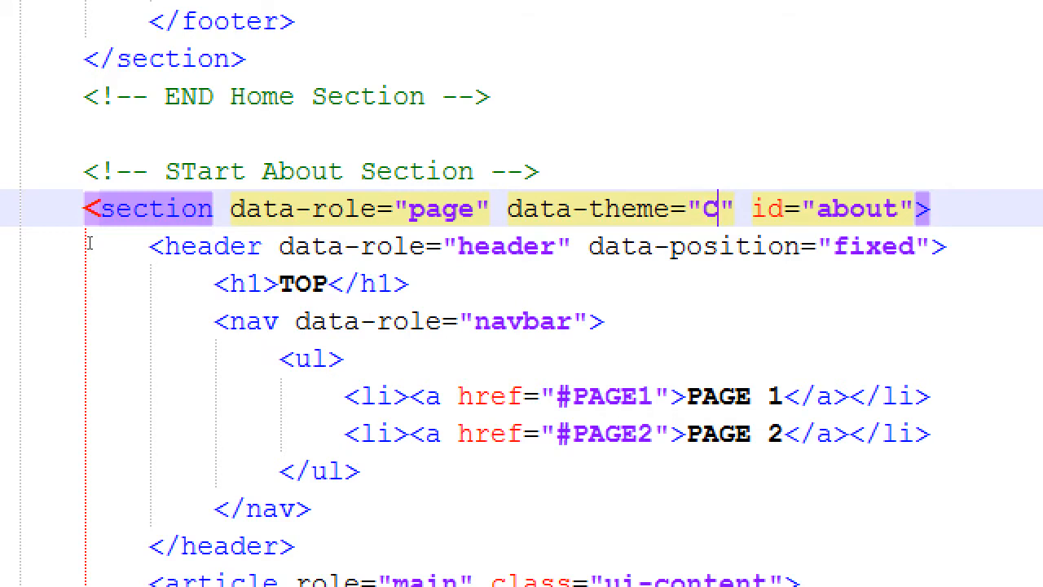
type("c")
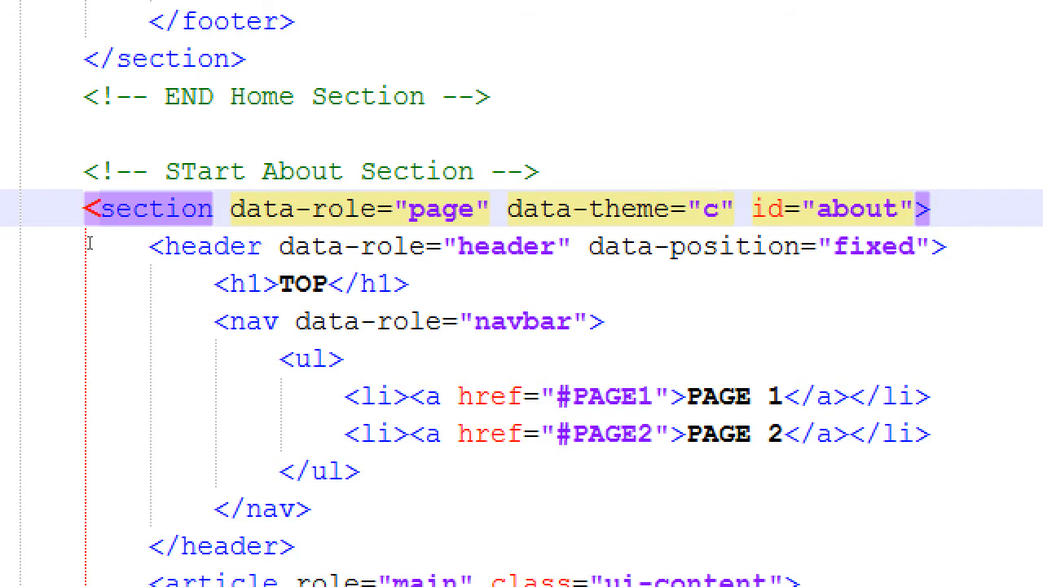
left_click(716, 208)
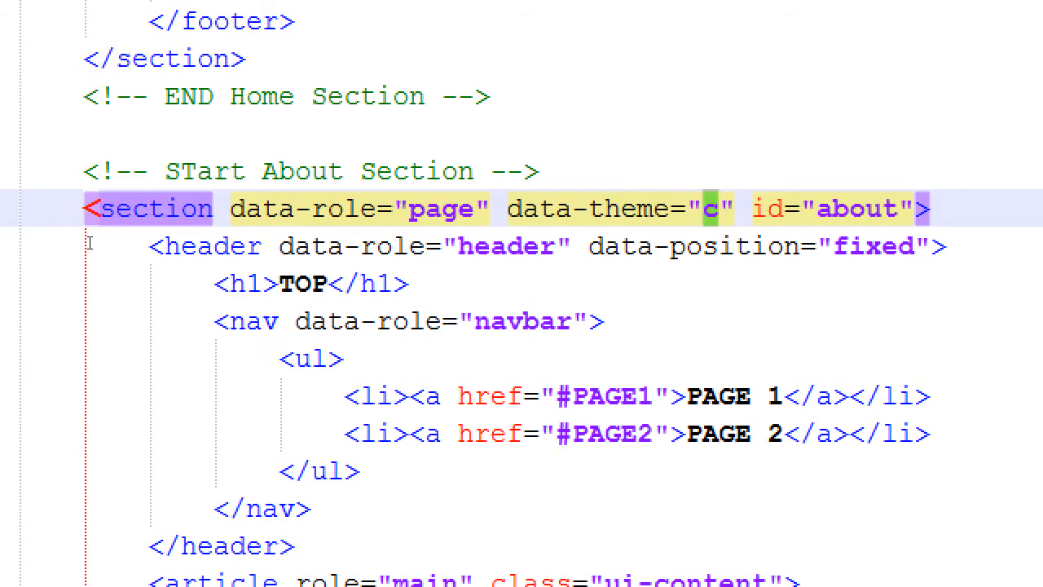
left_click(700, 208)
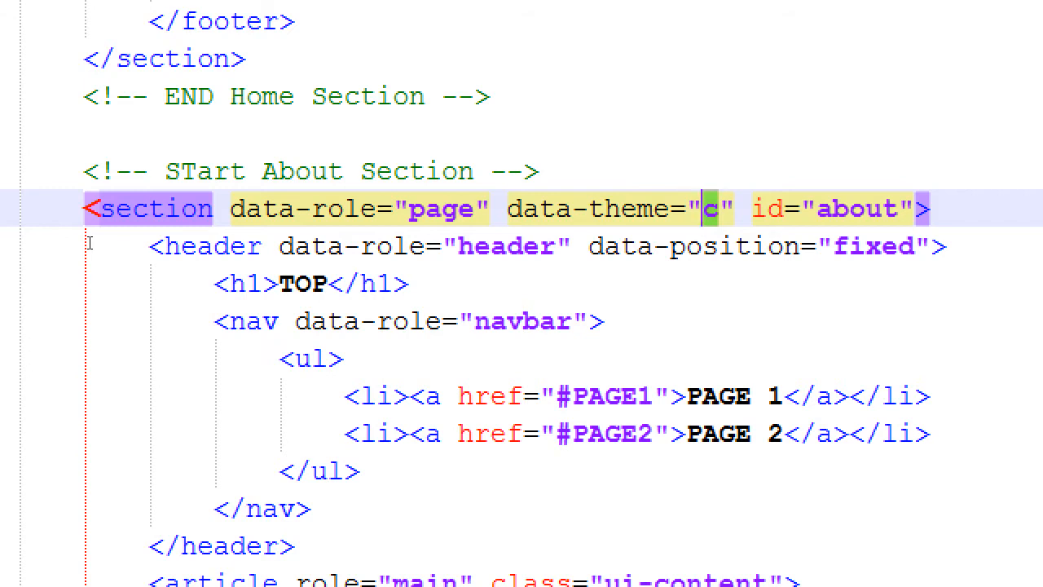
type("b")
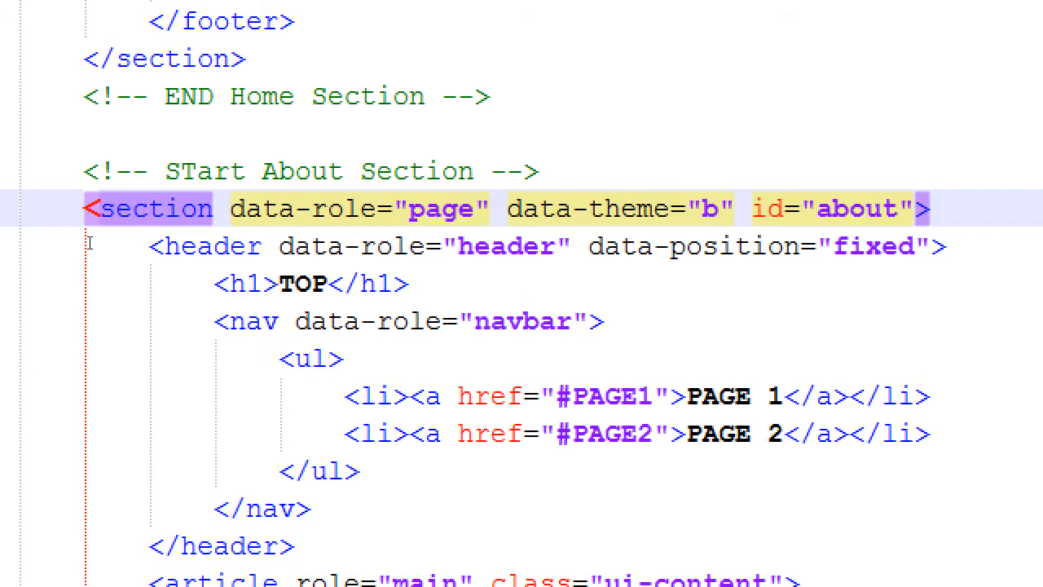
left_click(715, 209)
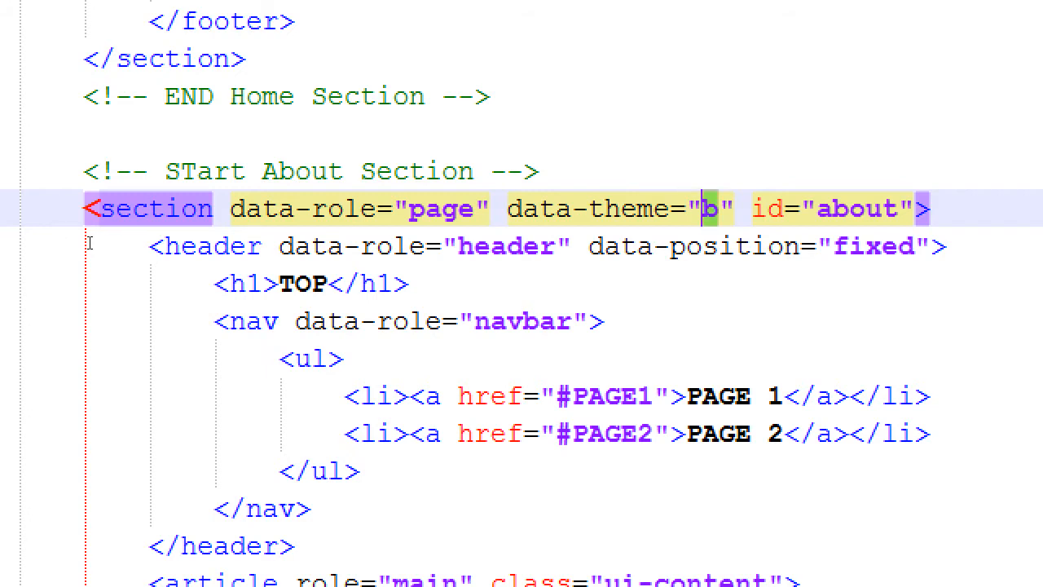
type("j")
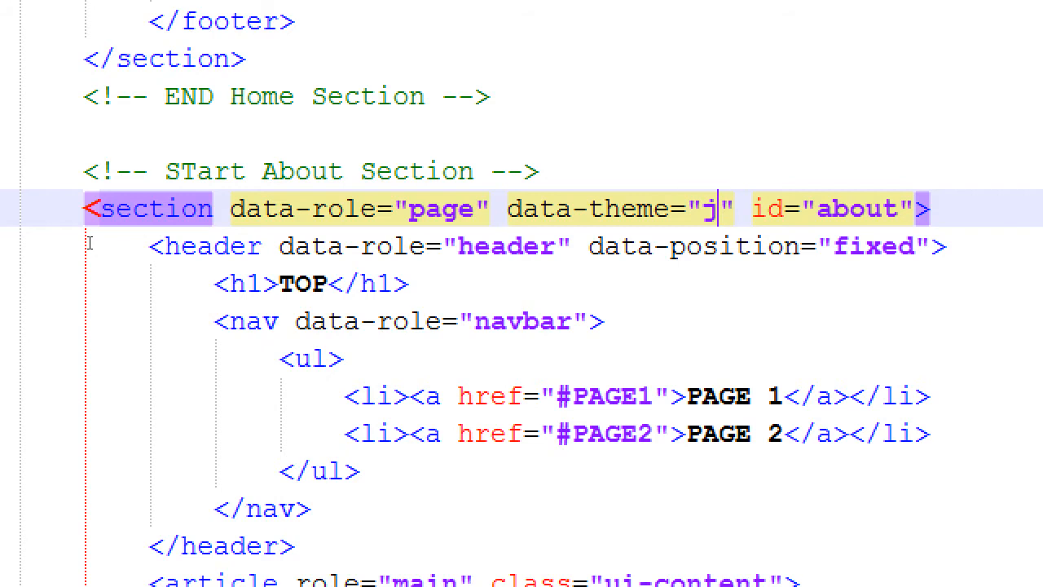
type("b")
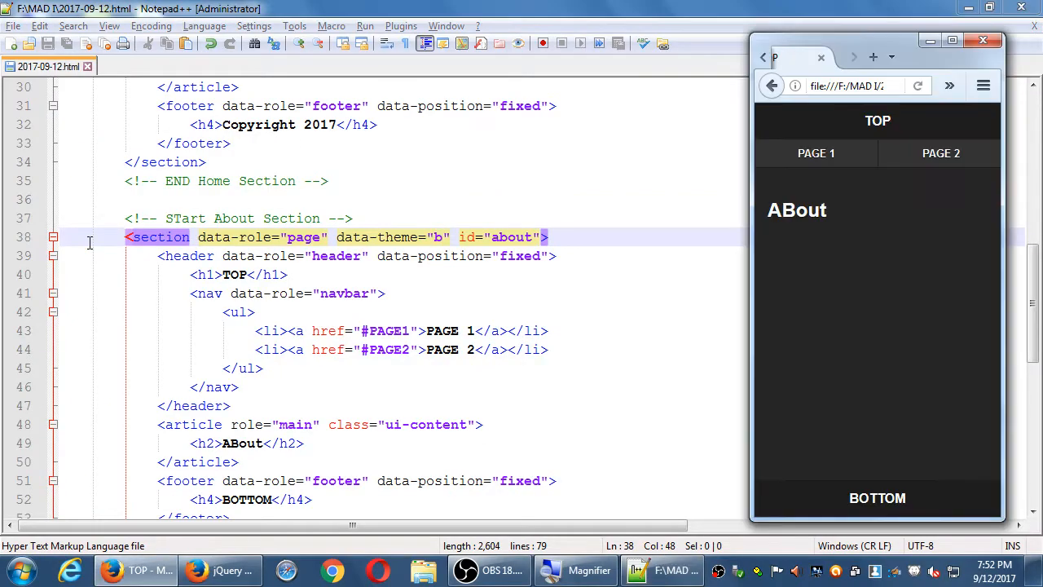
Step: Go back from the dark About page to the First Screen page in the preview
left_click(773, 85)
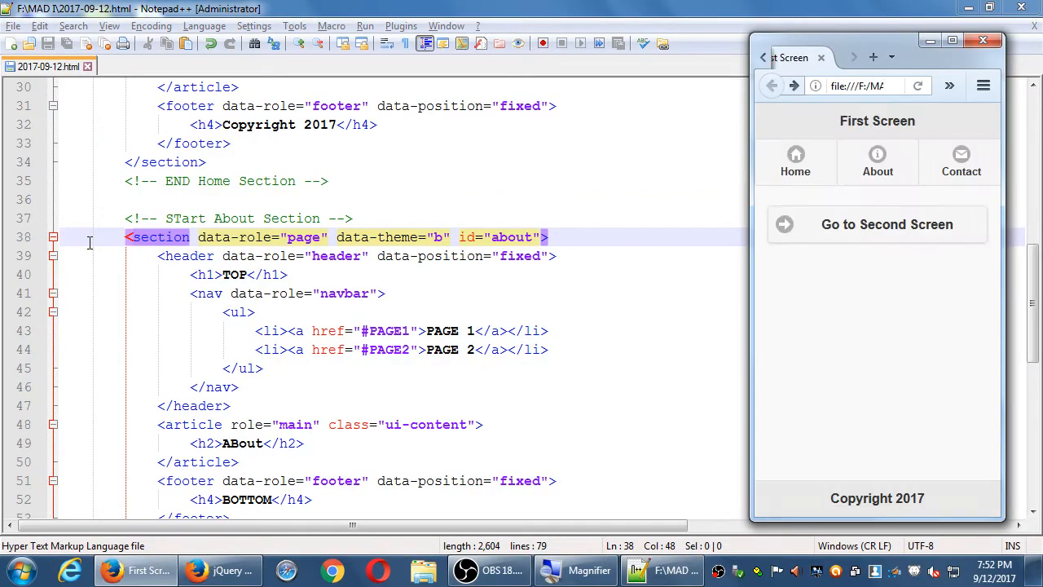
mouse_move(876, 162)
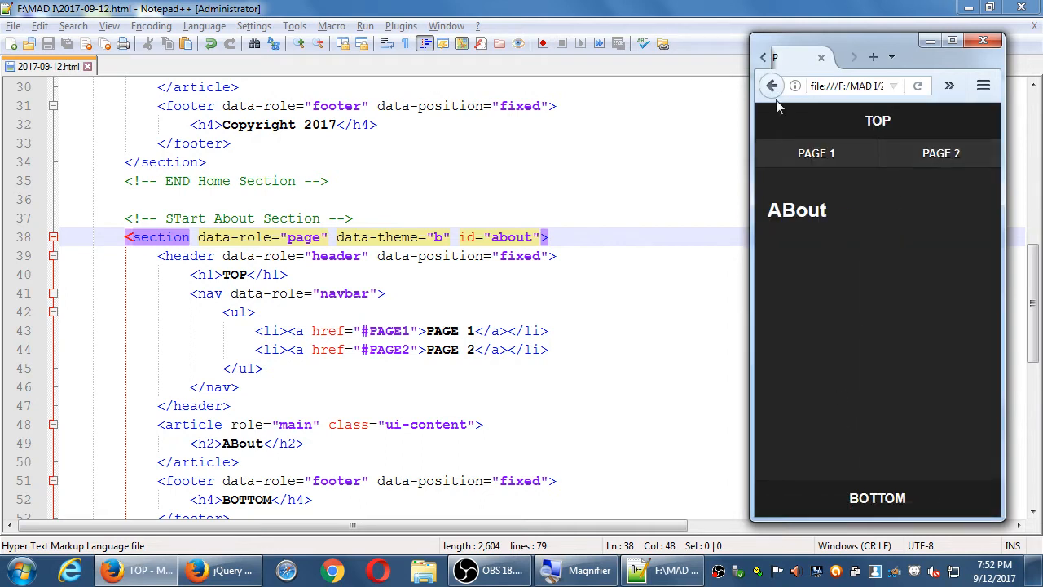
left_click(772, 85)
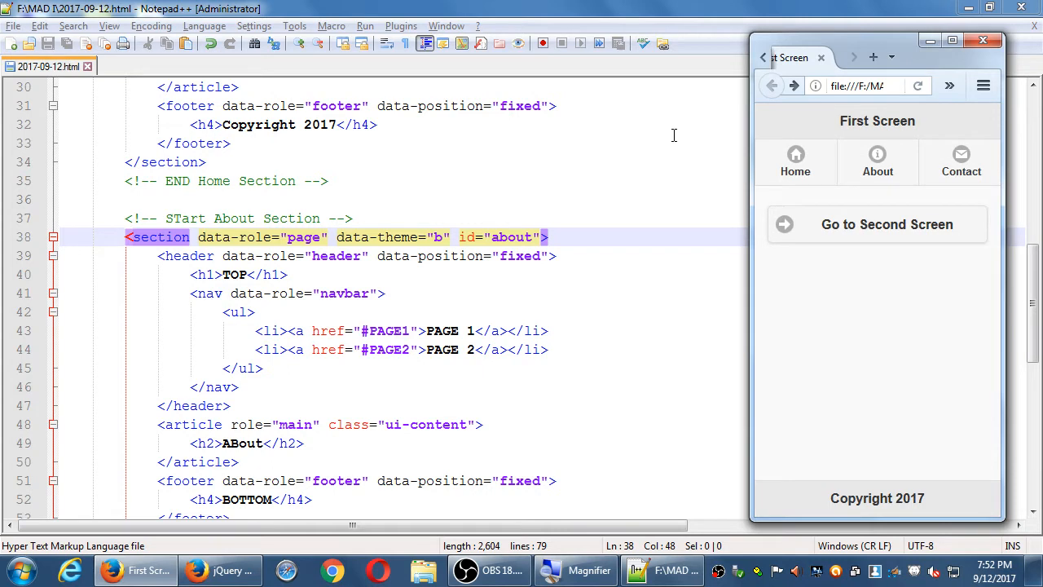
mouse_move(785, 223)
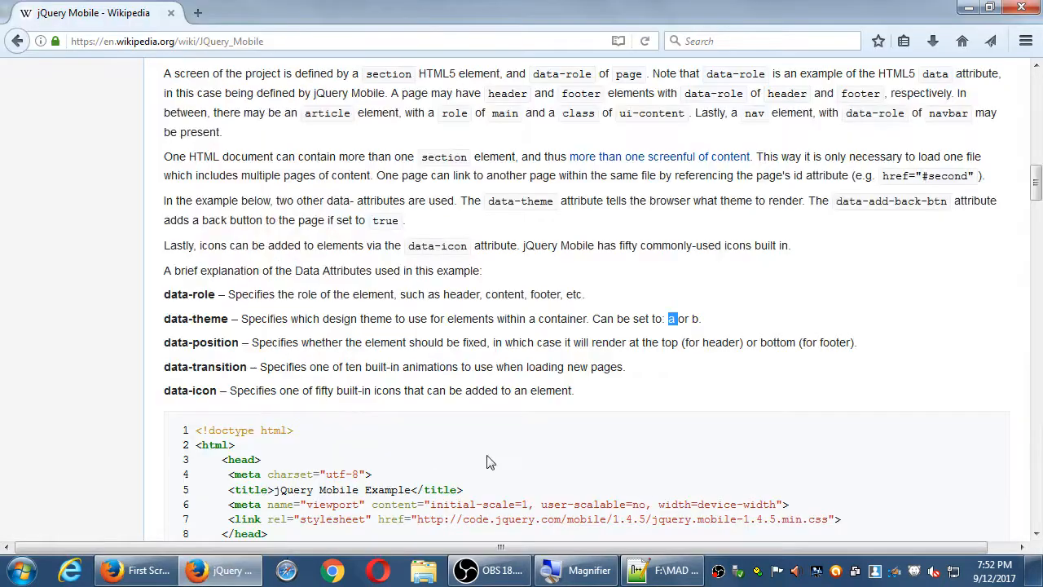
Step: Scroll the Wikipedia article around the data-theme attribute entry
scroll("up", 3)
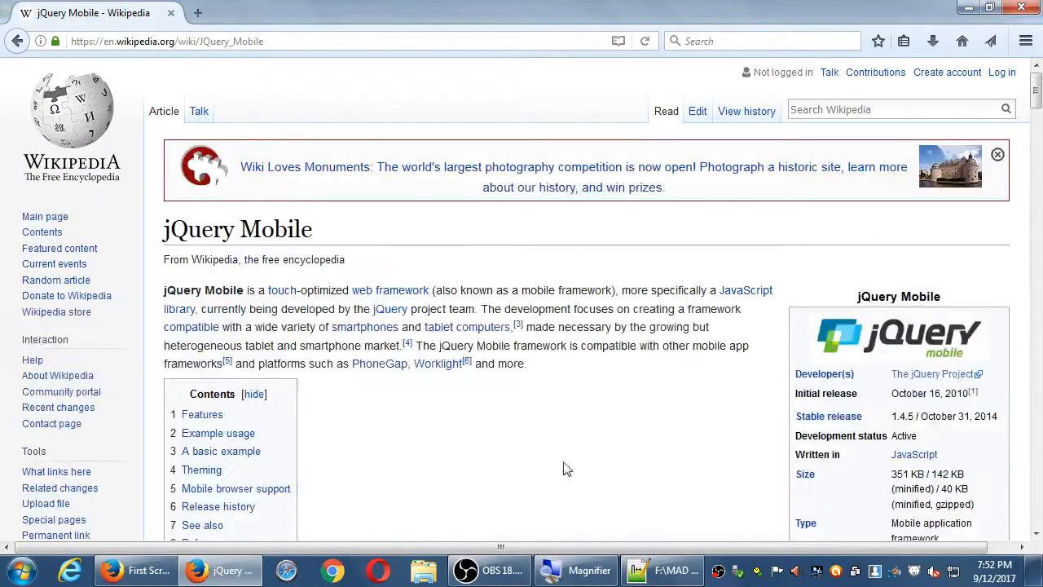
scroll("down", 3)
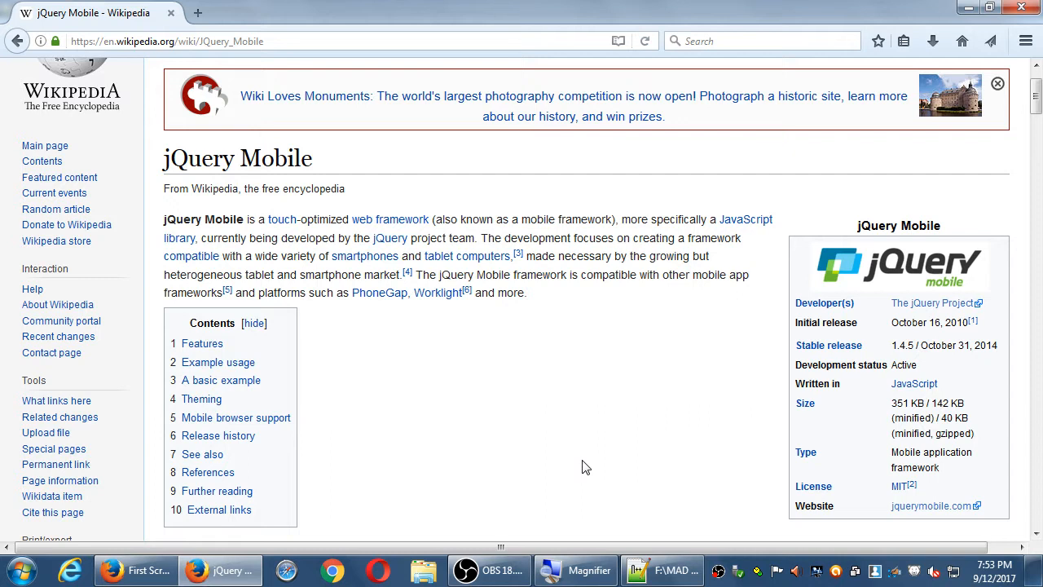
Step: Scroll down the article to Release history, See also, References and Further reading
scroll("down", 3)
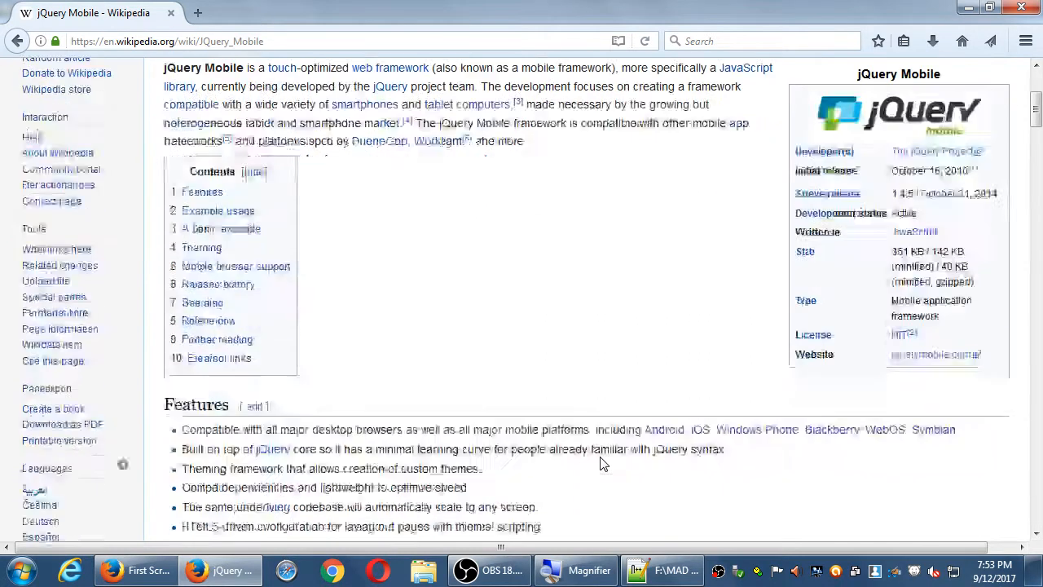
scroll("down", 3)
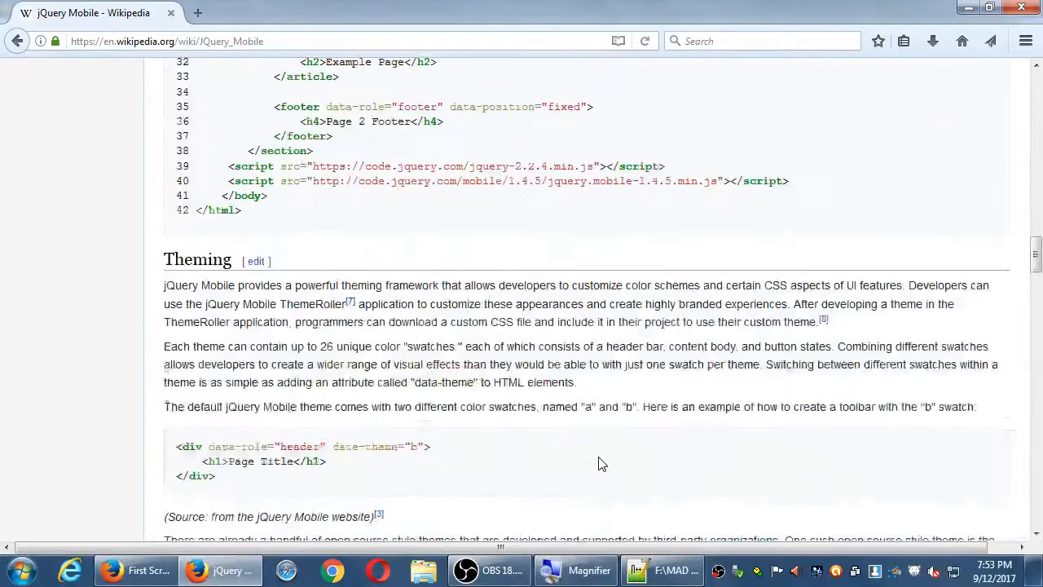
scroll("down", 3)
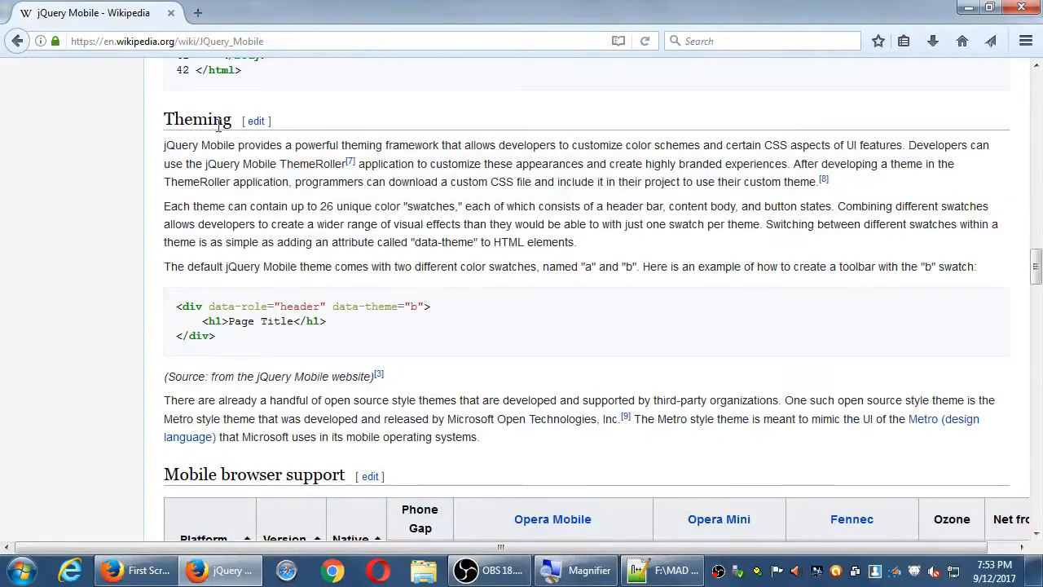
scroll("down", 3)
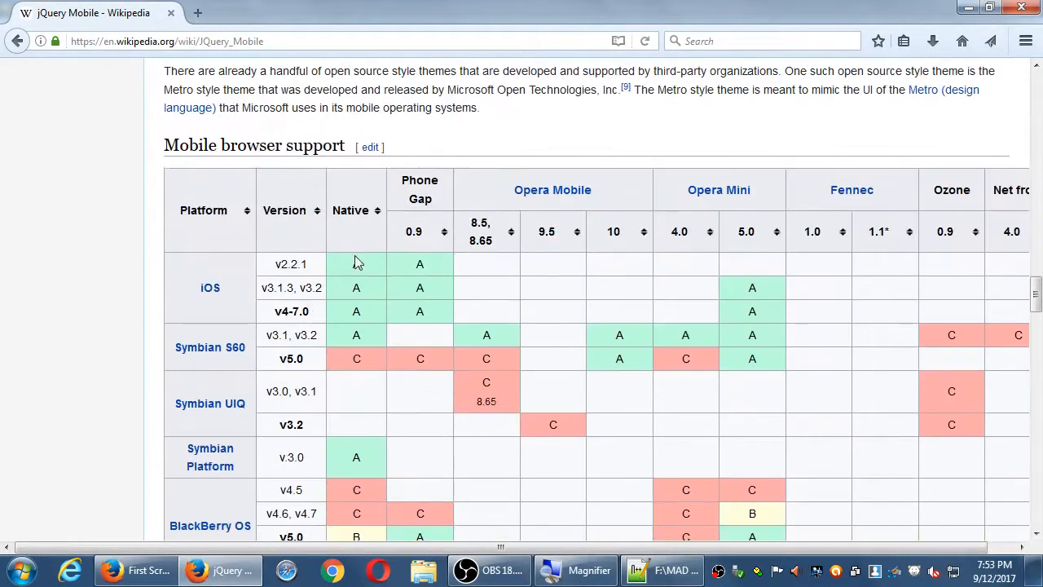
mouse_move(225, 280)
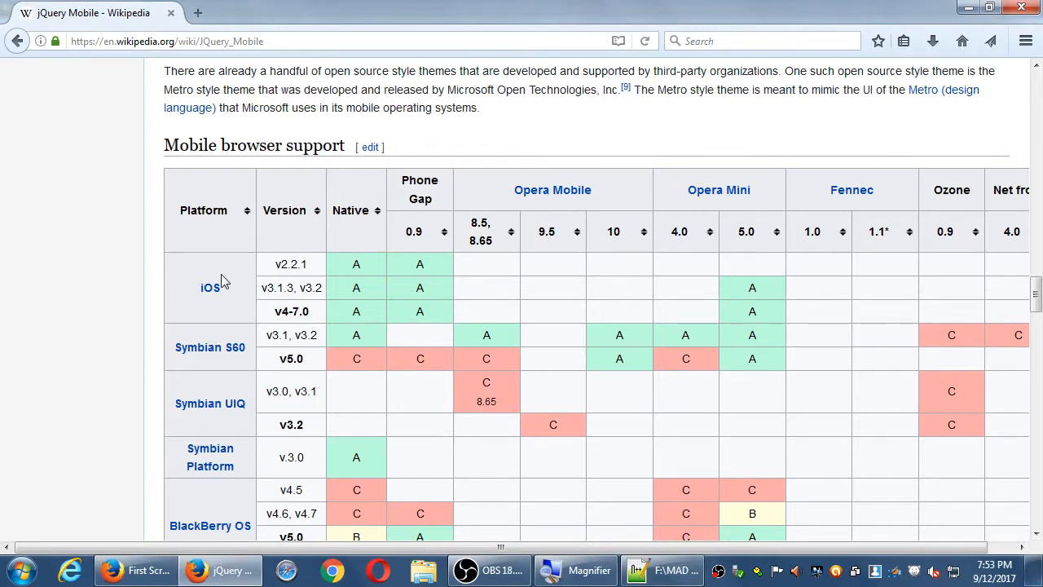
scroll("down", 3)
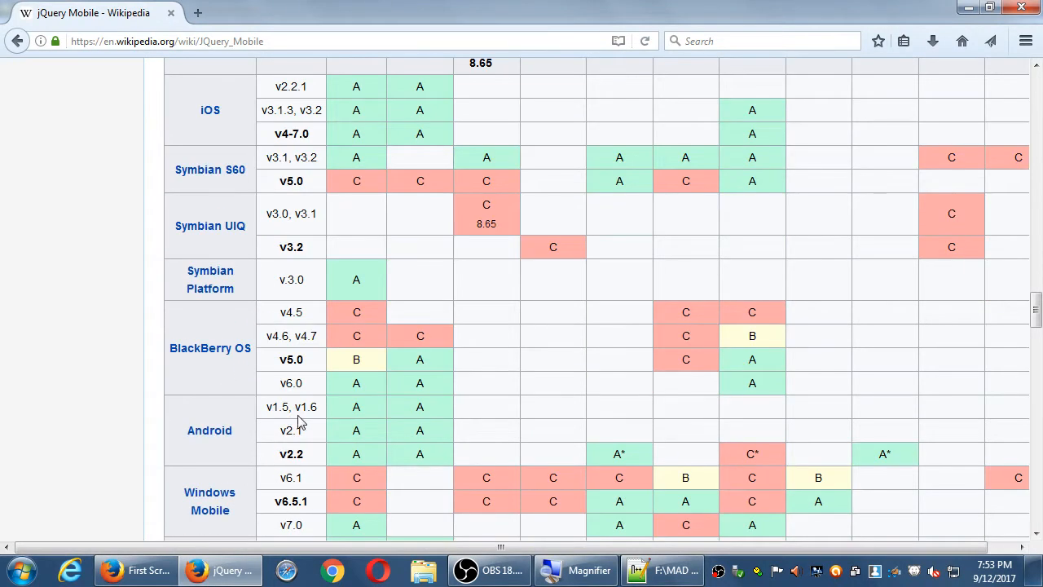
scroll("down", 3)
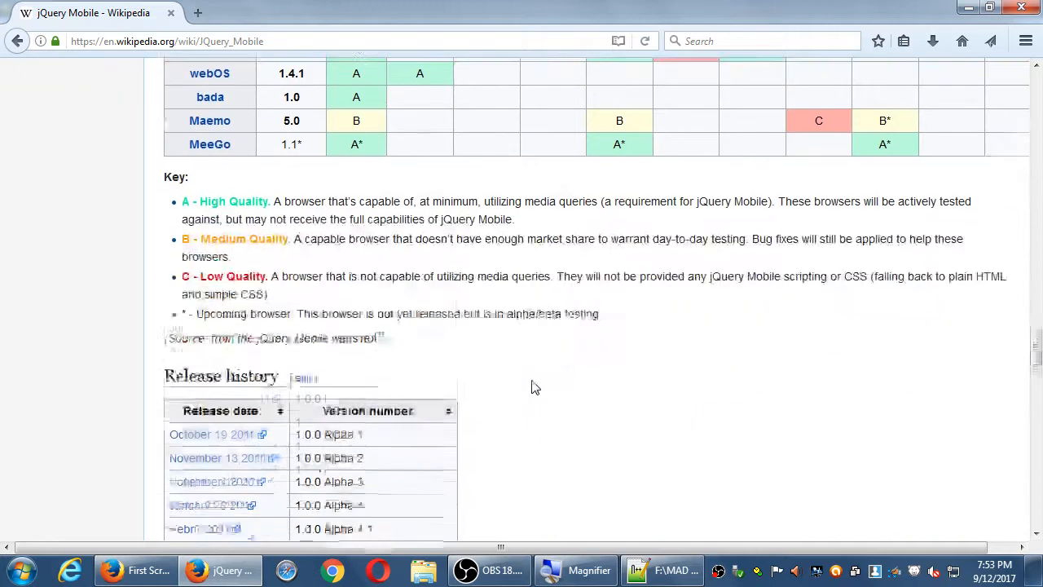
scroll("down", 3)
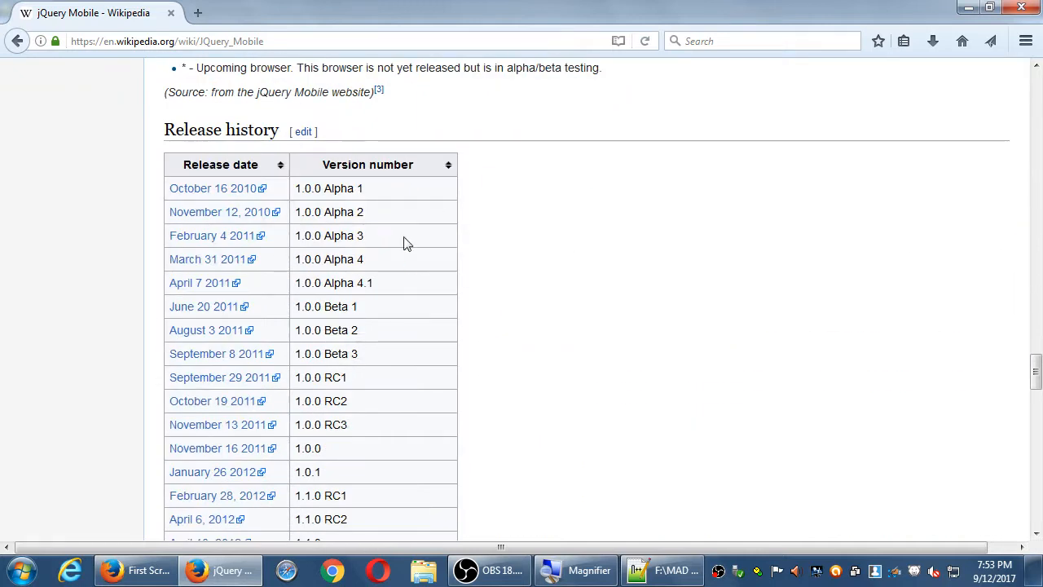
mouse_move(557, 271)
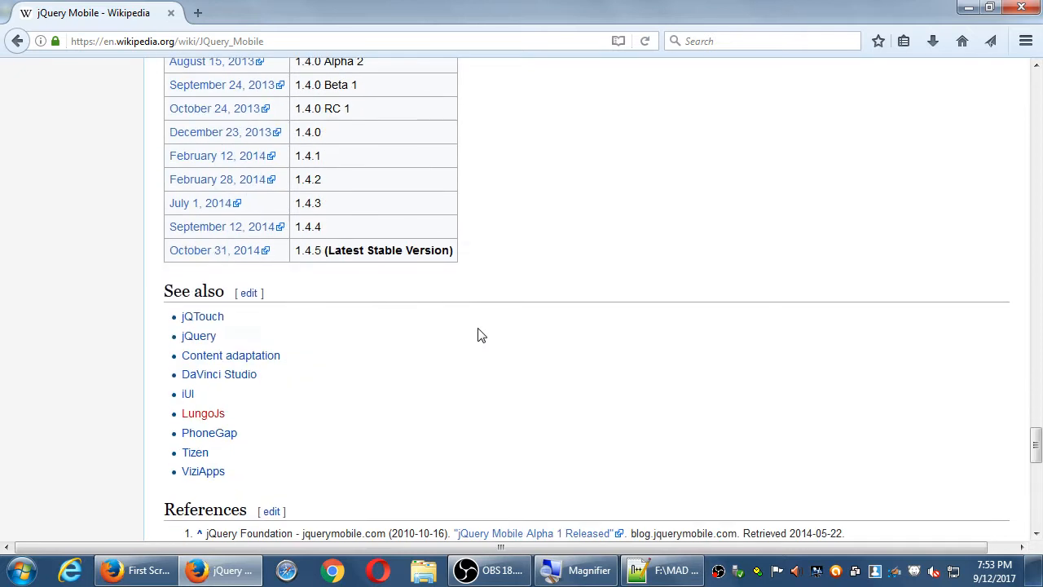
mouse_move(339, 284)
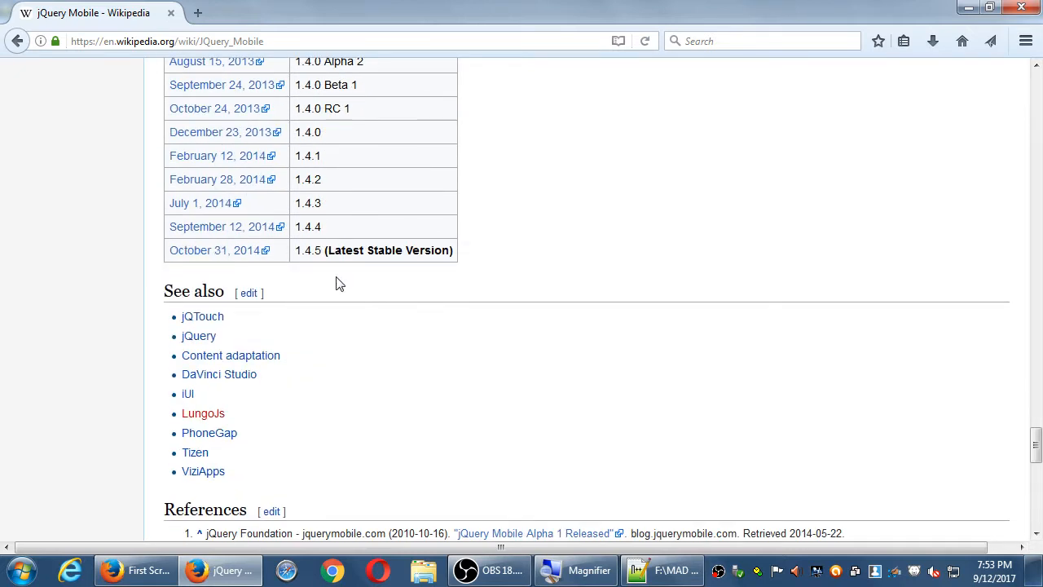
scroll("down", 3)
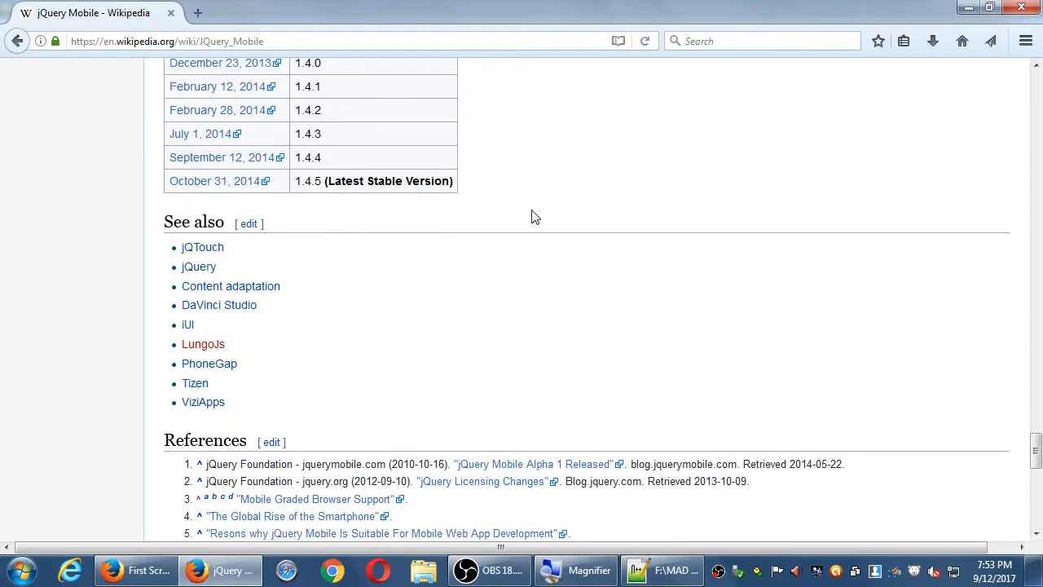
scroll("down", 3)
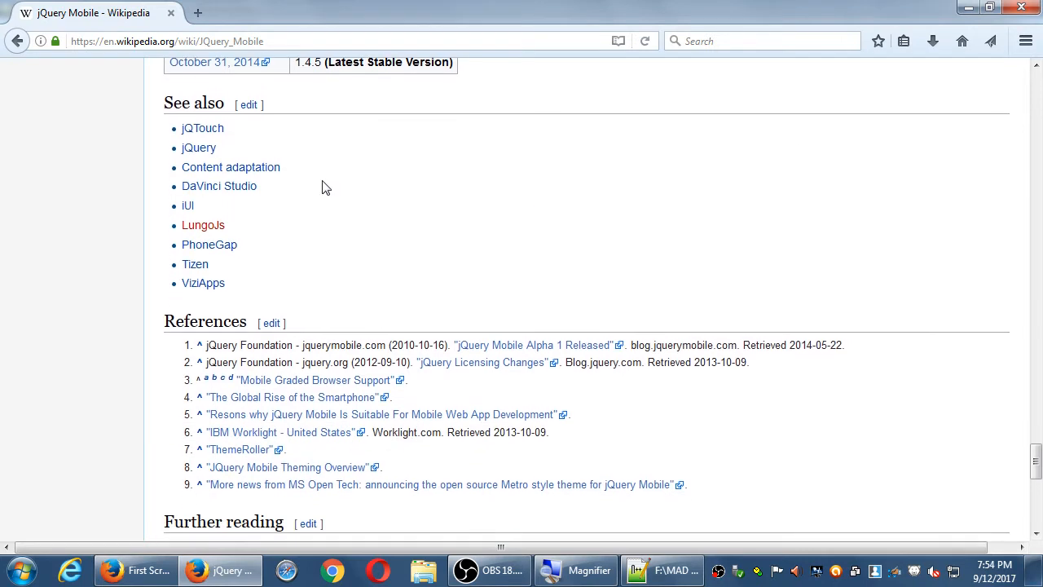
scroll("down", 3)
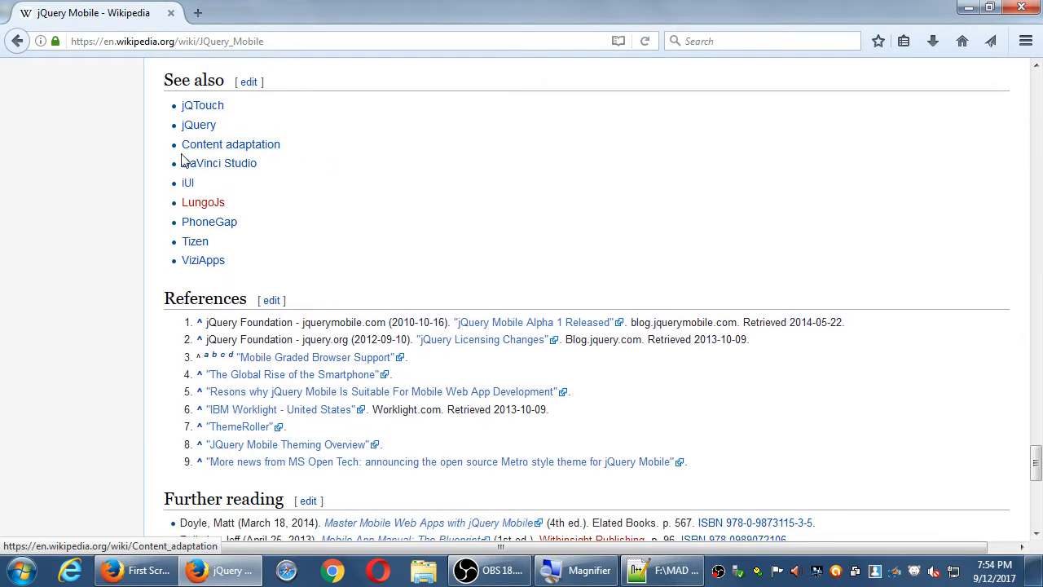
mouse_move(342, 186)
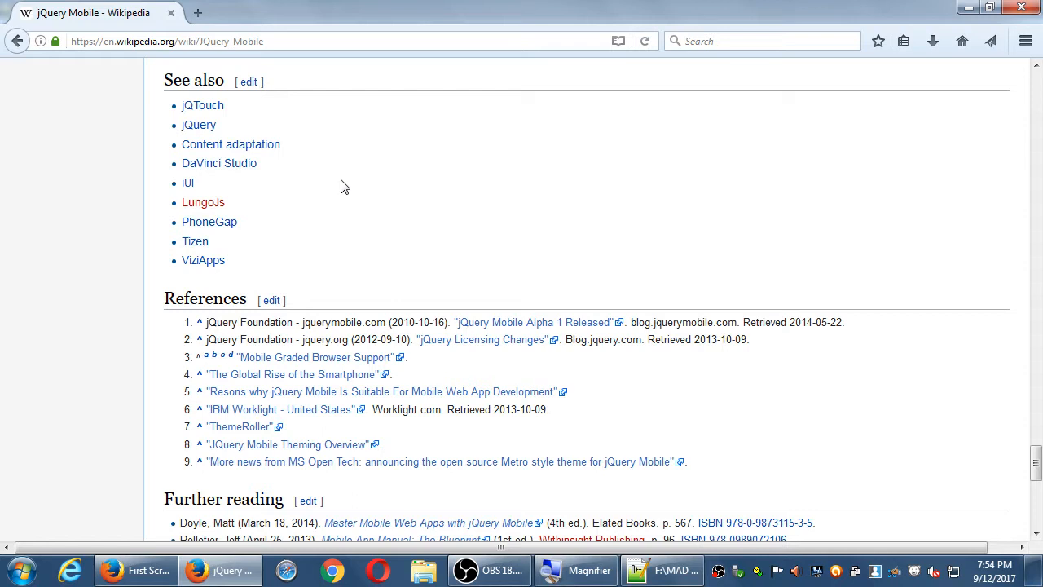
mouse_move(283, 237)
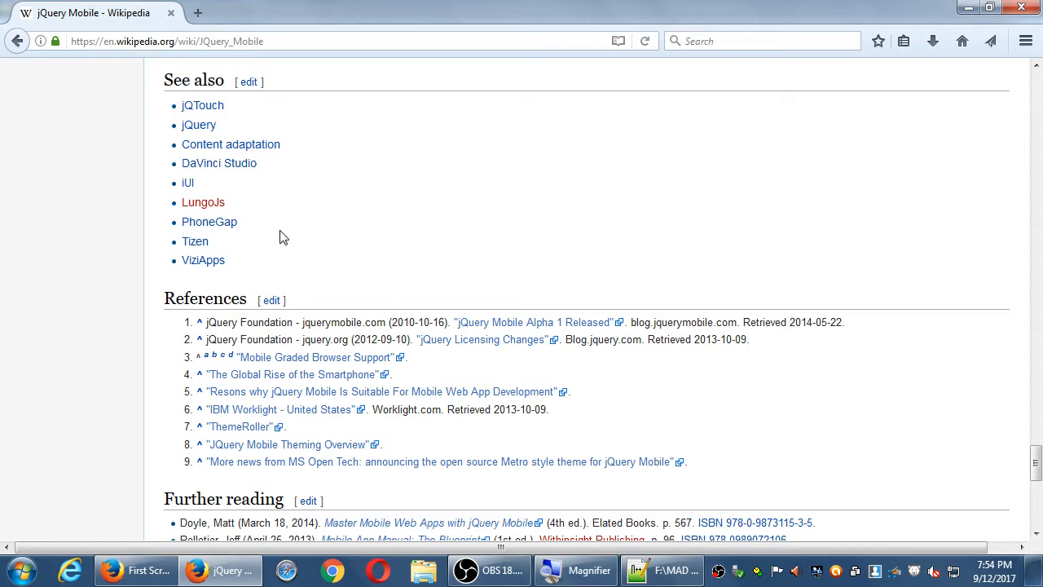
mouse_move(352, 267)
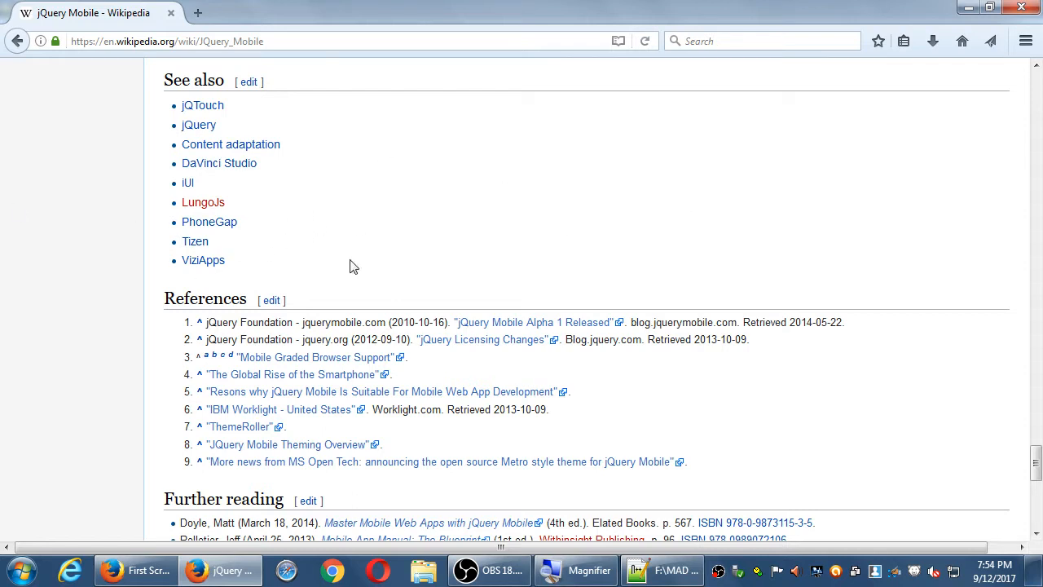
mouse_move(559, 235)
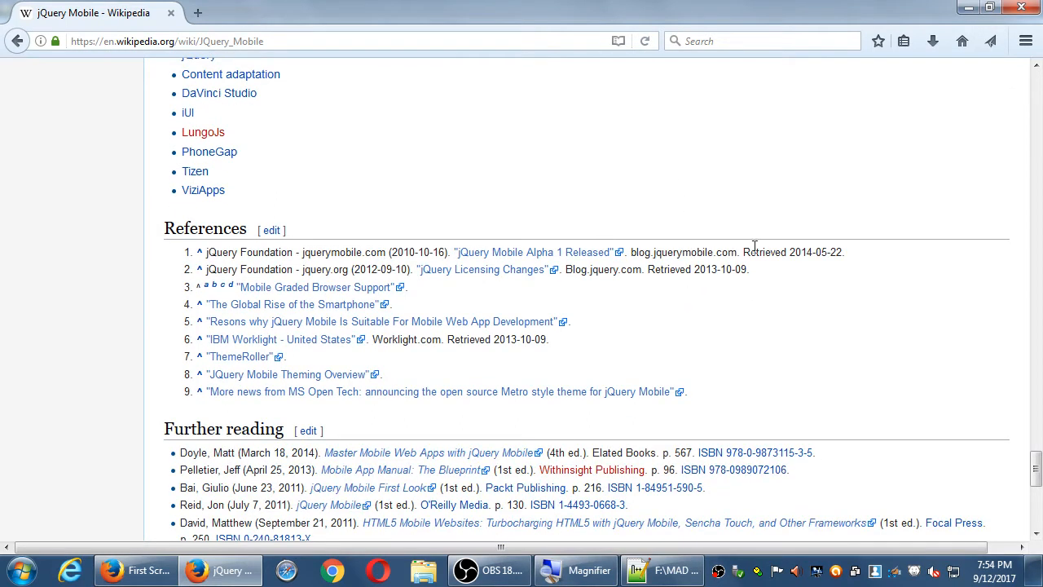
Step: Follow the infobox Website link to open jquerymobile.com
scroll("up", 3)
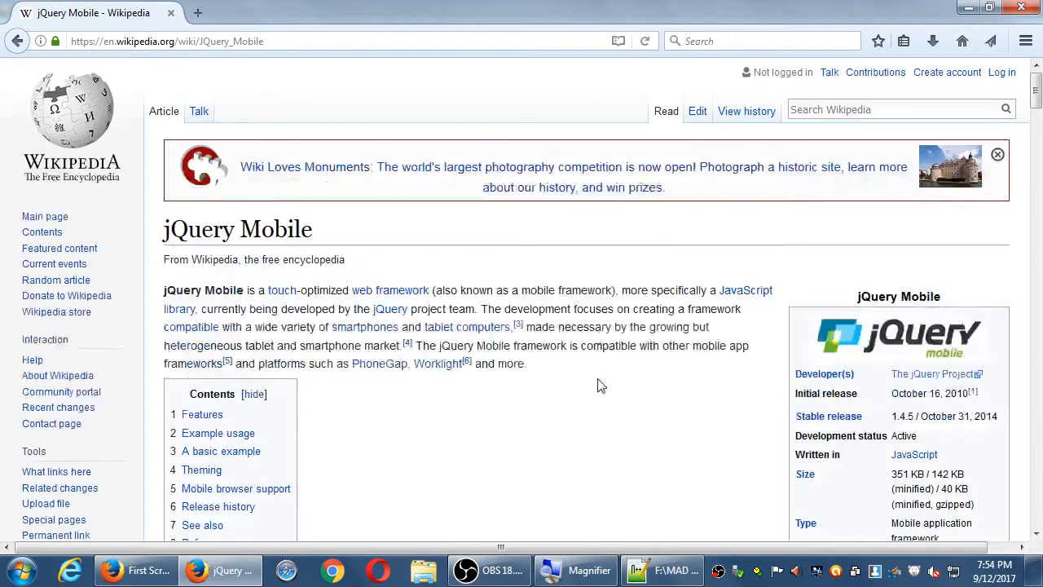
scroll("down", 3)
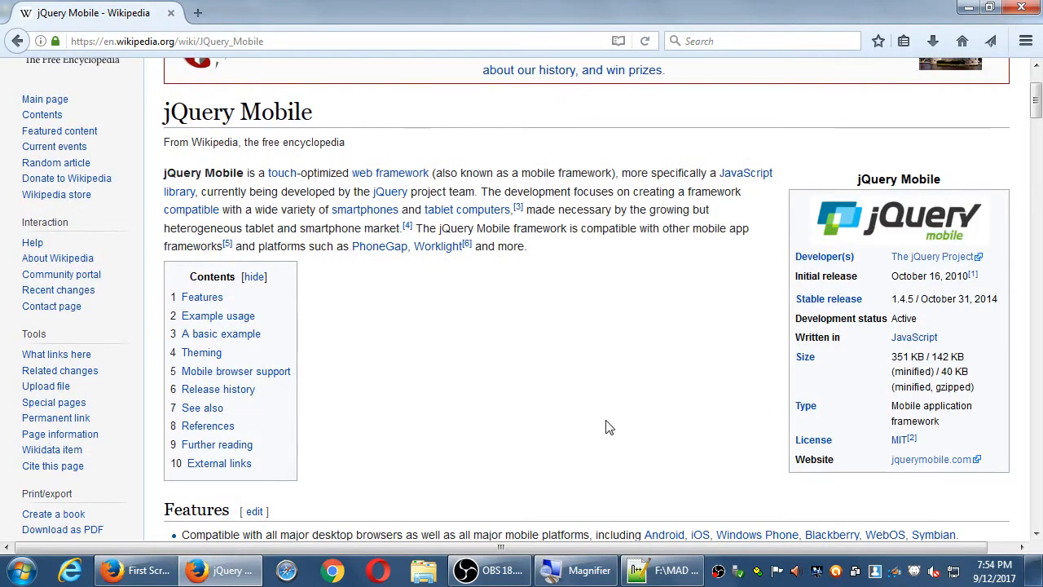
mouse_move(932, 460)
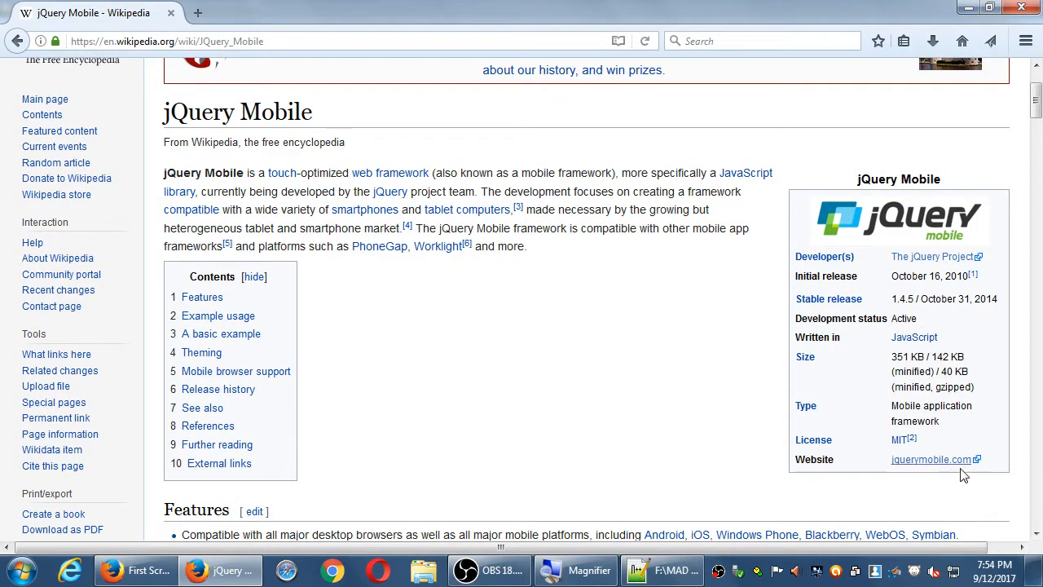
mouse_move(932, 459)
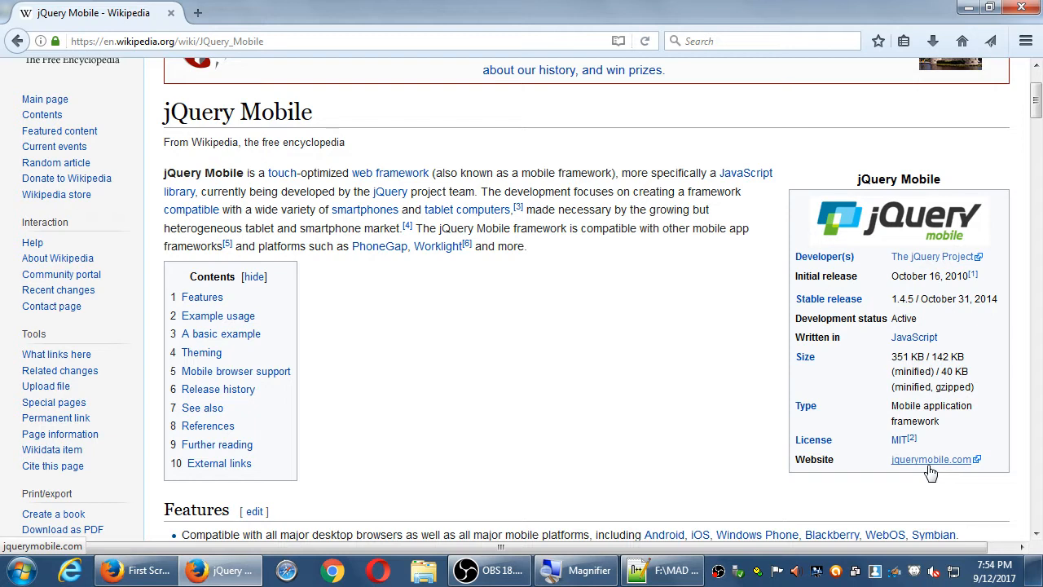
left_click(932, 460)
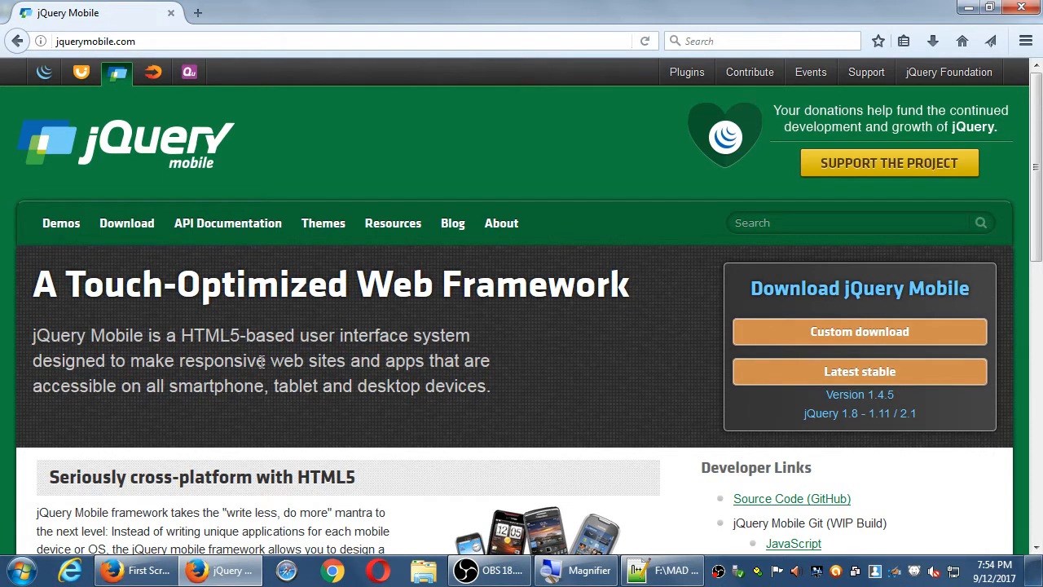
scroll("down", 3)
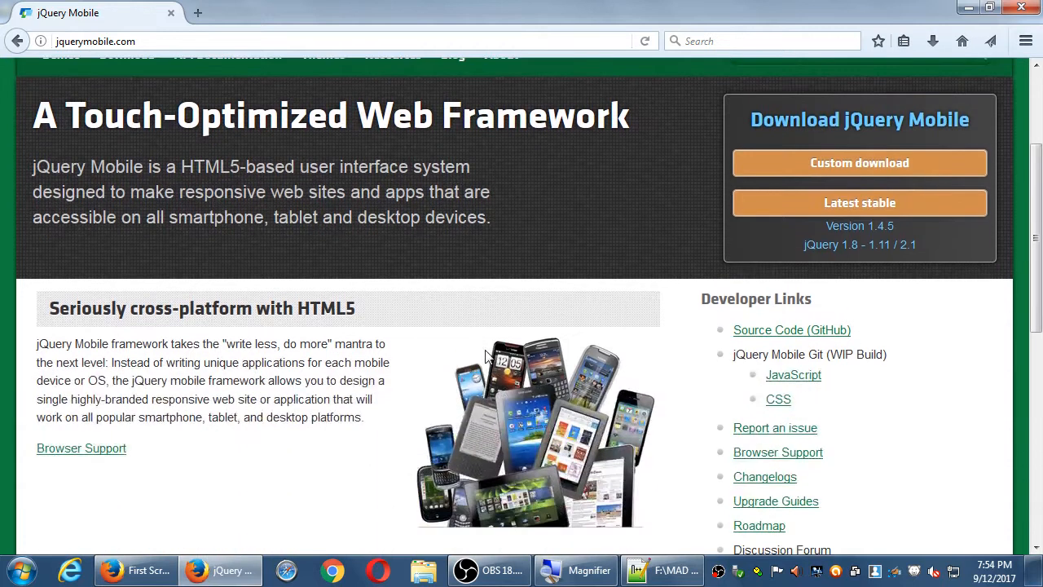
scroll("down", 3)
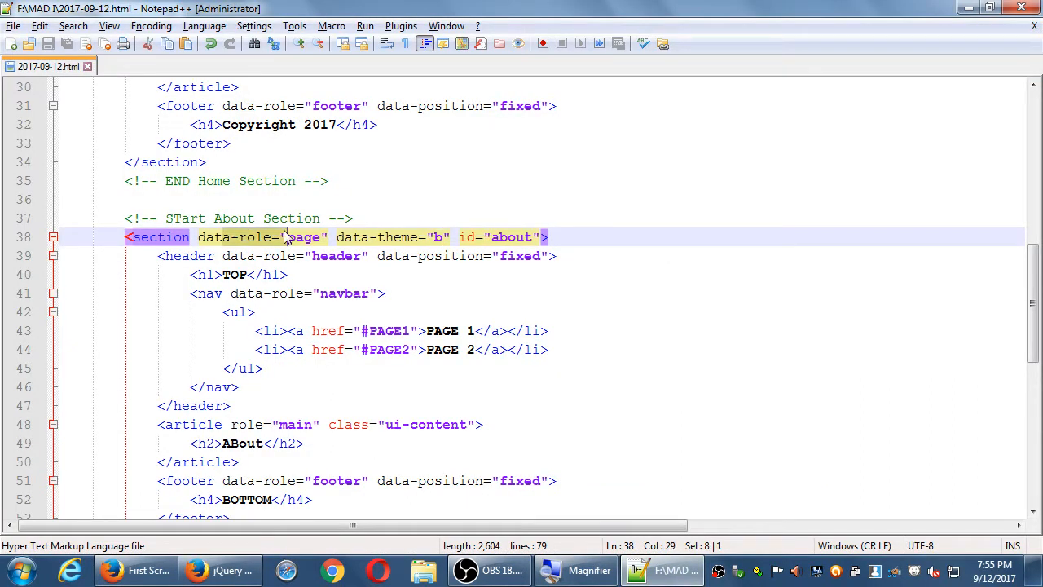
left_click(220, 570)
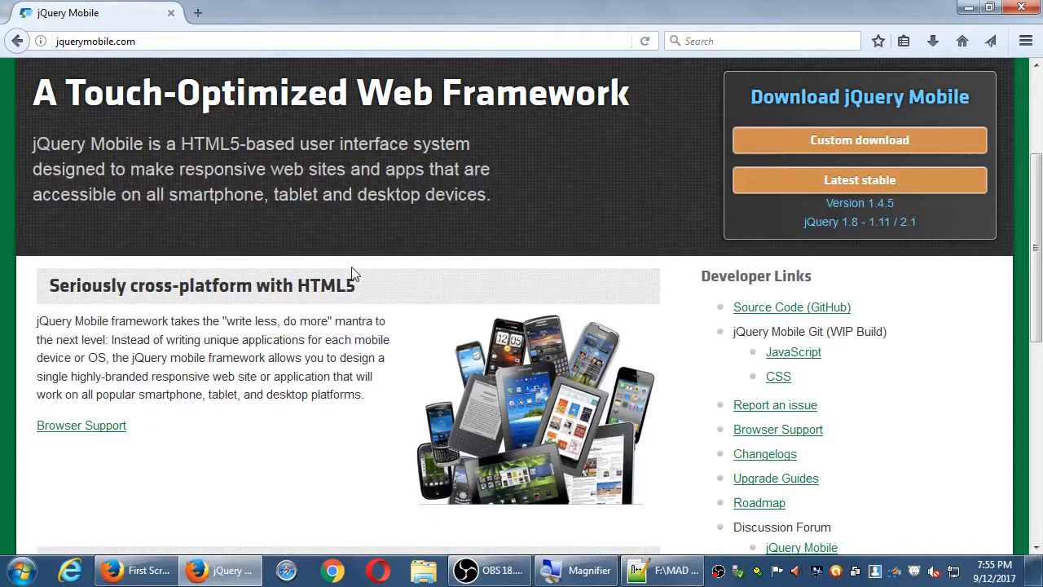
mouse_move(346, 264)
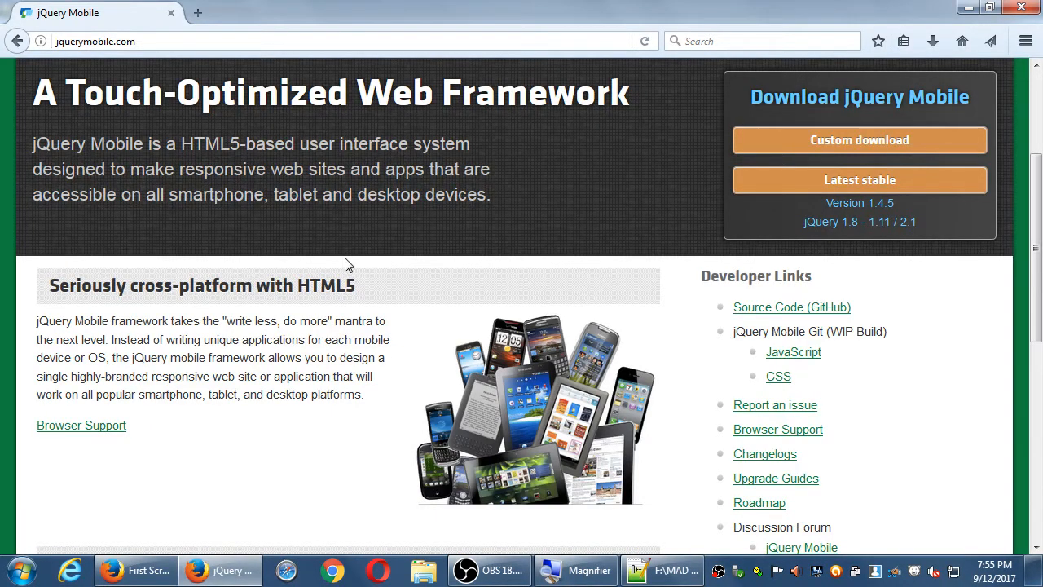
mouse_move(493, 232)
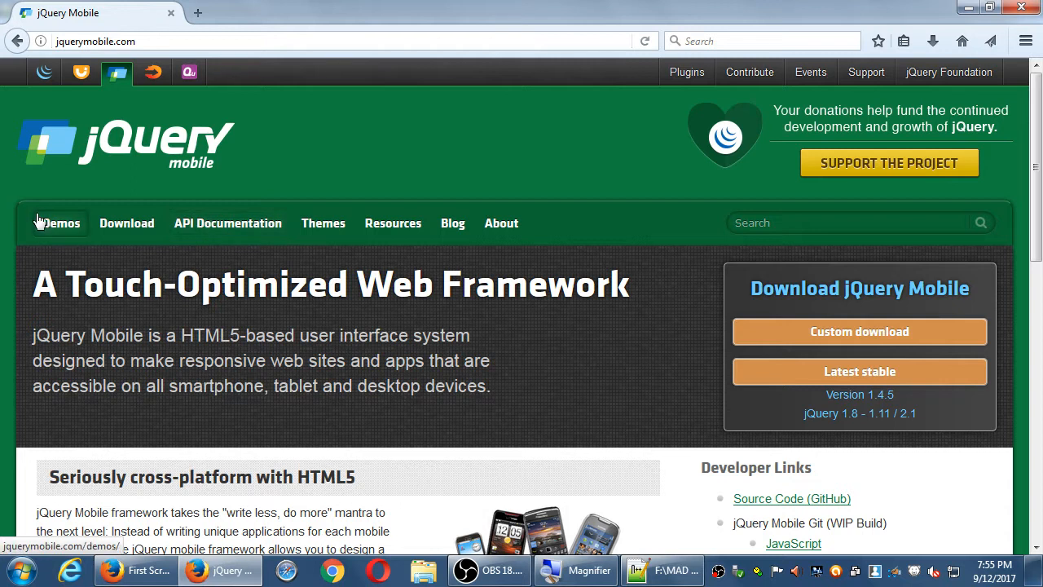
Step: From the site's Demos page, open the jQuery Mobile 1.4.5 Demos
left_click(62, 222)
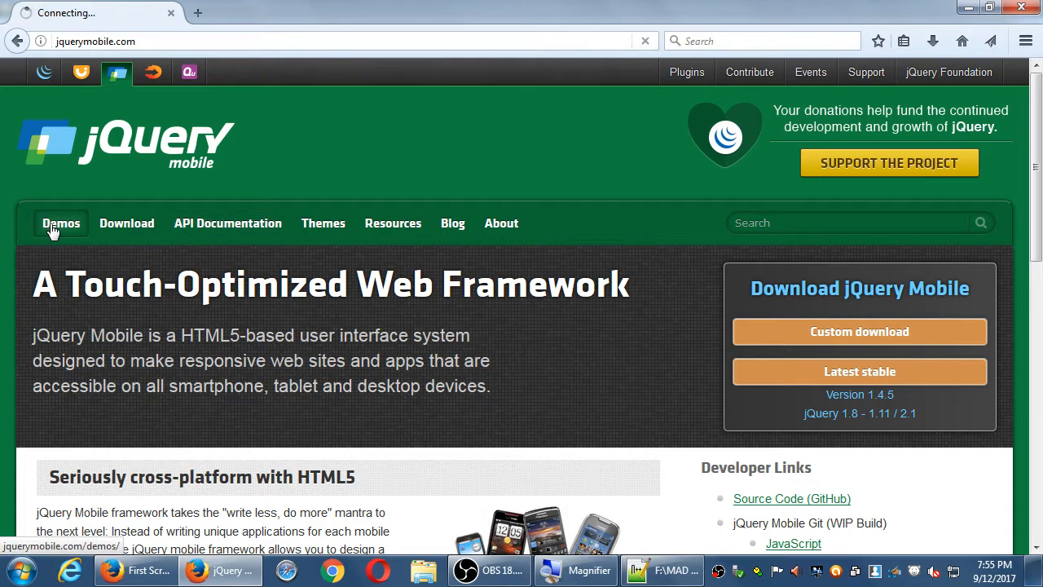
left_click(62, 221)
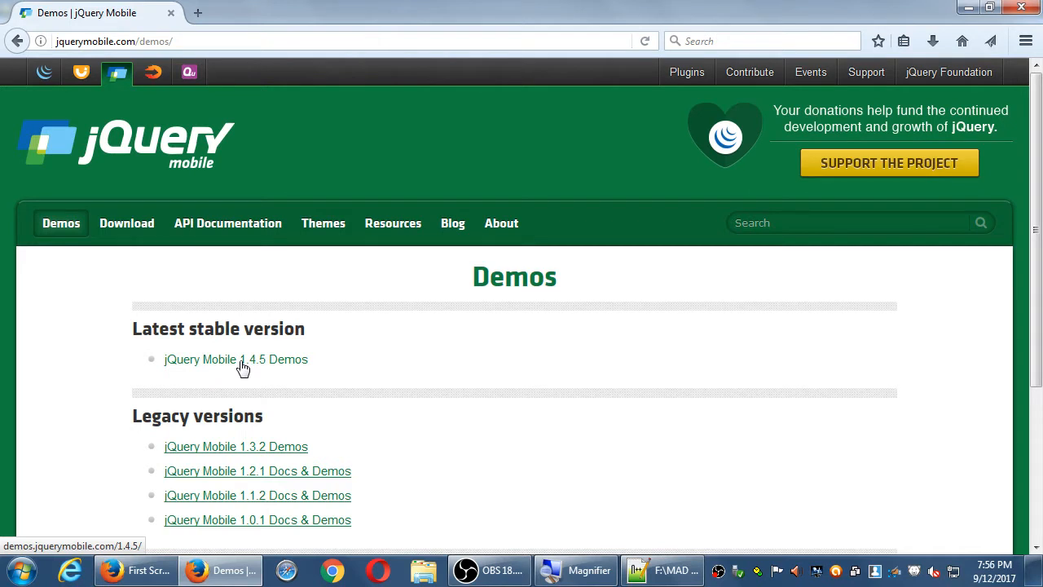
left_click(235, 358)
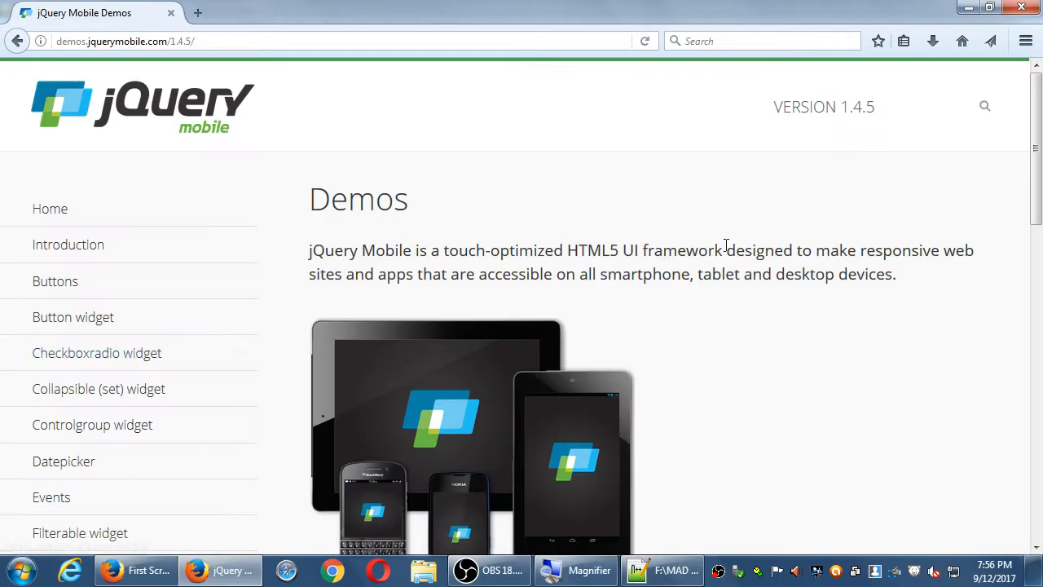
mouse_move(935, 349)
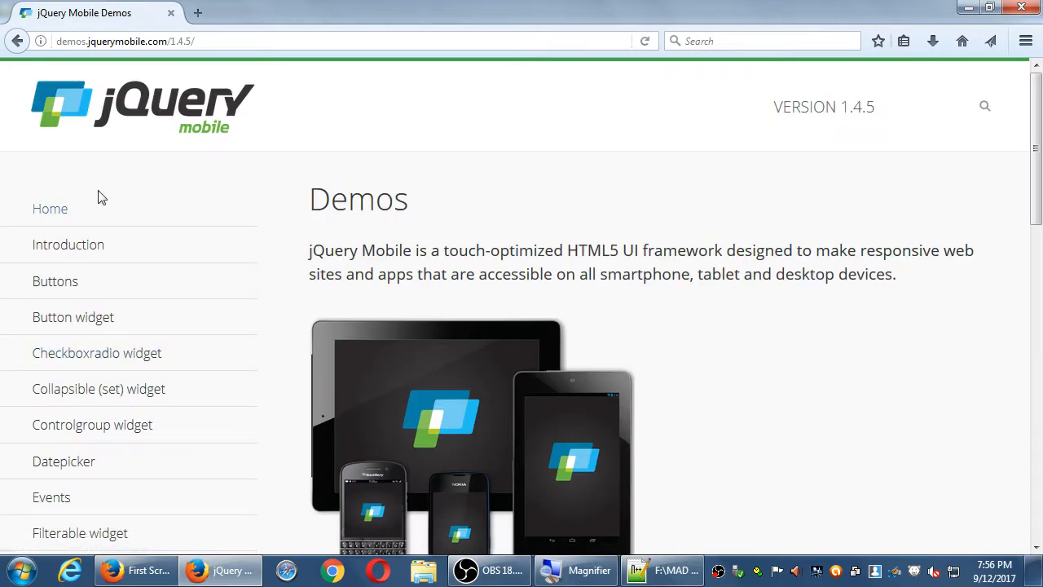
Step: Scroll down the 1.4.5 demos landing page toward its category lists
scroll("down", 3)
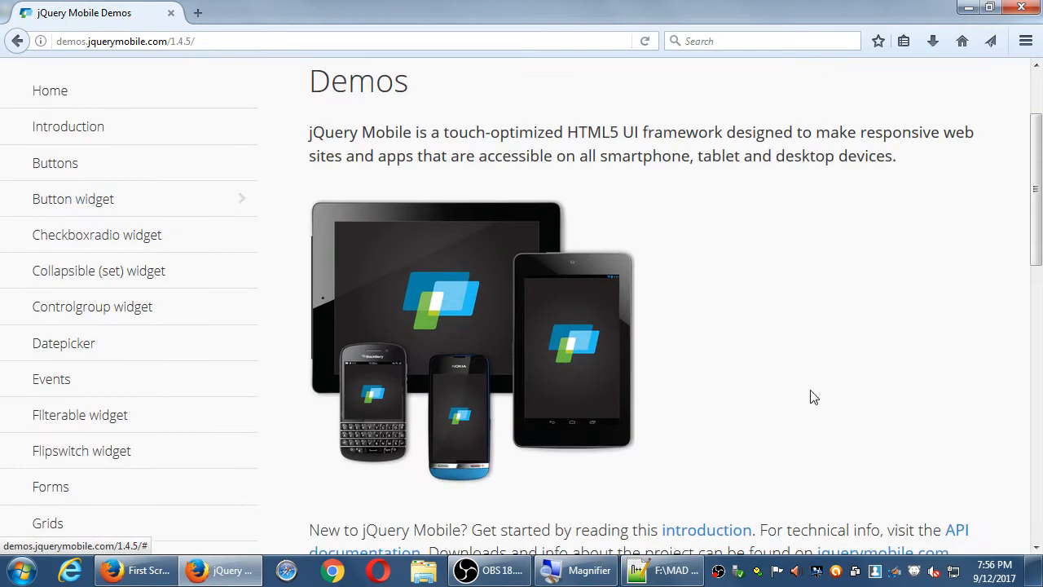
scroll("down", 3)
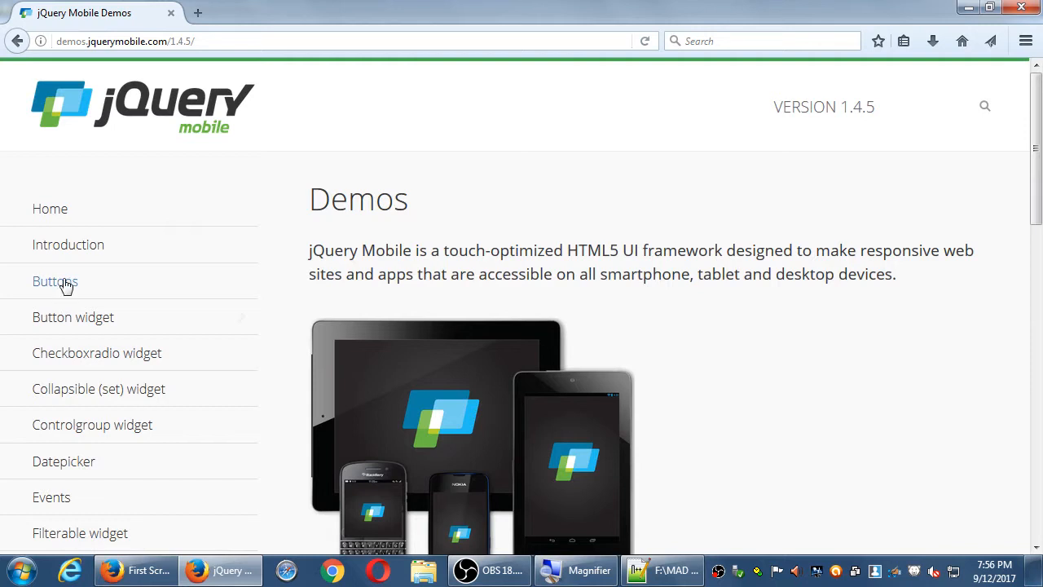
scroll("down", 3)
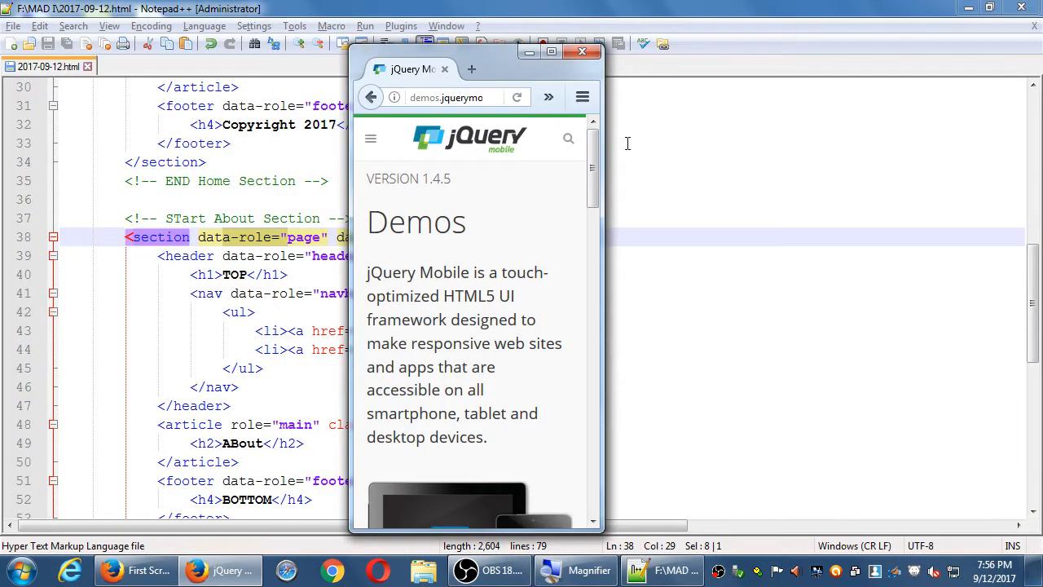
scroll("down", 3)
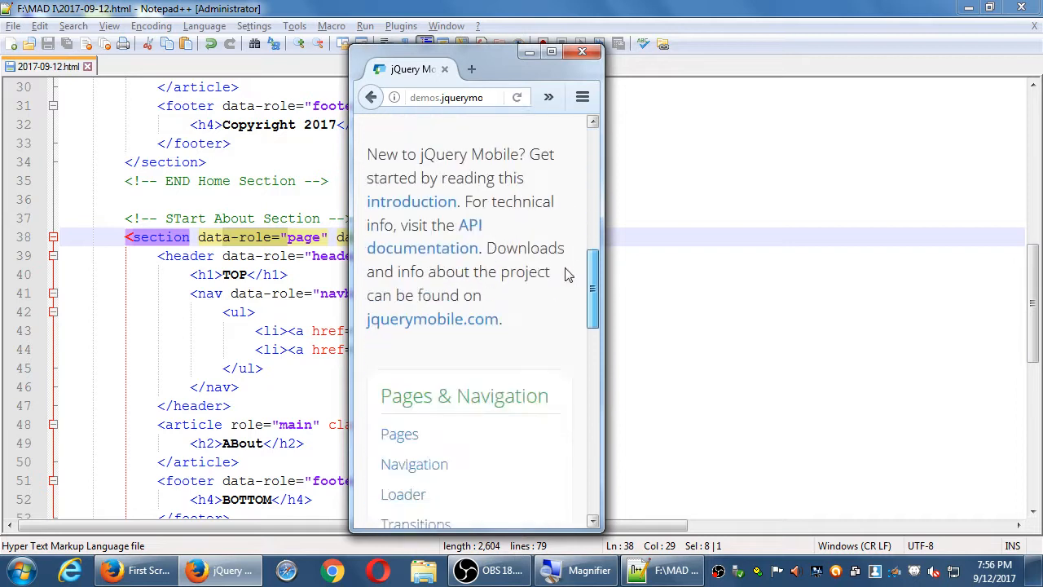
scroll("down", 3)
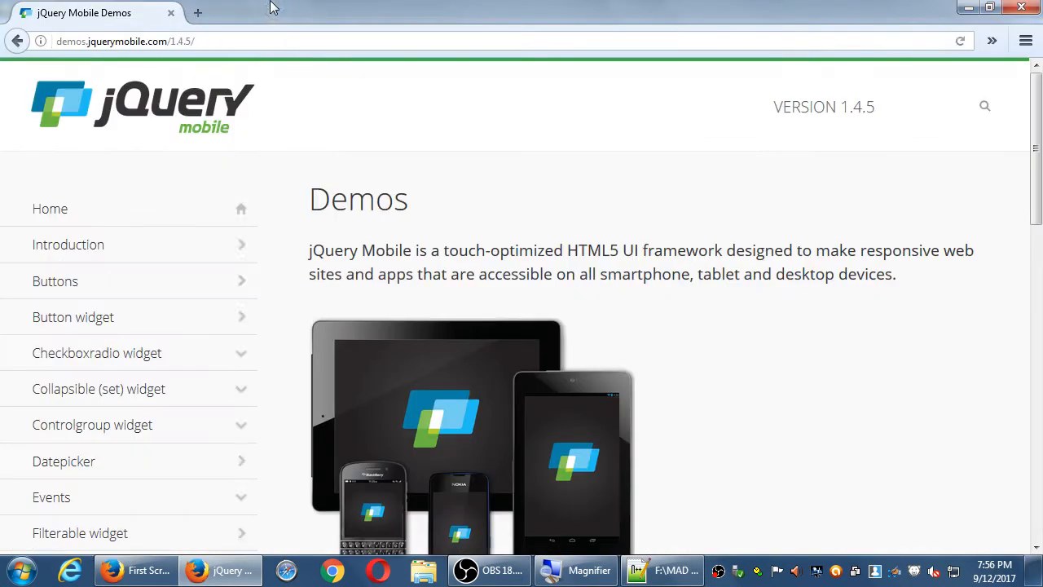
Step: Open the Icons page from the CSS Framework box of the demos
scroll("down", 3)
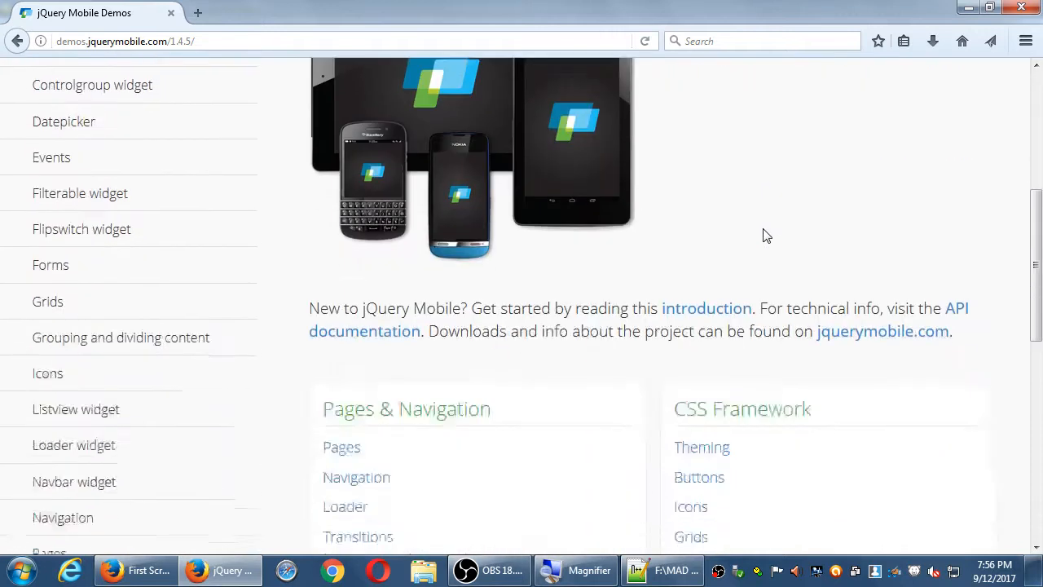
scroll("down", 3)
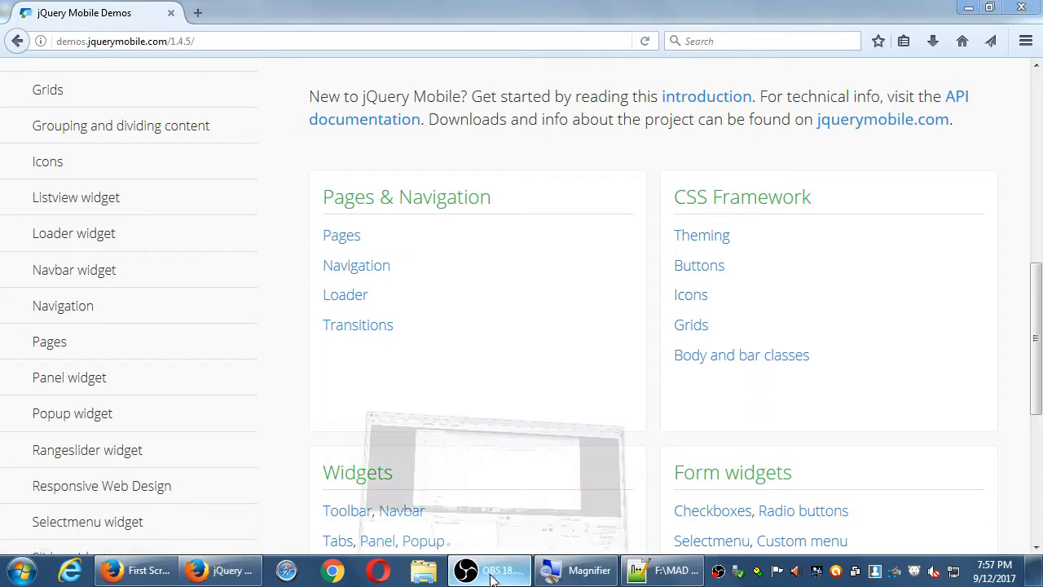
left_click(691, 294)
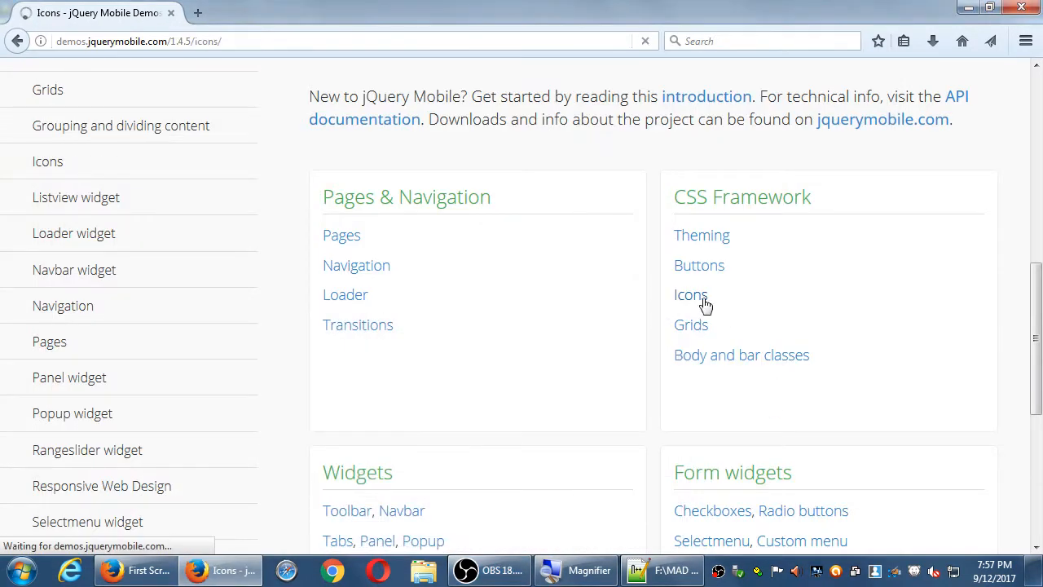
left_click(691, 293)
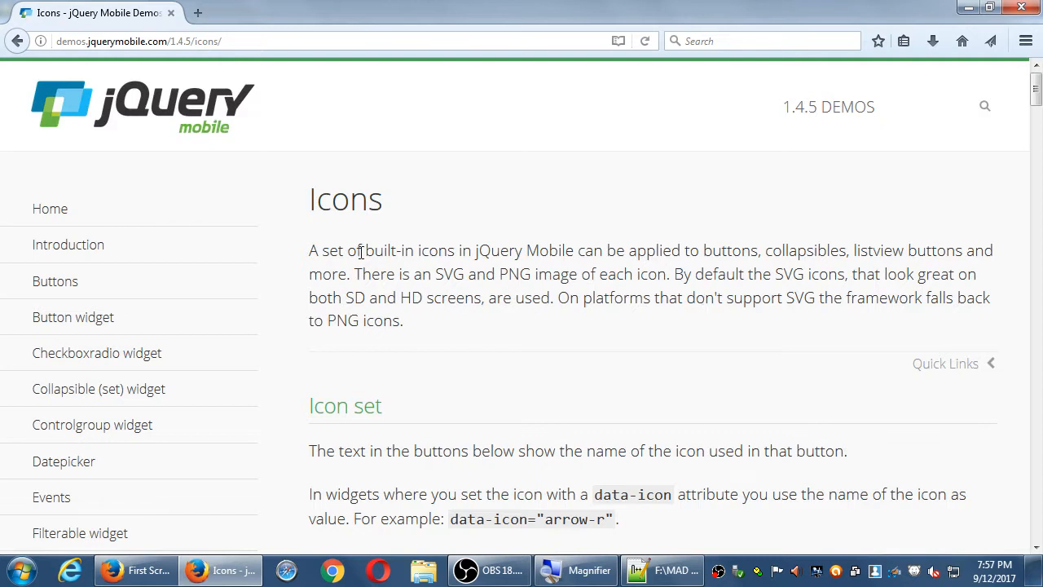
mouse_move(519, 255)
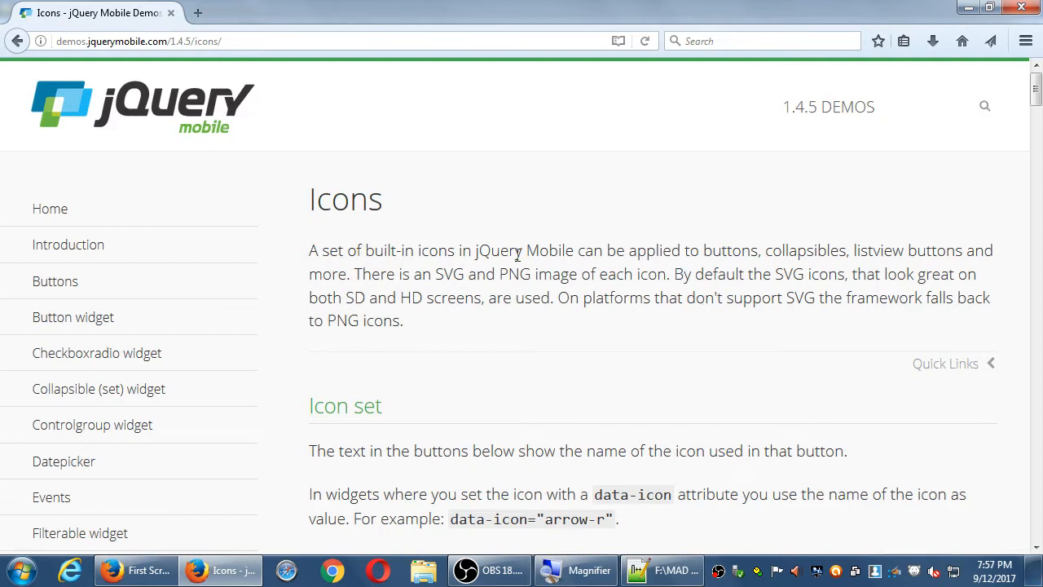
mouse_move(561, 328)
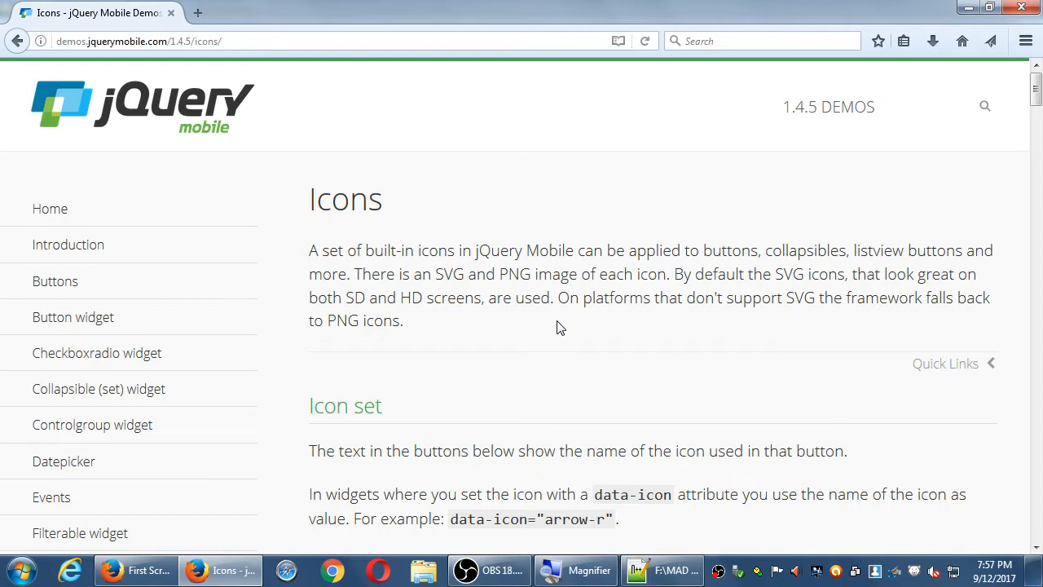
Step: Scroll through the icon buttons and back to the start of the Icon set list (action, alert…)
scroll("down", 3)
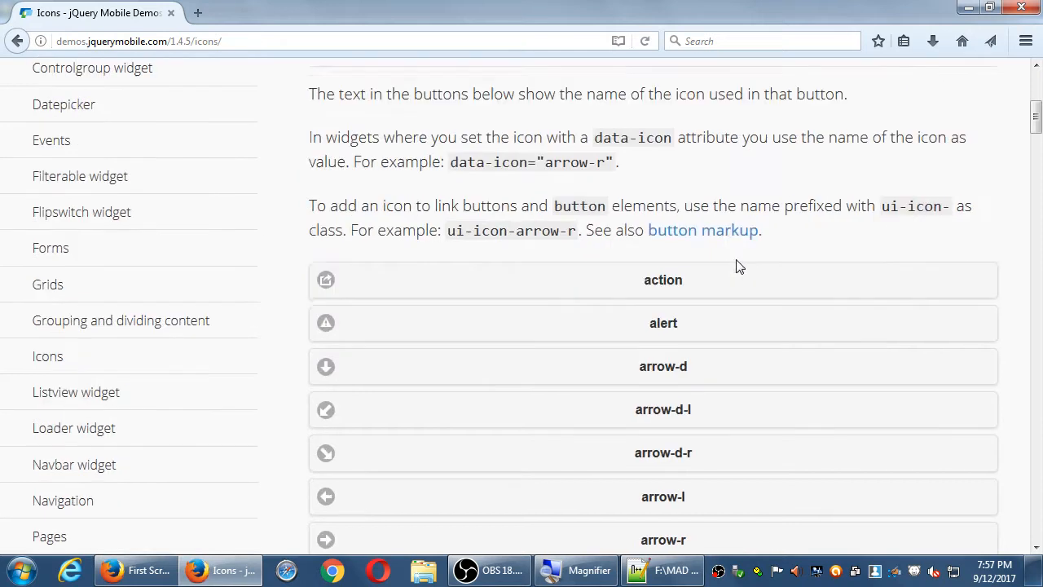
scroll("down", 3)
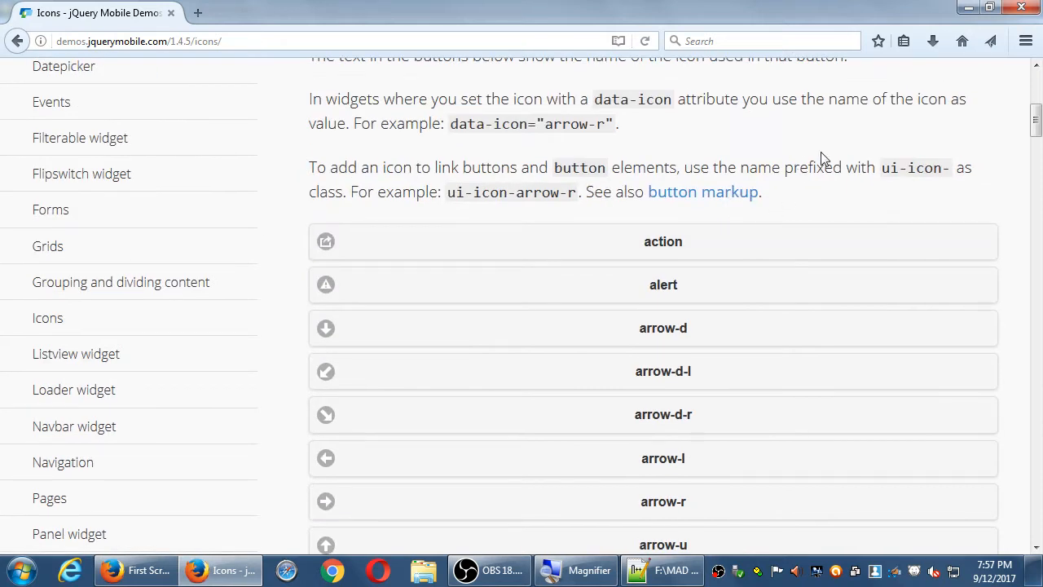
scroll("up", 3)
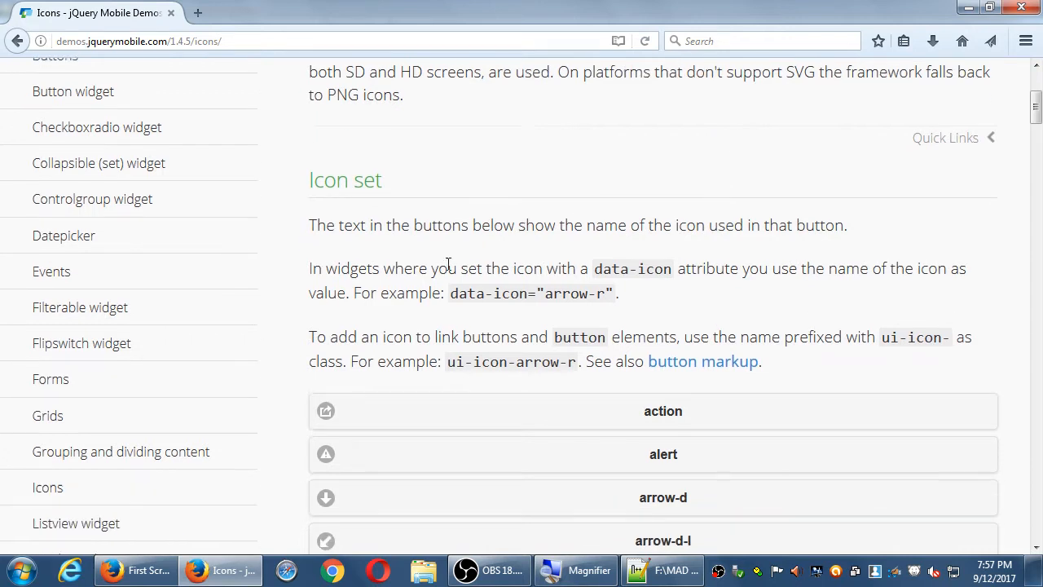
scroll("down", 3)
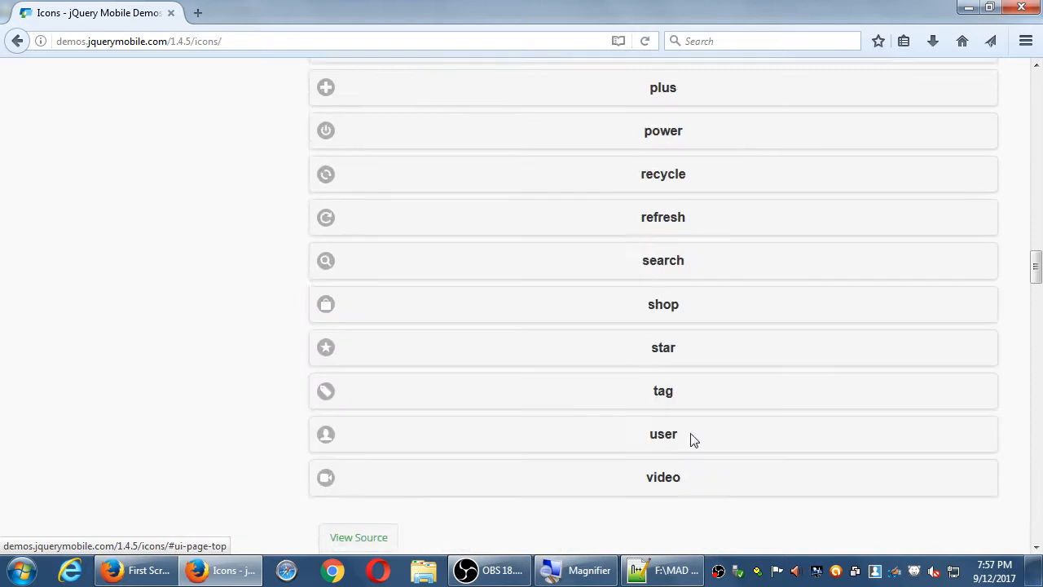
scroll("up", 3)
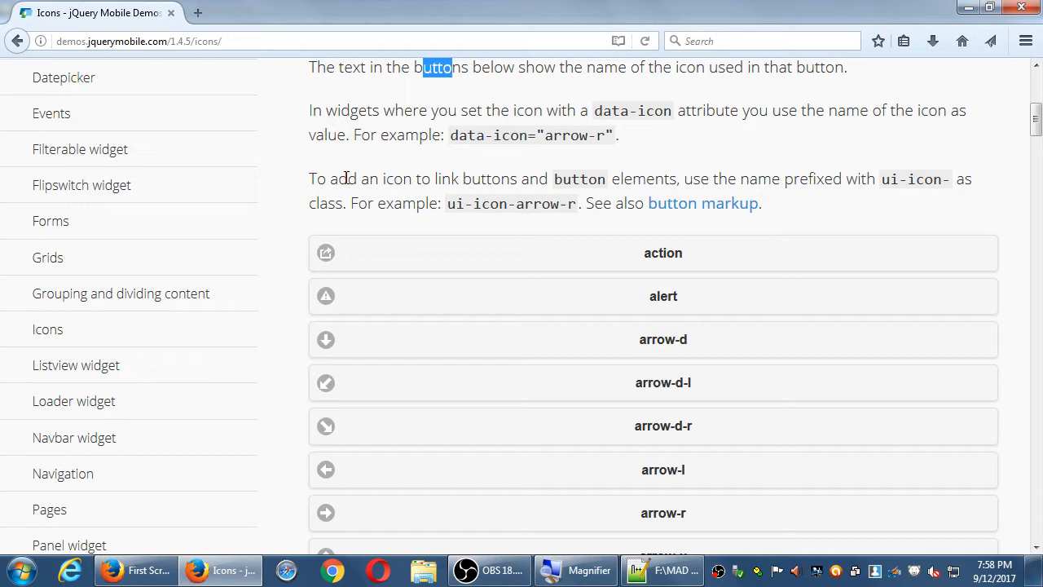
left_click(489, 571)
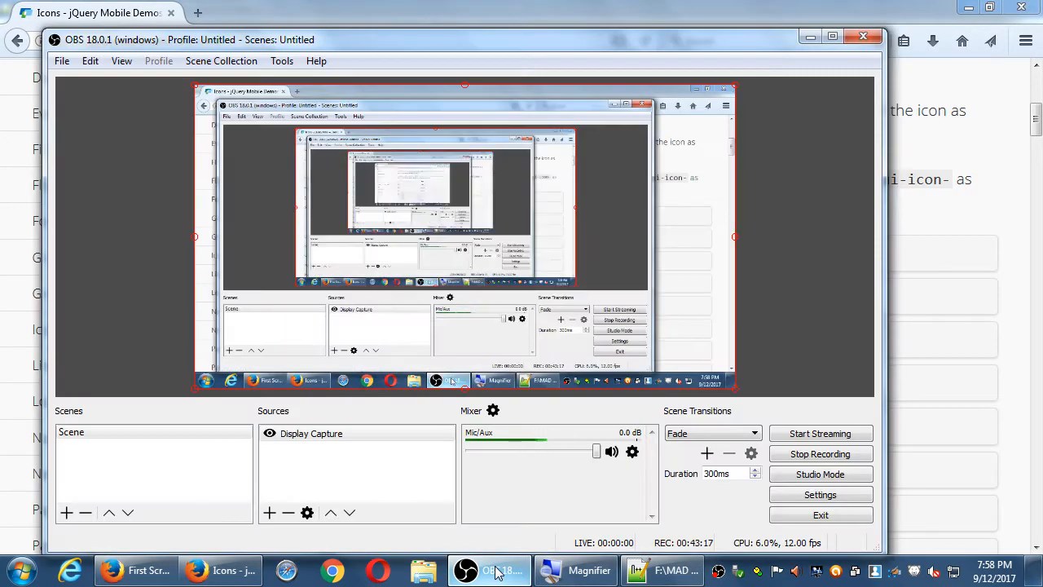
left_click(205, 570)
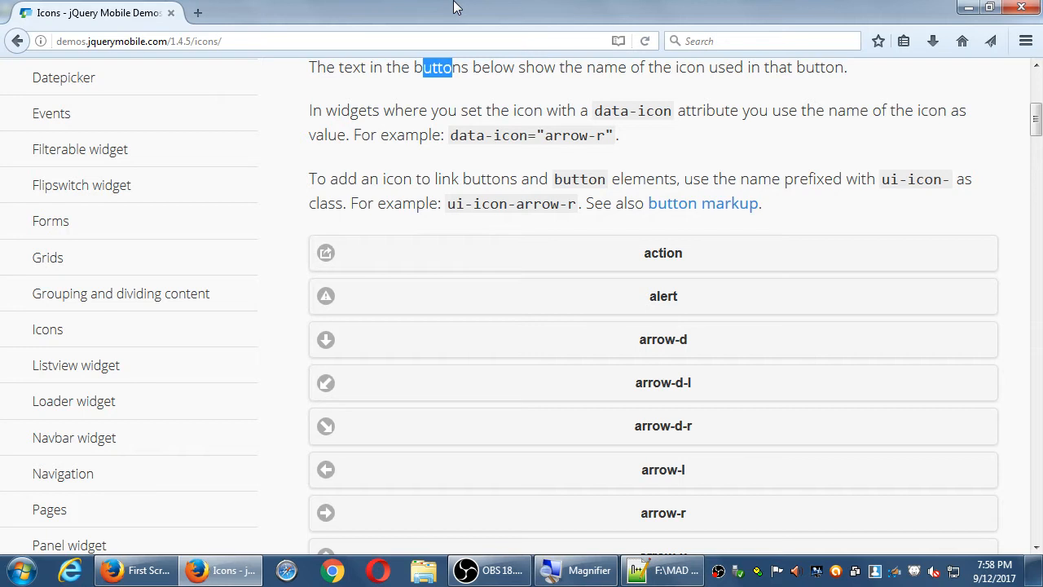
Step: Scroll the Icons demo past the icon buttons down to the Custom Icons myicon example
scroll("down", 3)
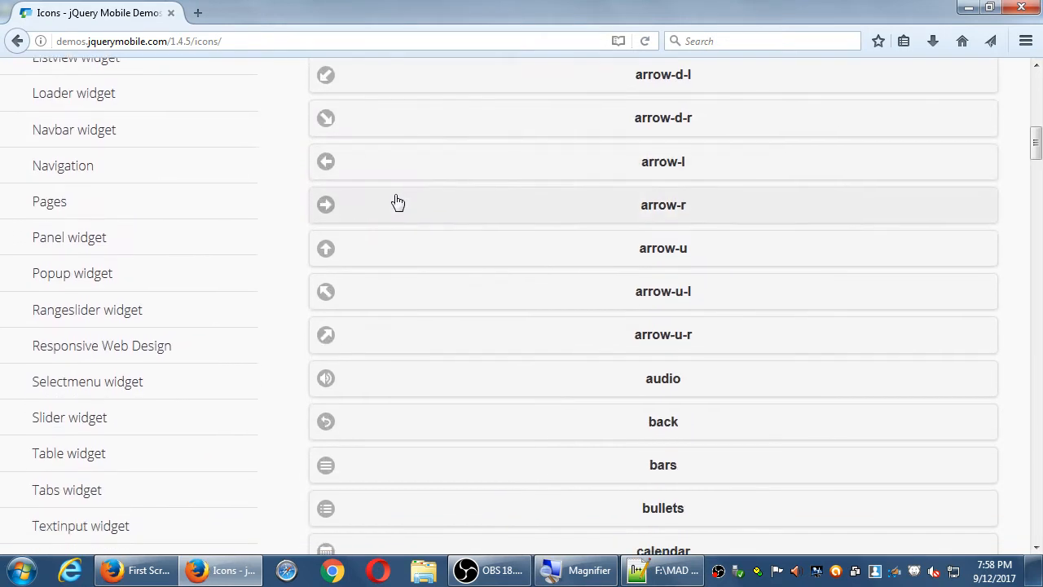
scroll("down", 3)
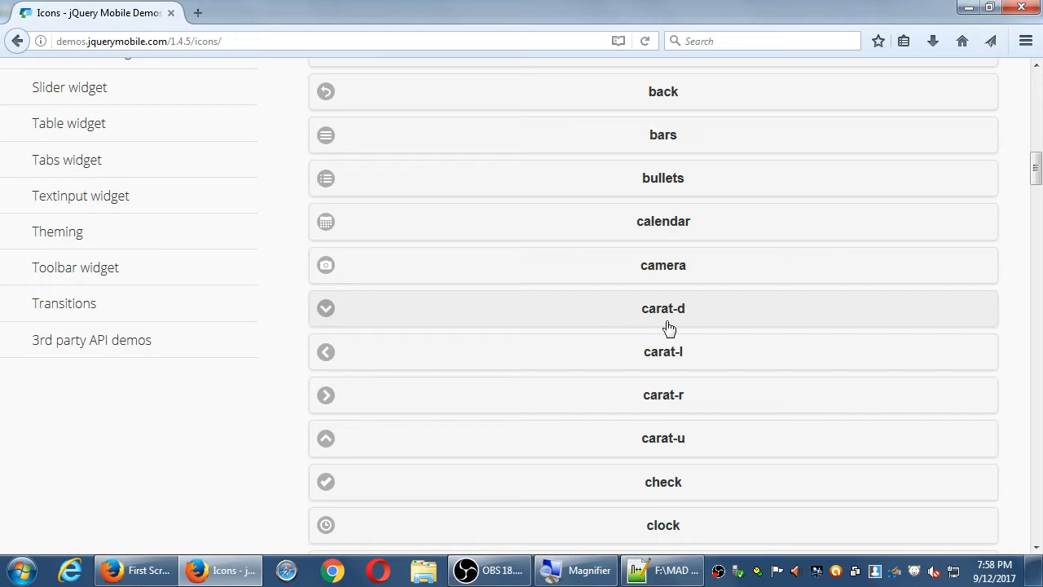
mouse_move(609, 323)
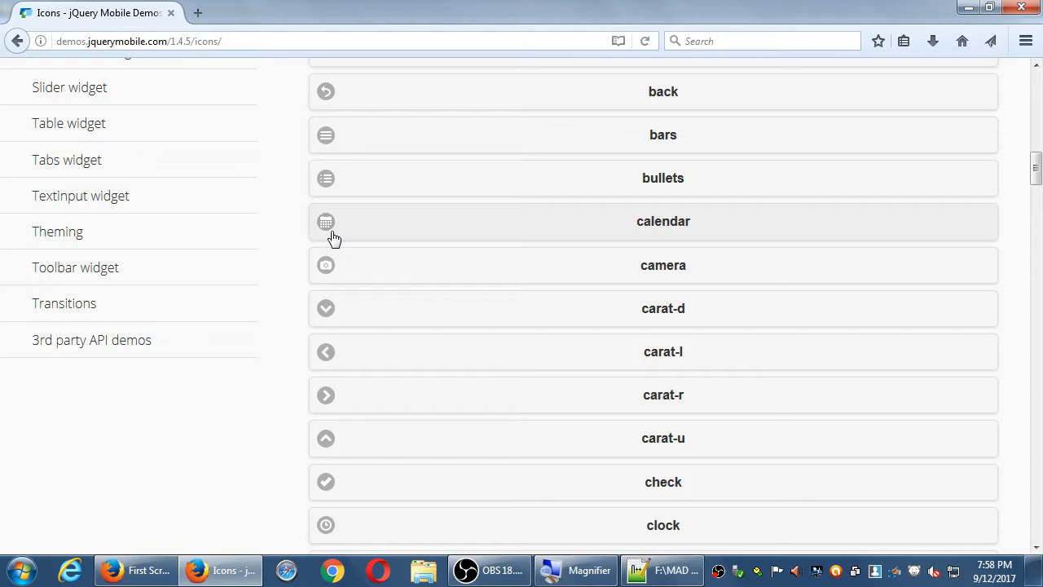
mouse_move(345, 238)
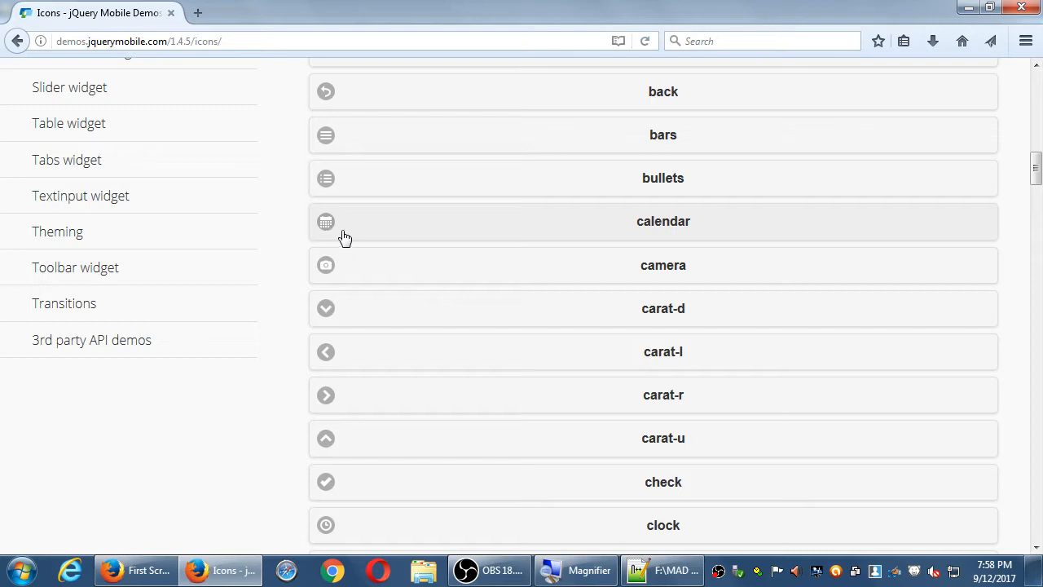
mouse_move(384, 242)
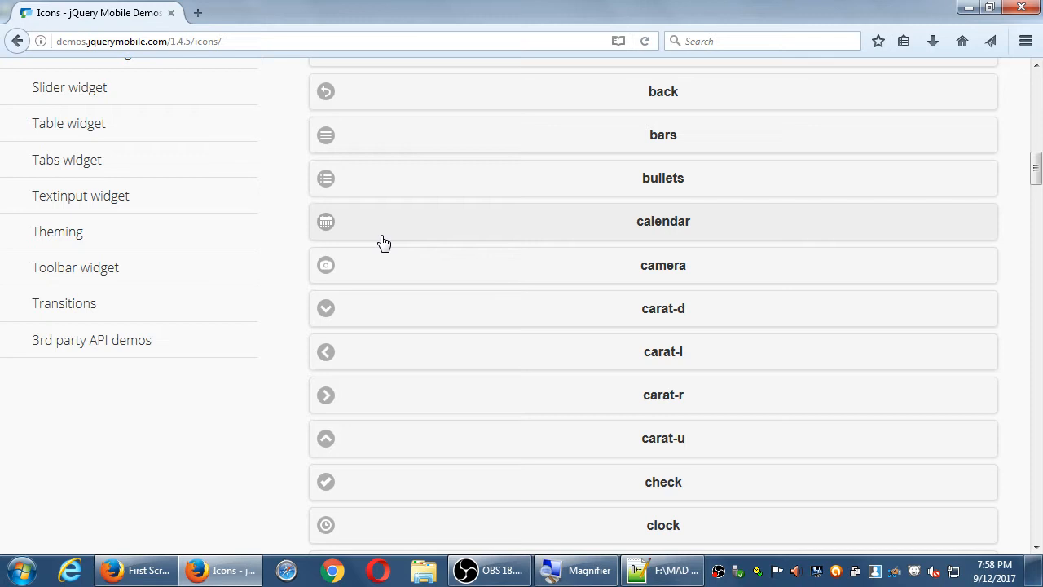
scroll("down", 3)
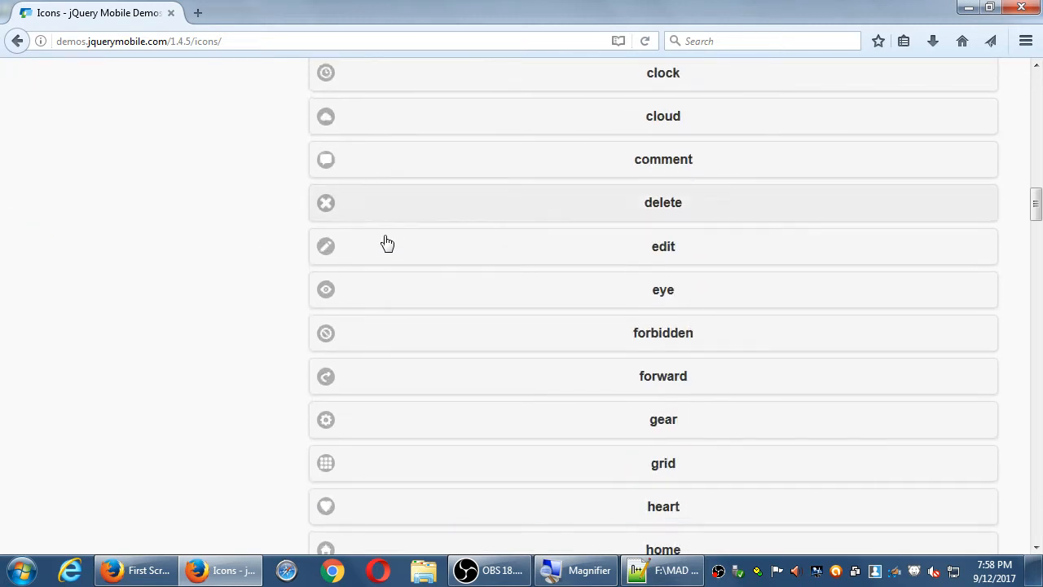
scroll("down", 3)
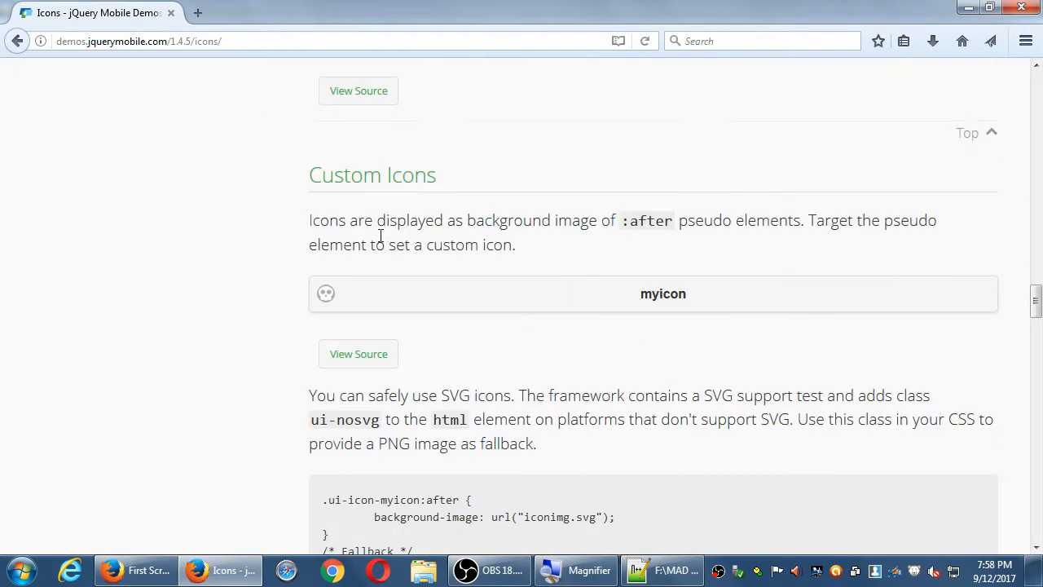
mouse_move(330, 300)
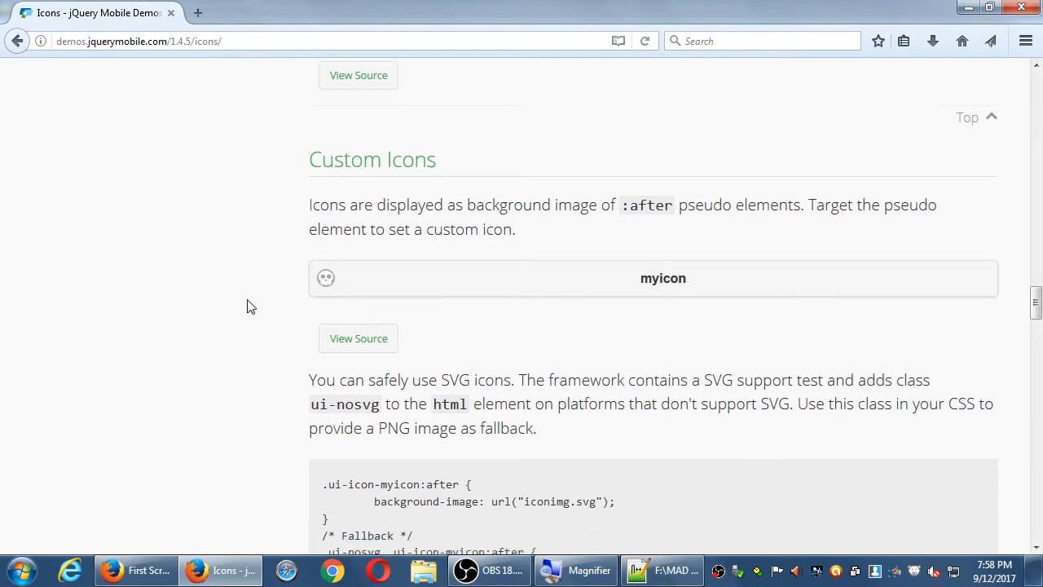
left_click(359, 337)
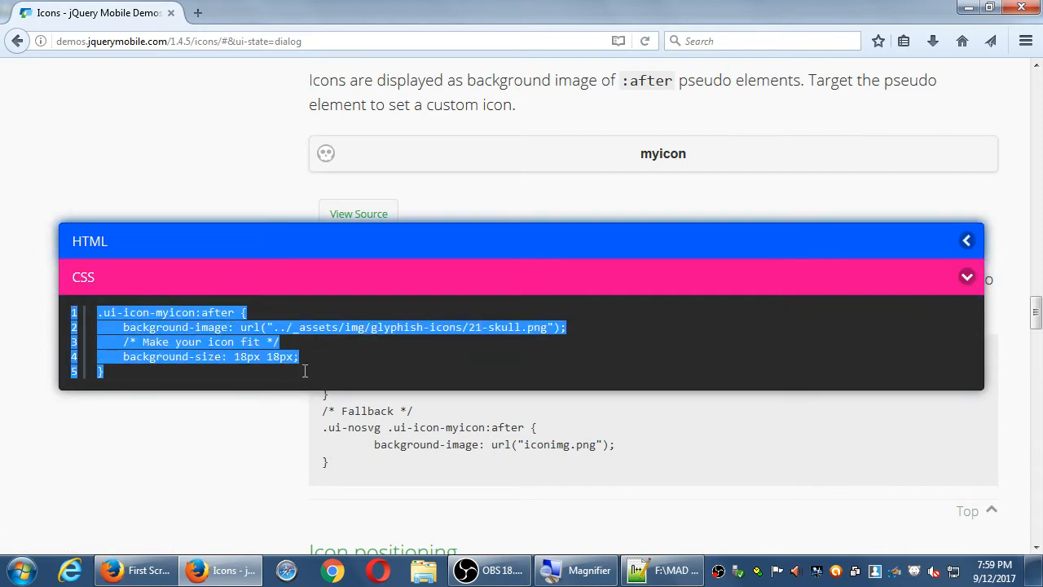
left_click(530, 326)
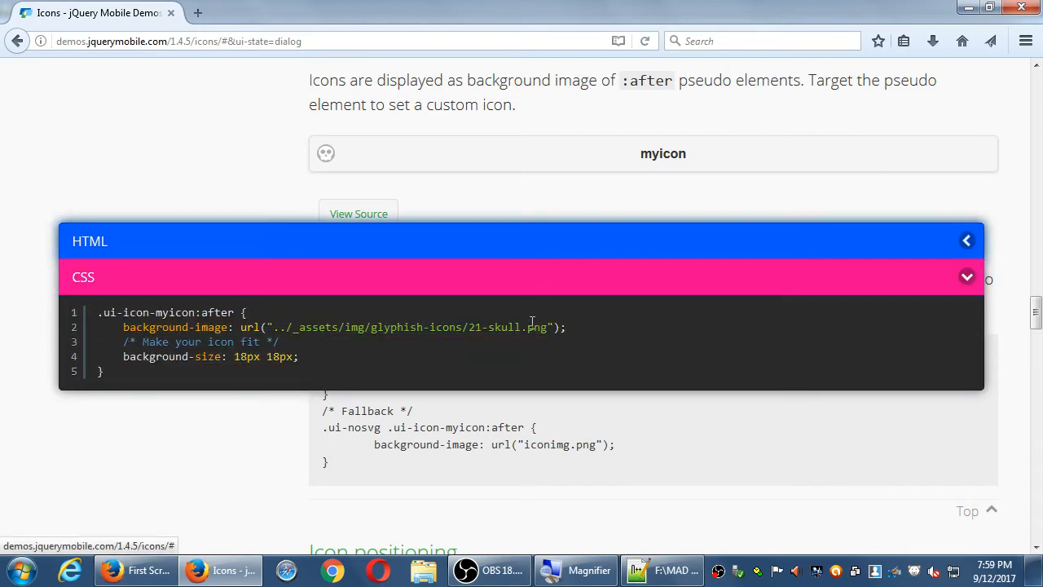
left_click(90, 241)
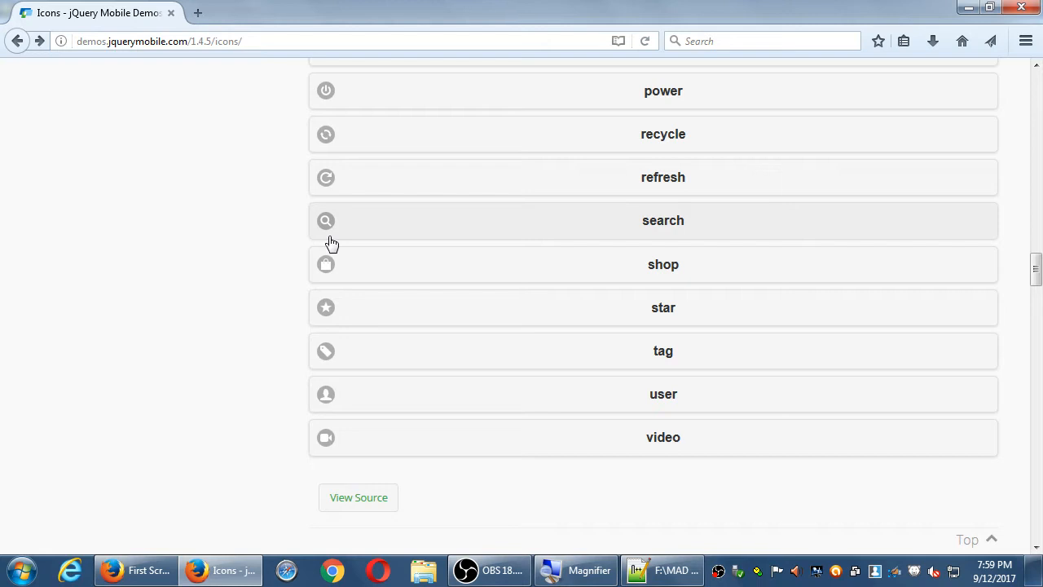
Step: Scroll through the Icon positioning and Icon-only examples on the Icons demo
scroll("down", 3)
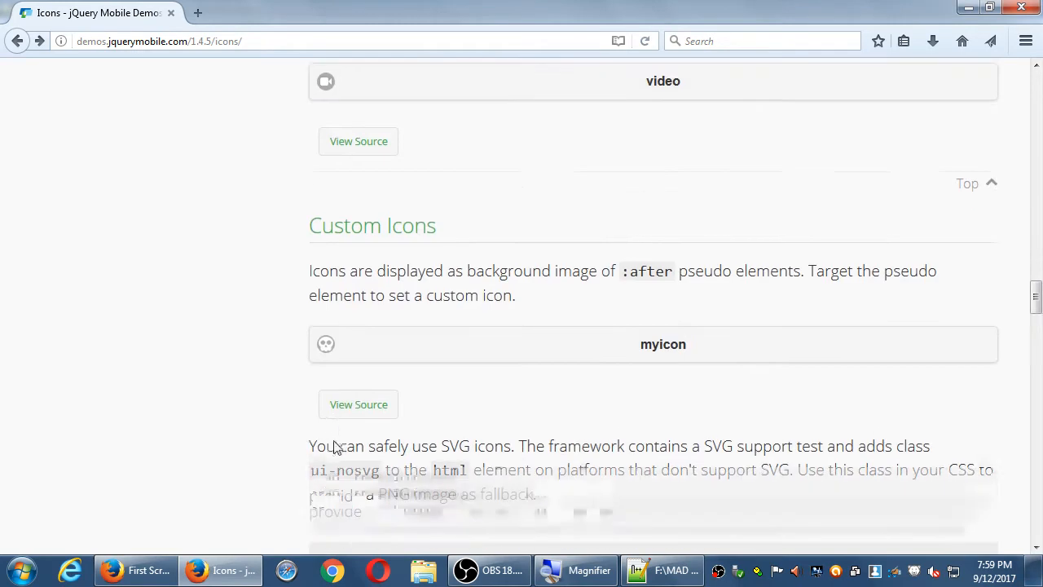
scroll("down", 3)
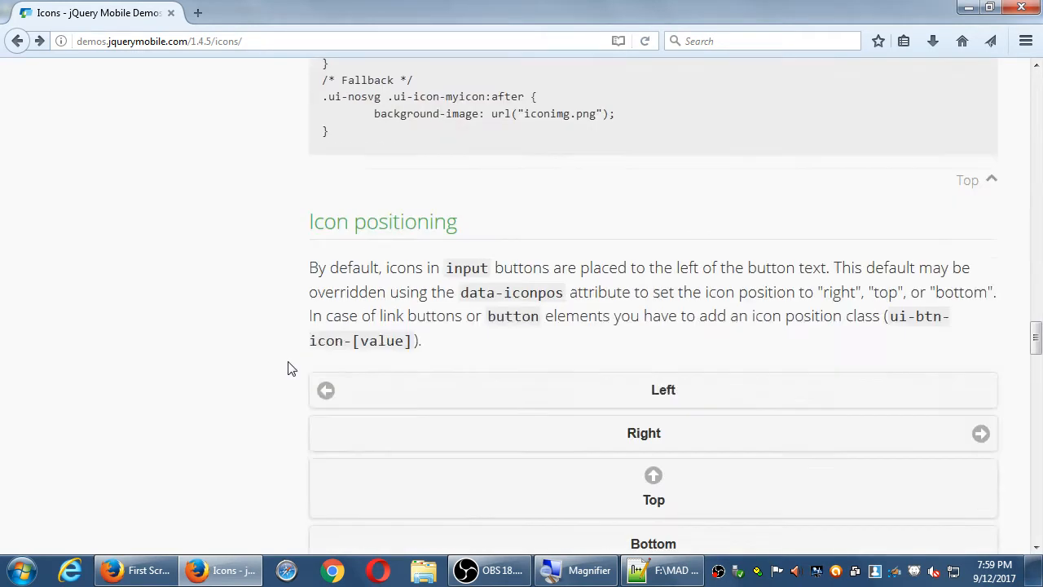
scroll("down", 3)
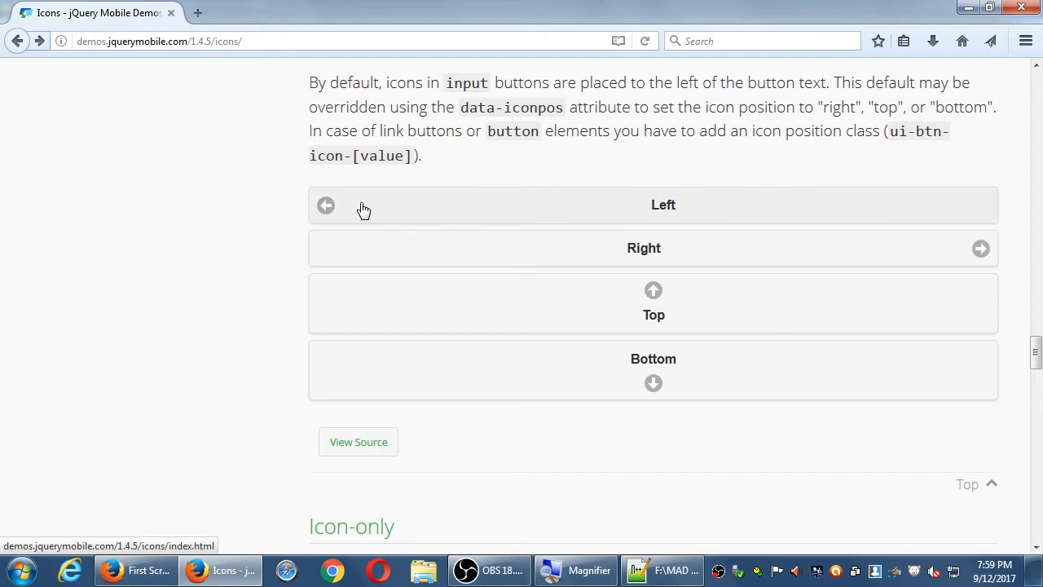
mouse_move(281, 222)
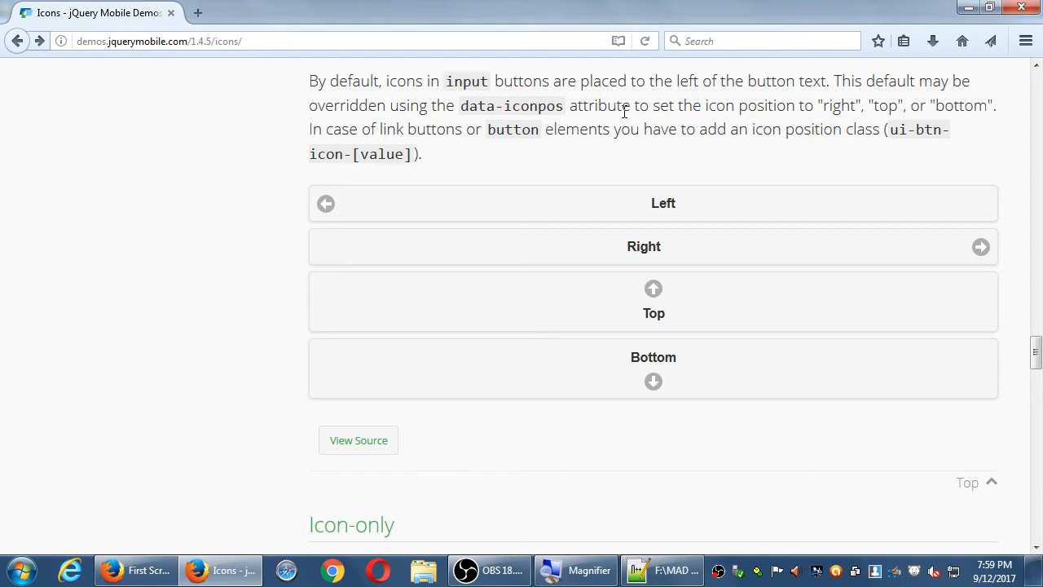
scroll("down", 3)
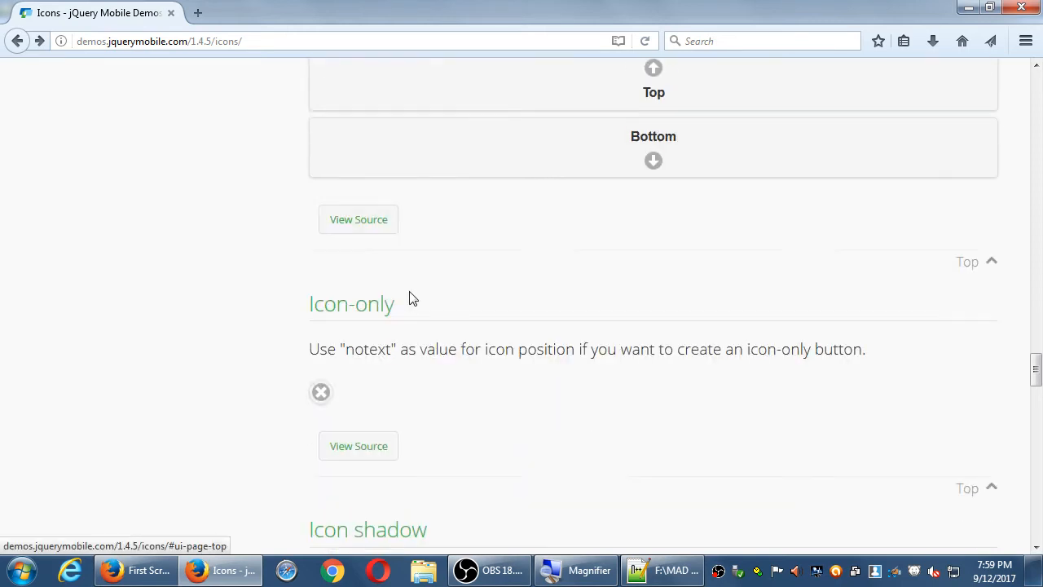
scroll("down", 3)
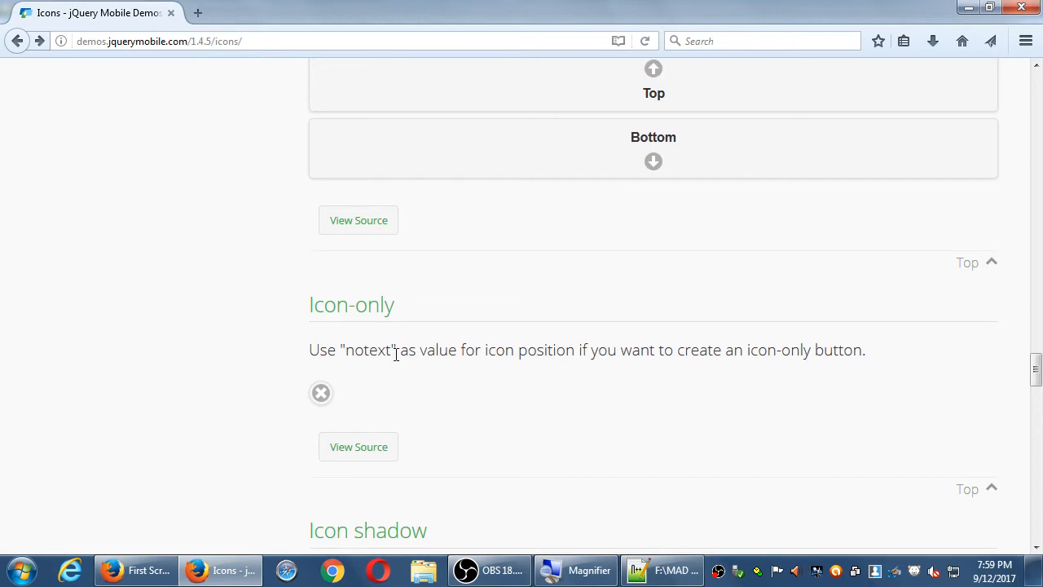
scroll("up", 3)
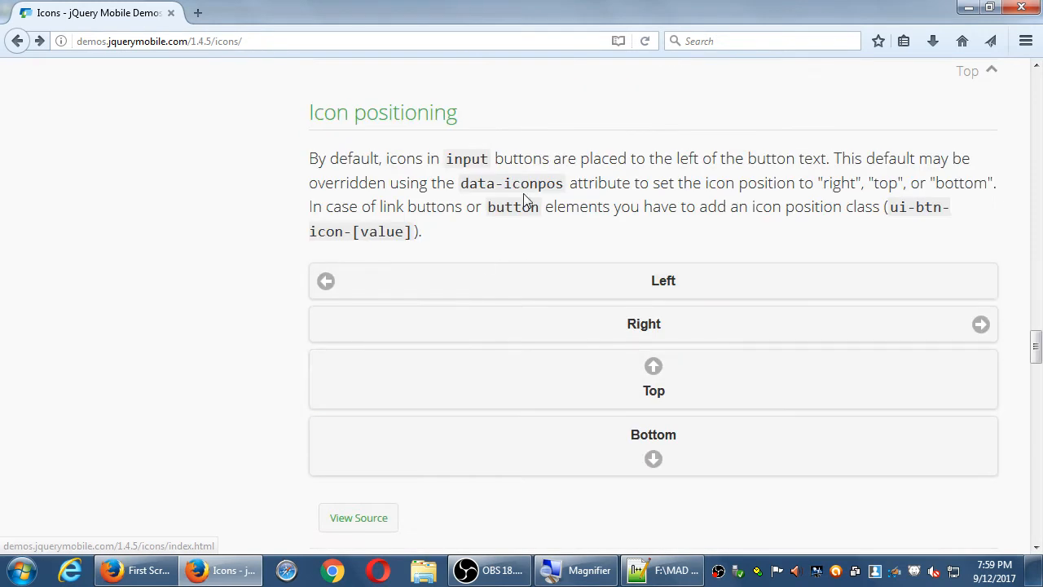
scroll("down", 3)
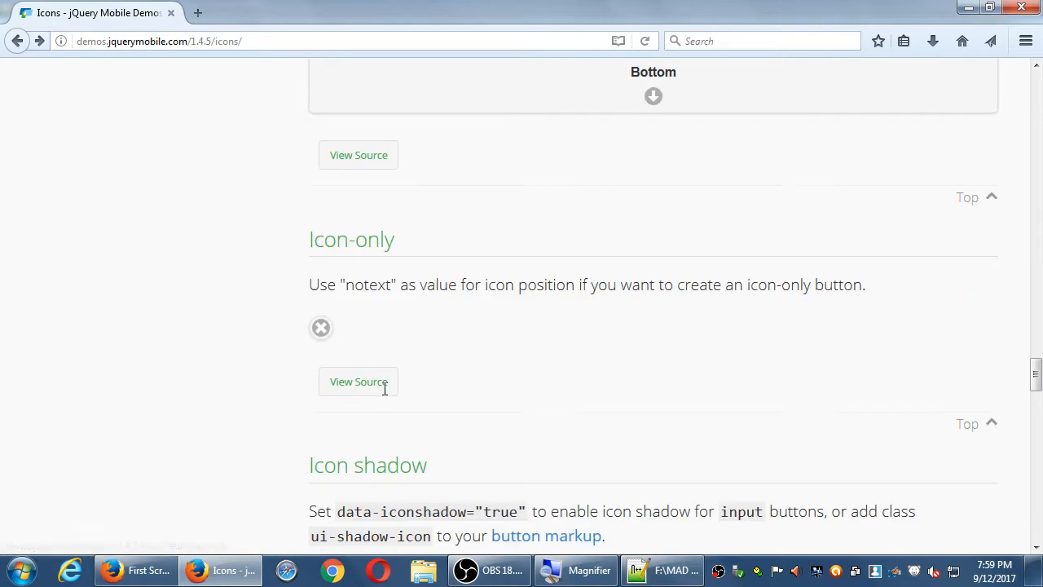
Step: Continue through the Icon shadow and Removing the disc sections to the page end
scroll("down", 3)
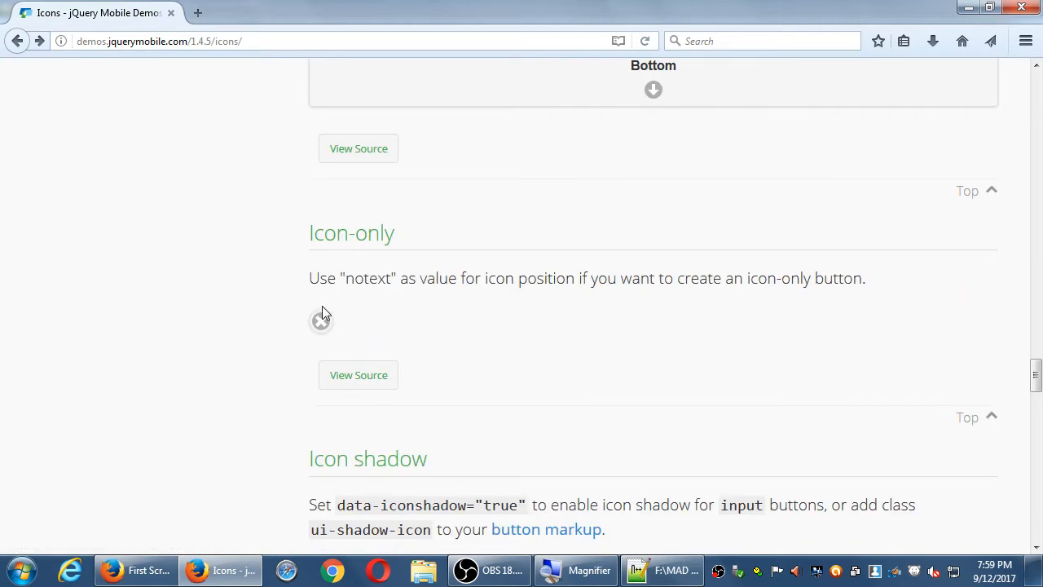
scroll("down", 3)
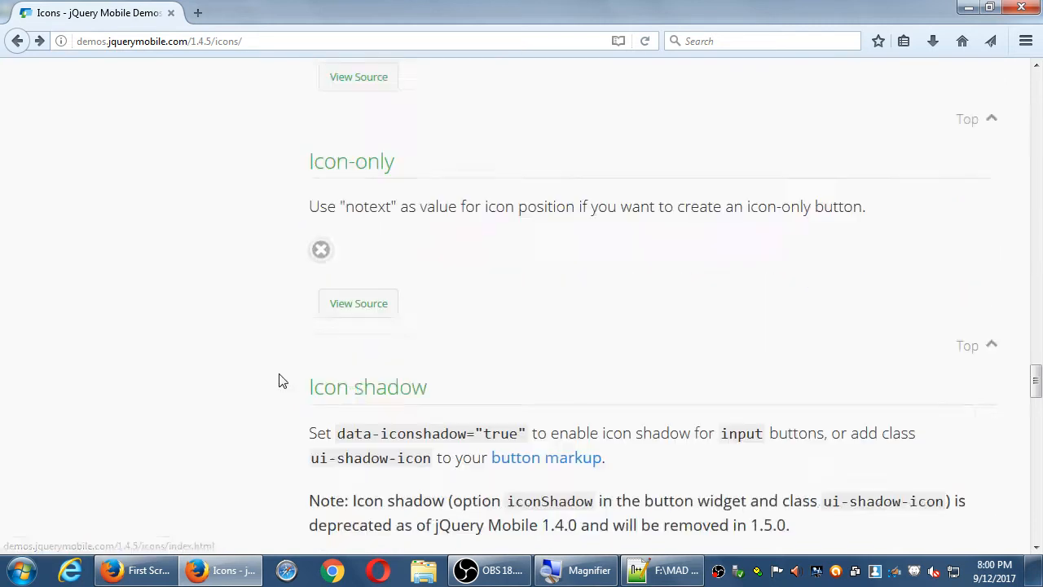
scroll("down", 3)
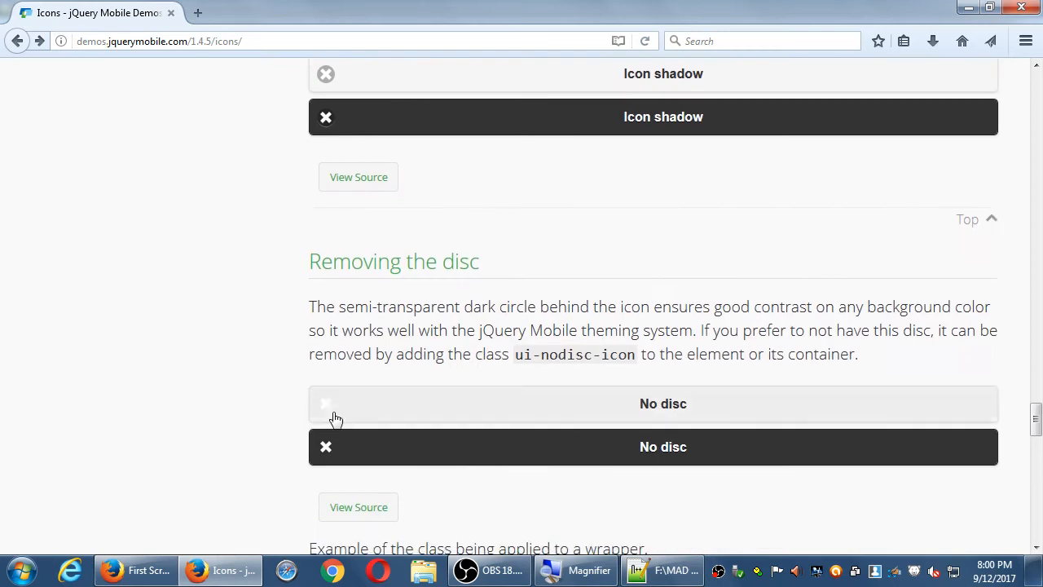
scroll("down", 3)
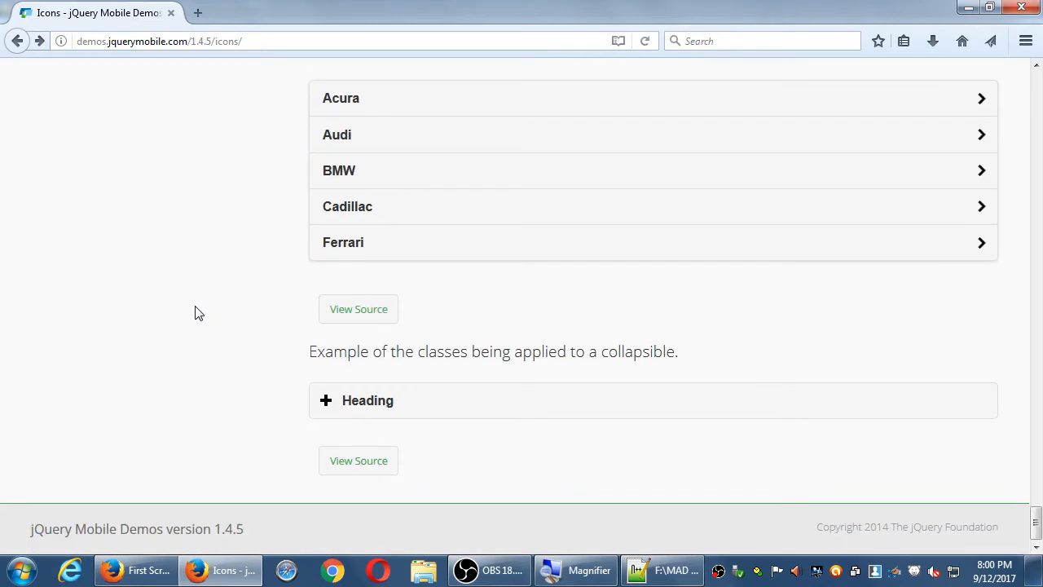
scroll("down", 3)
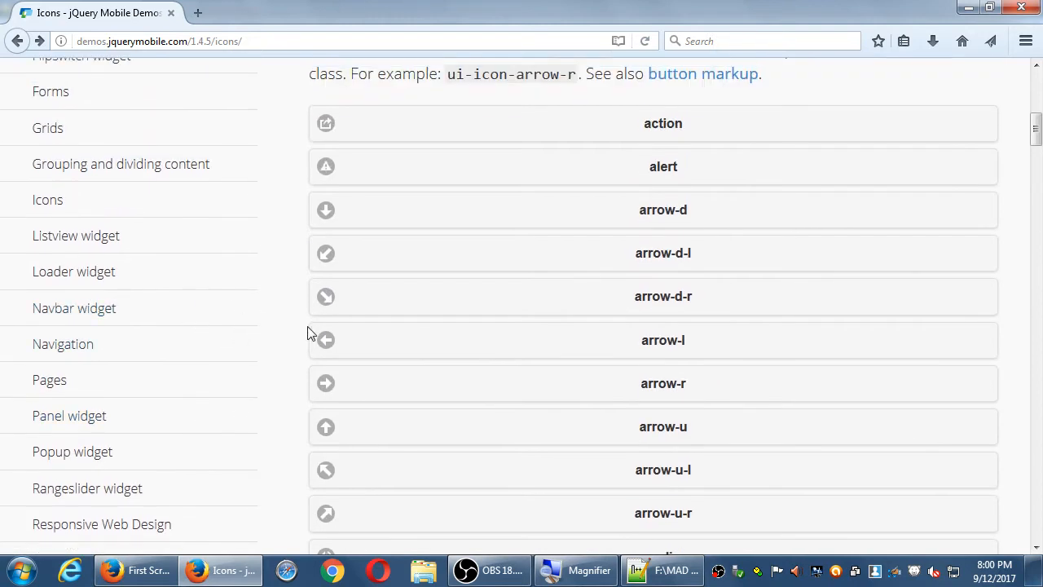
scroll("down", 3)
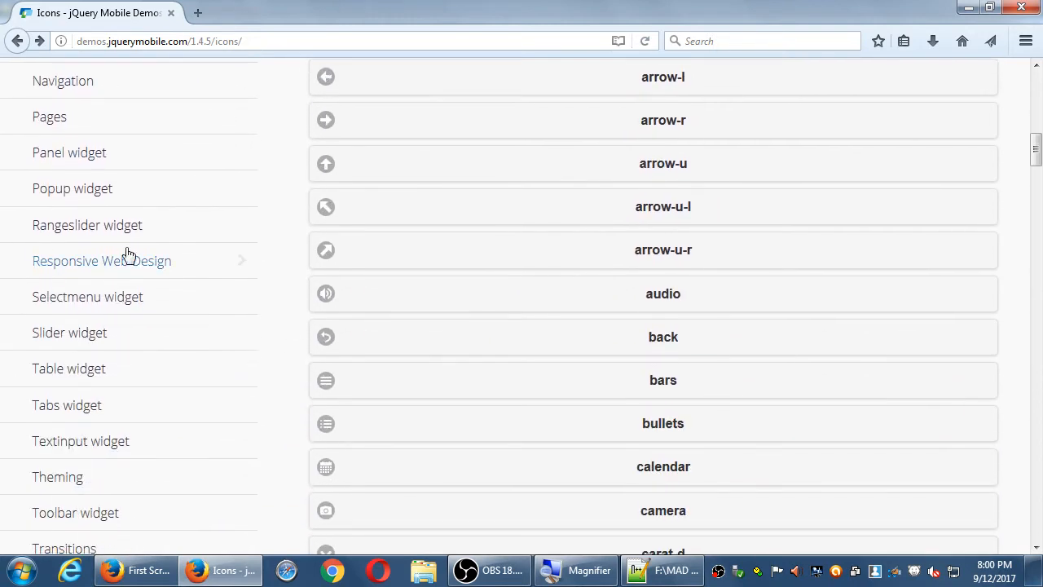
scroll("down", 3)
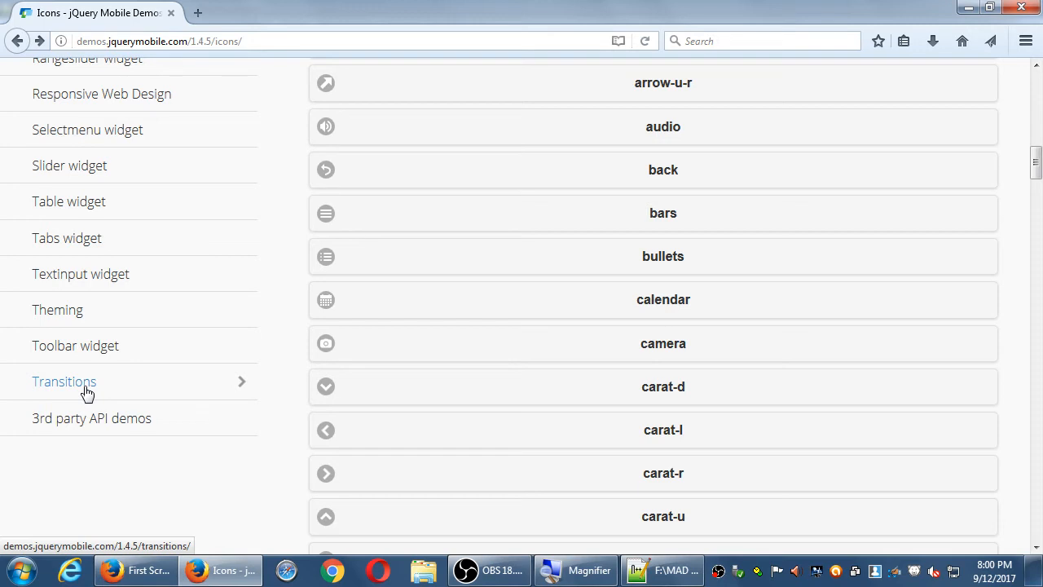
Step: Go to the Transitions demo, try a page transition and return via Take me back
left_click(63, 381)
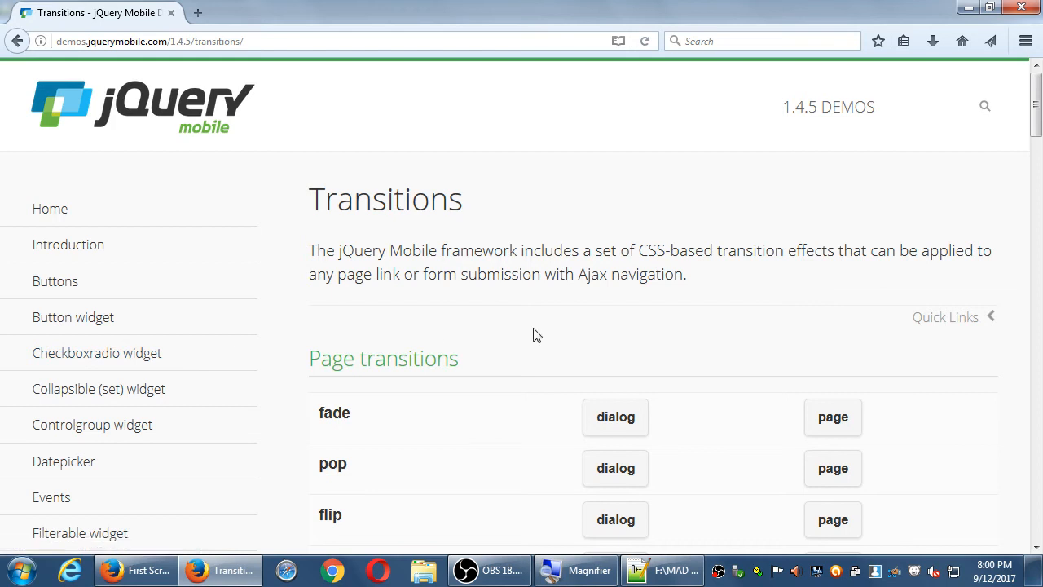
scroll("down", 3)
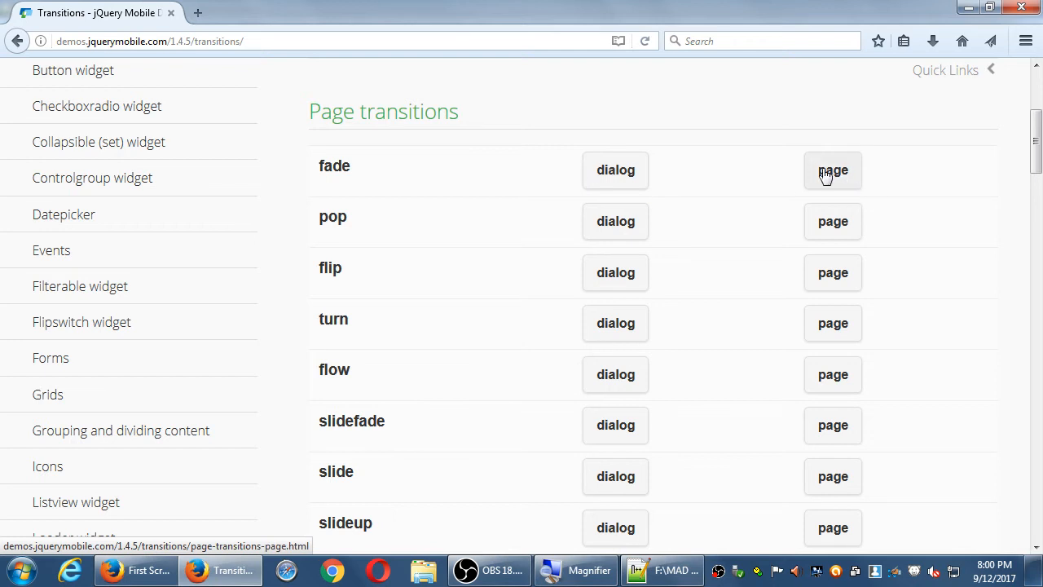
mouse_move(832, 272)
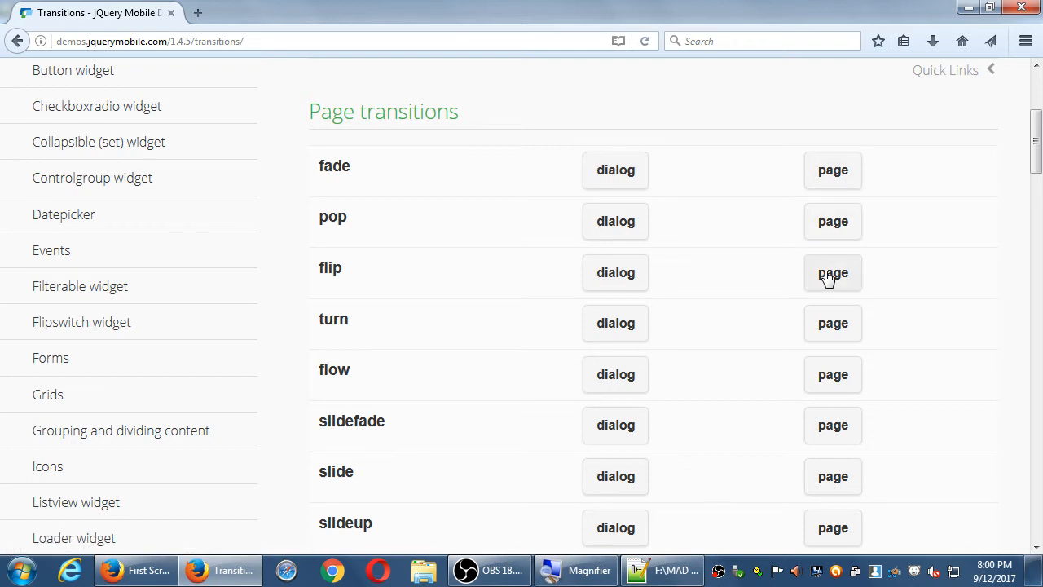
left_click(832, 272)
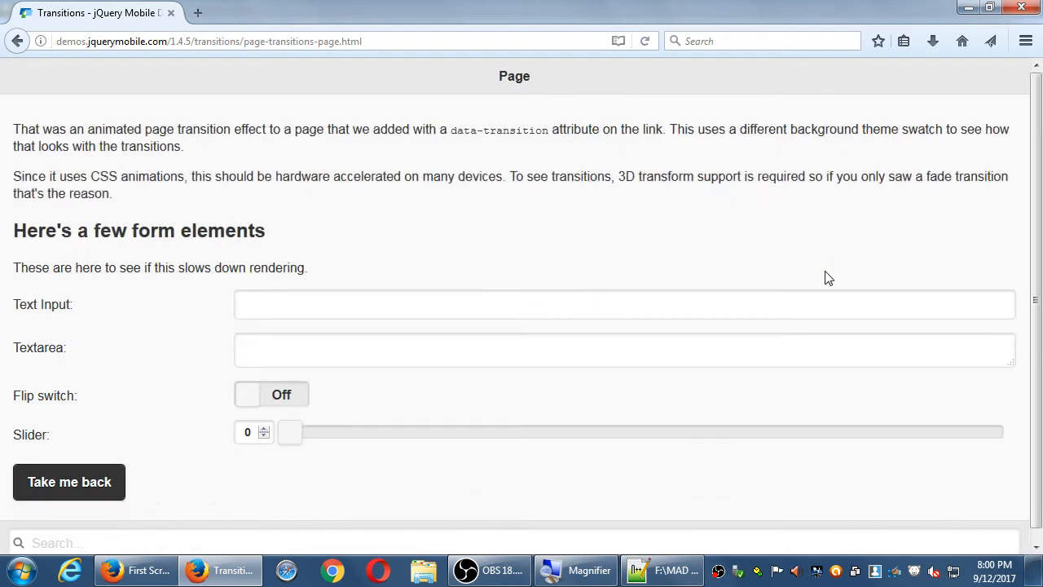
left_click(68, 482)
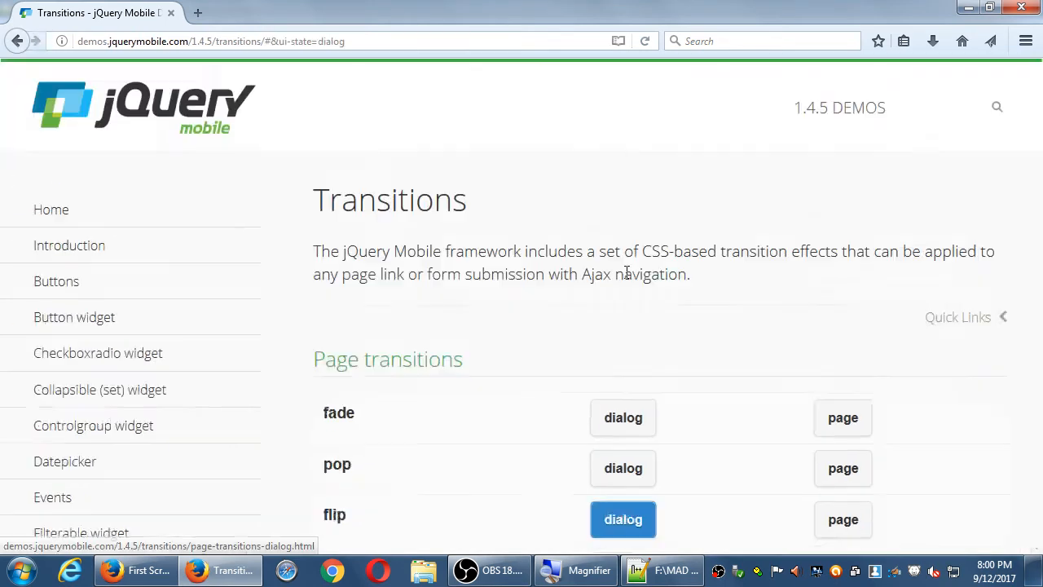
Step: Preview the flip and slidedown transitions as dialogs, closing each to return to the list
left_click(622, 519)
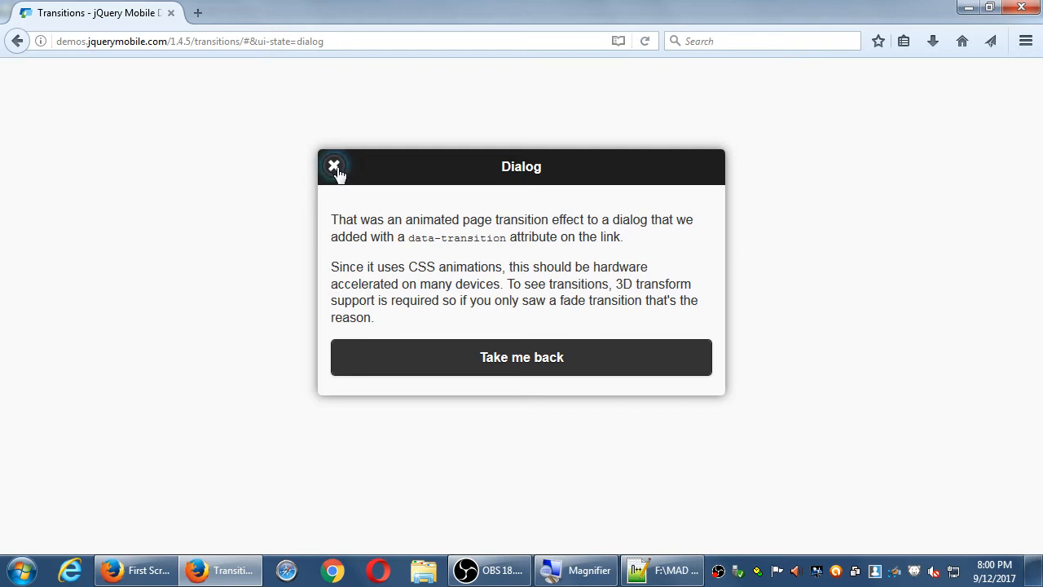
left_click(332, 167)
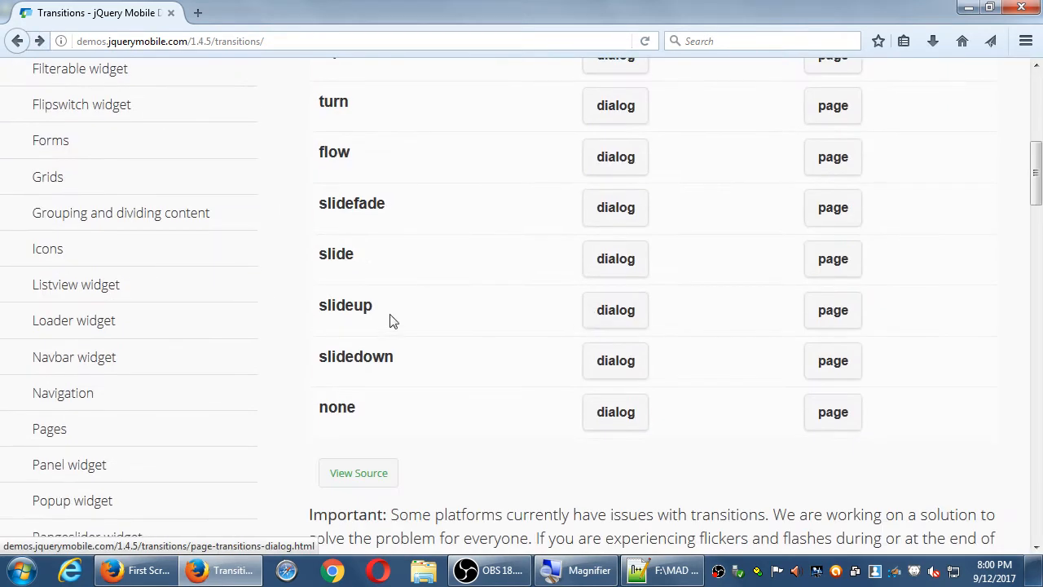
mouse_move(652, 313)
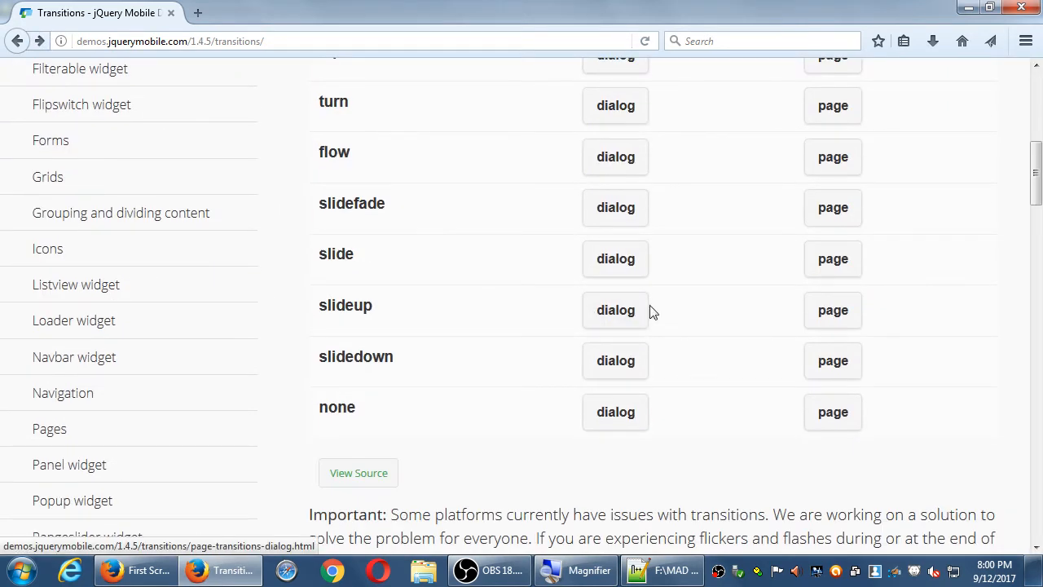
left_click(616, 309)
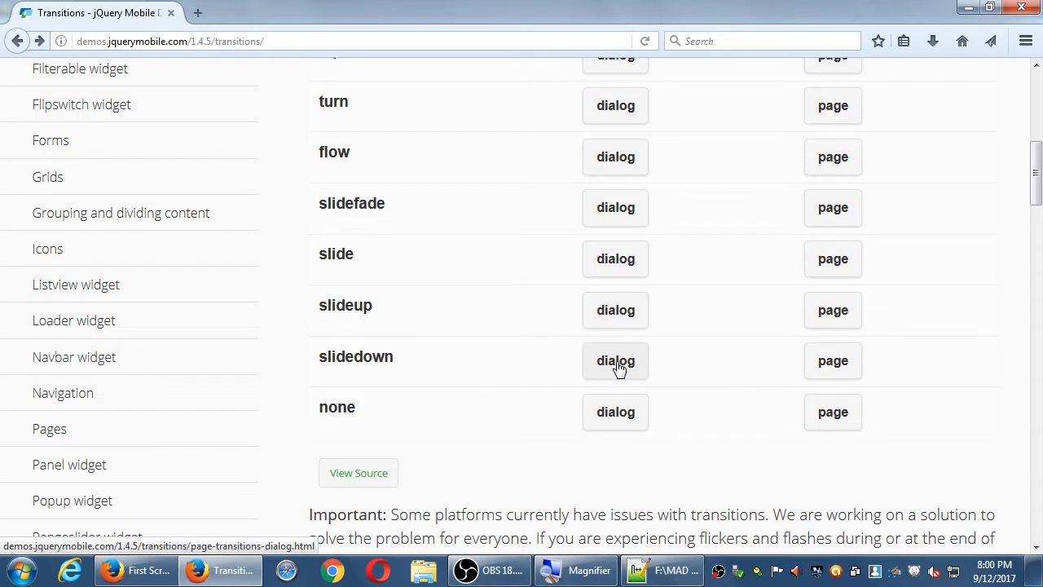
left_click(616, 361)
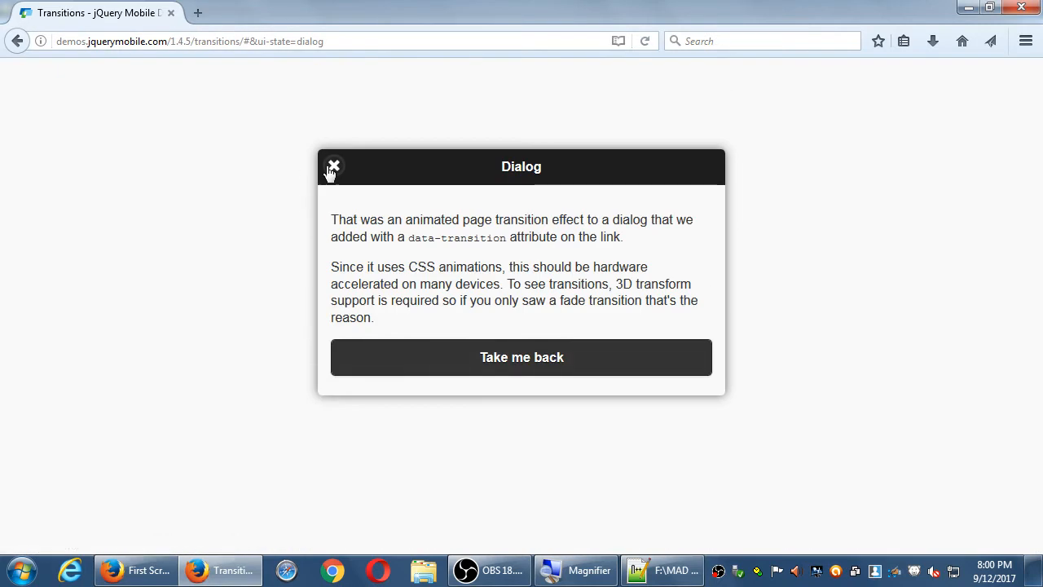
left_click(332, 167)
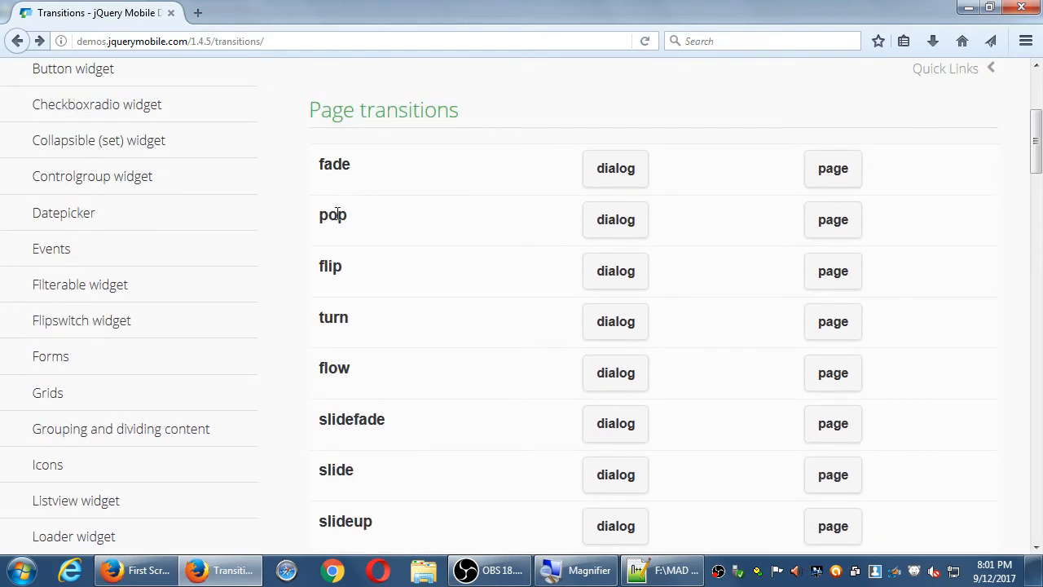
Step: Read down the Transitions page through the transition-setting documentation
scroll("down", 3)
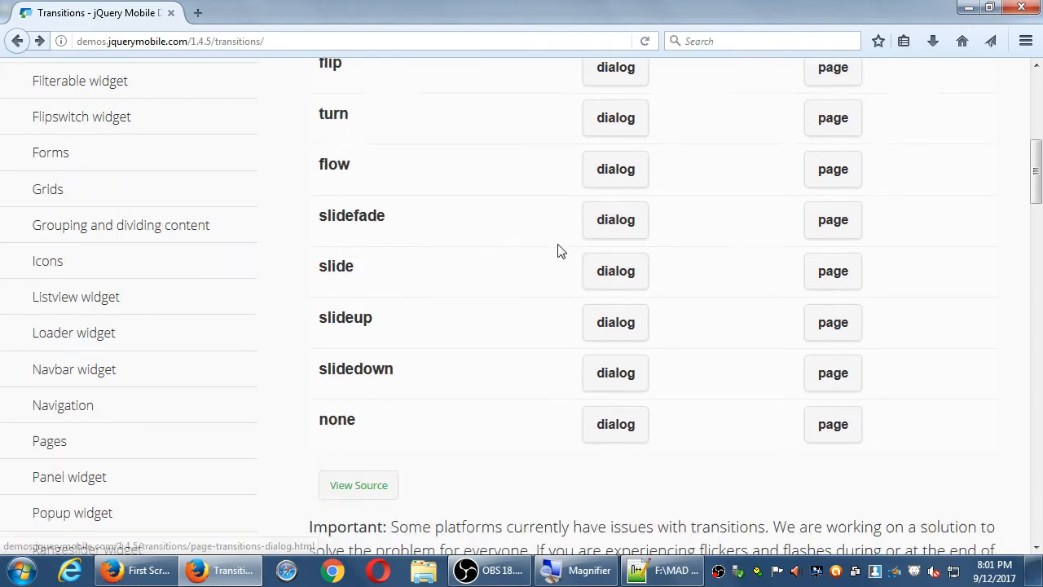
scroll("down", 3)
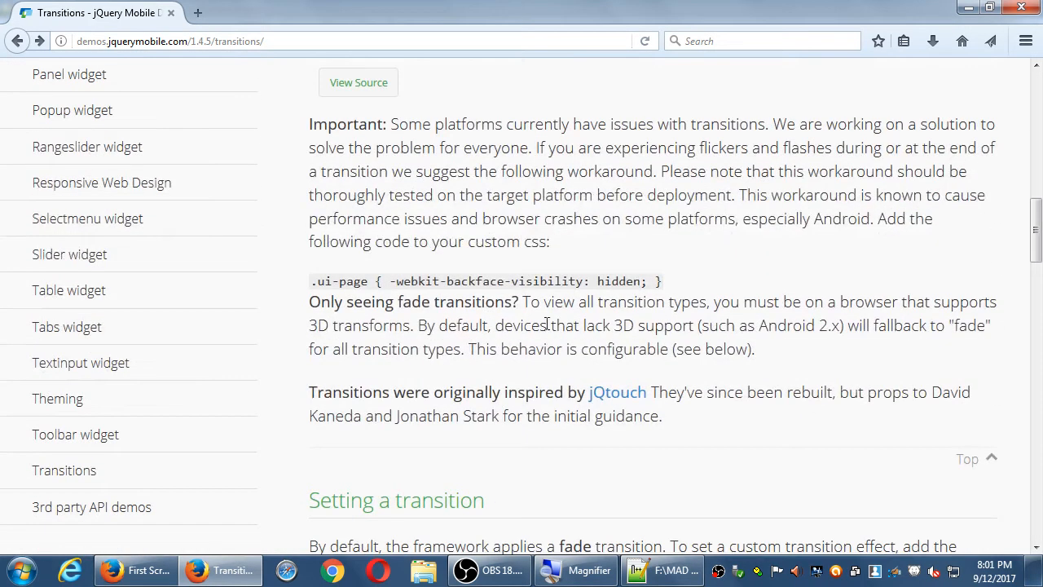
scroll("down", 3)
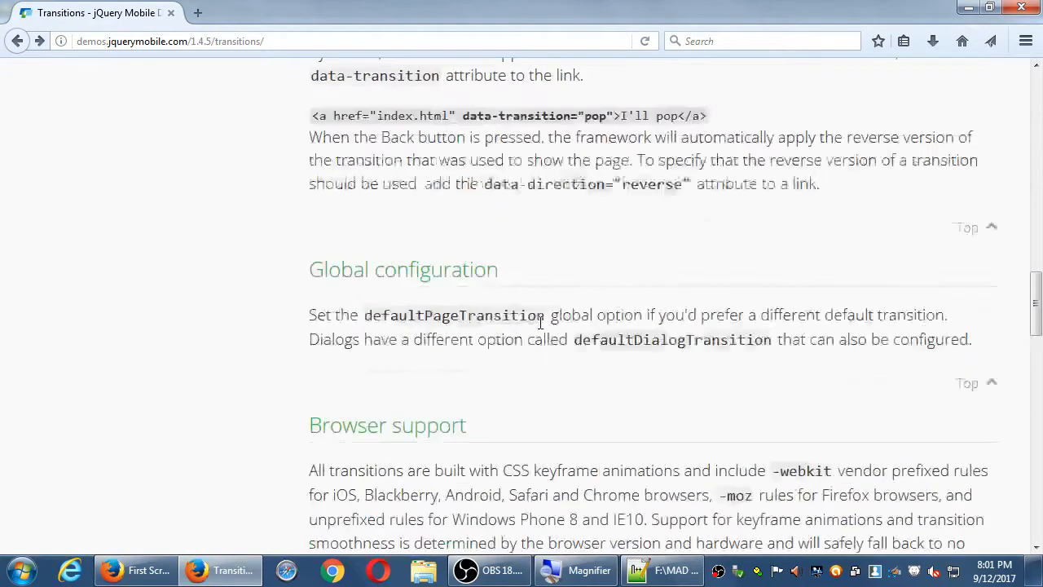
scroll("down", 3)
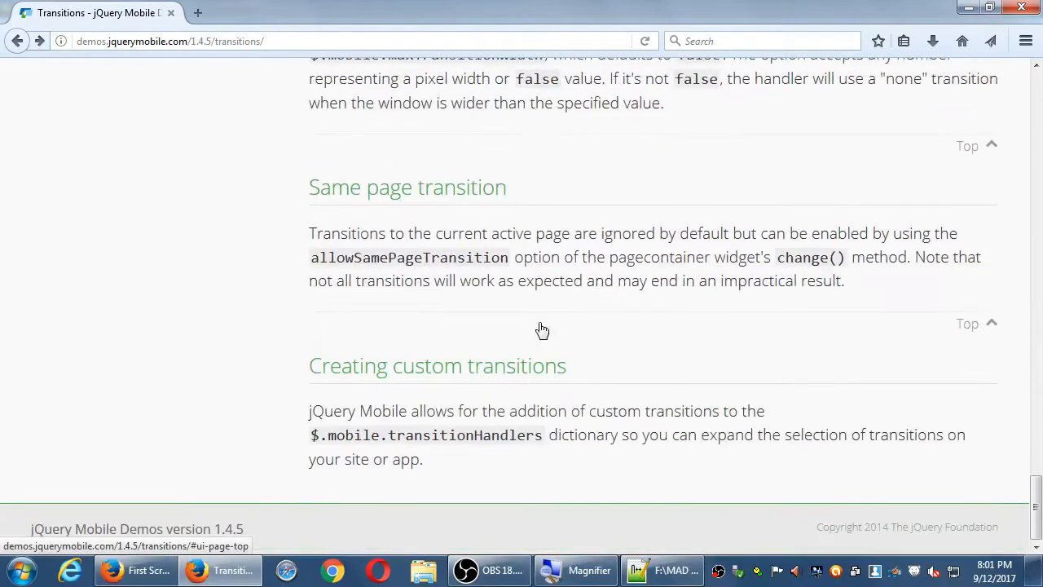
mouse_move(643, 506)
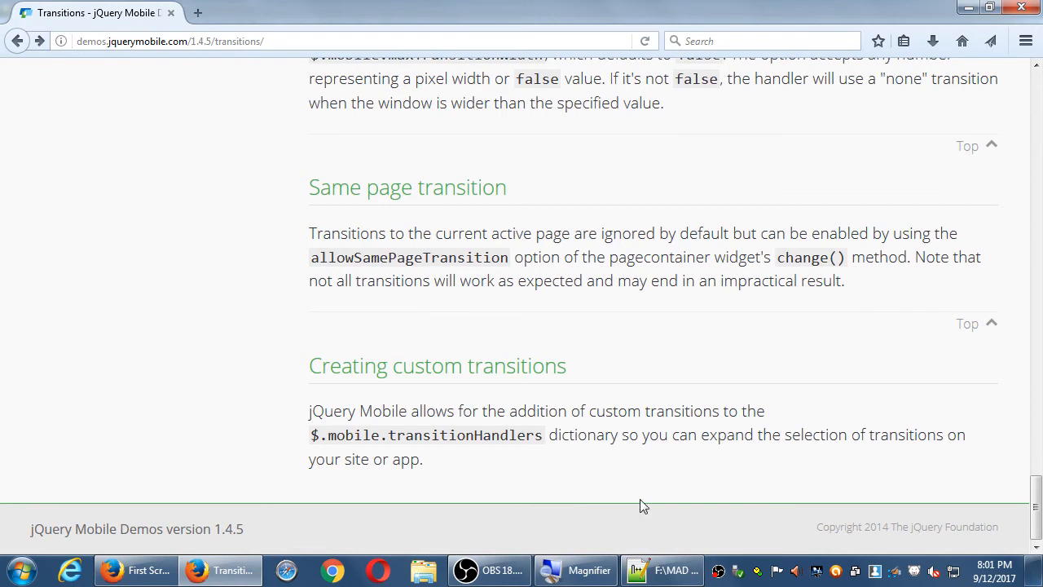
mouse_move(460, 443)
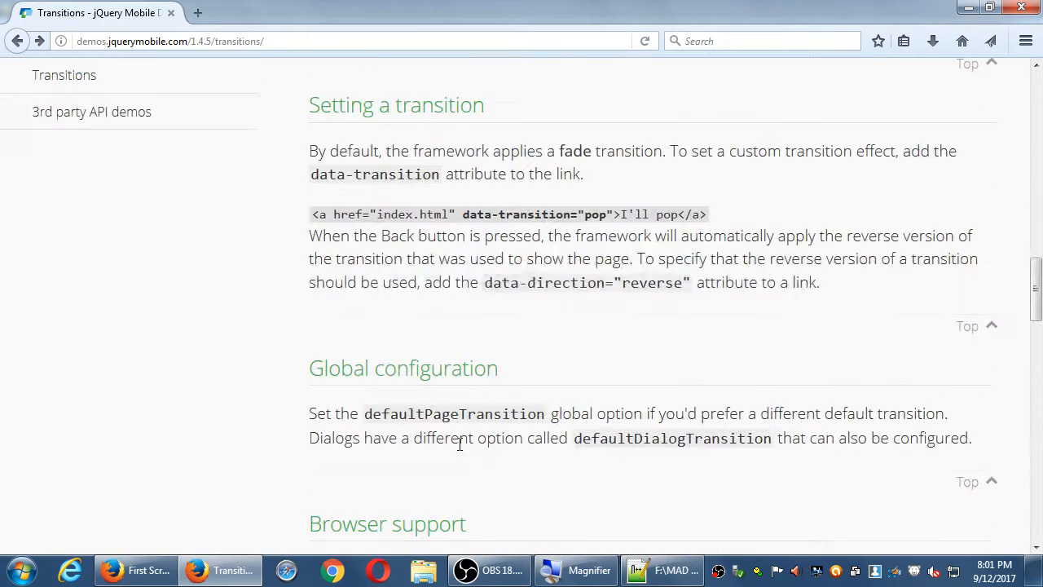
scroll("down", 3)
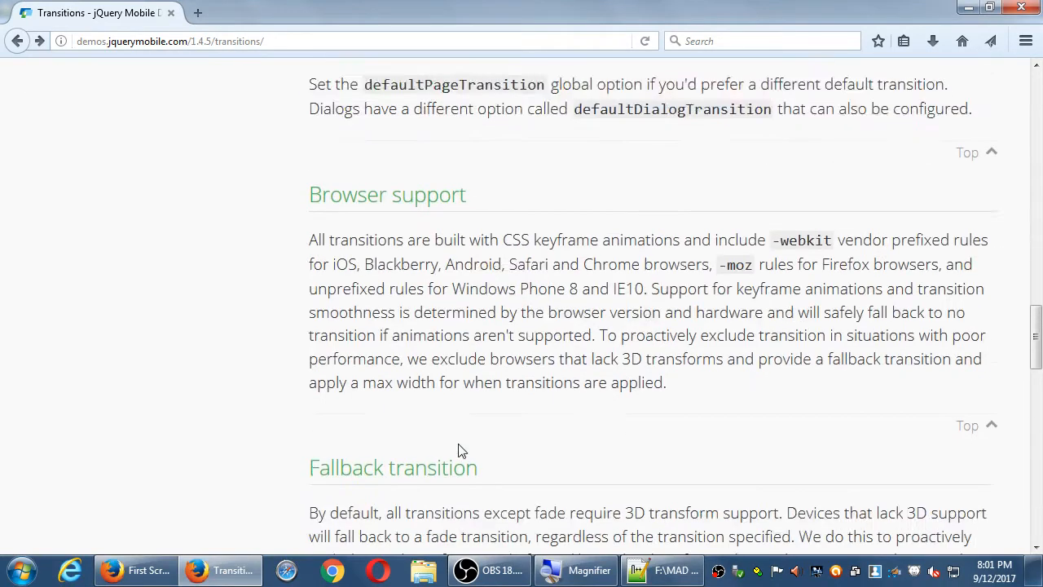
Step: Read the browser support and fallback notes, marking the Android 2.x mention
scroll("down", 3)
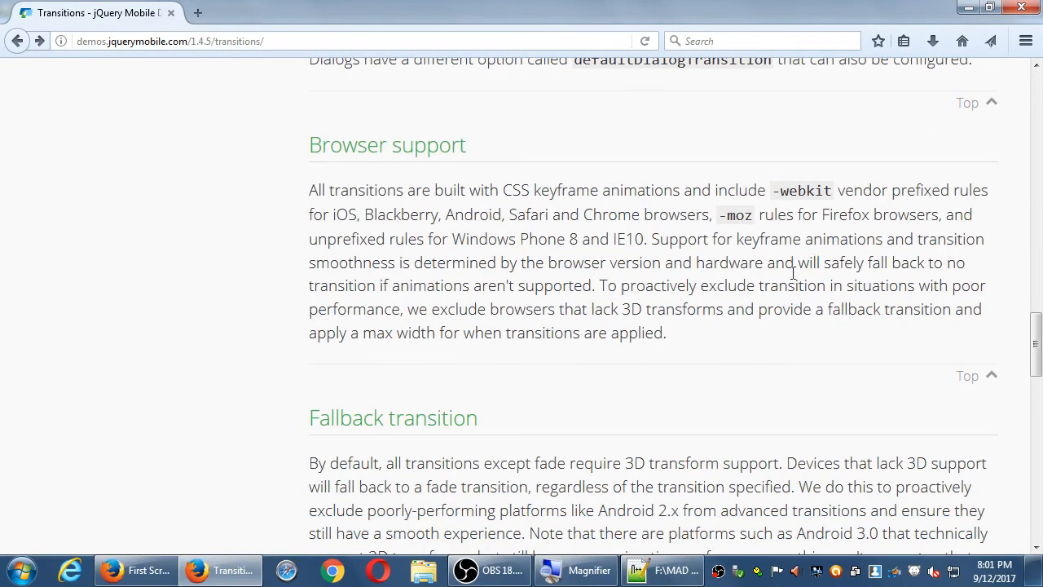
scroll("down", 3)
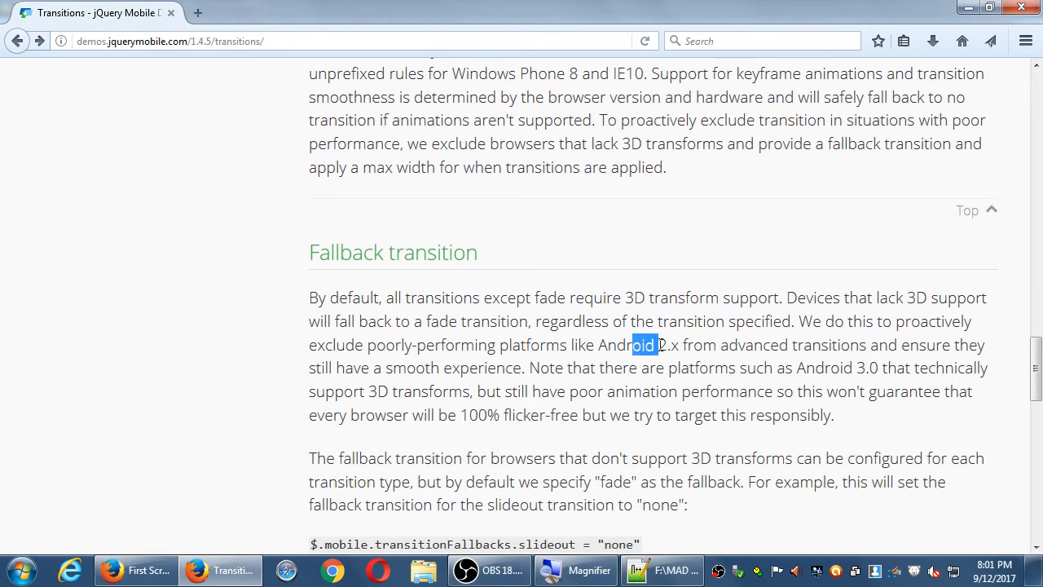
left_click_drag(652, 346, 665, 346)
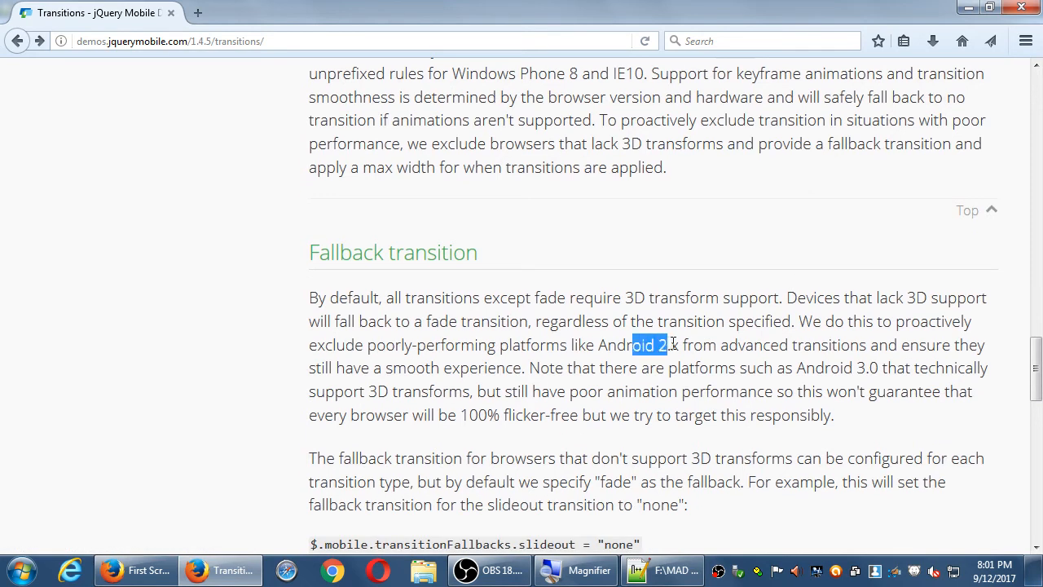
scroll("down", 3)
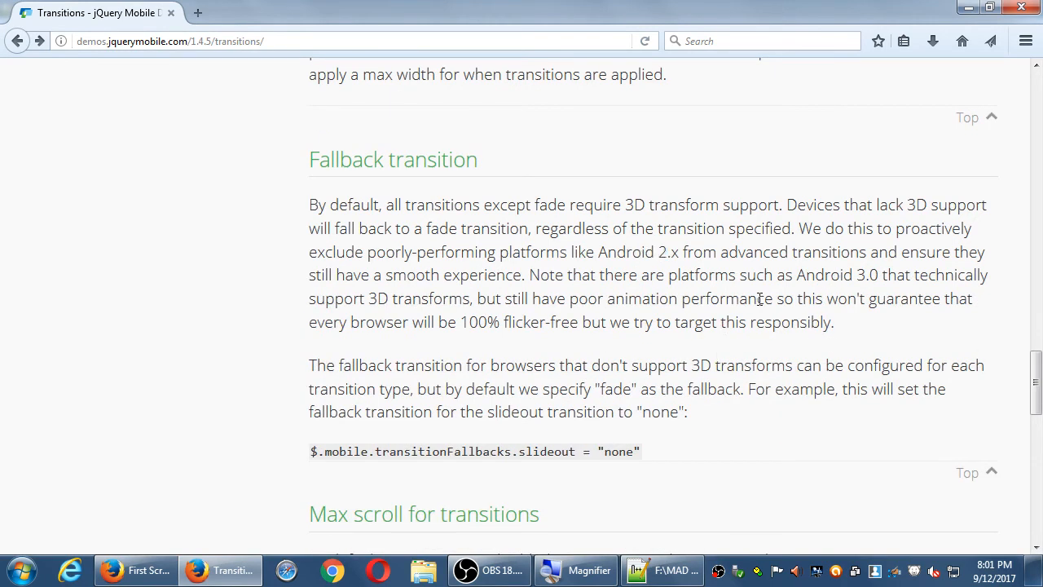
double_click(665, 251)
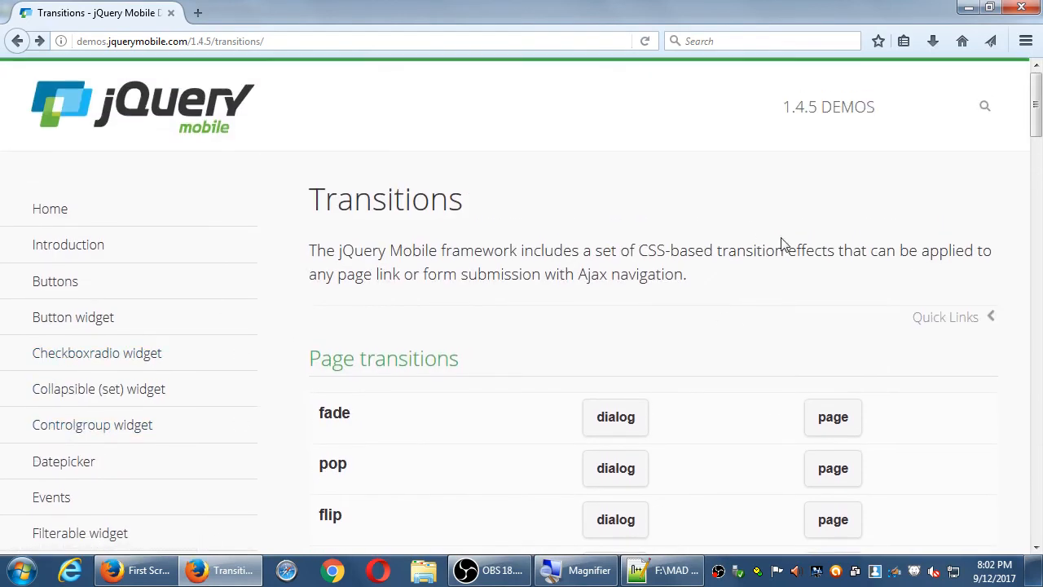
mouse_move(798, 232)
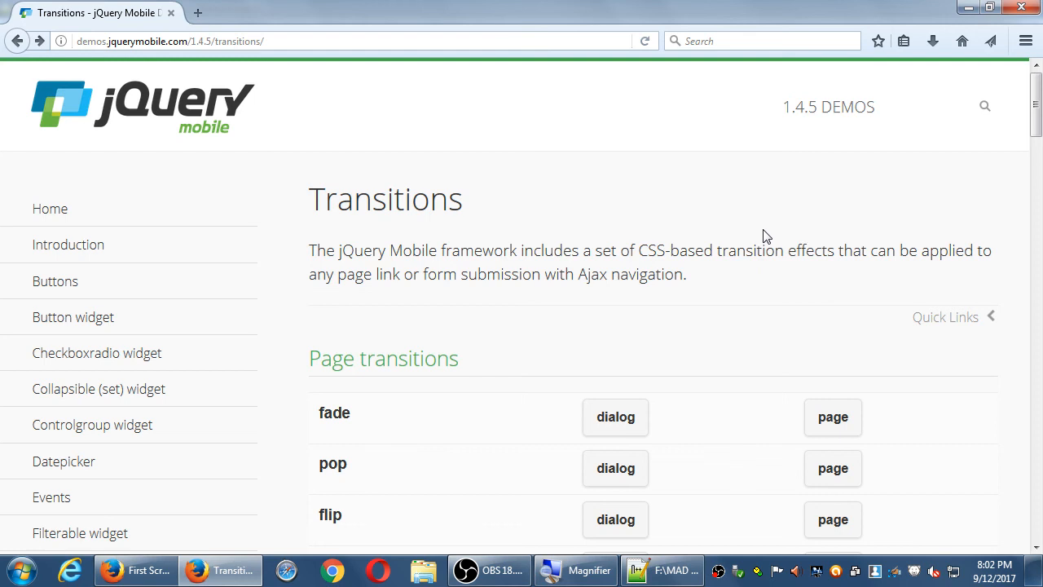
mouse_move(933, 6)
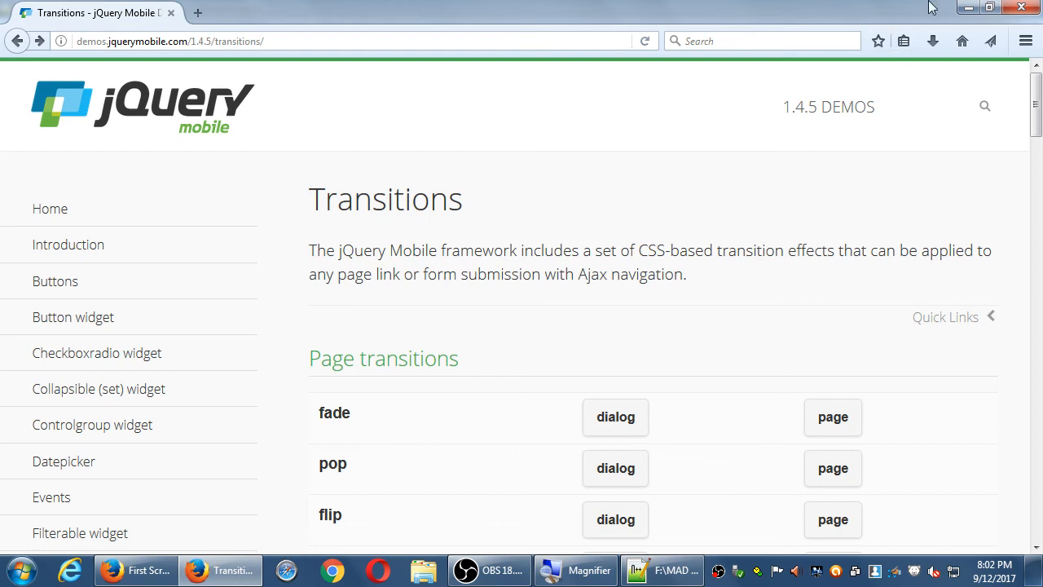